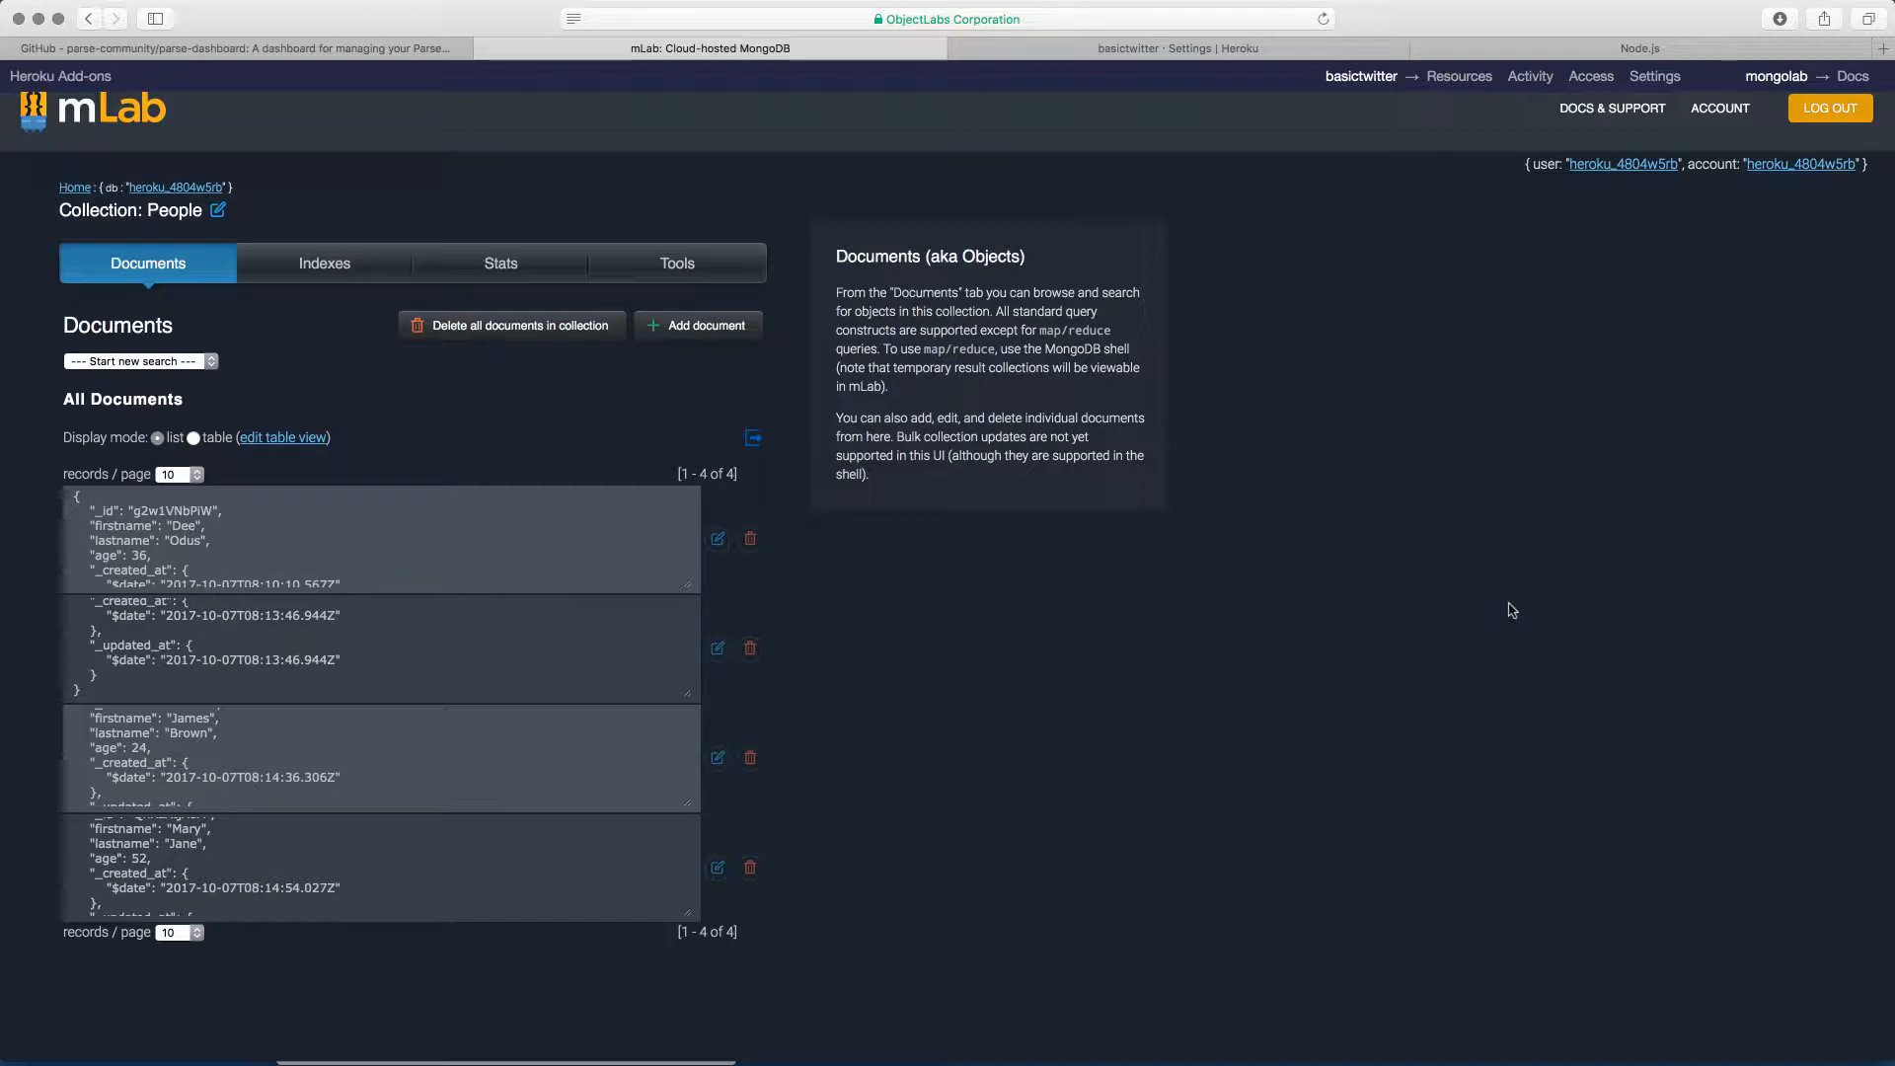
Read the parse-dashboard README's Local Installation section and its npm install -g parse-dashboard command
scroll(down, 3)
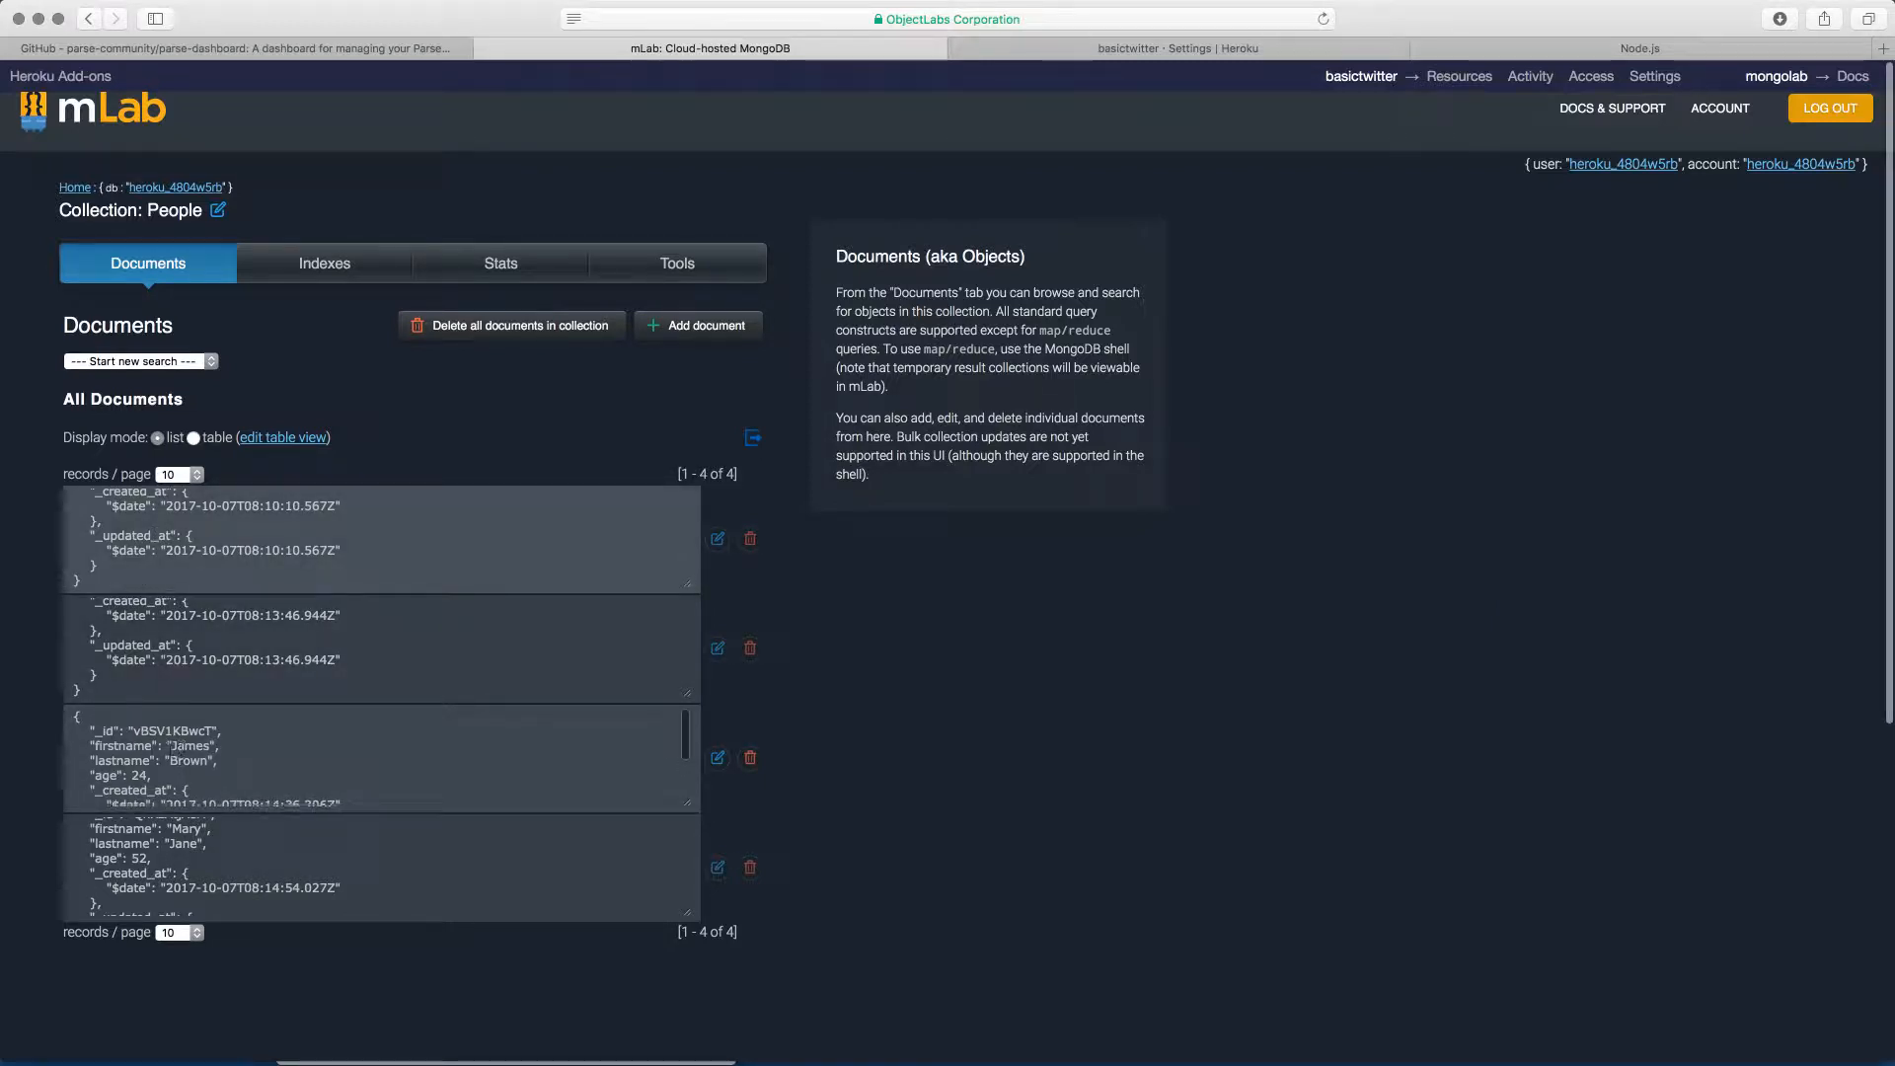
scroll(down, 3)
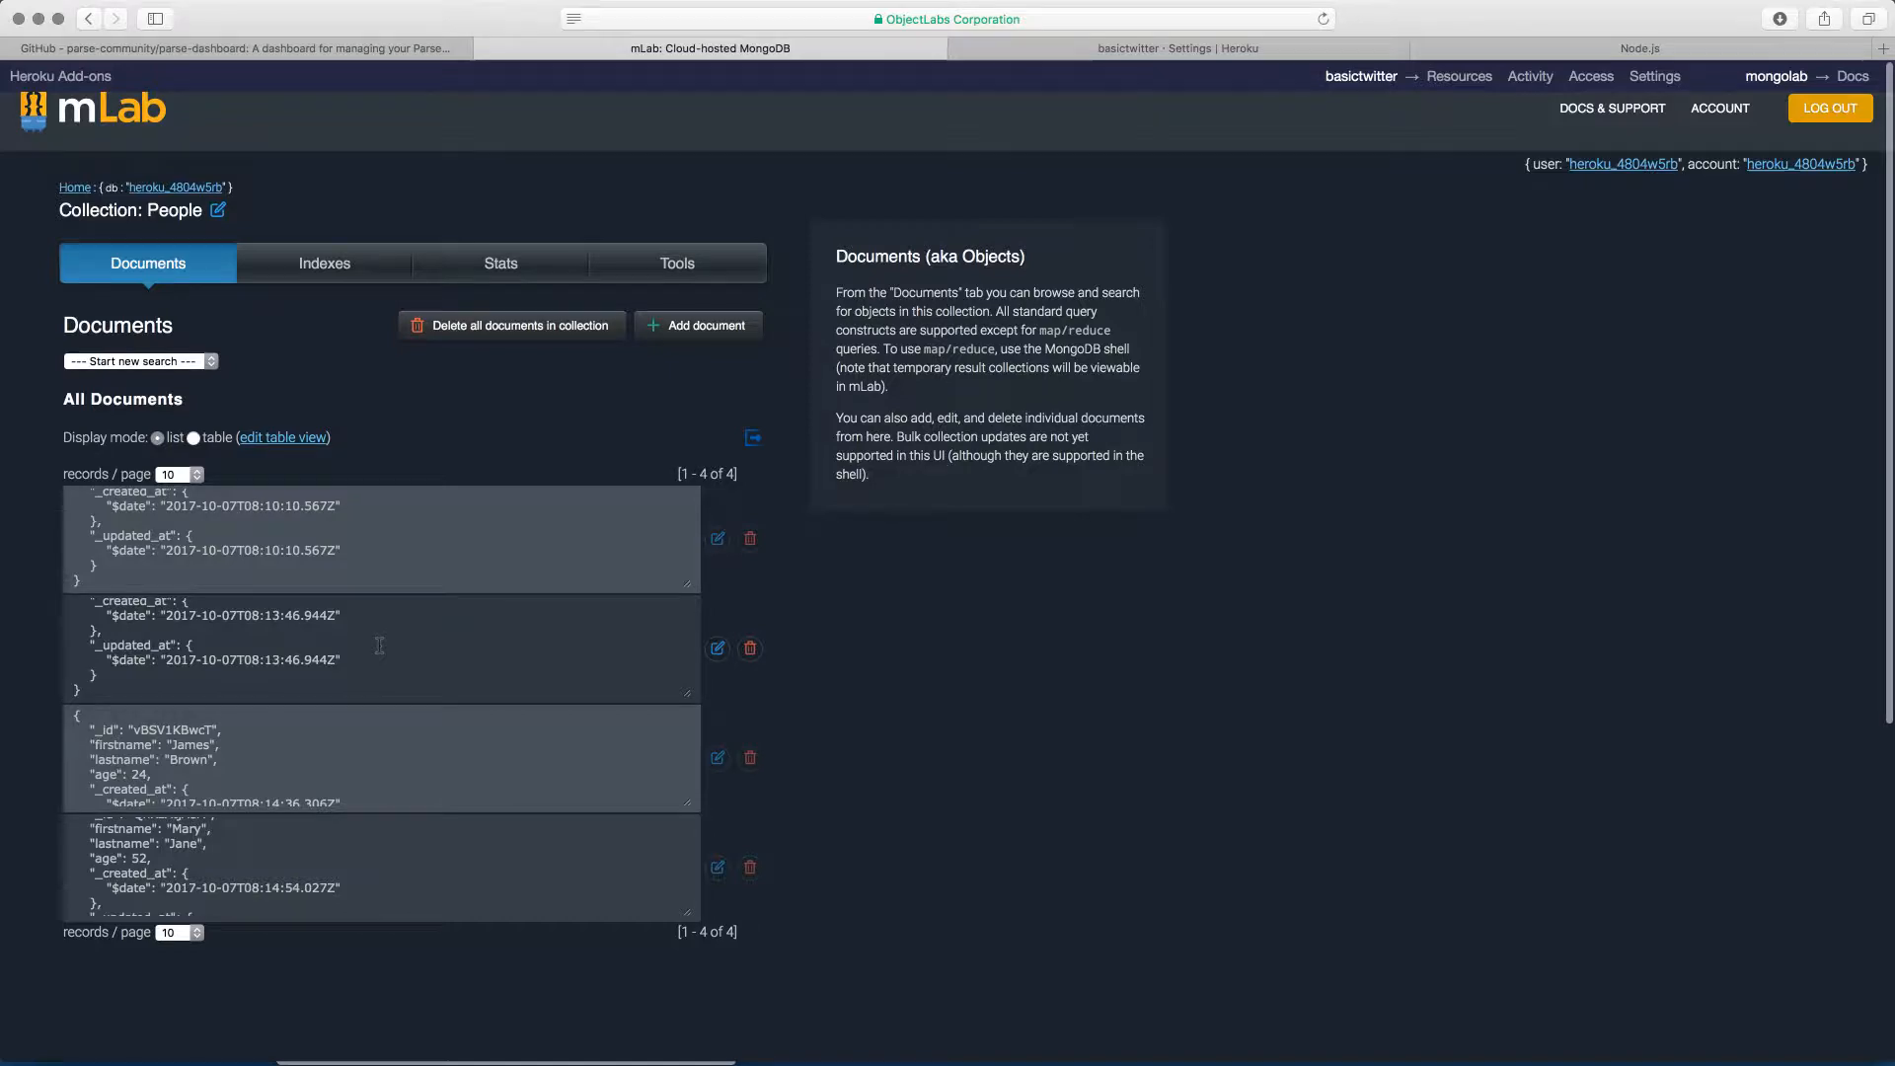
scroll(up, 3)
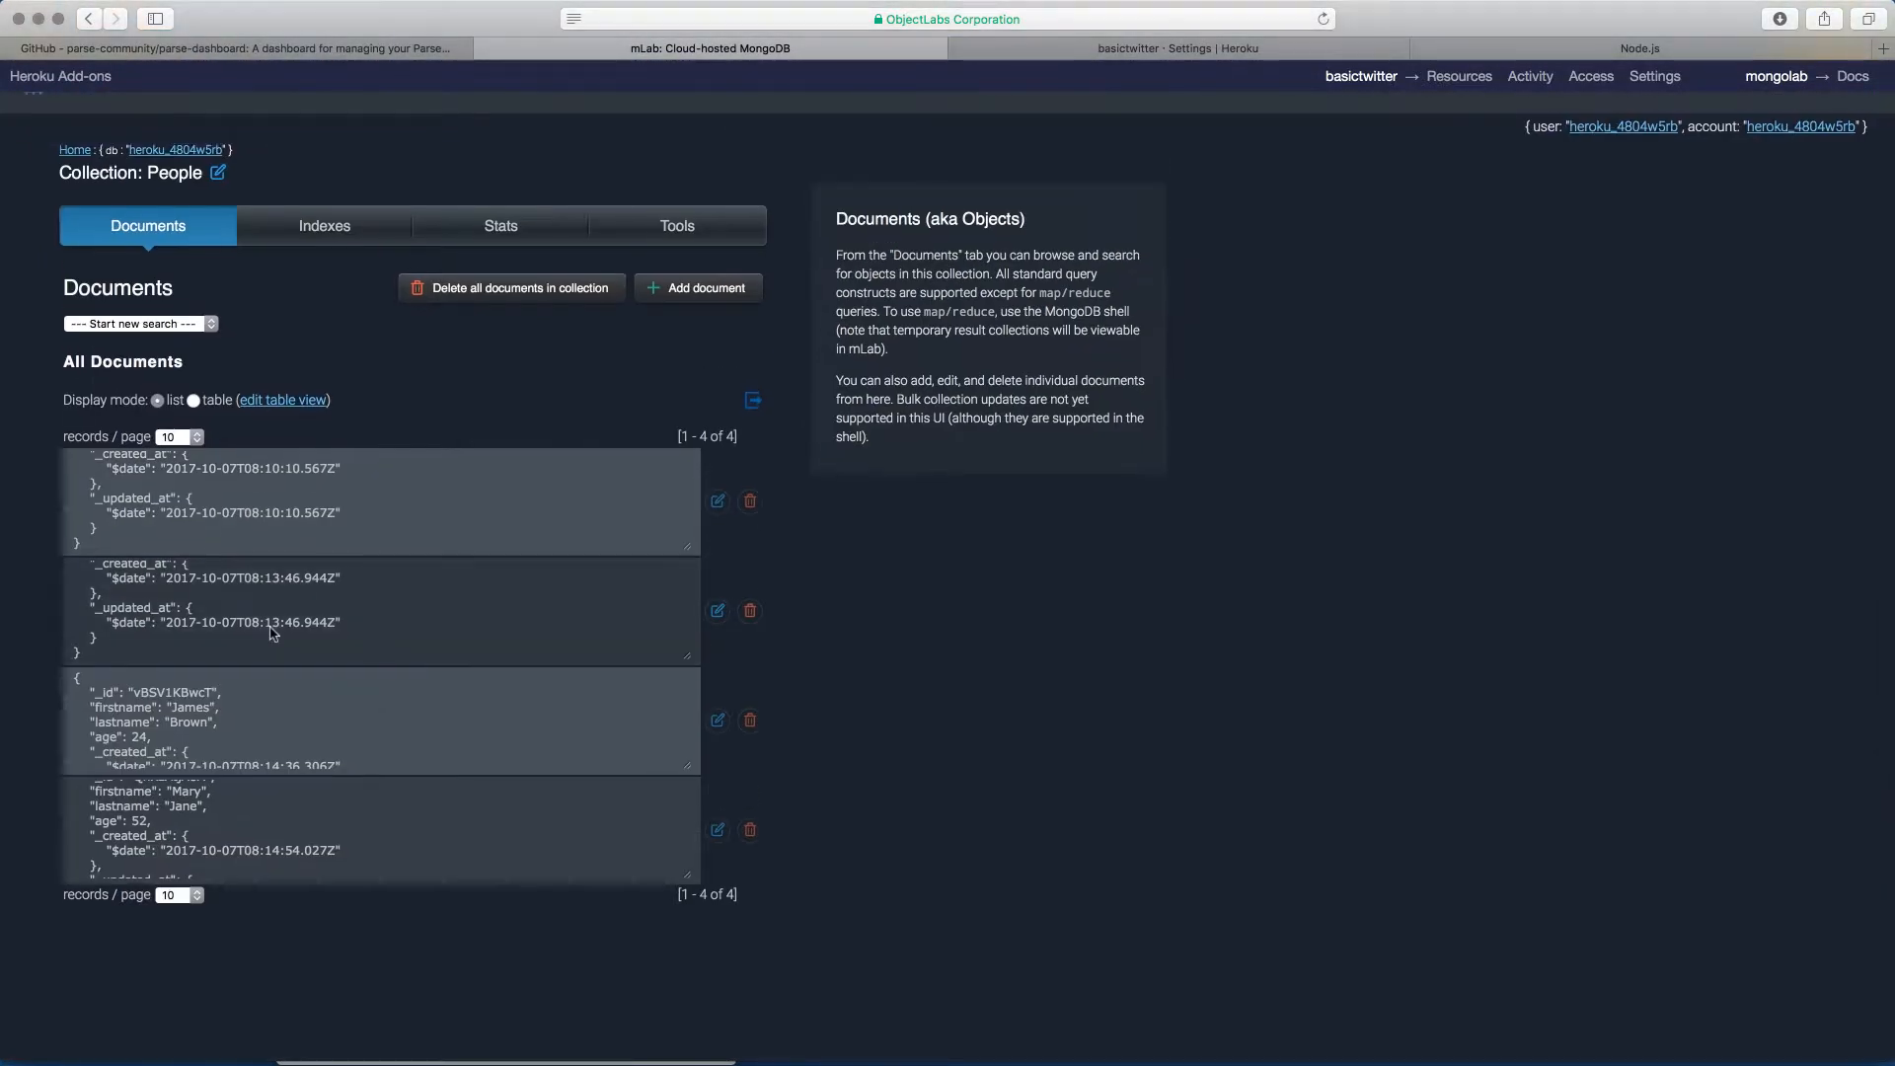
mouse_move(270, 161)
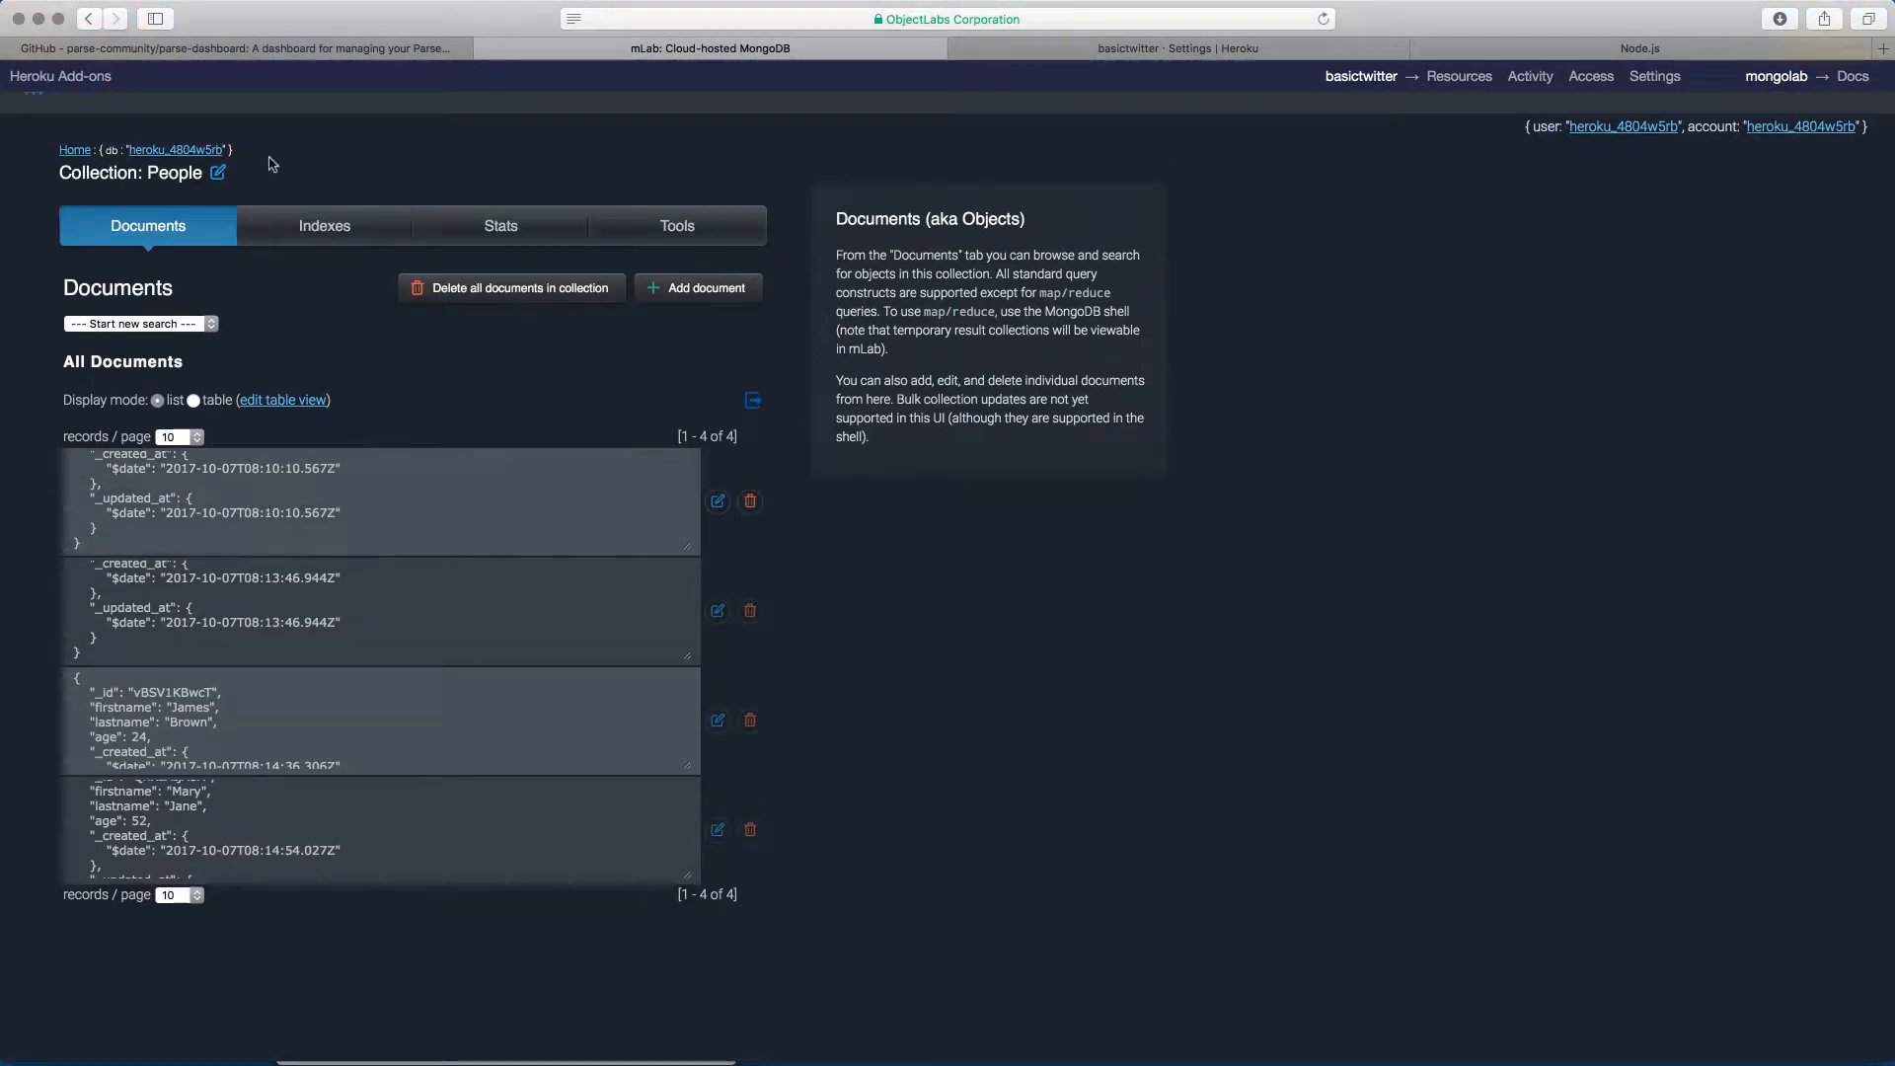
click(236, 49)
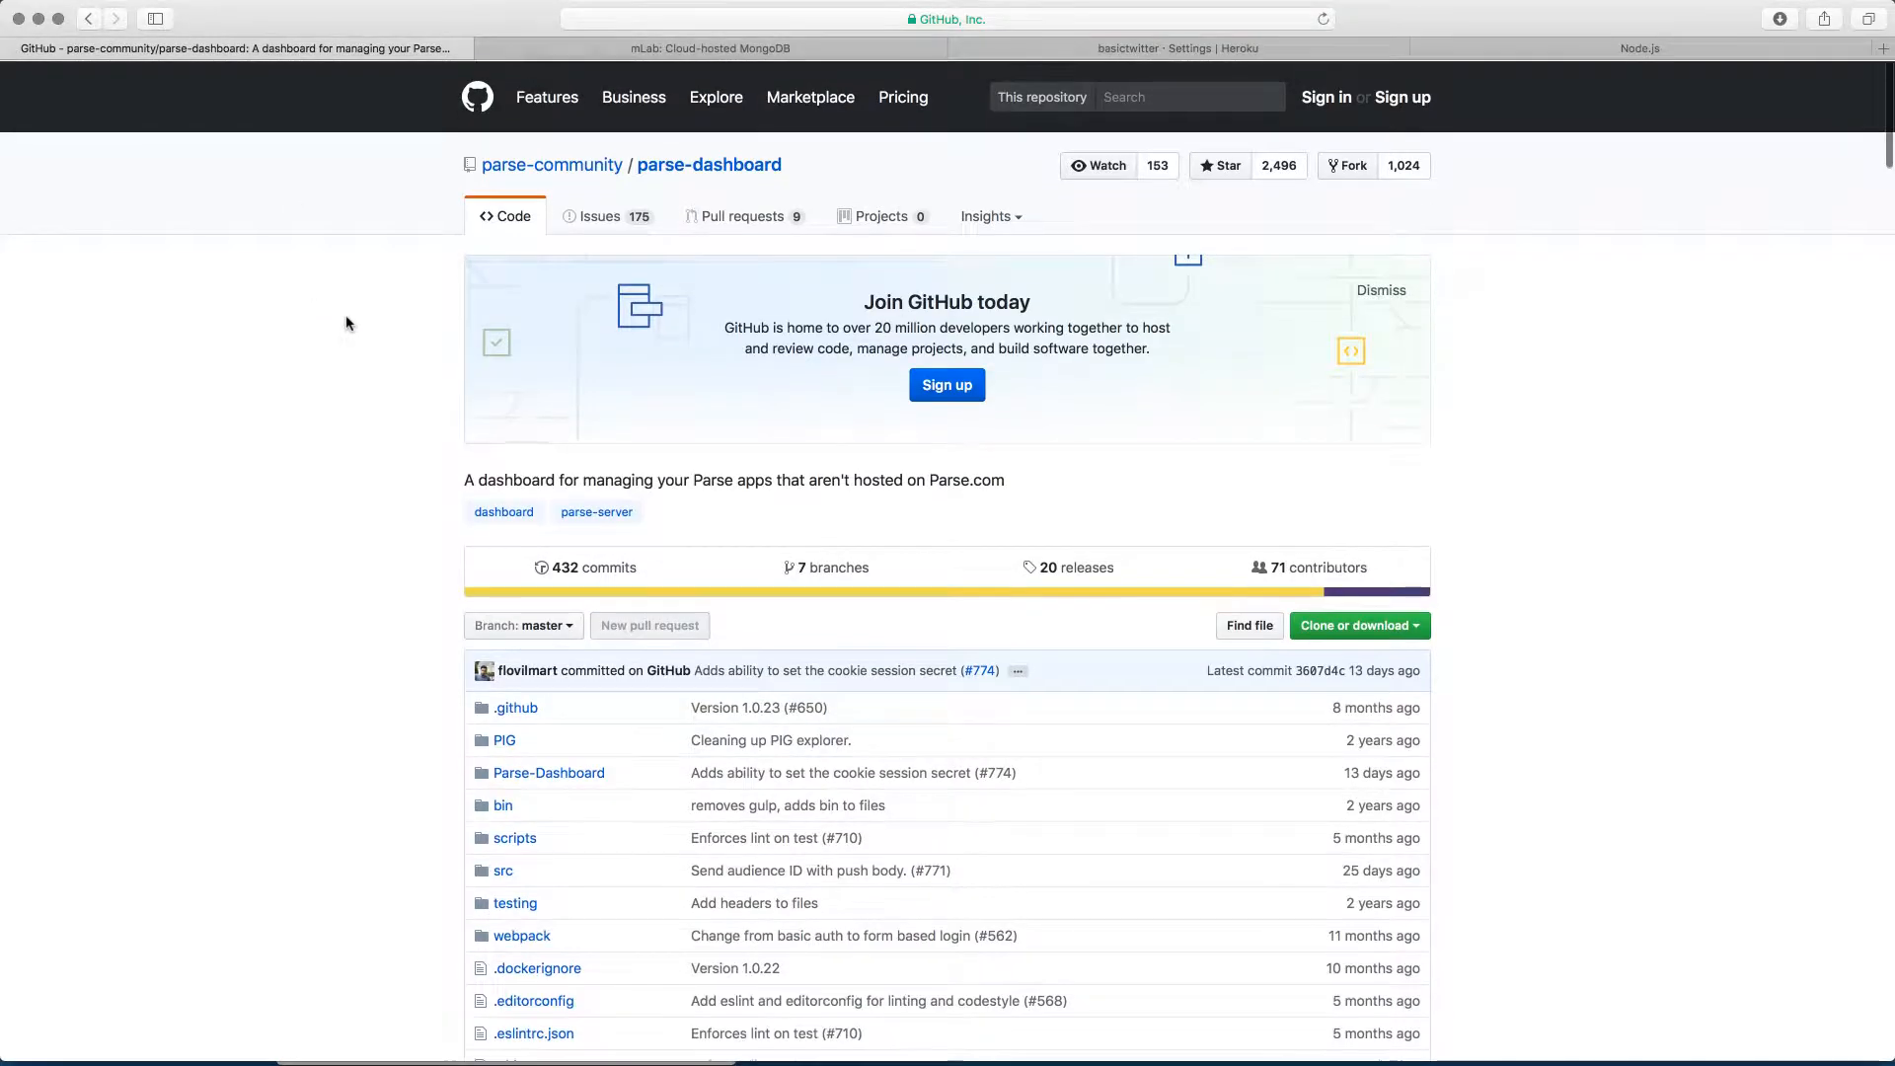
scroll(down, 3)
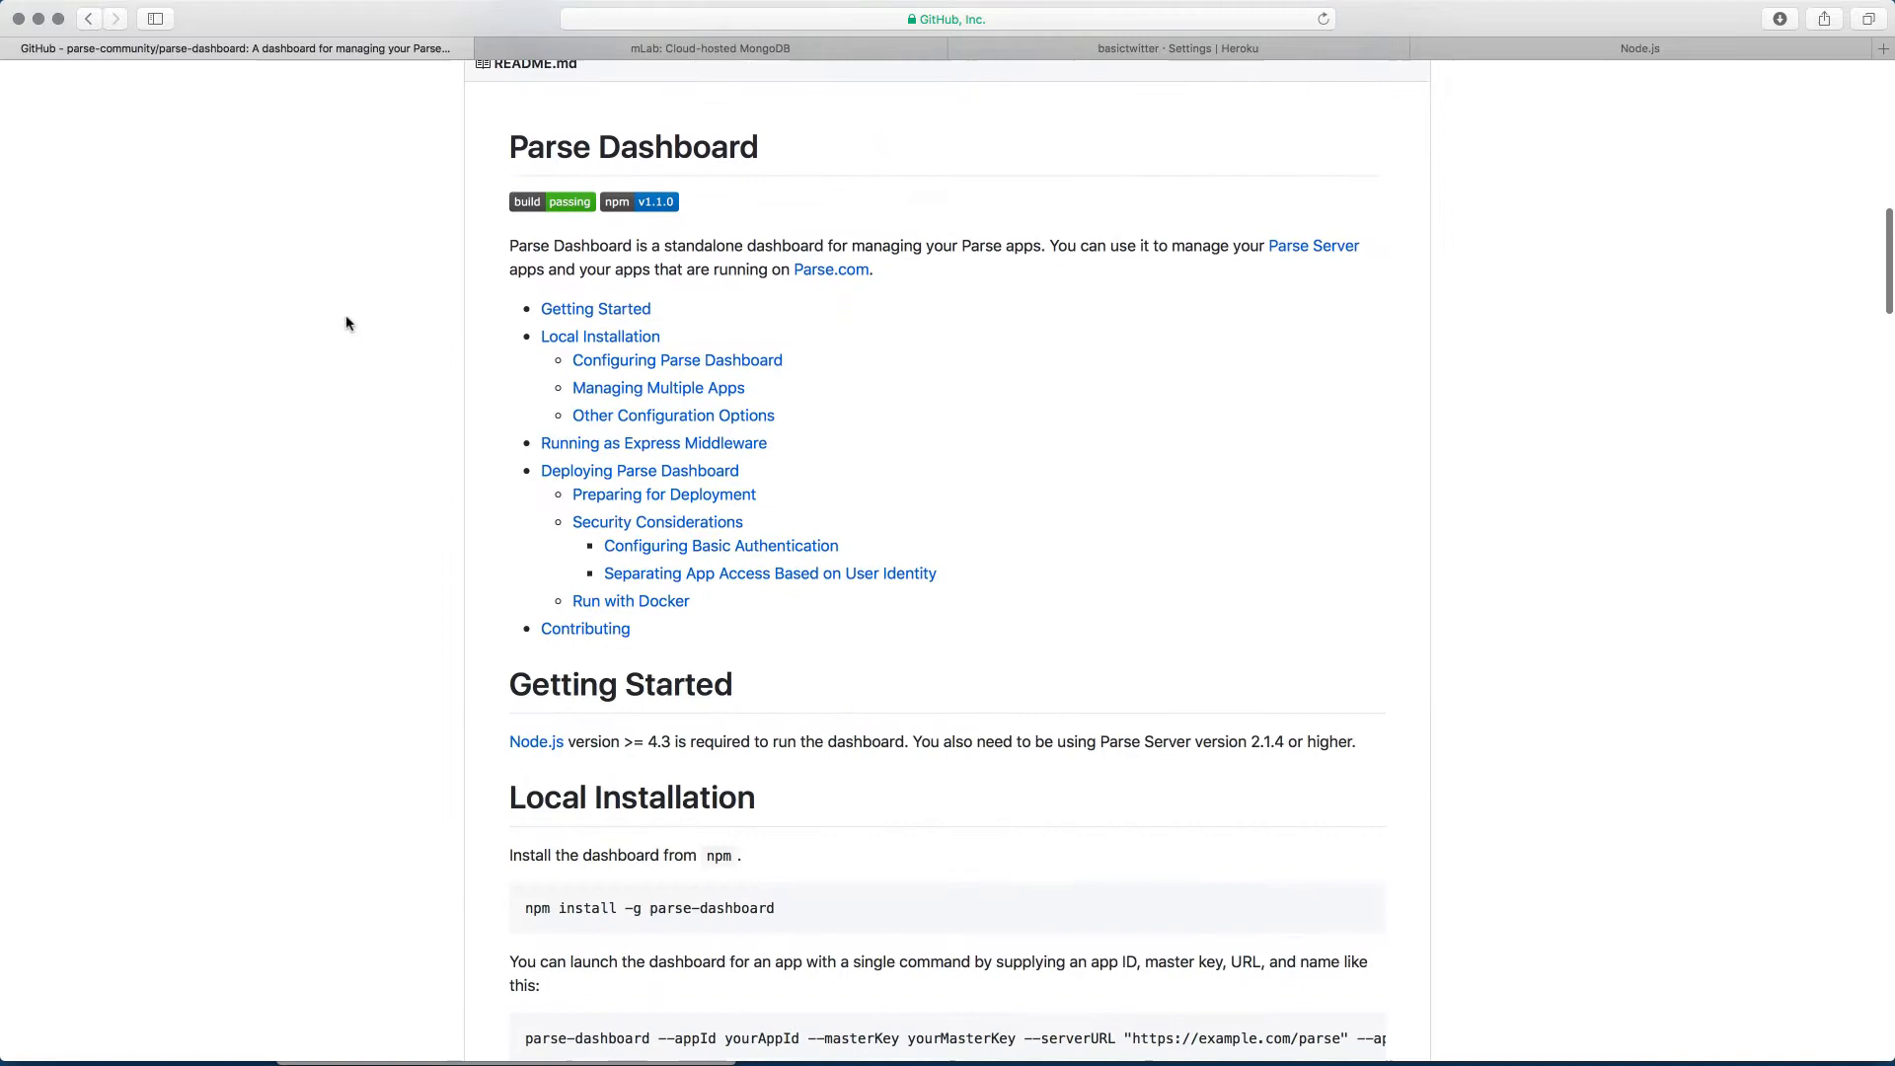
scroll(down, 3)
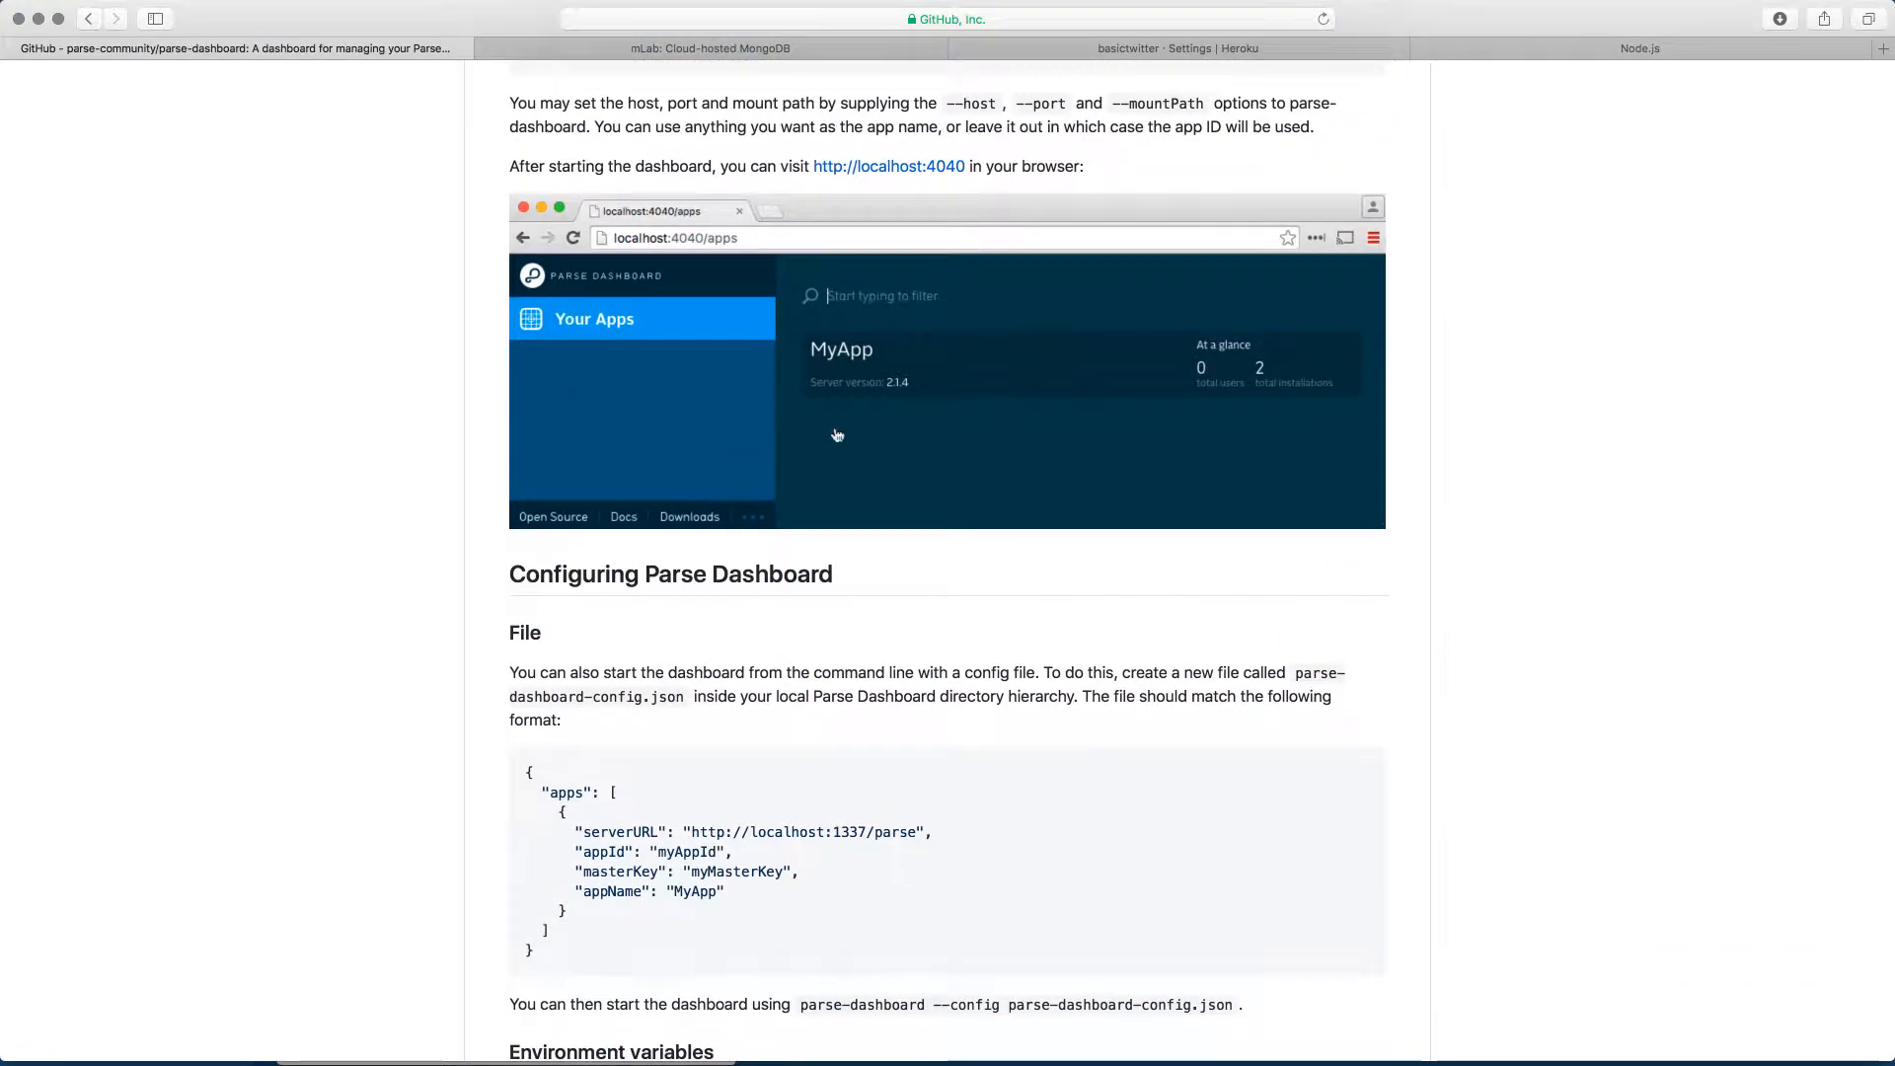
mouse_move(967, 404)
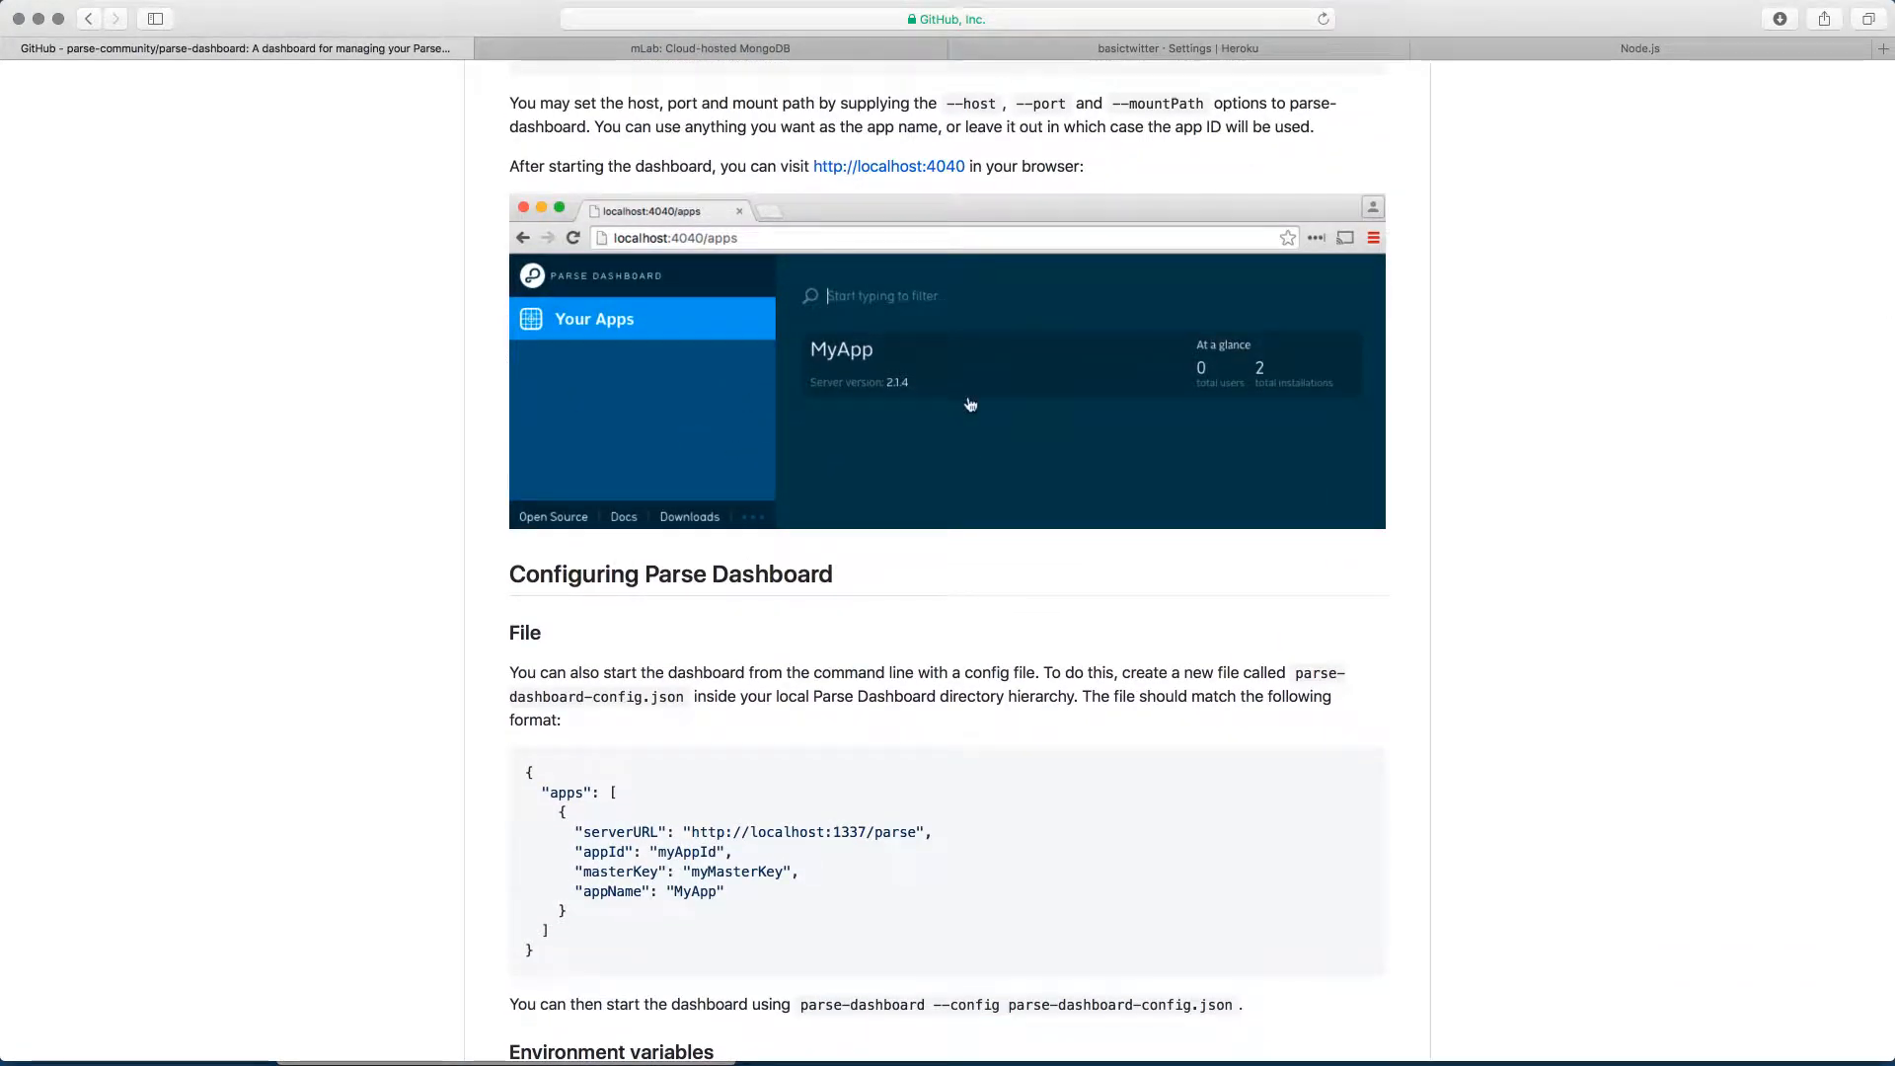
mouse_move(857, 435)
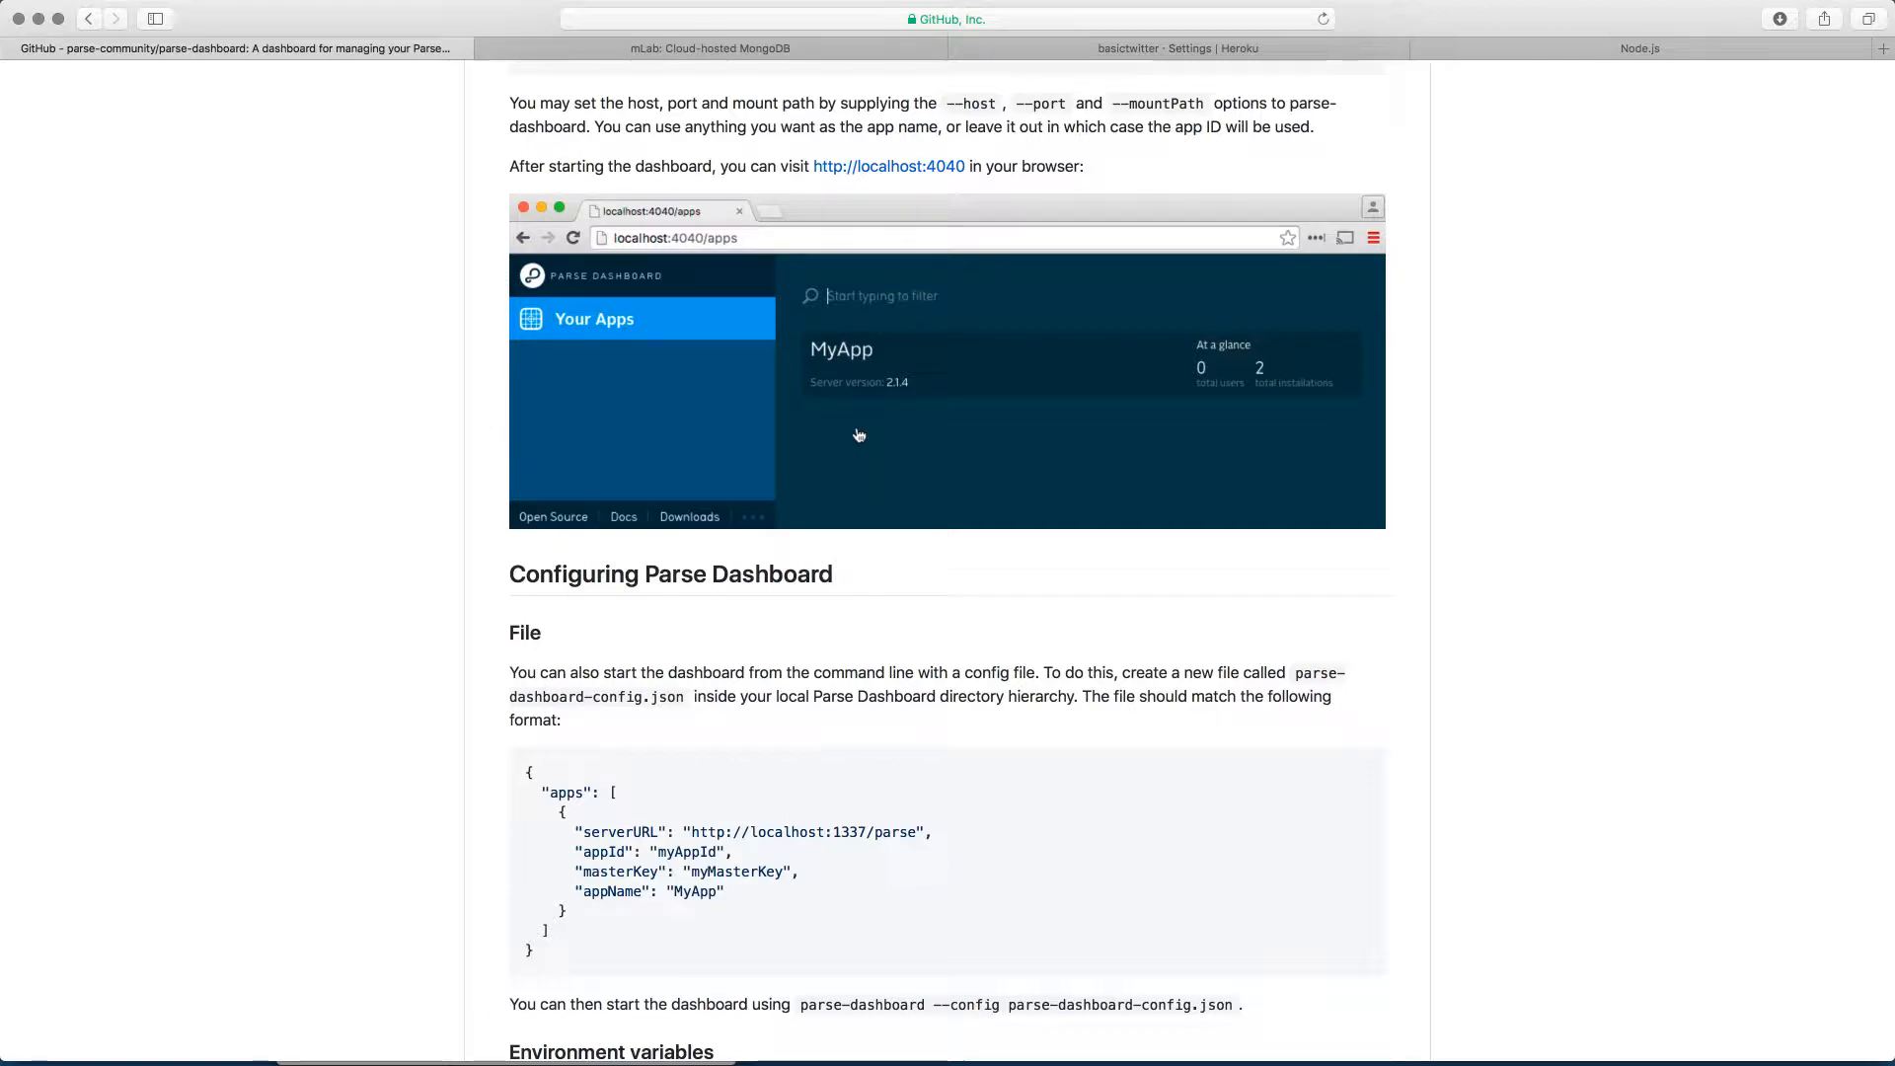
mouse_move(987, 436)
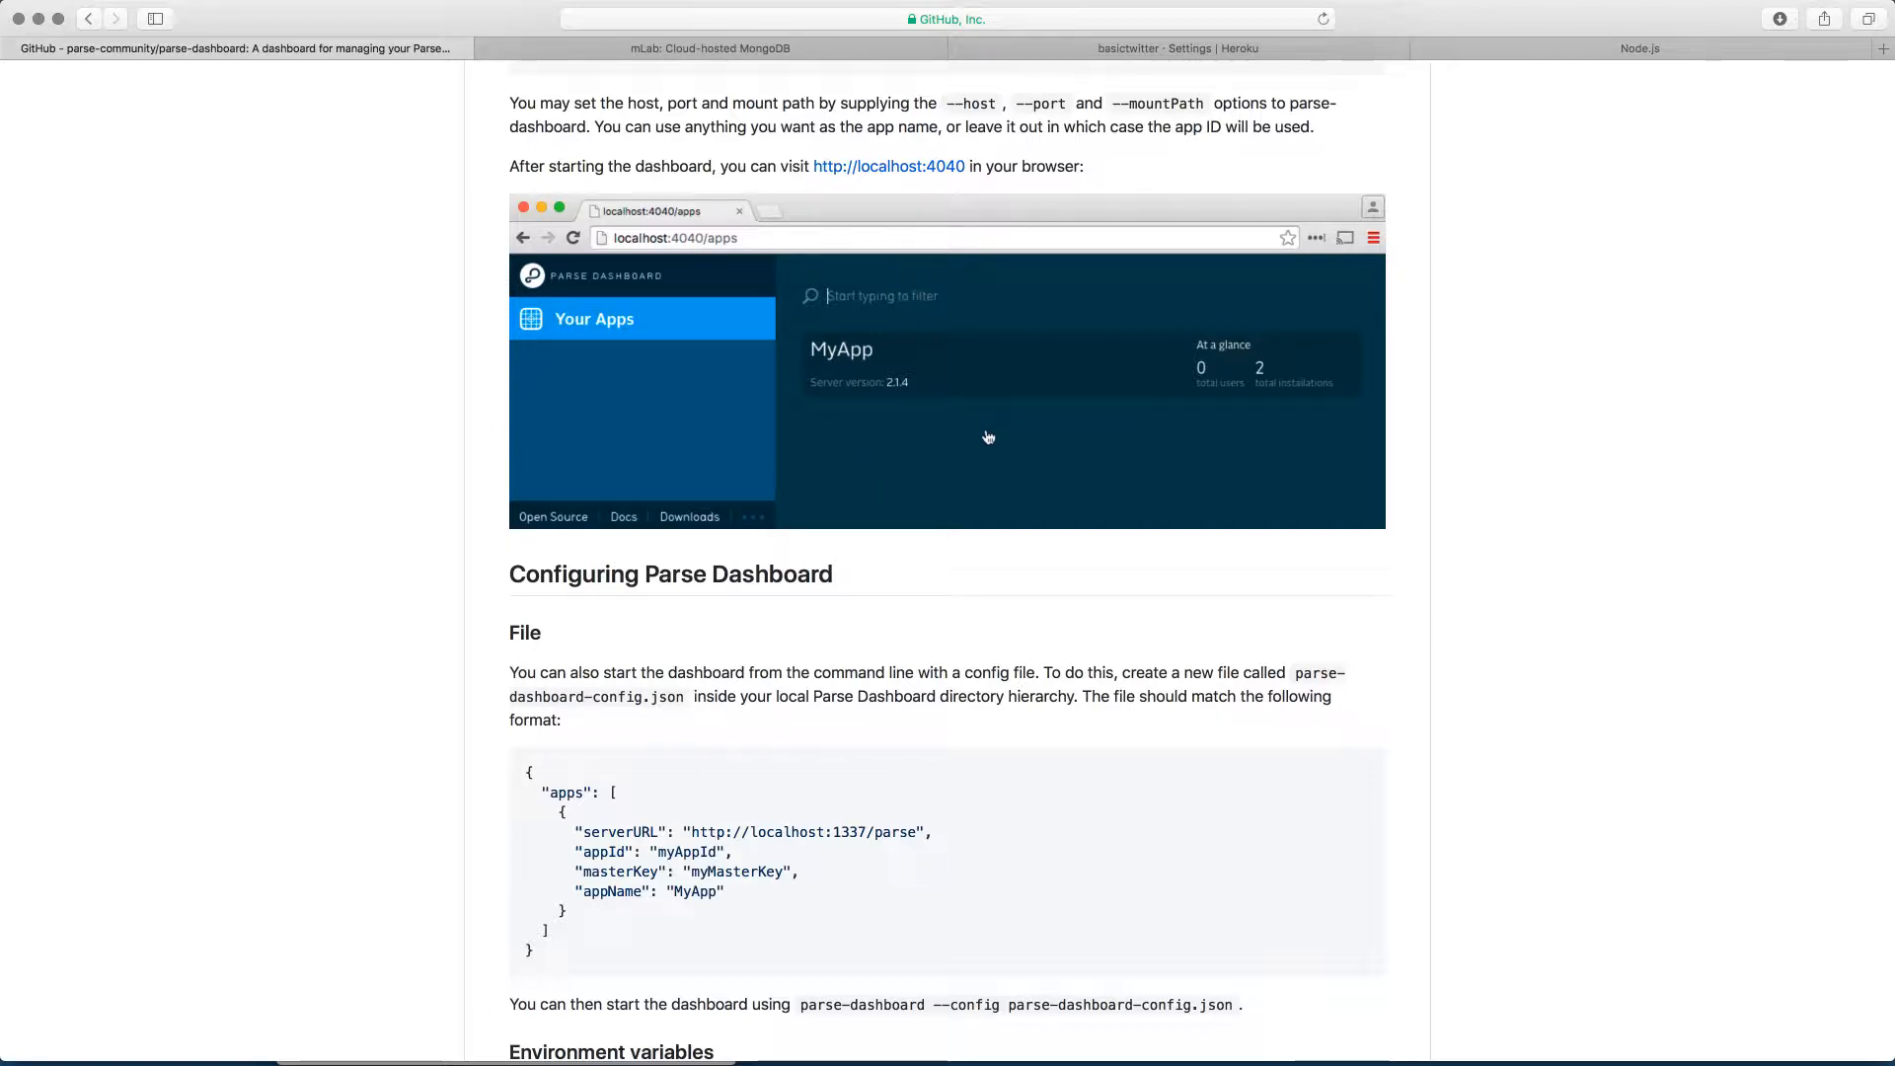
scroll(up, 3)
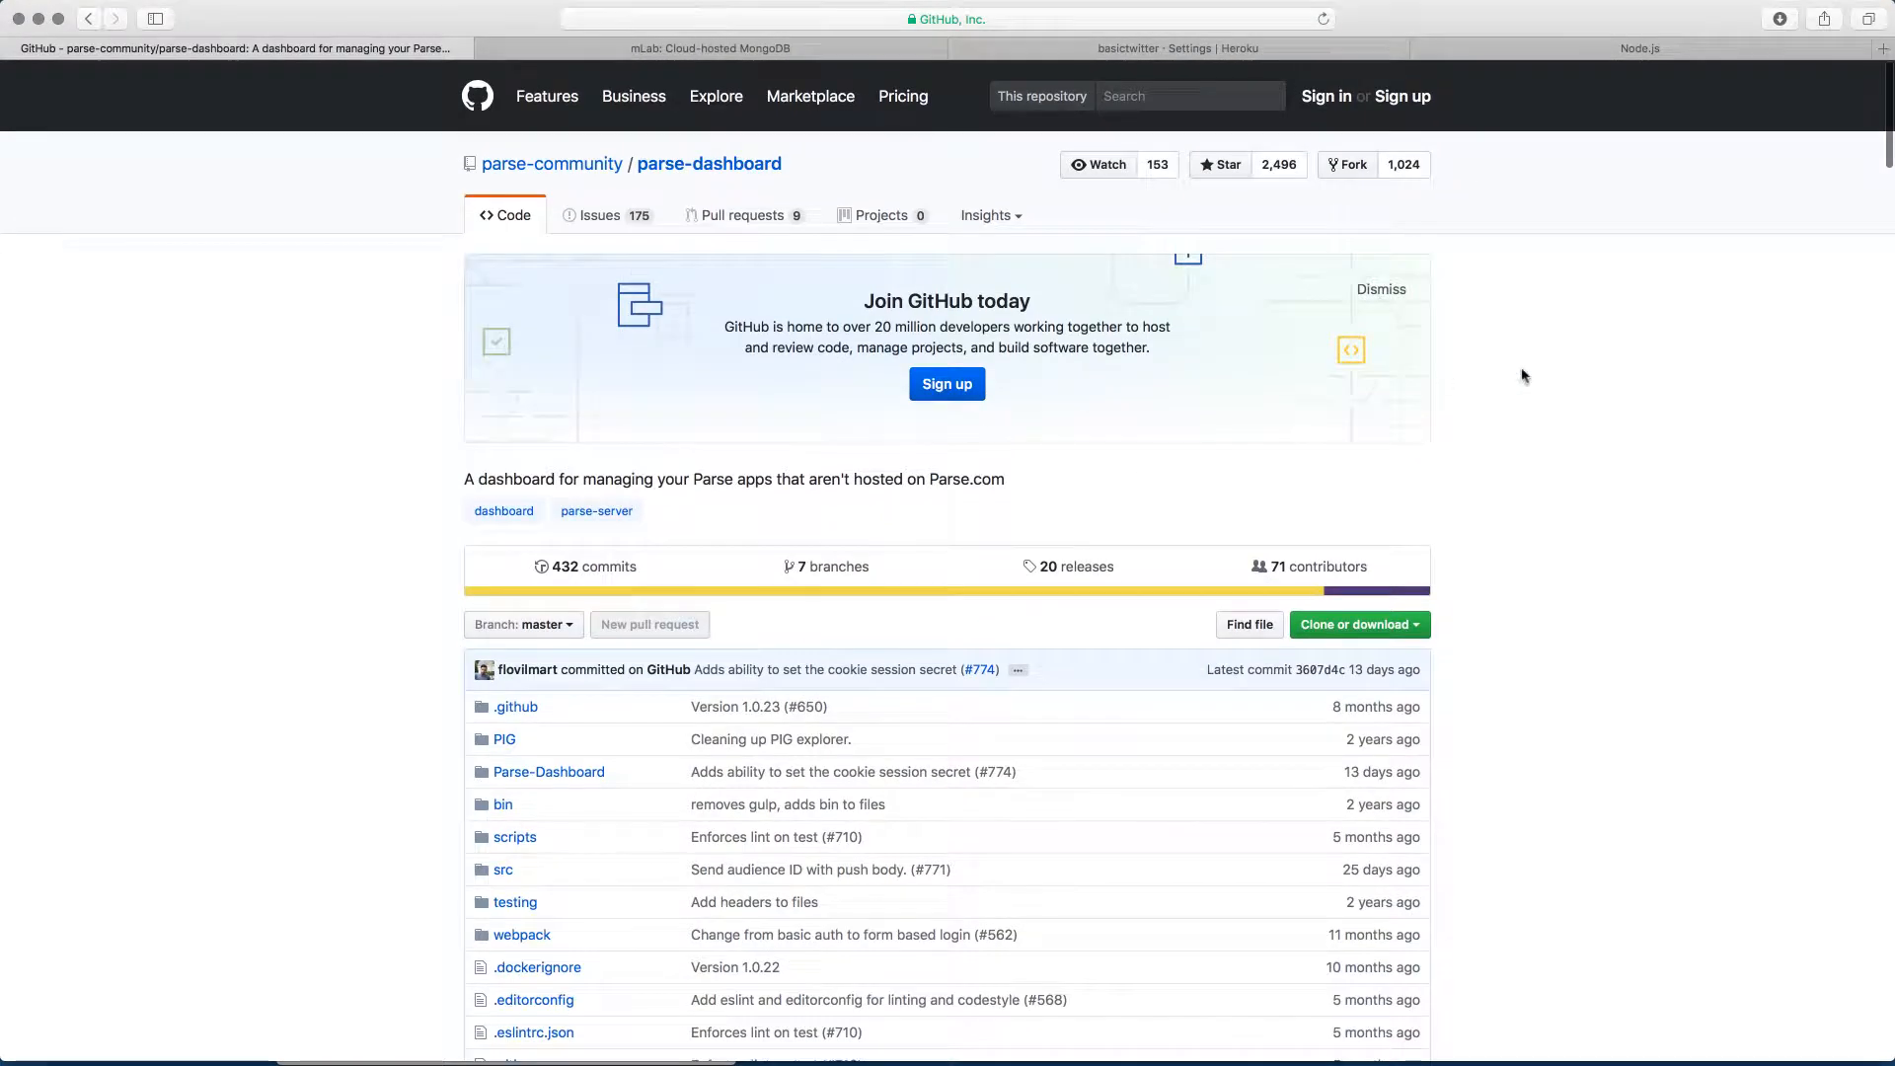
mouse_move(1569, 381)
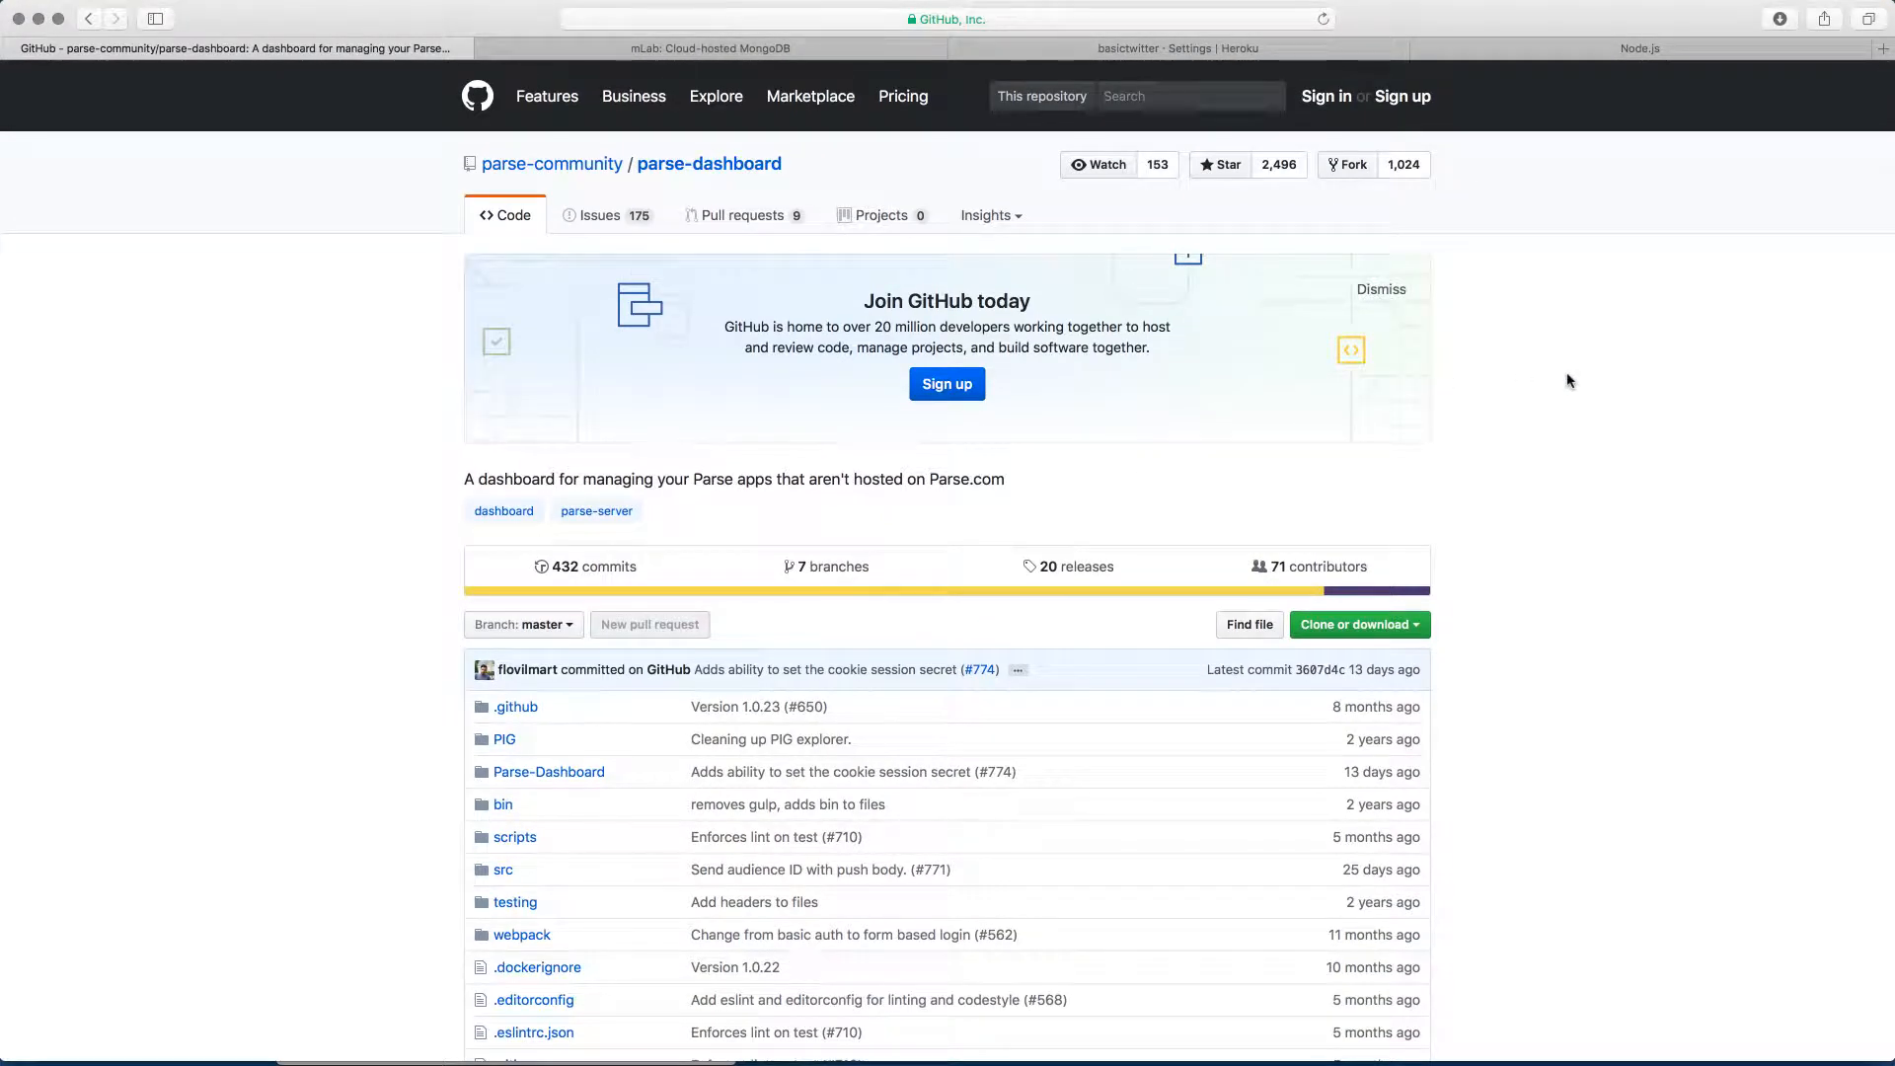
mouse_move(1523, 327)
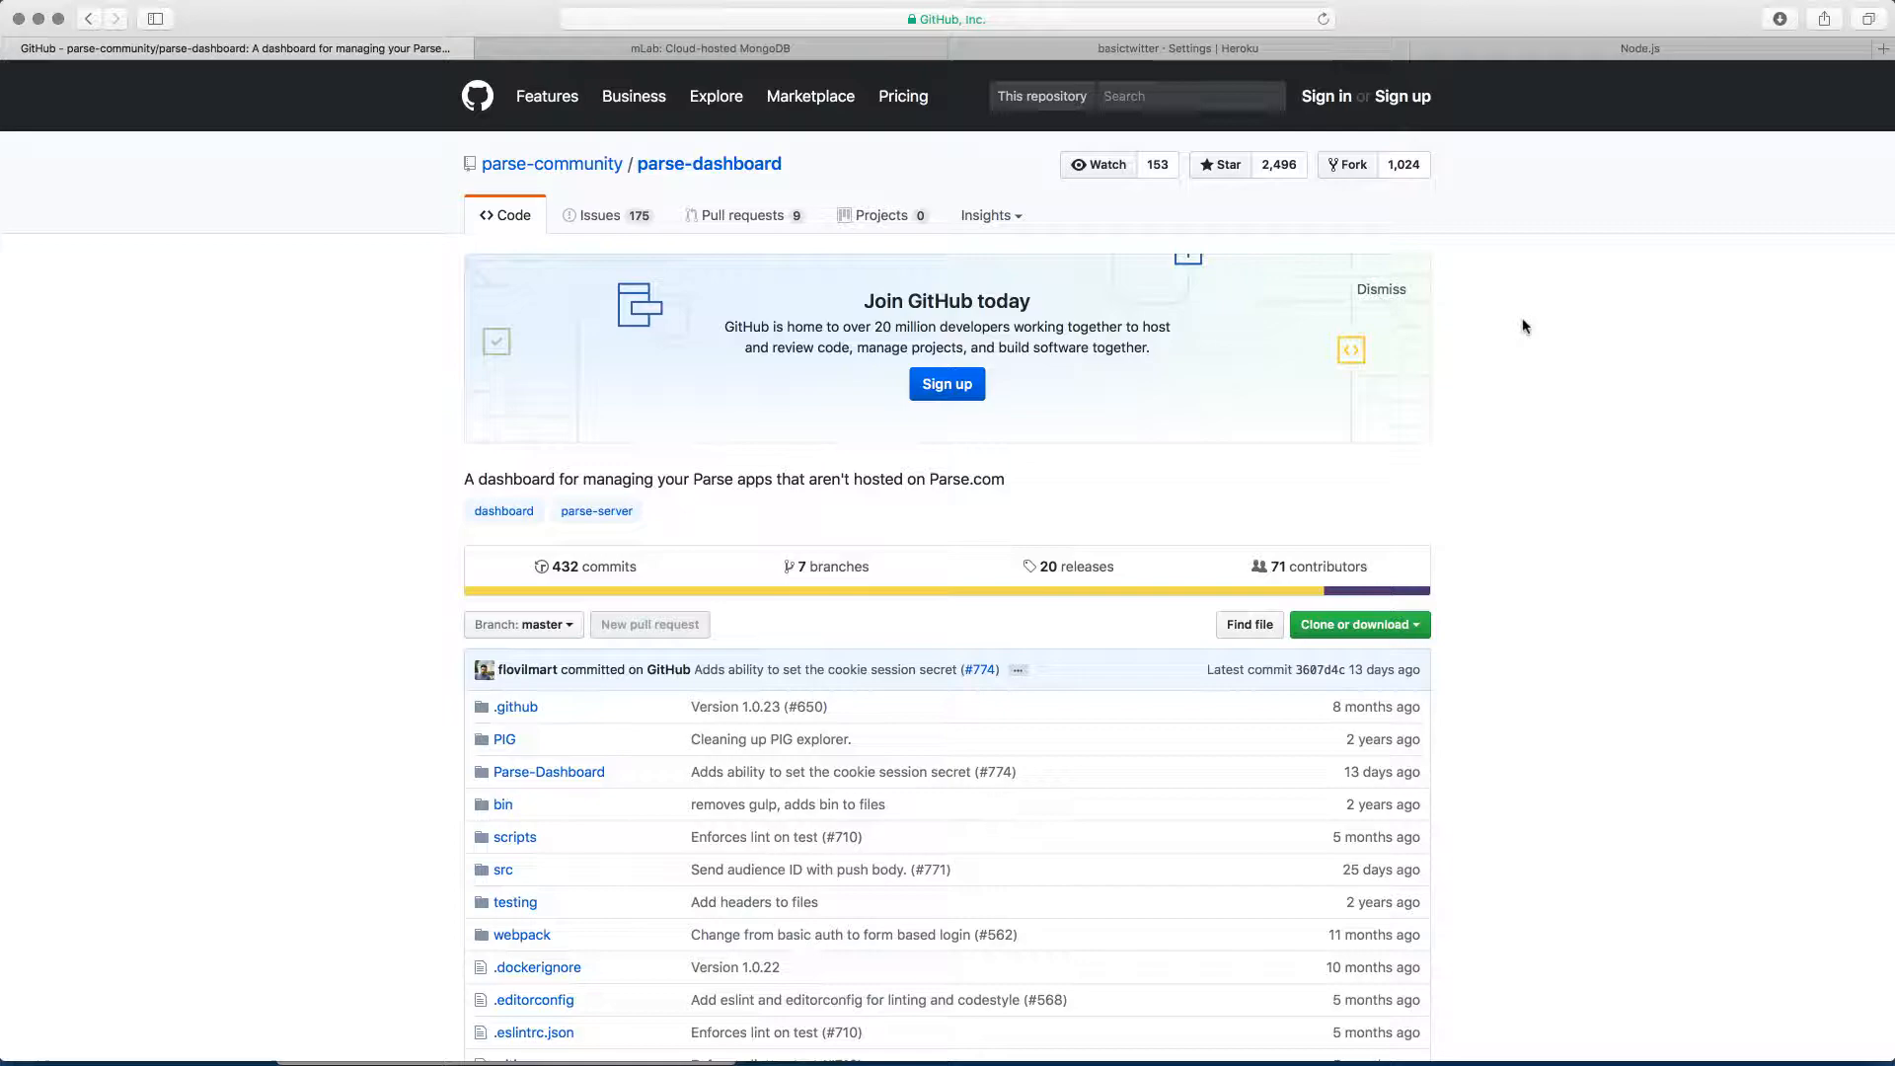
scroll(down, 3)
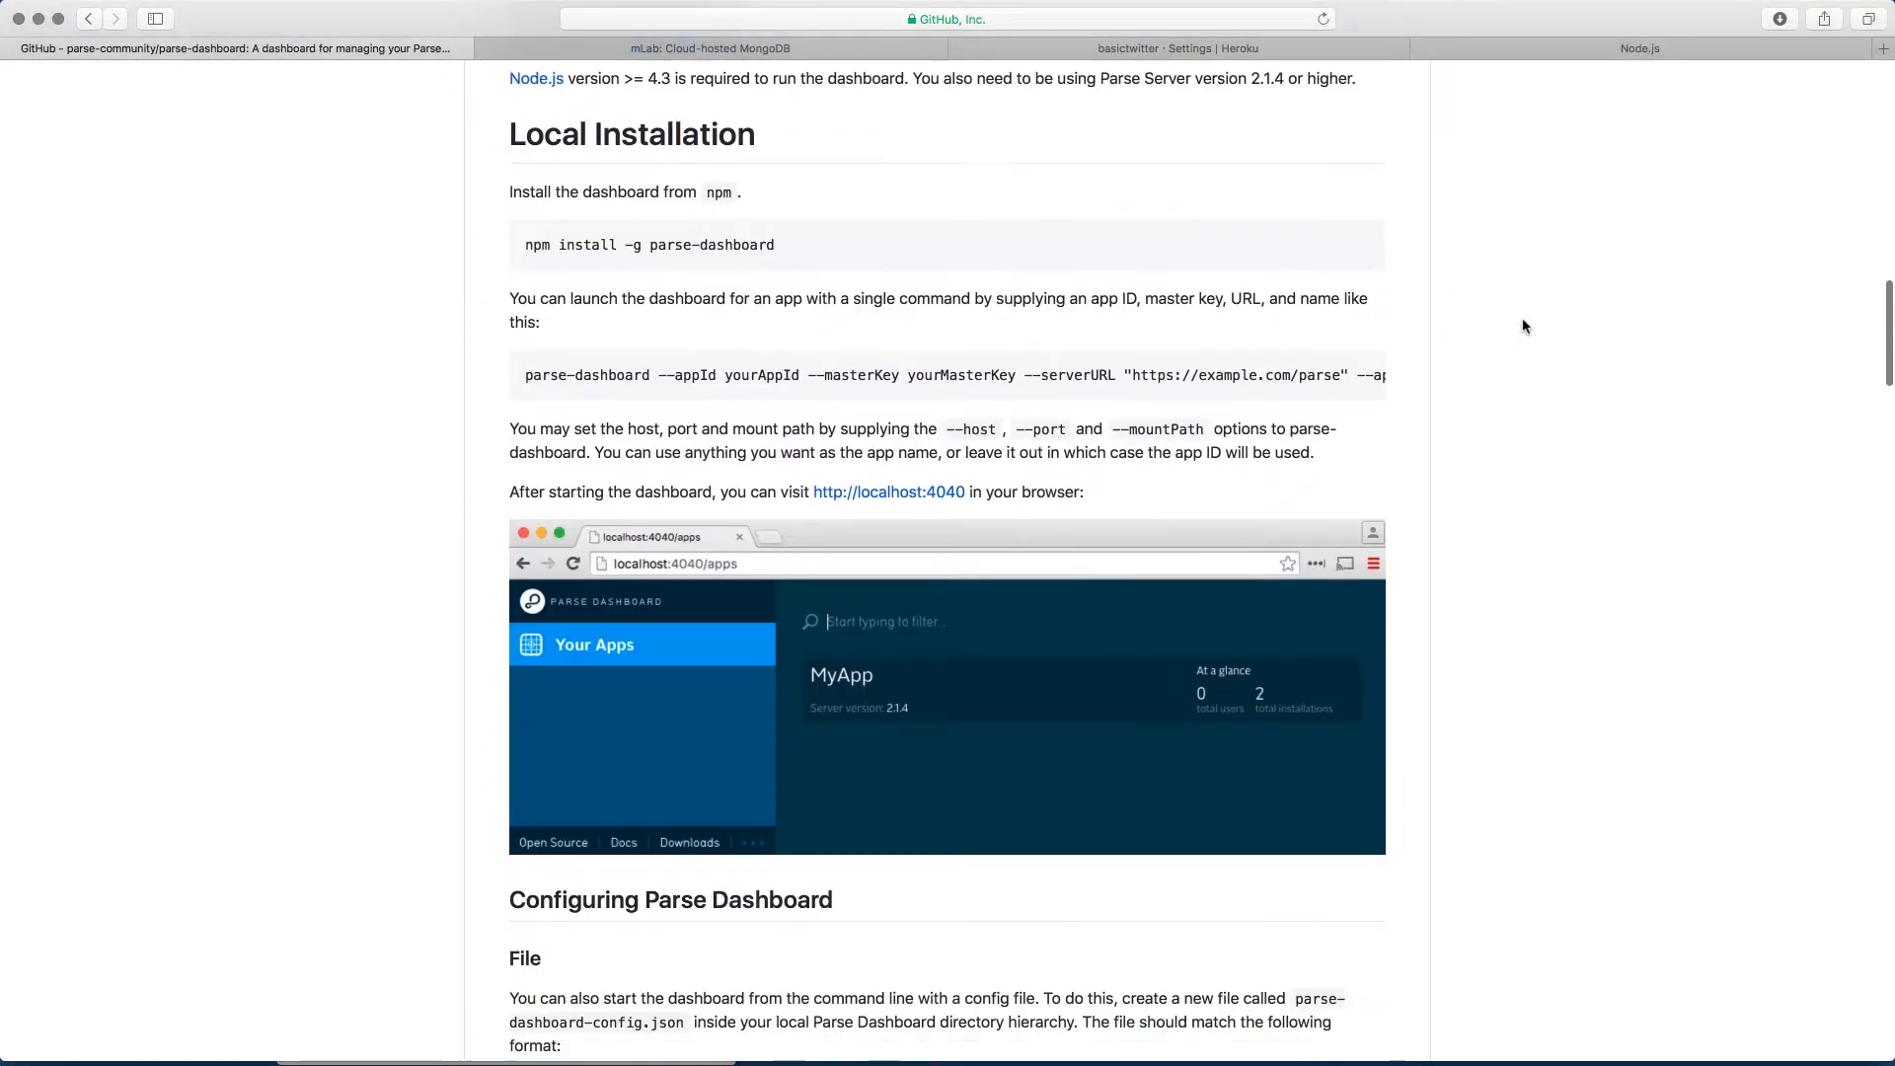
mouse_move(578, 238)
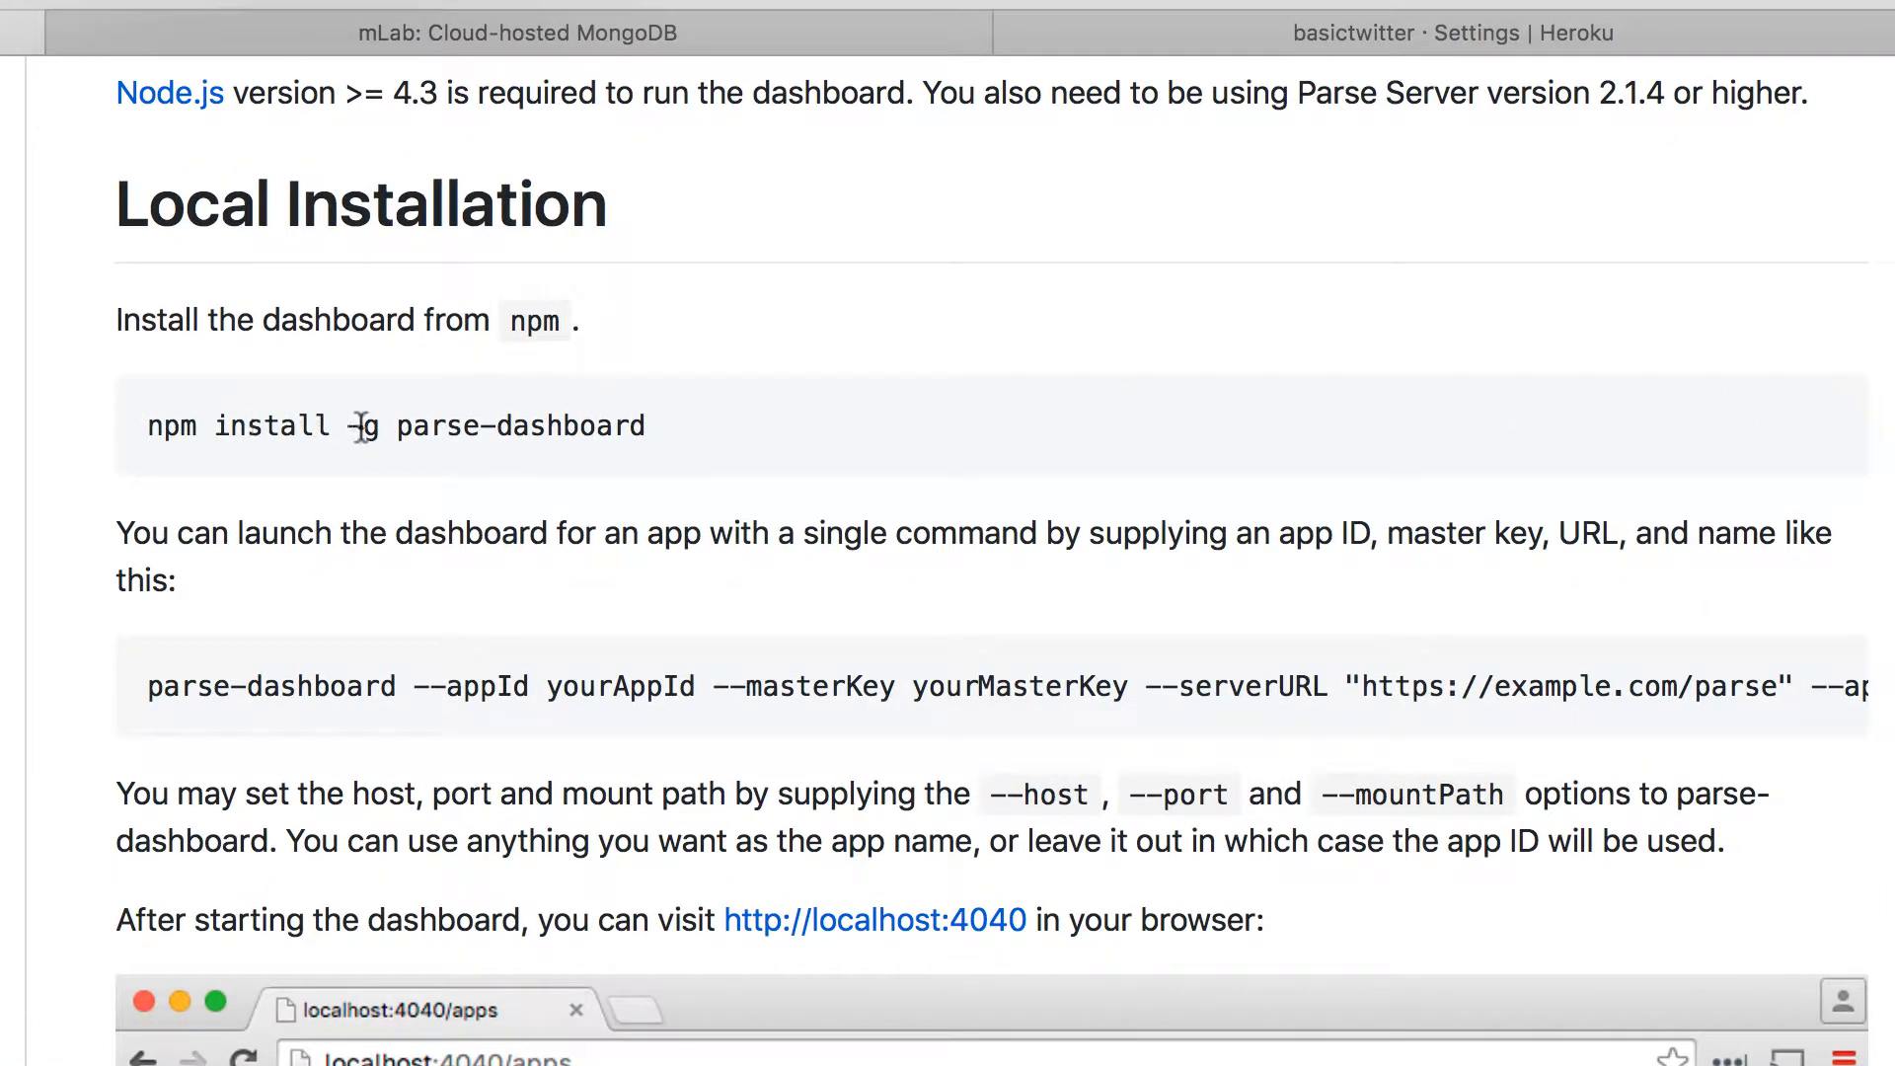
mouse_move(598, 424)
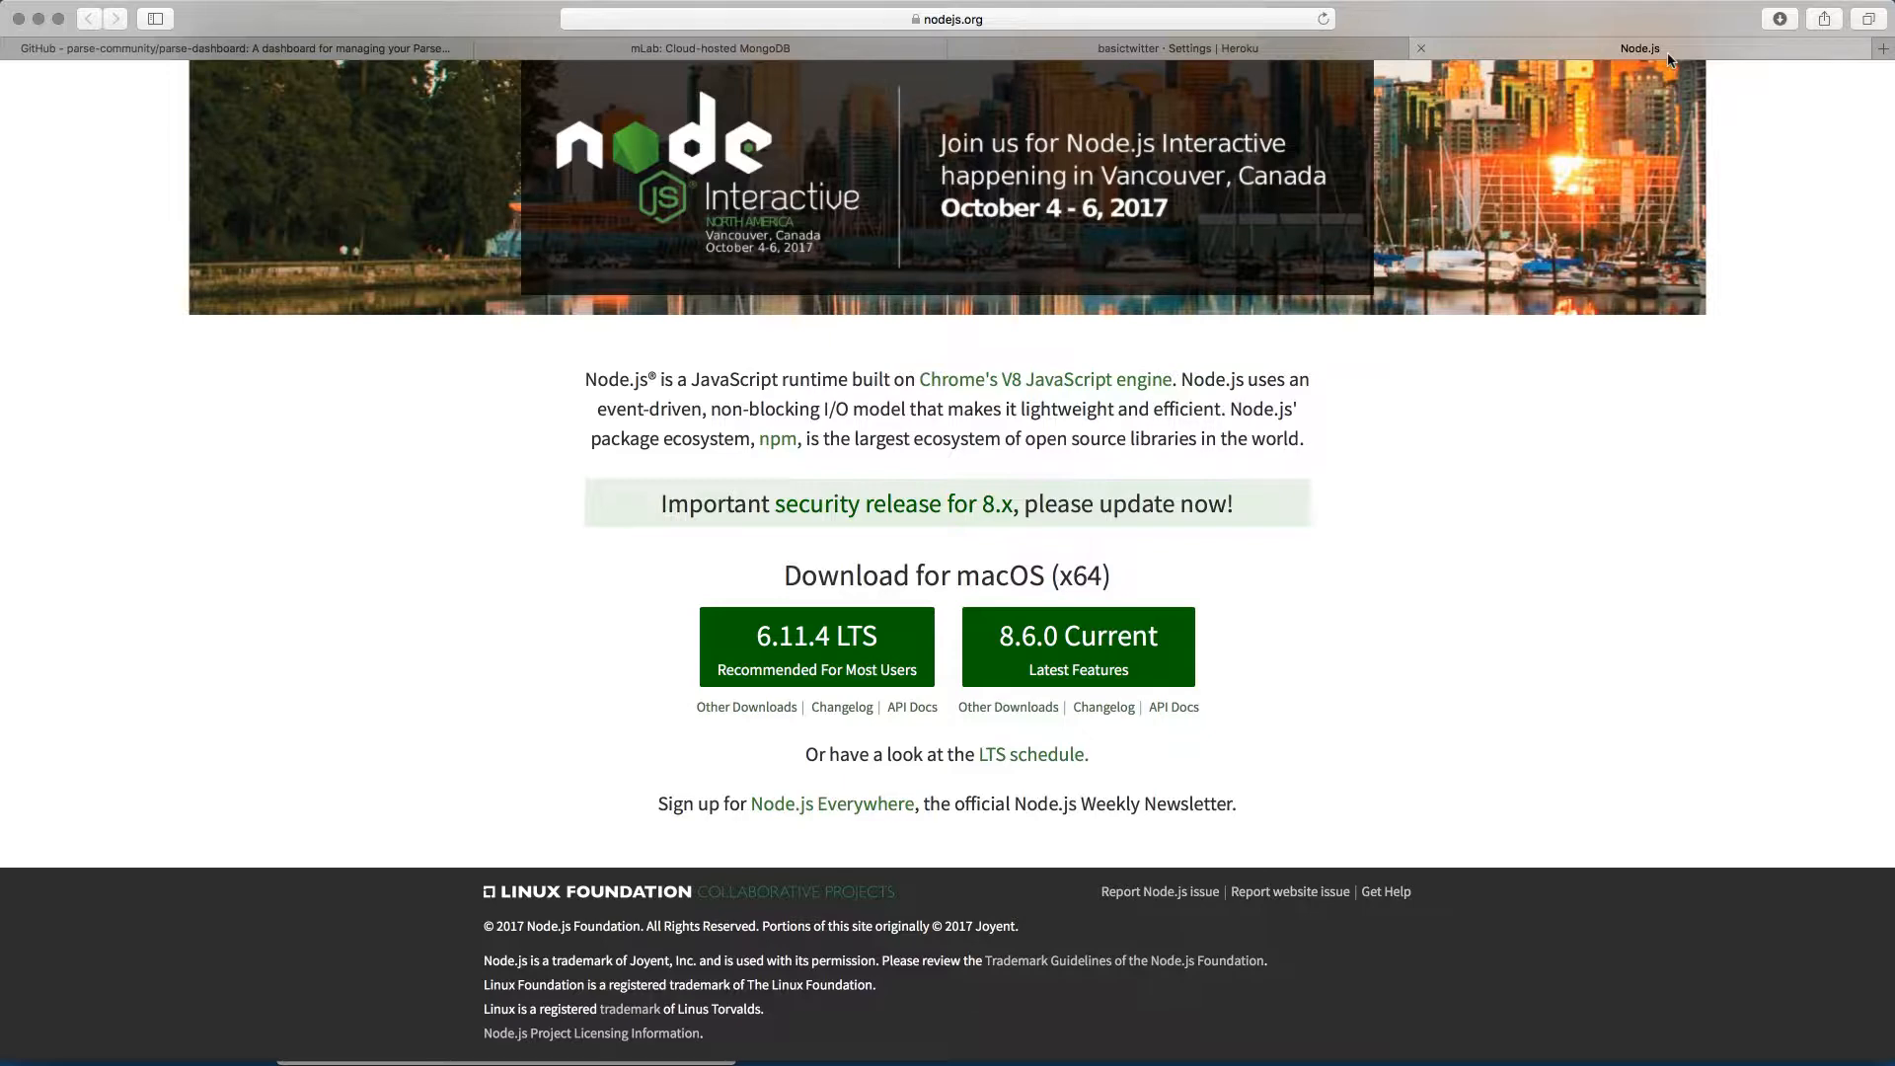
mouse_move(1629, 136)
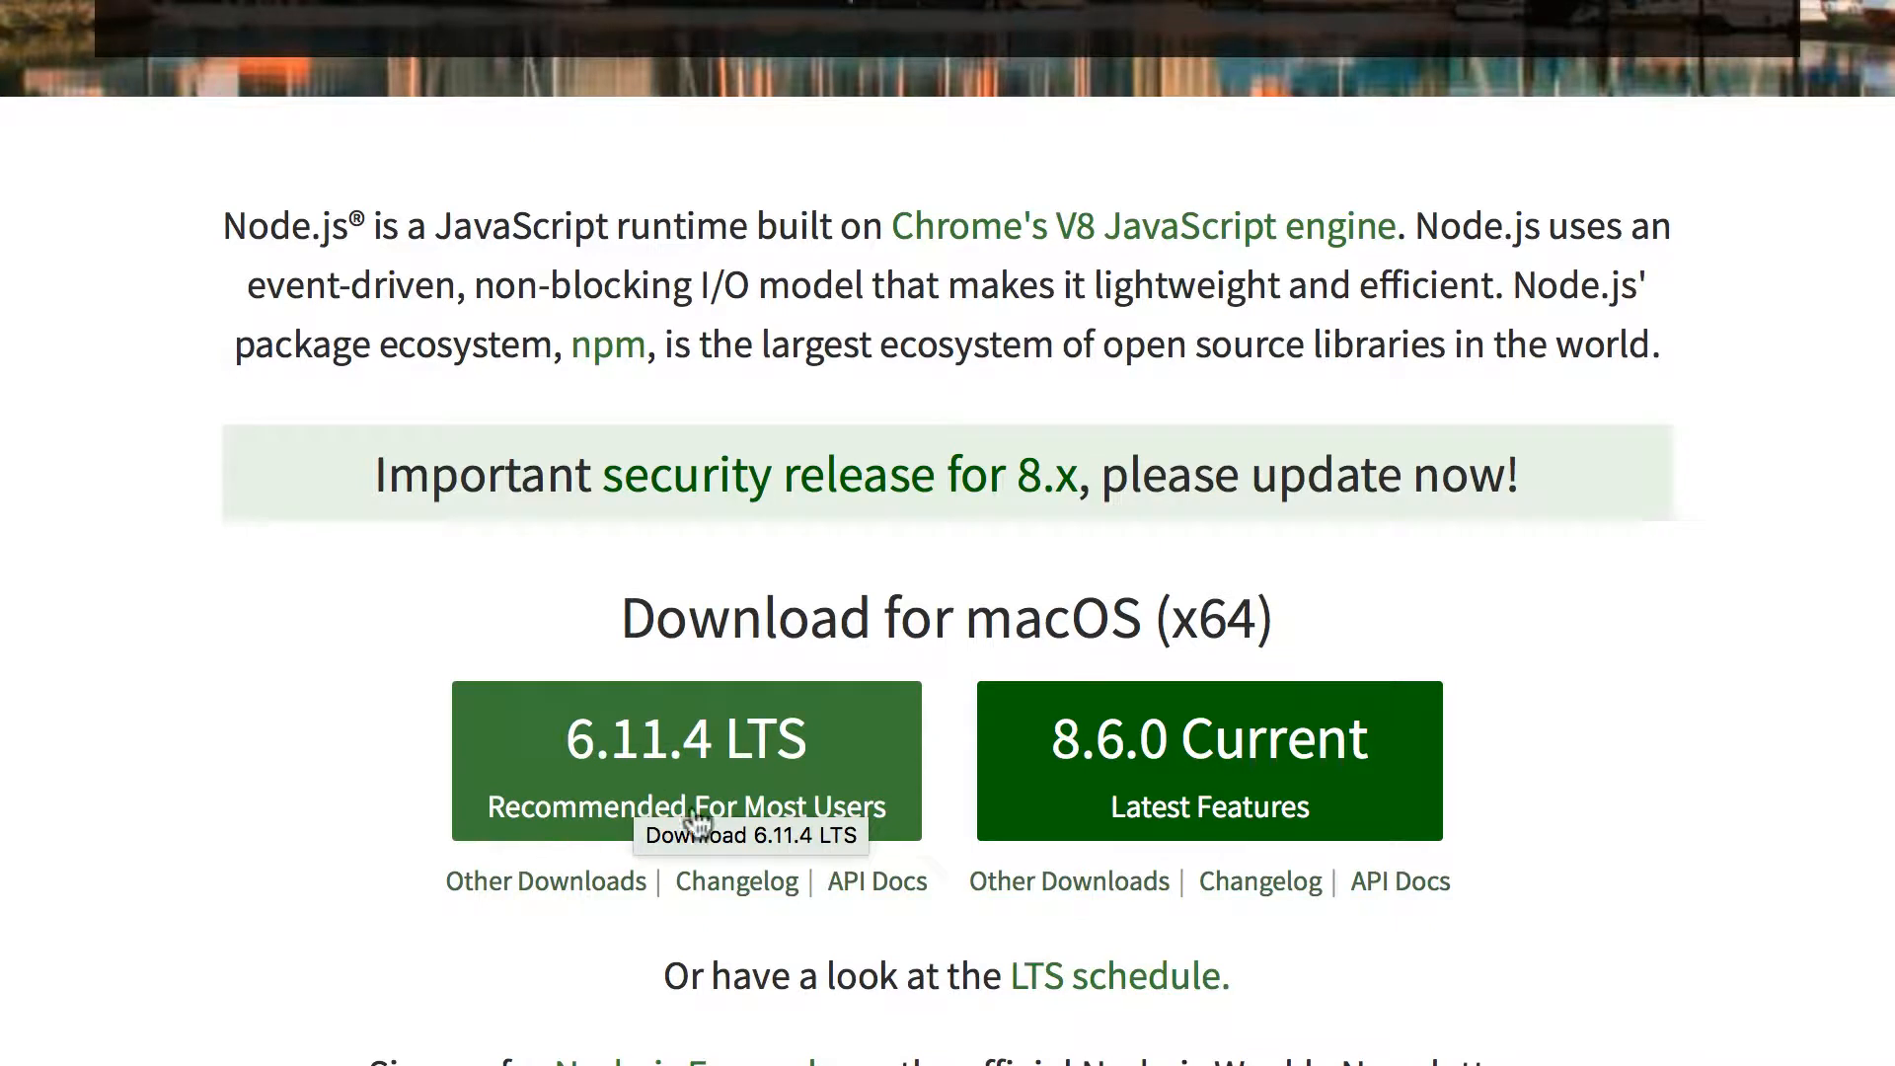
Download the Node.js 6.11.4 LTS 'Recommended For Most Users' package for macOS
click(685, 761)
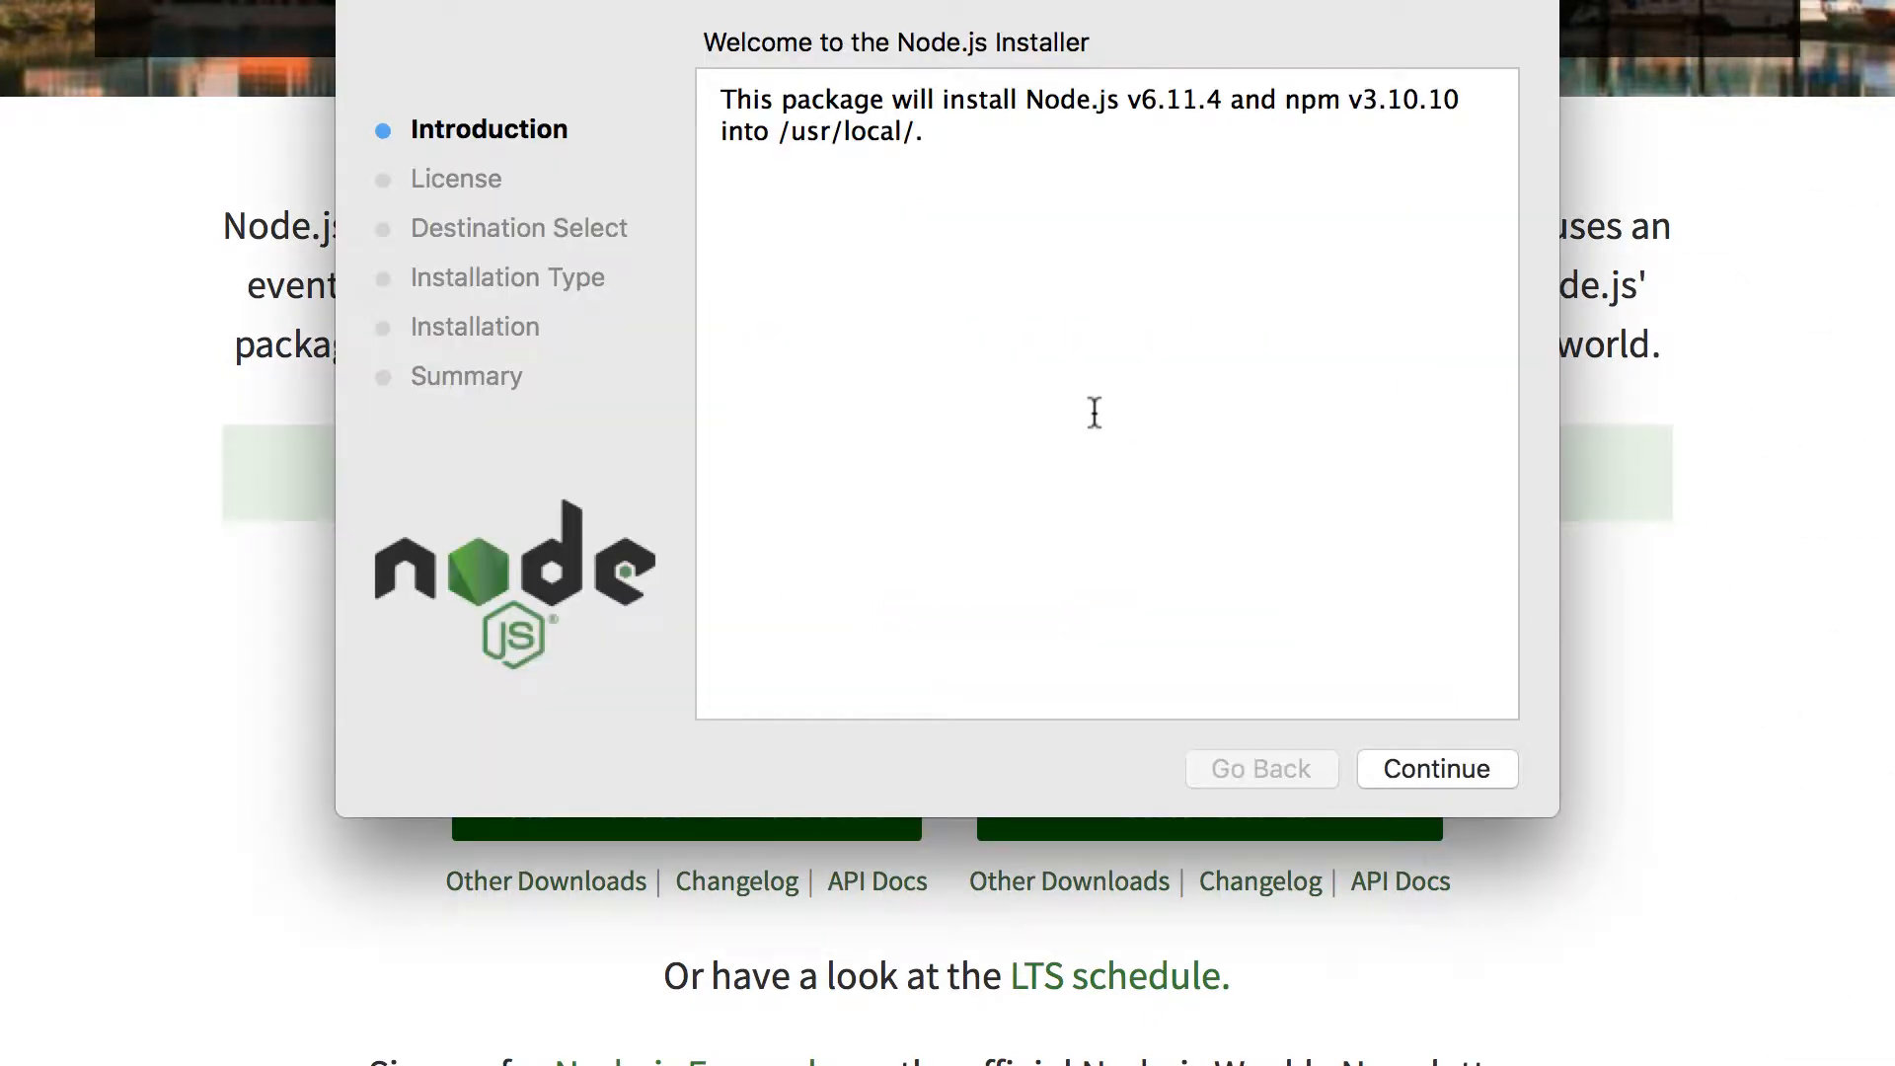
mouse_move(999, 118)
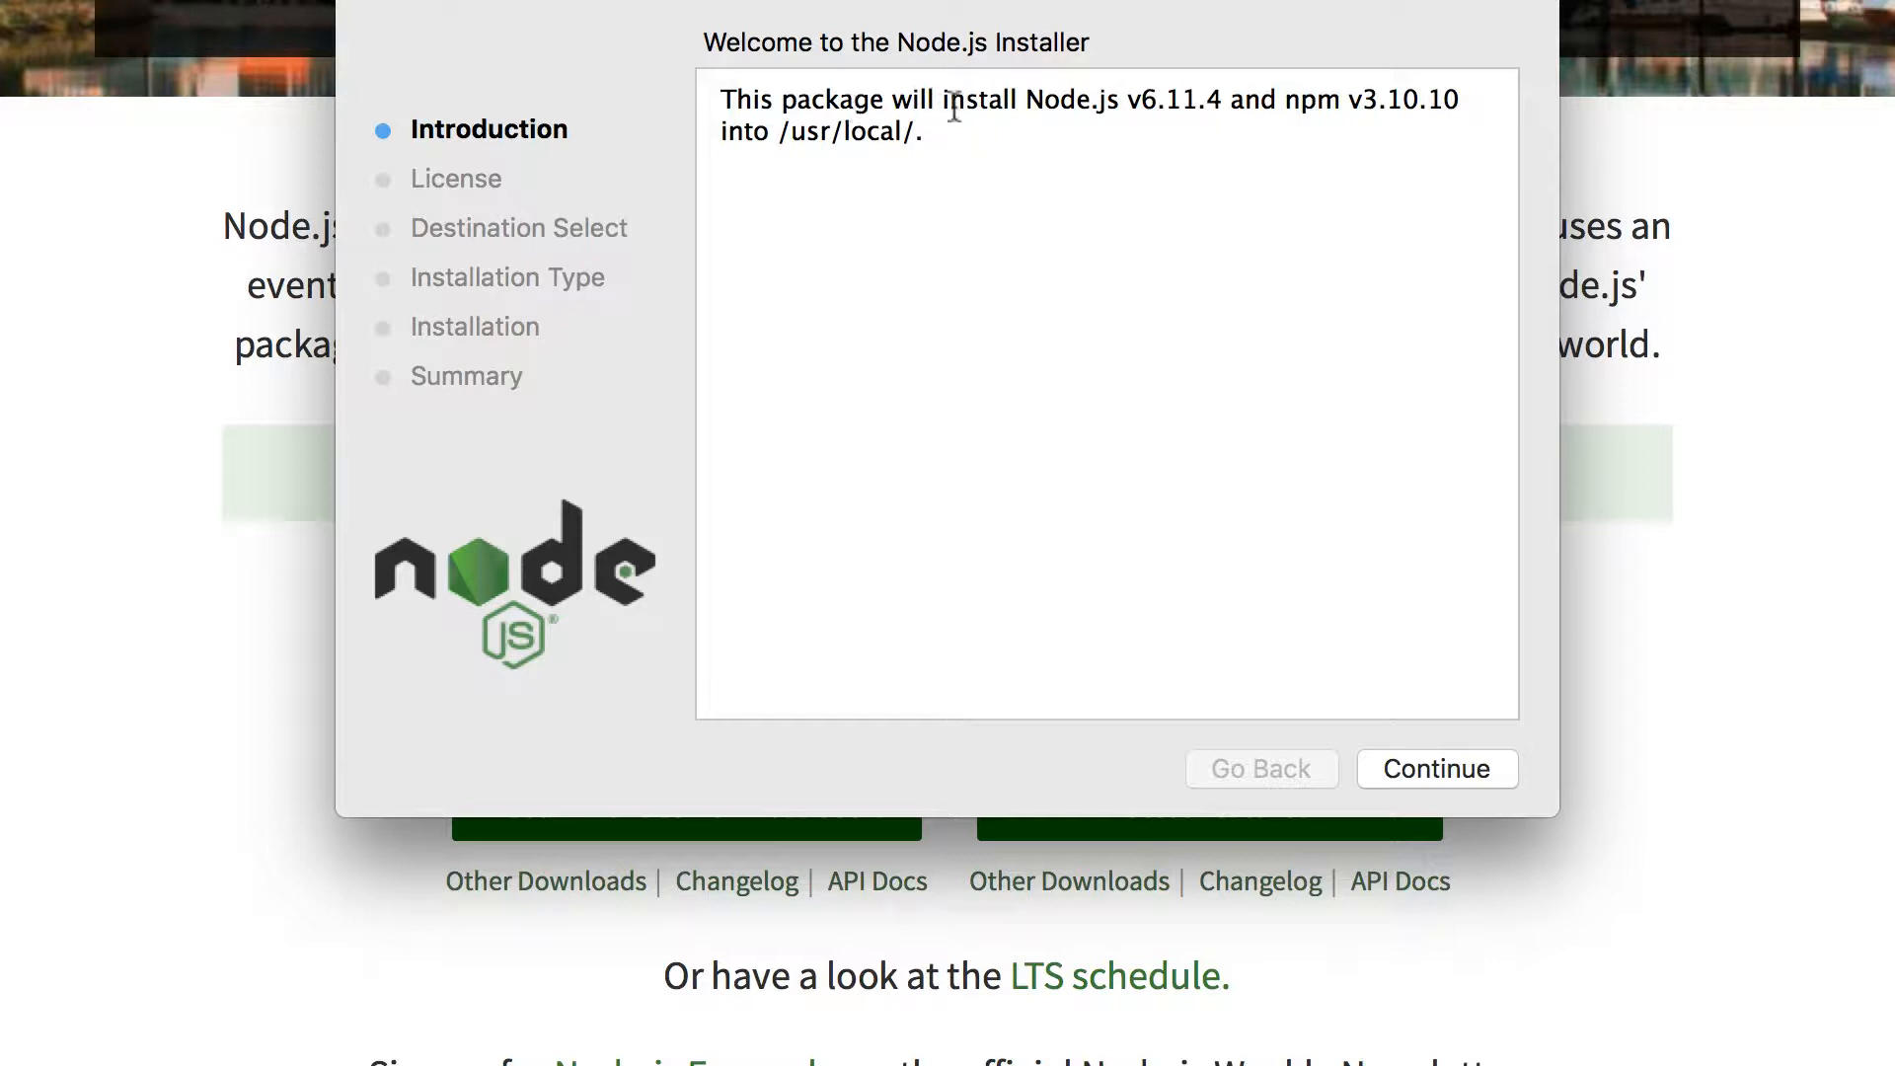
mouse_move(1366, 114)
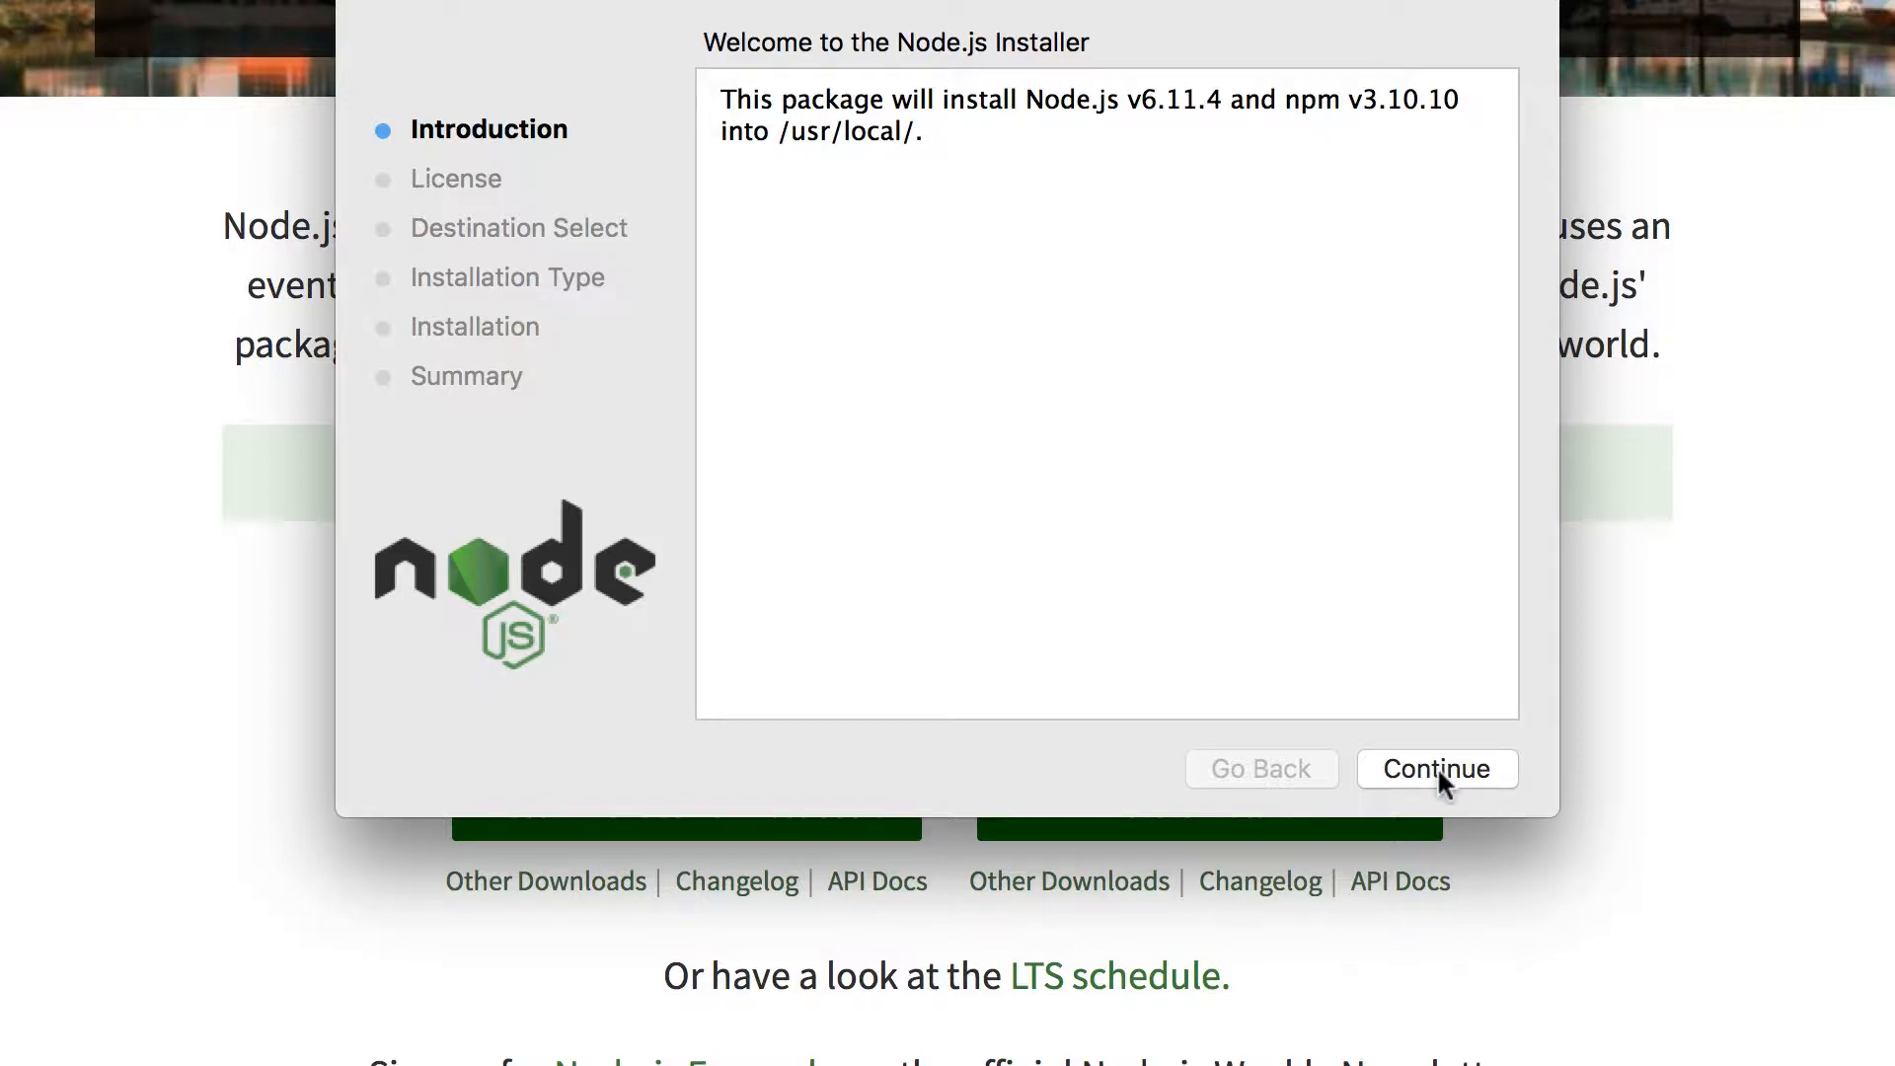
Install Node.js for all users, accepting the license and authorising with the password
click(1436, 769)
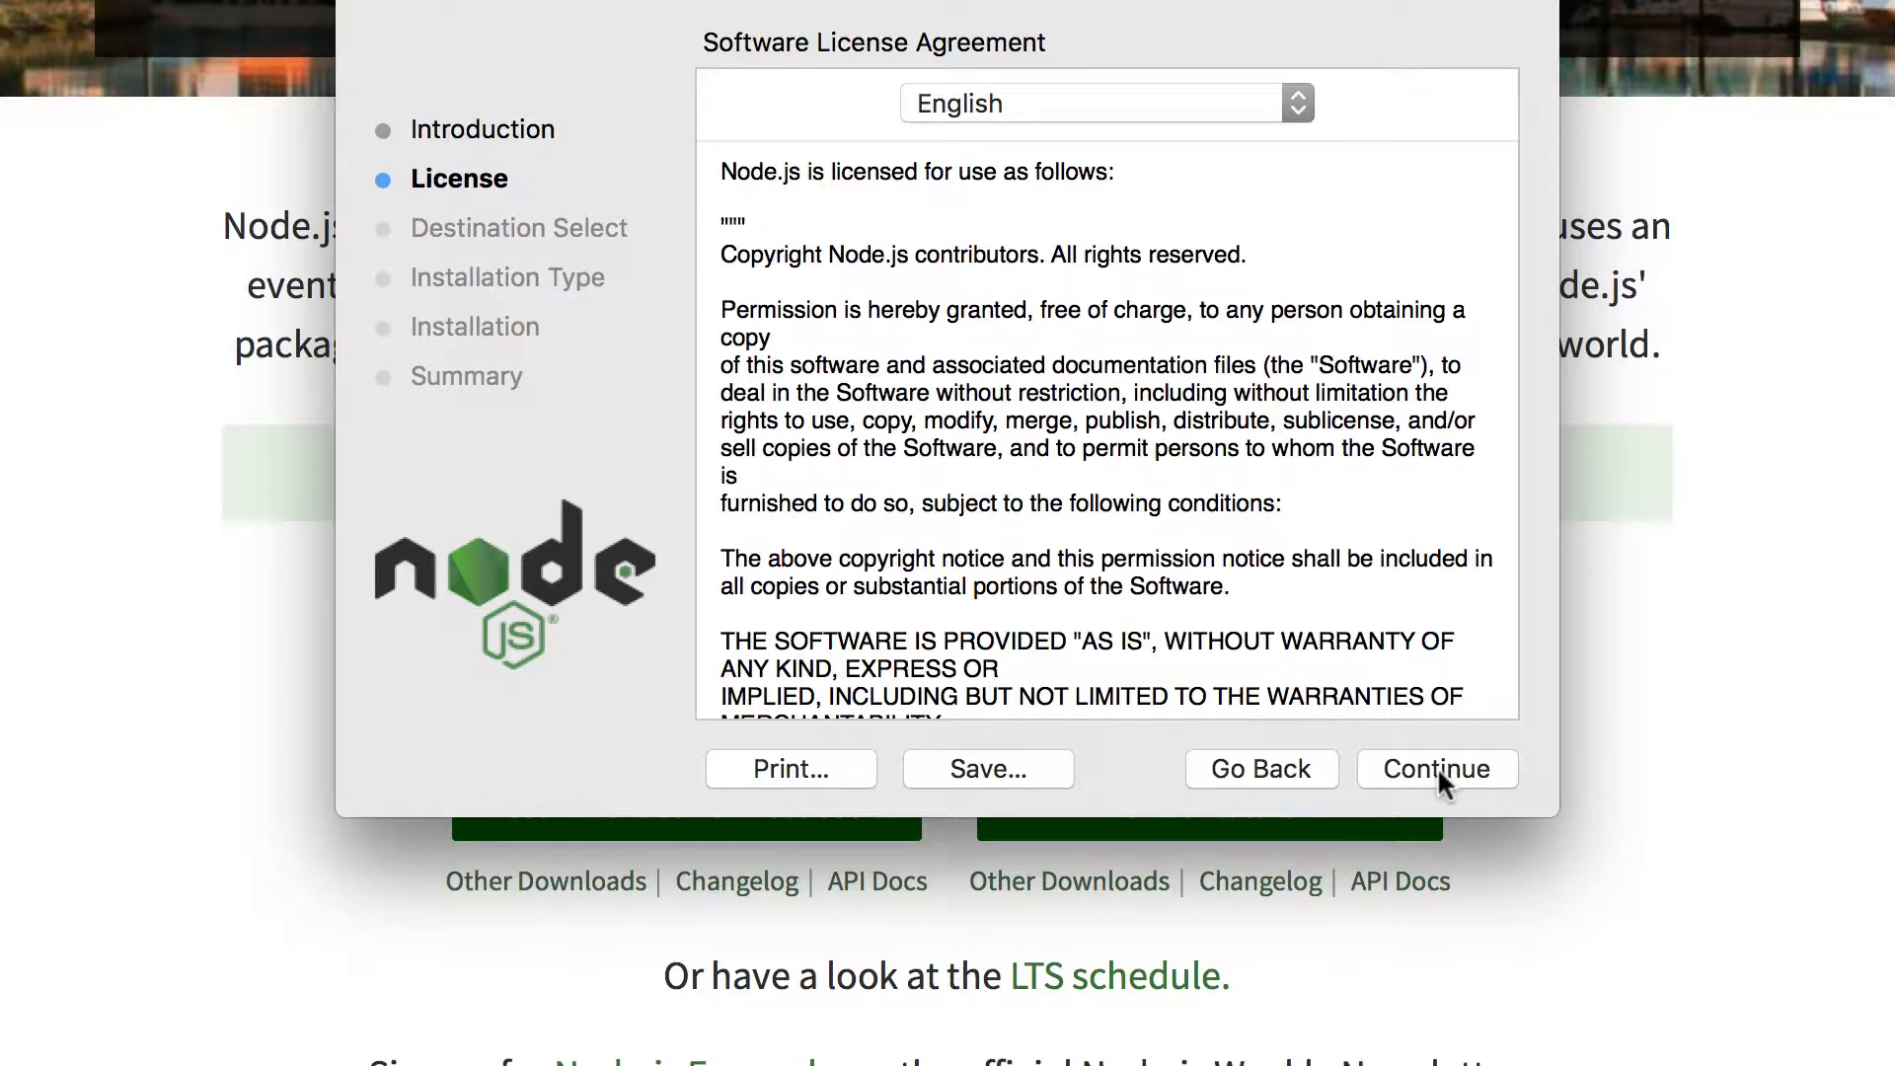
click(1437, 770)
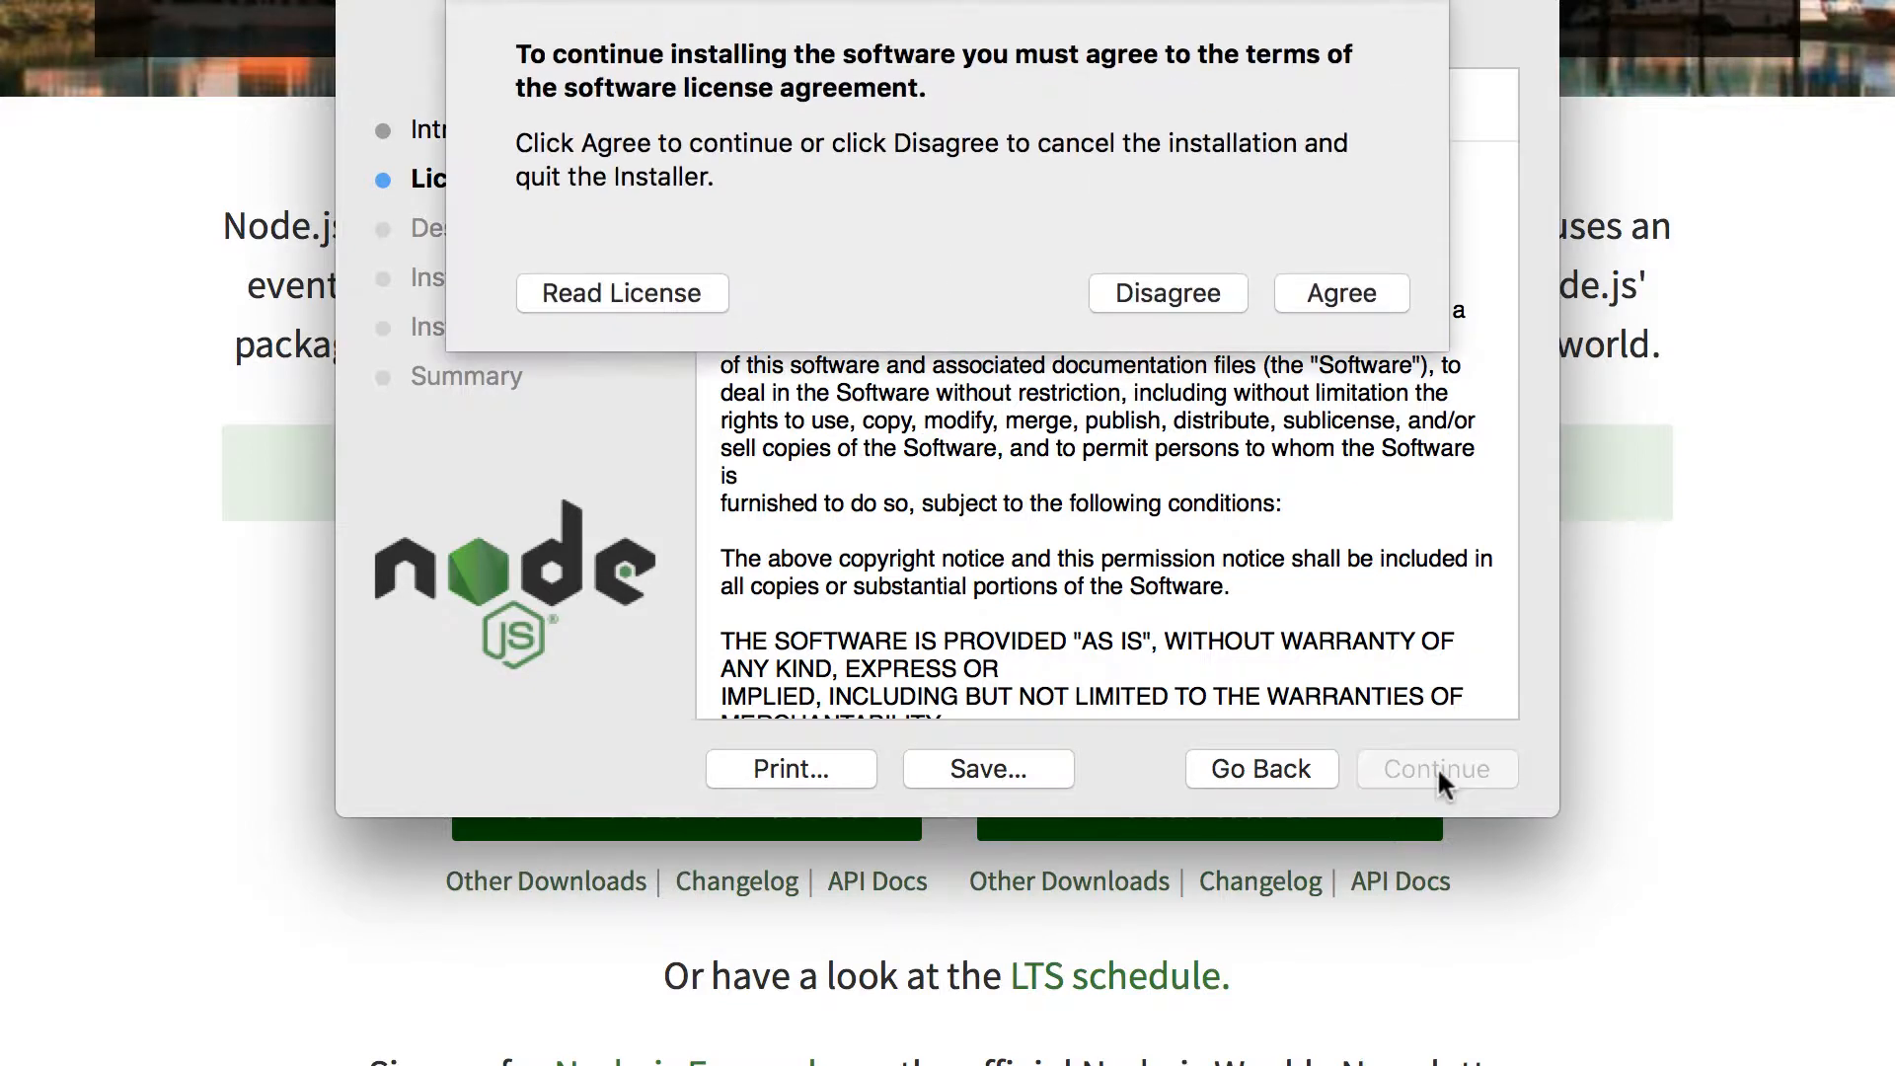
click(1340, 292)
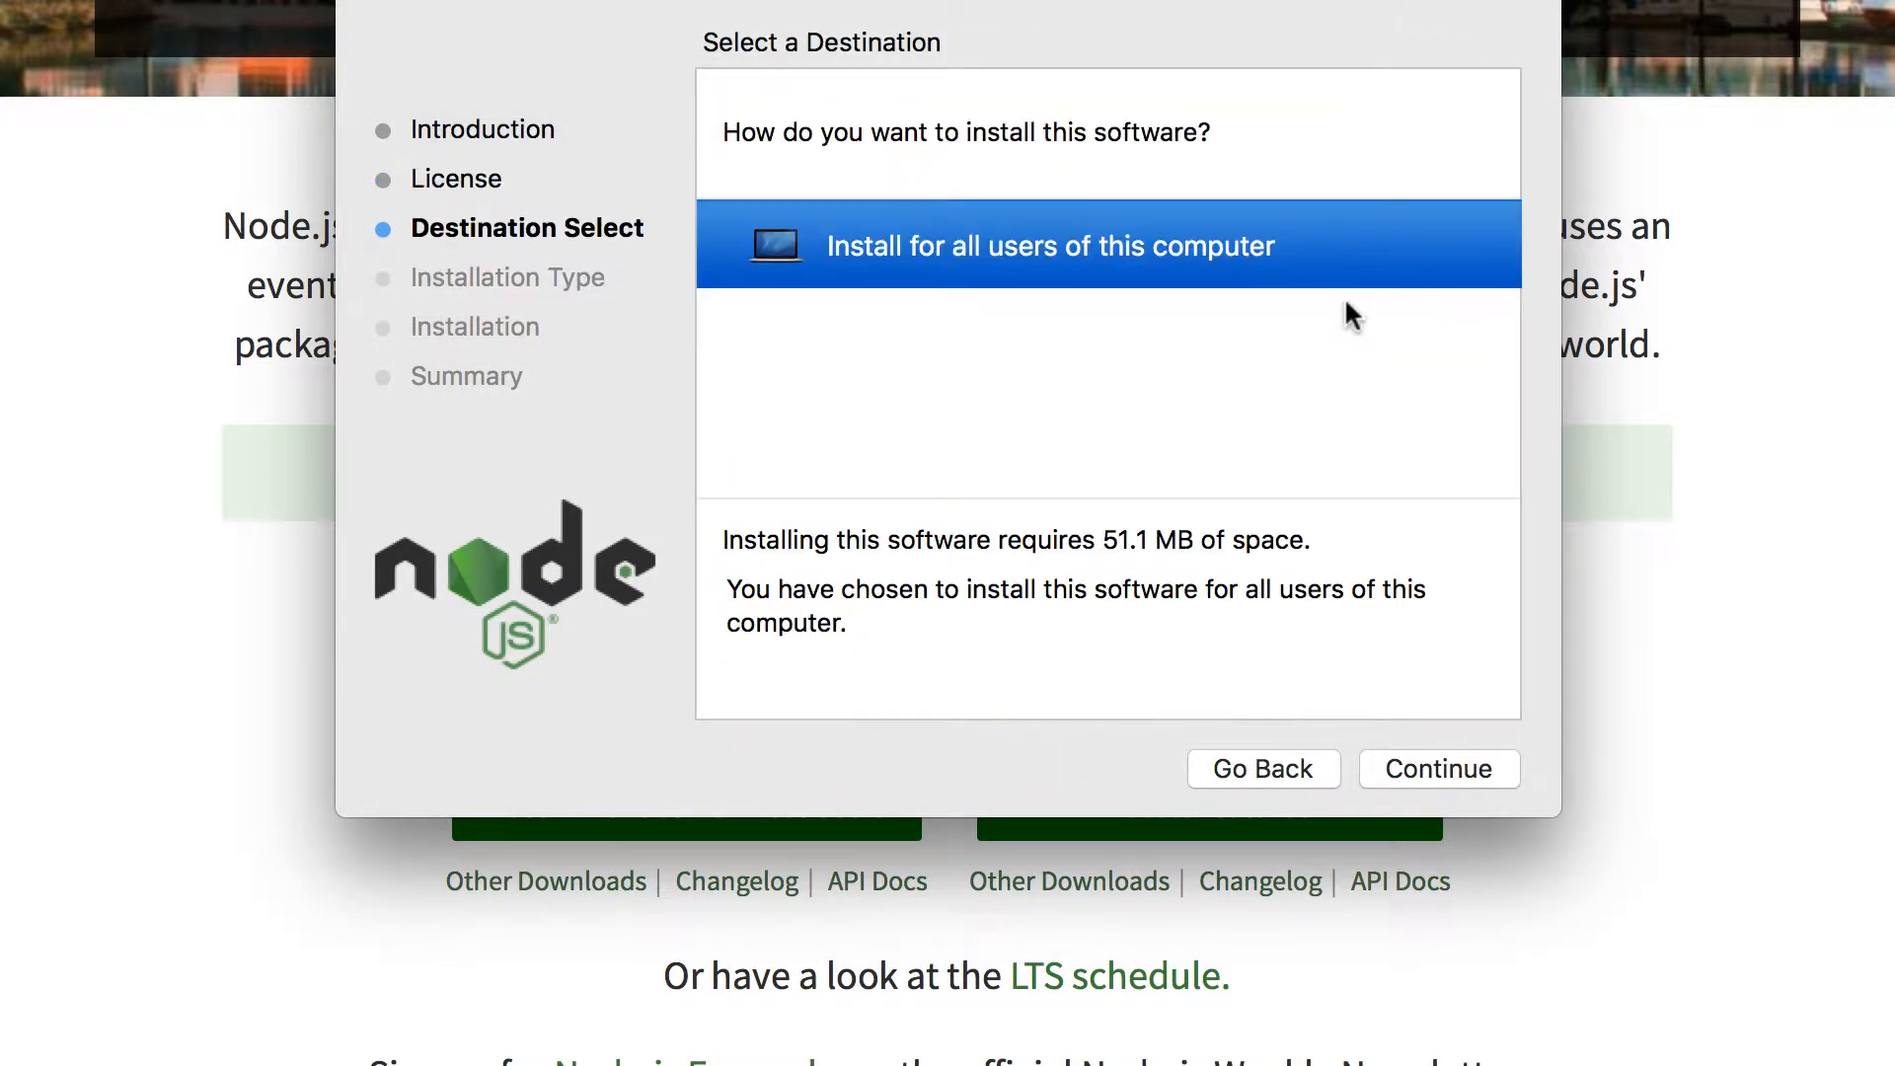
click(1437, 768)
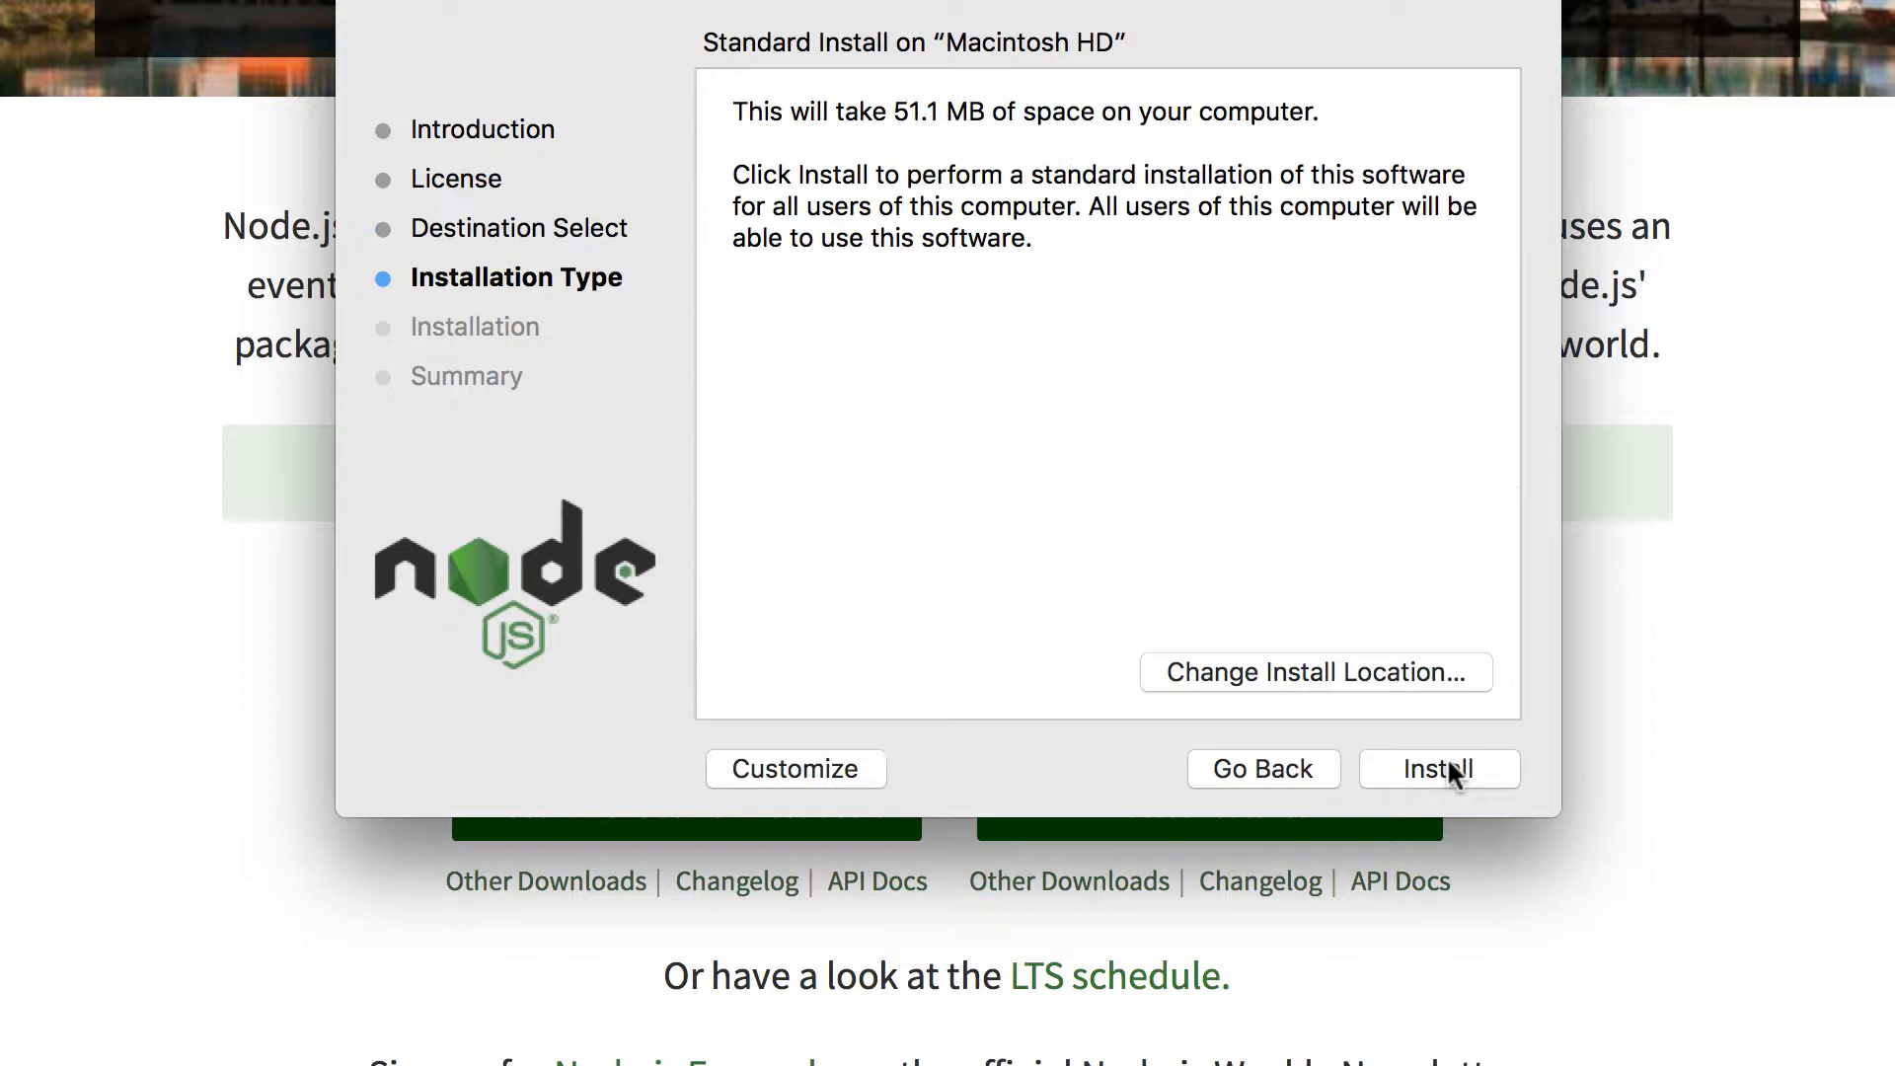
click(1438, 769)
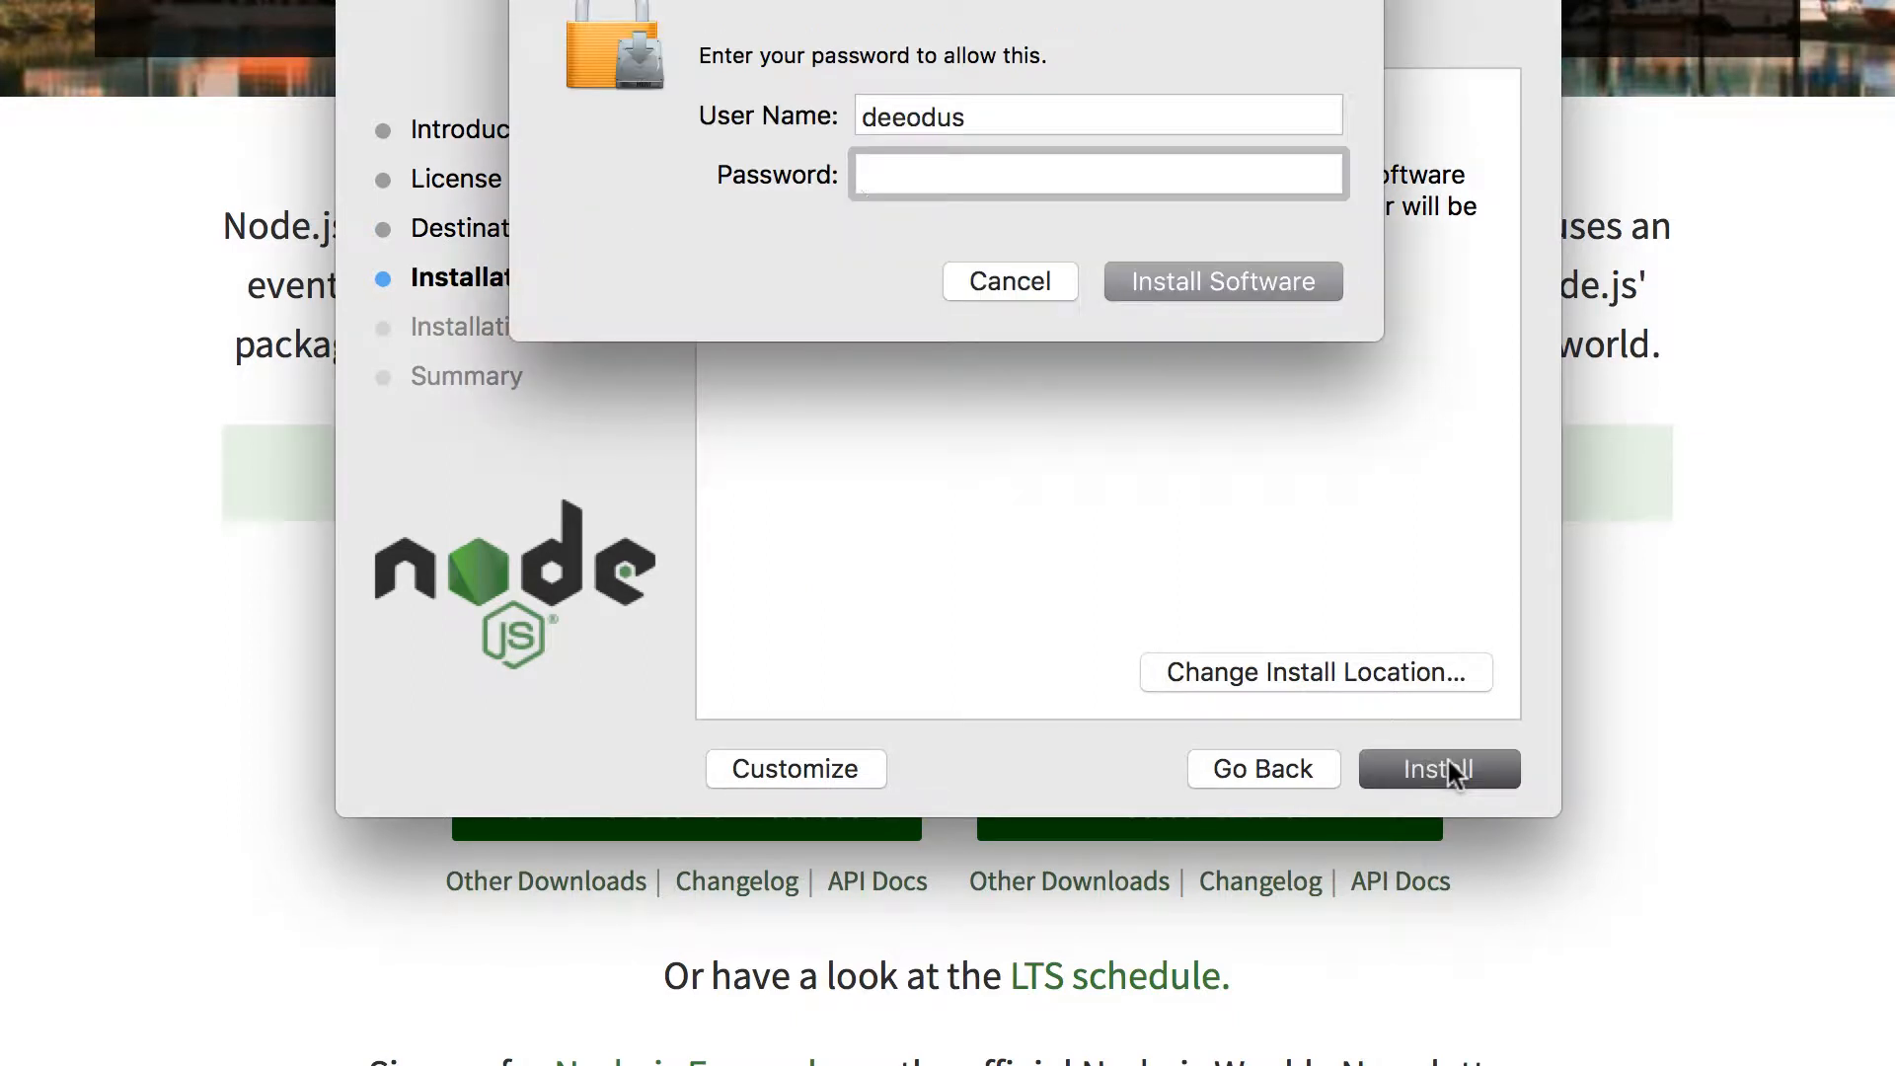
click(1221, 280)
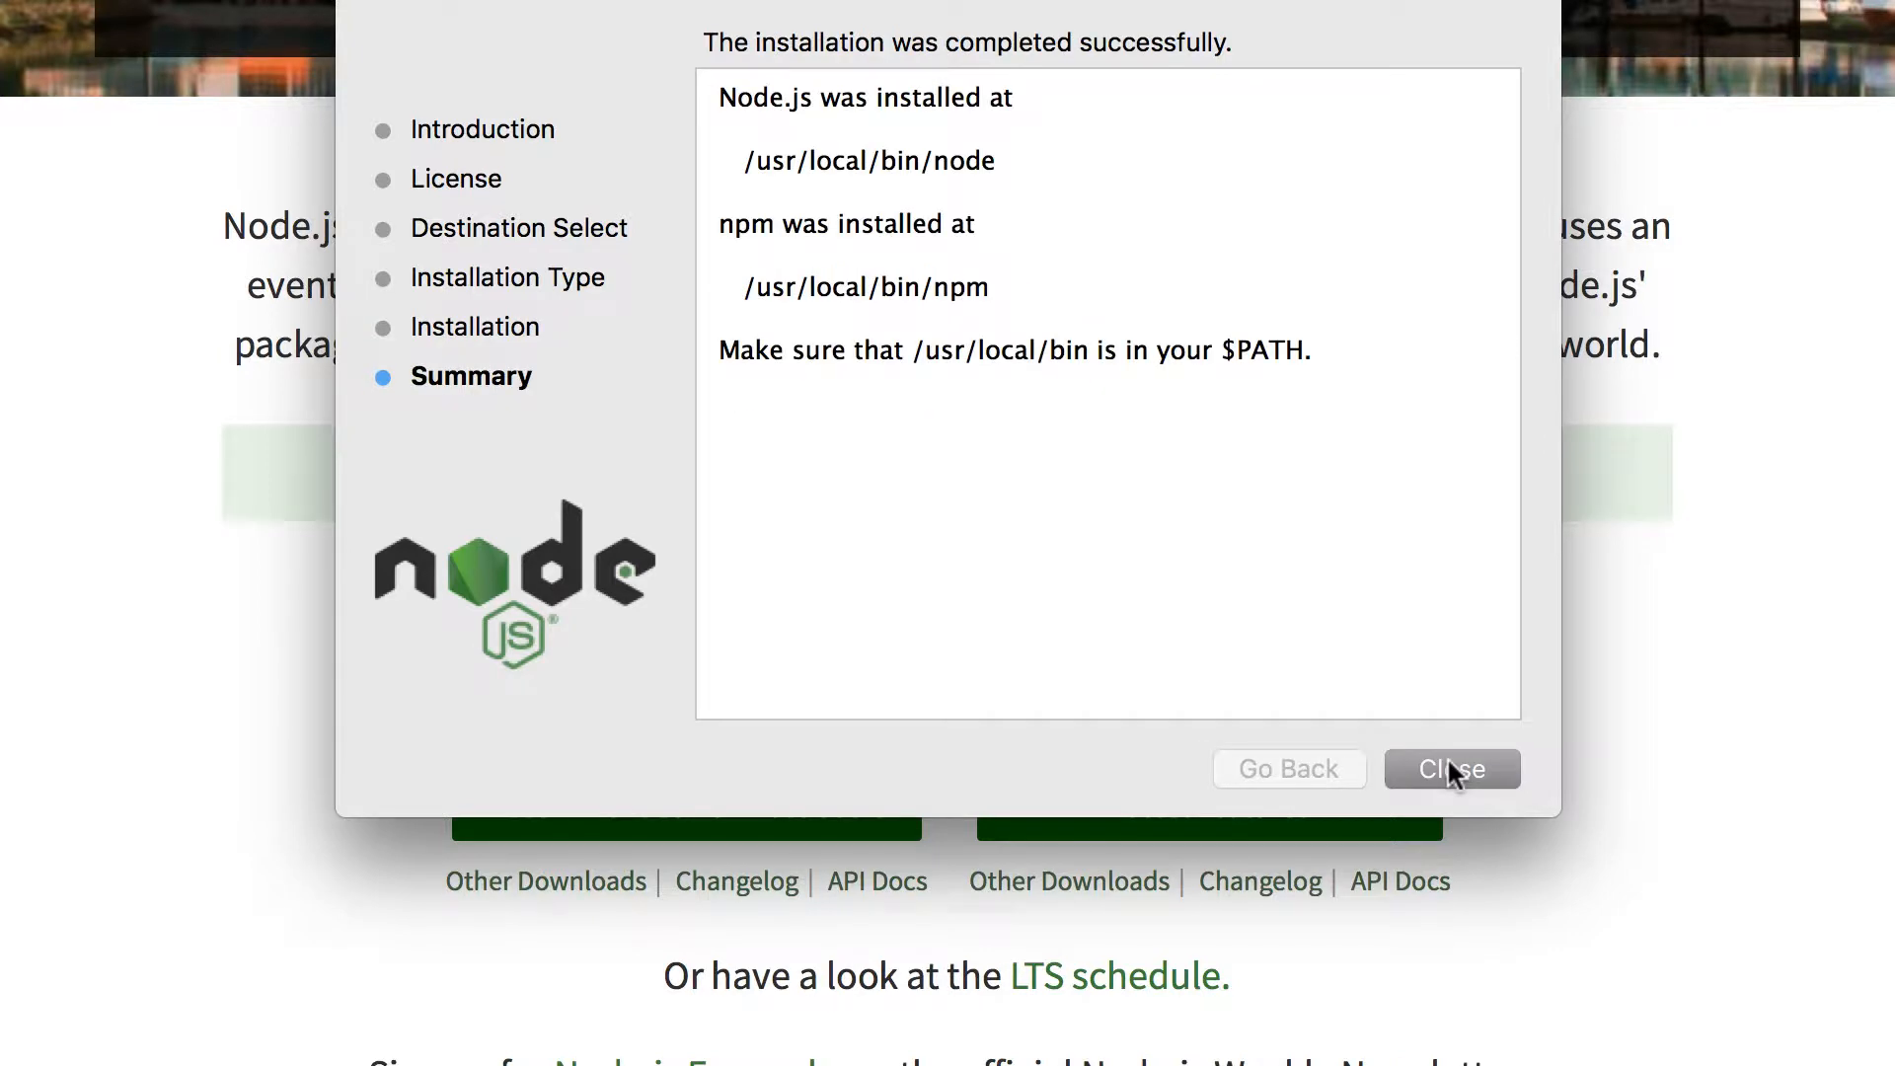
mouse_move(964, 349)
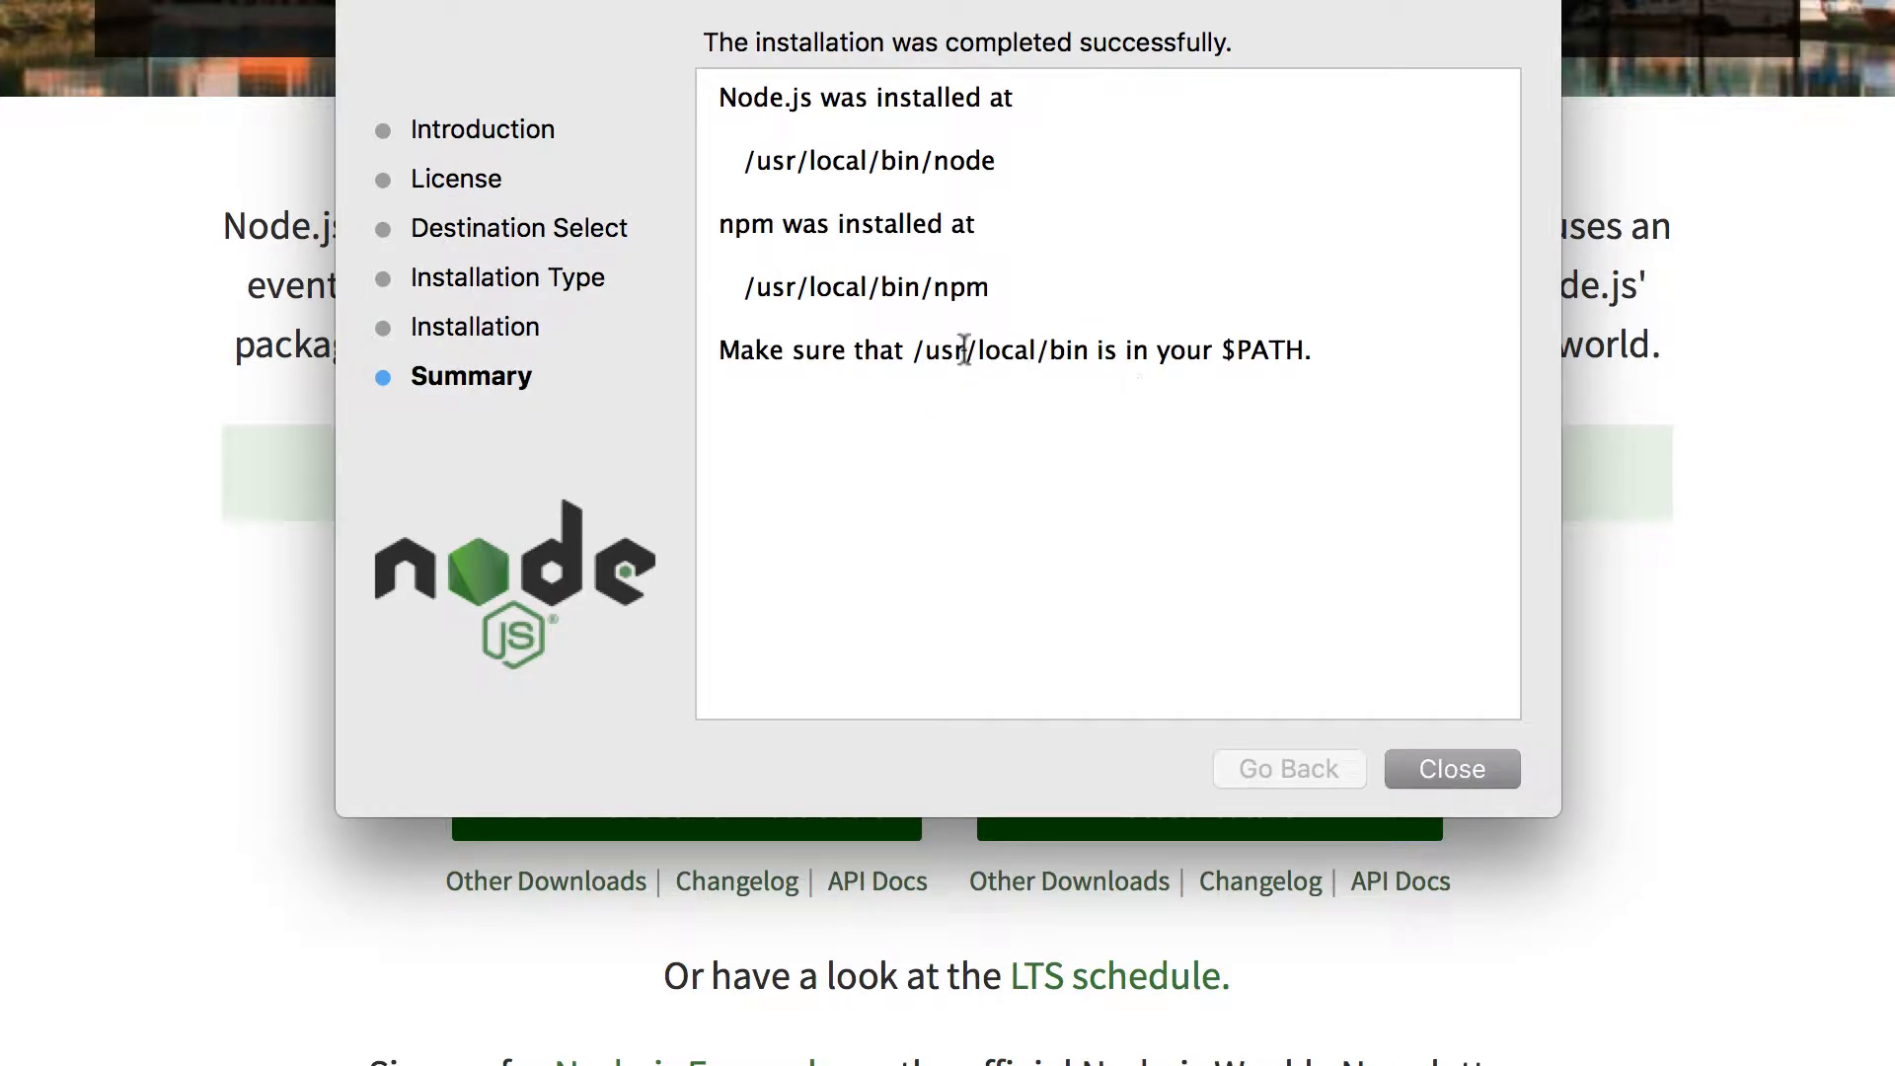
Close the finished installer, answering the prompt about trashing the package
click(1452, 769)
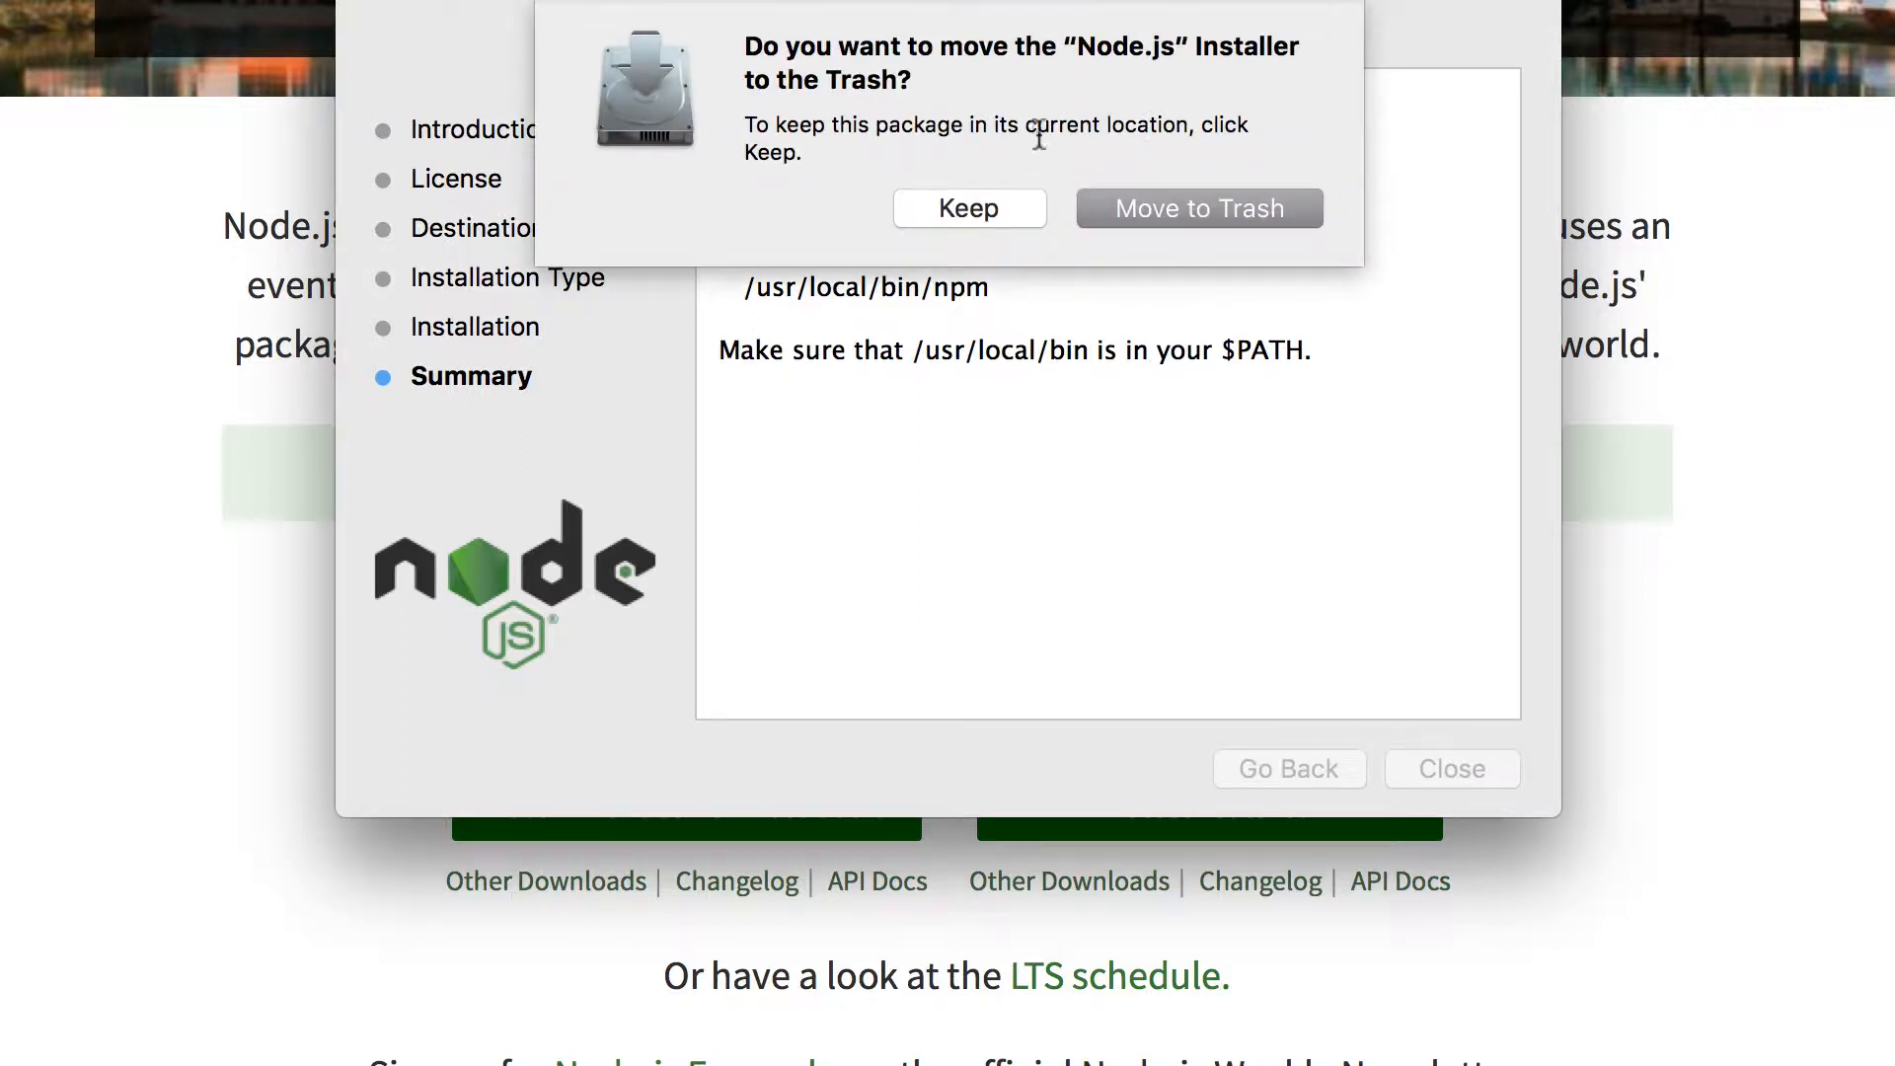
click(1197, 208)
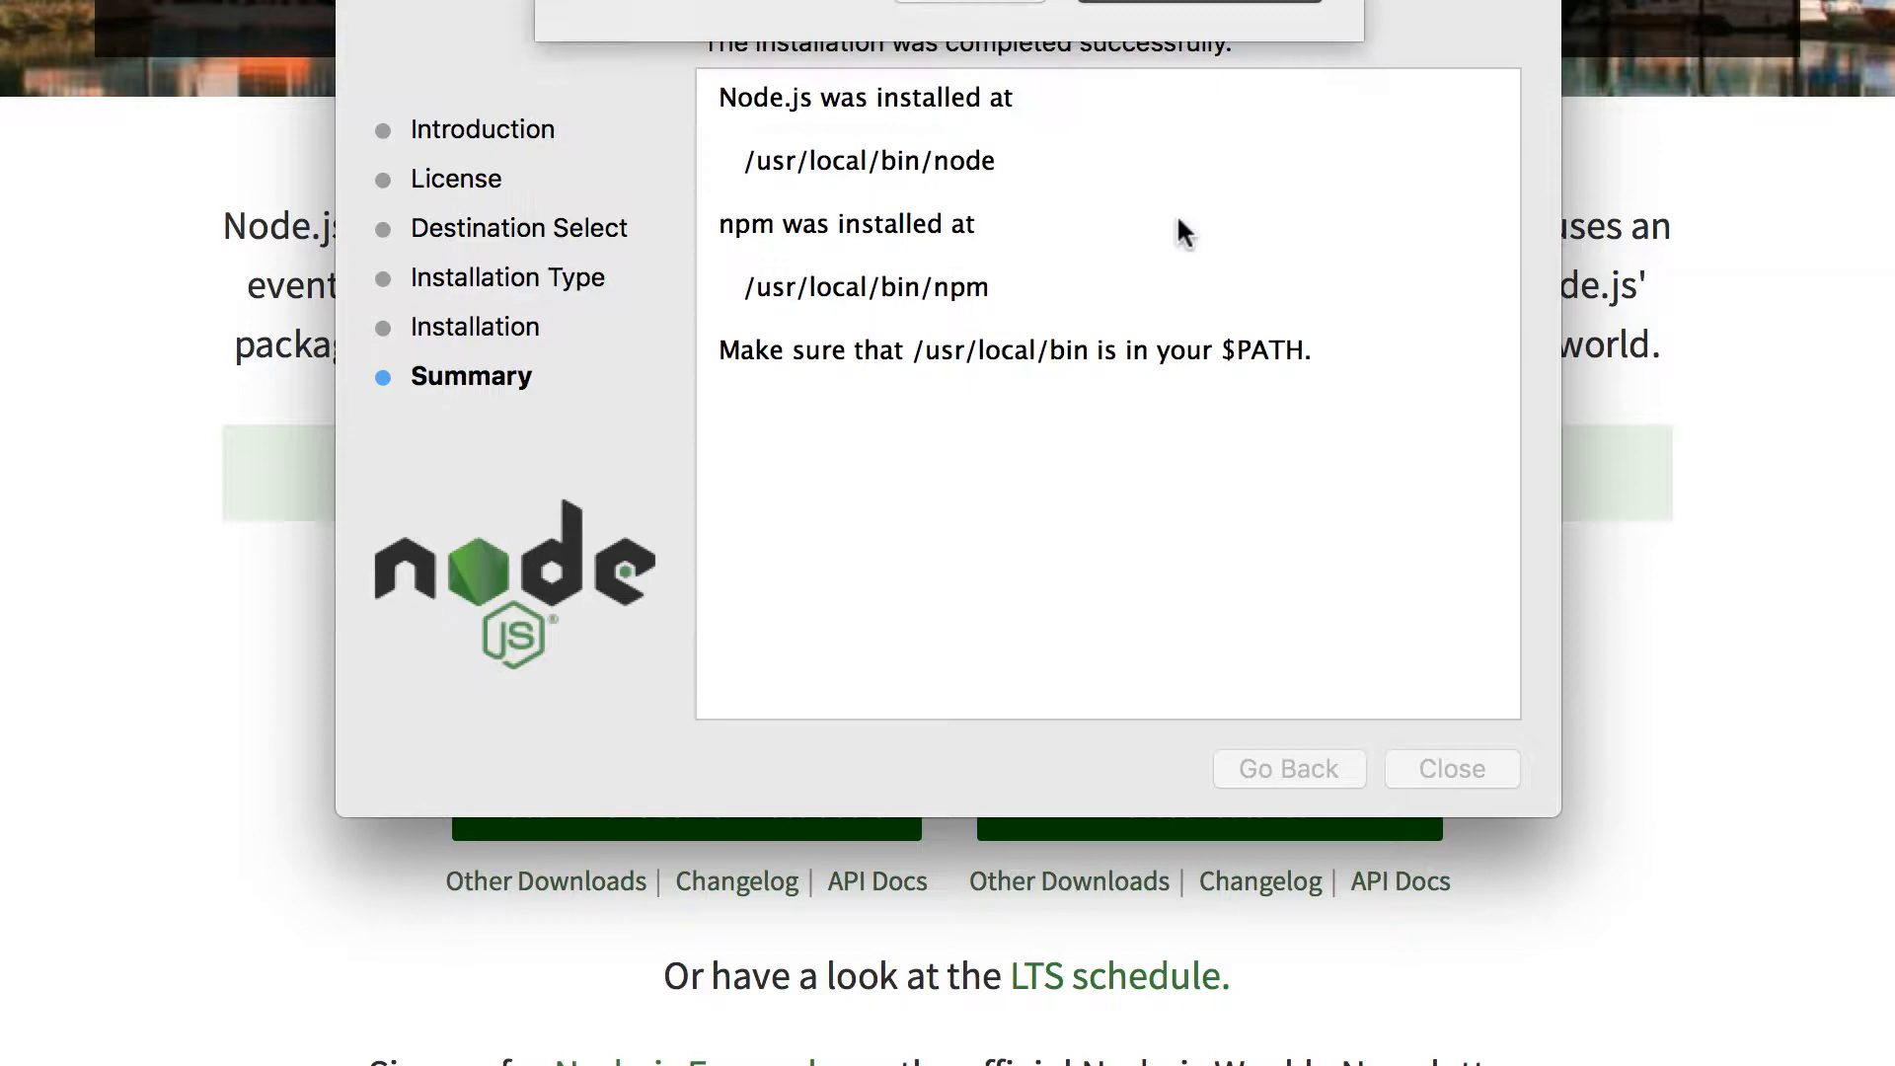
click(1450, 769)
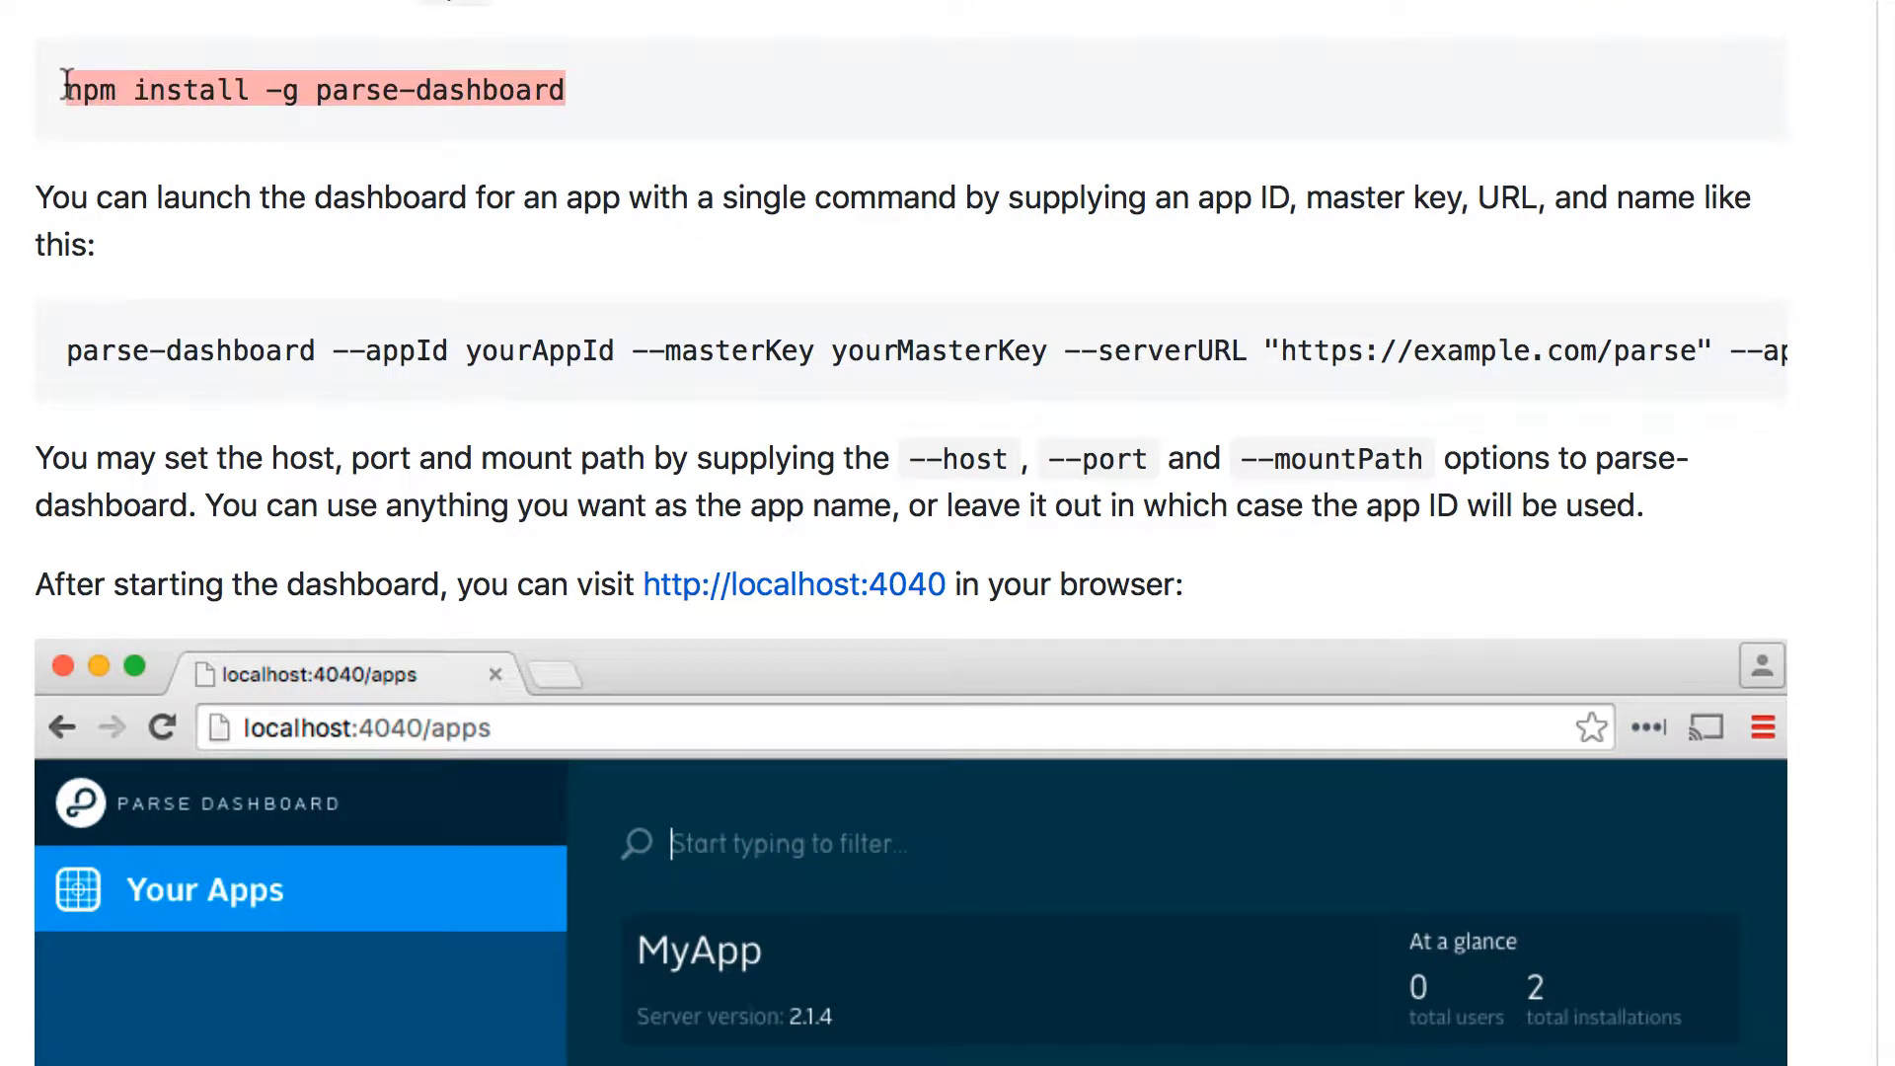
mouse_move(471, 32)
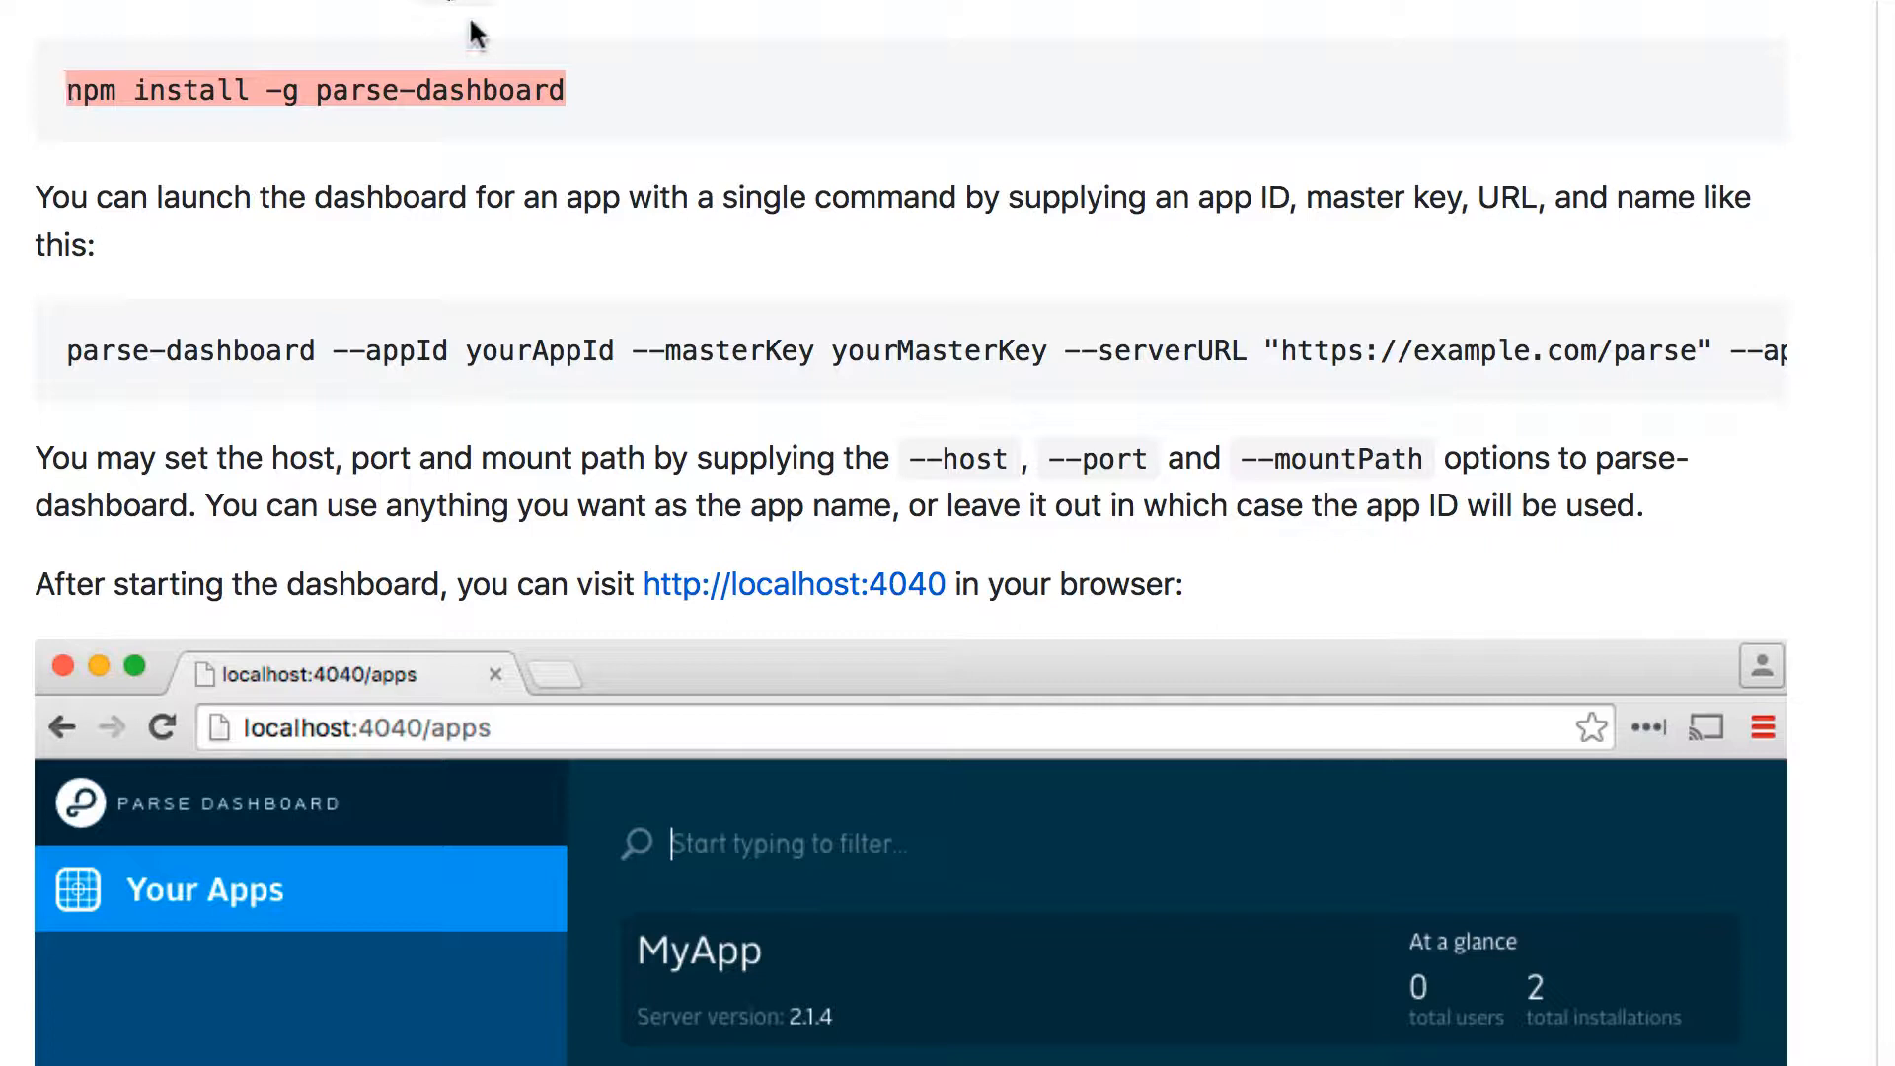
mouse_move(484, 63)
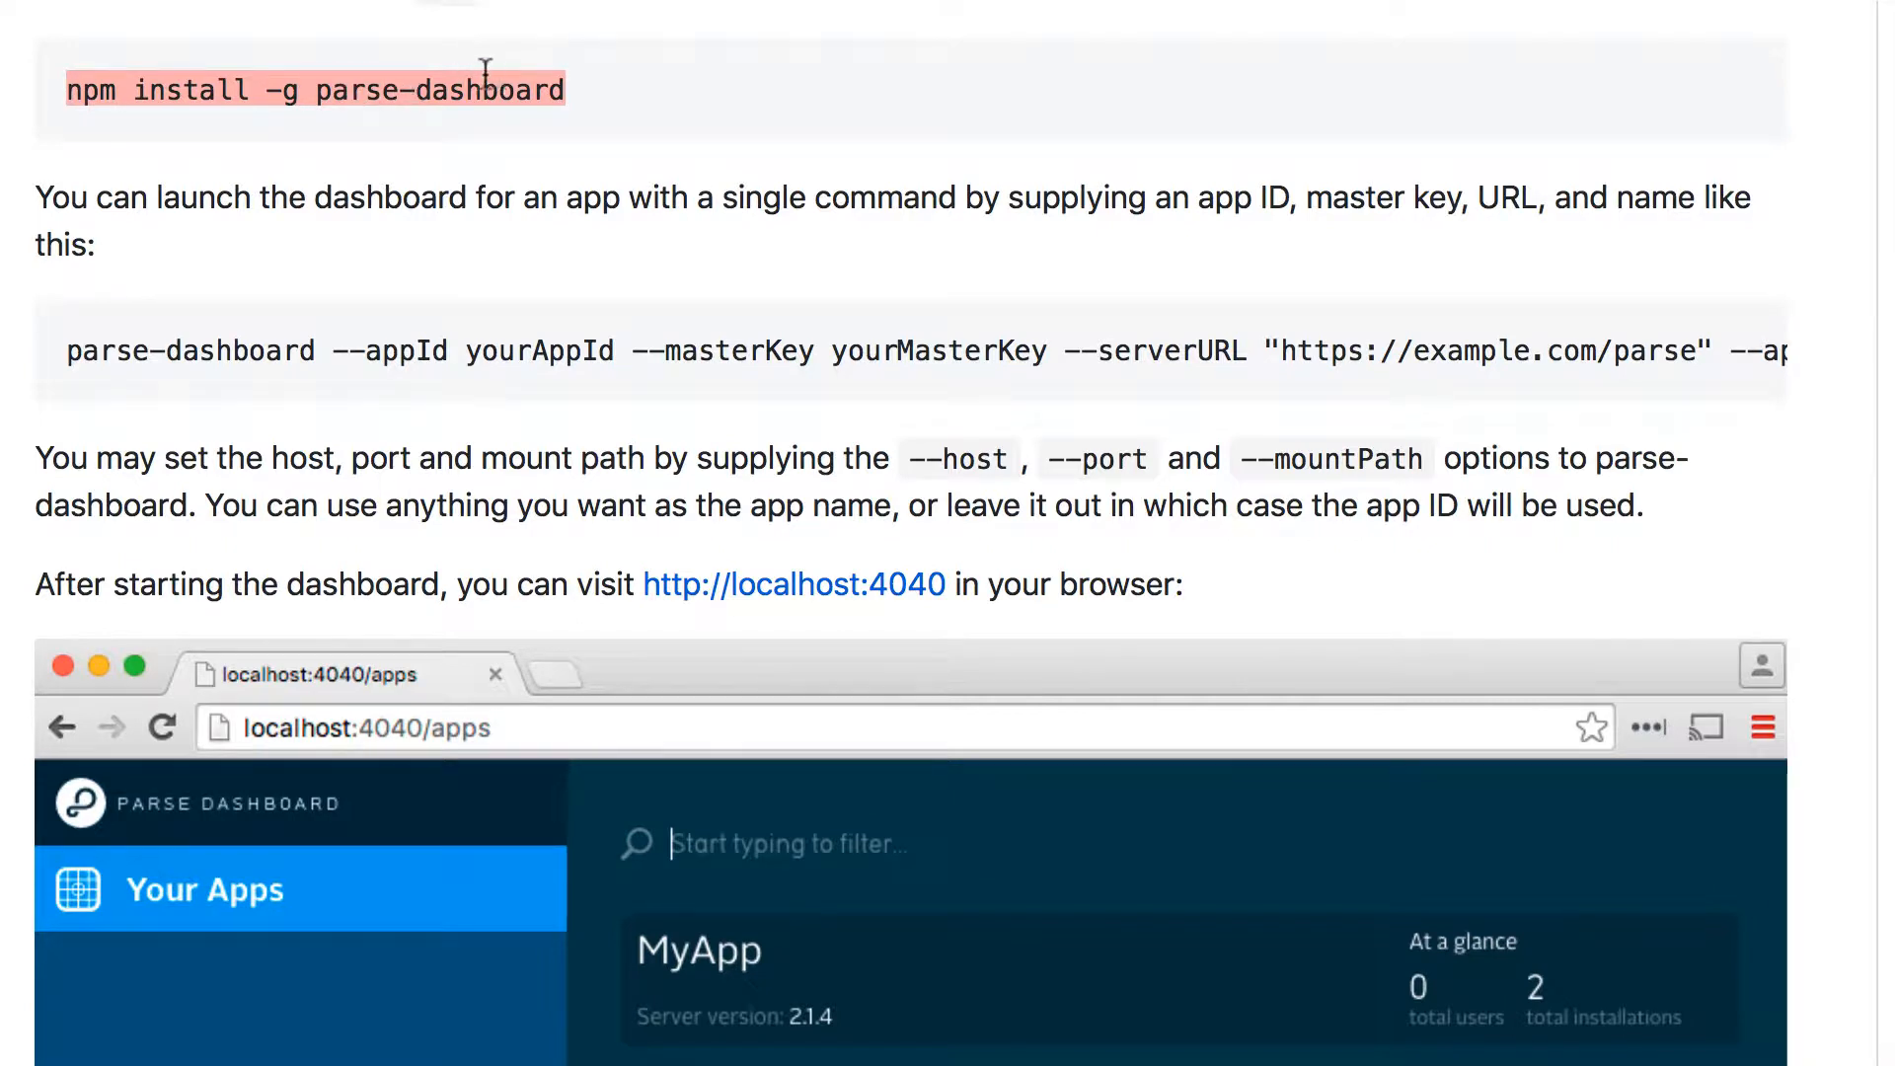
mouse_move(97, 97)
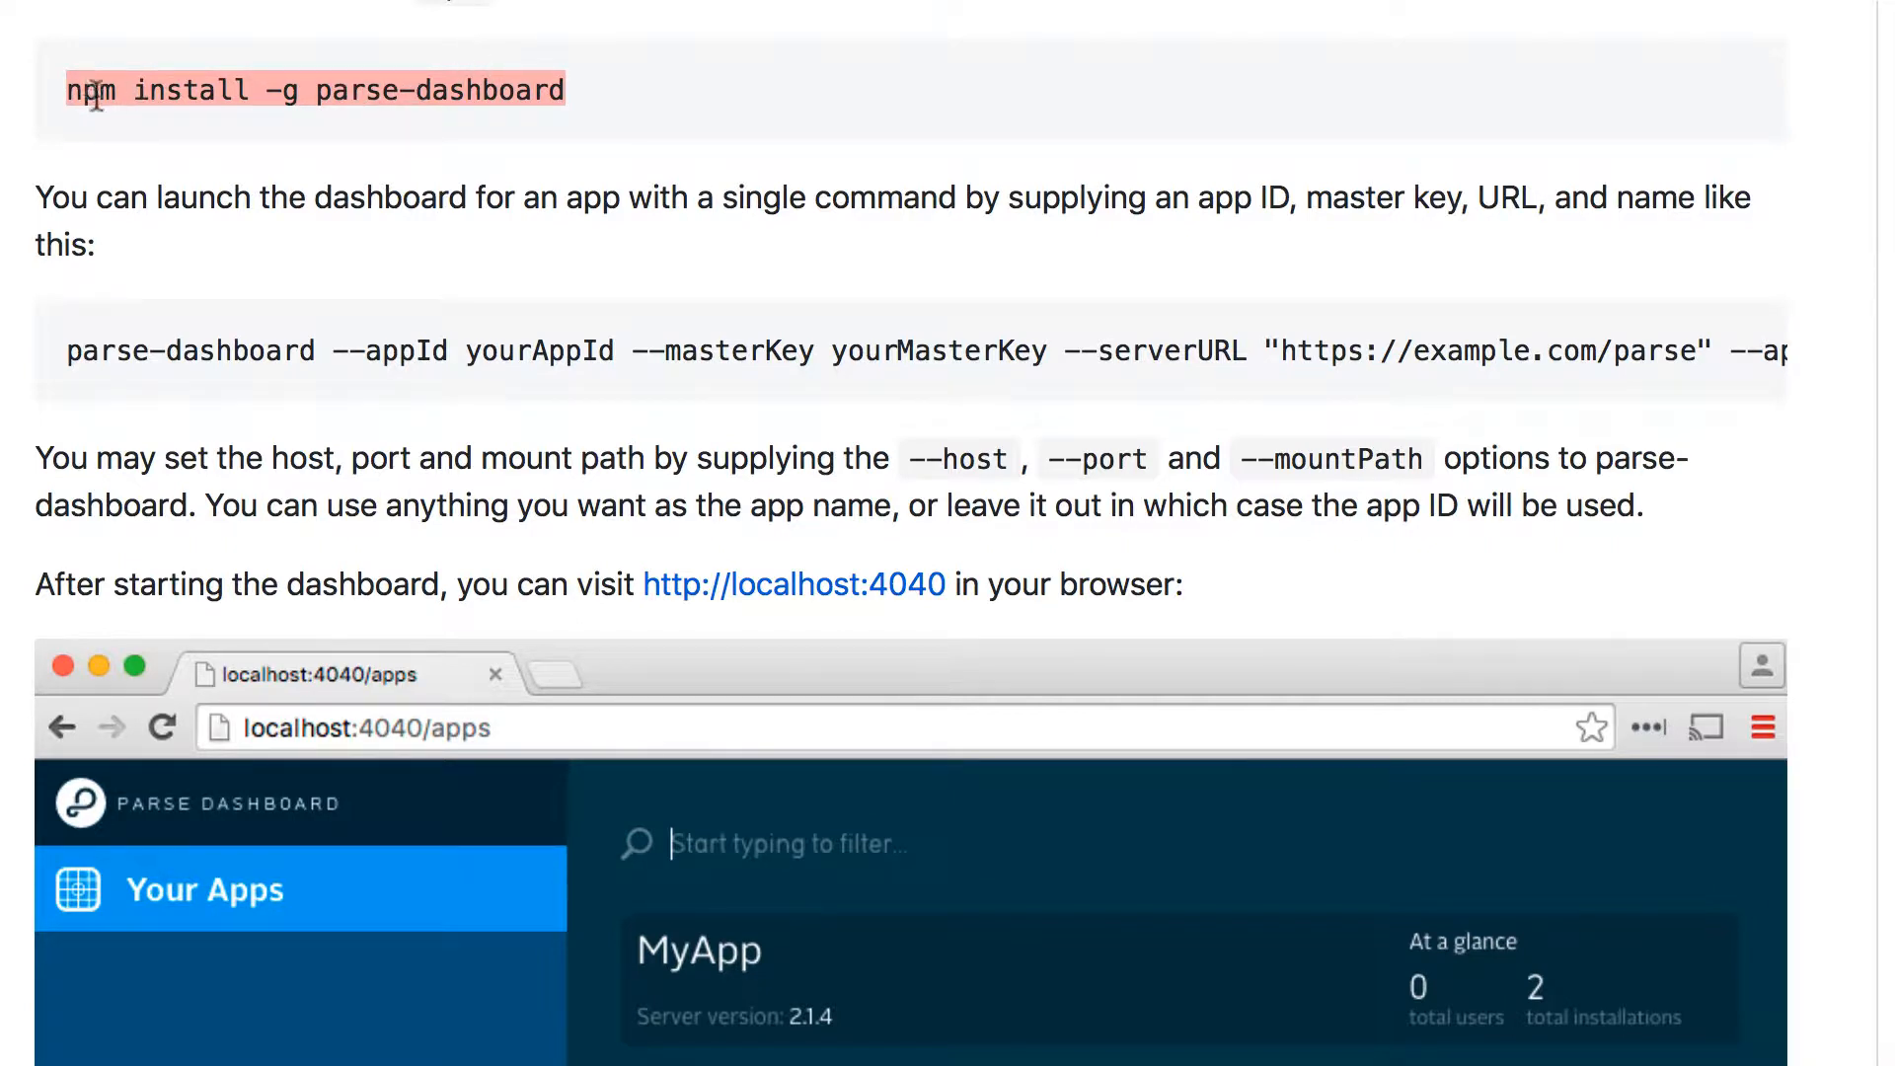
mouse_move(701, 99)
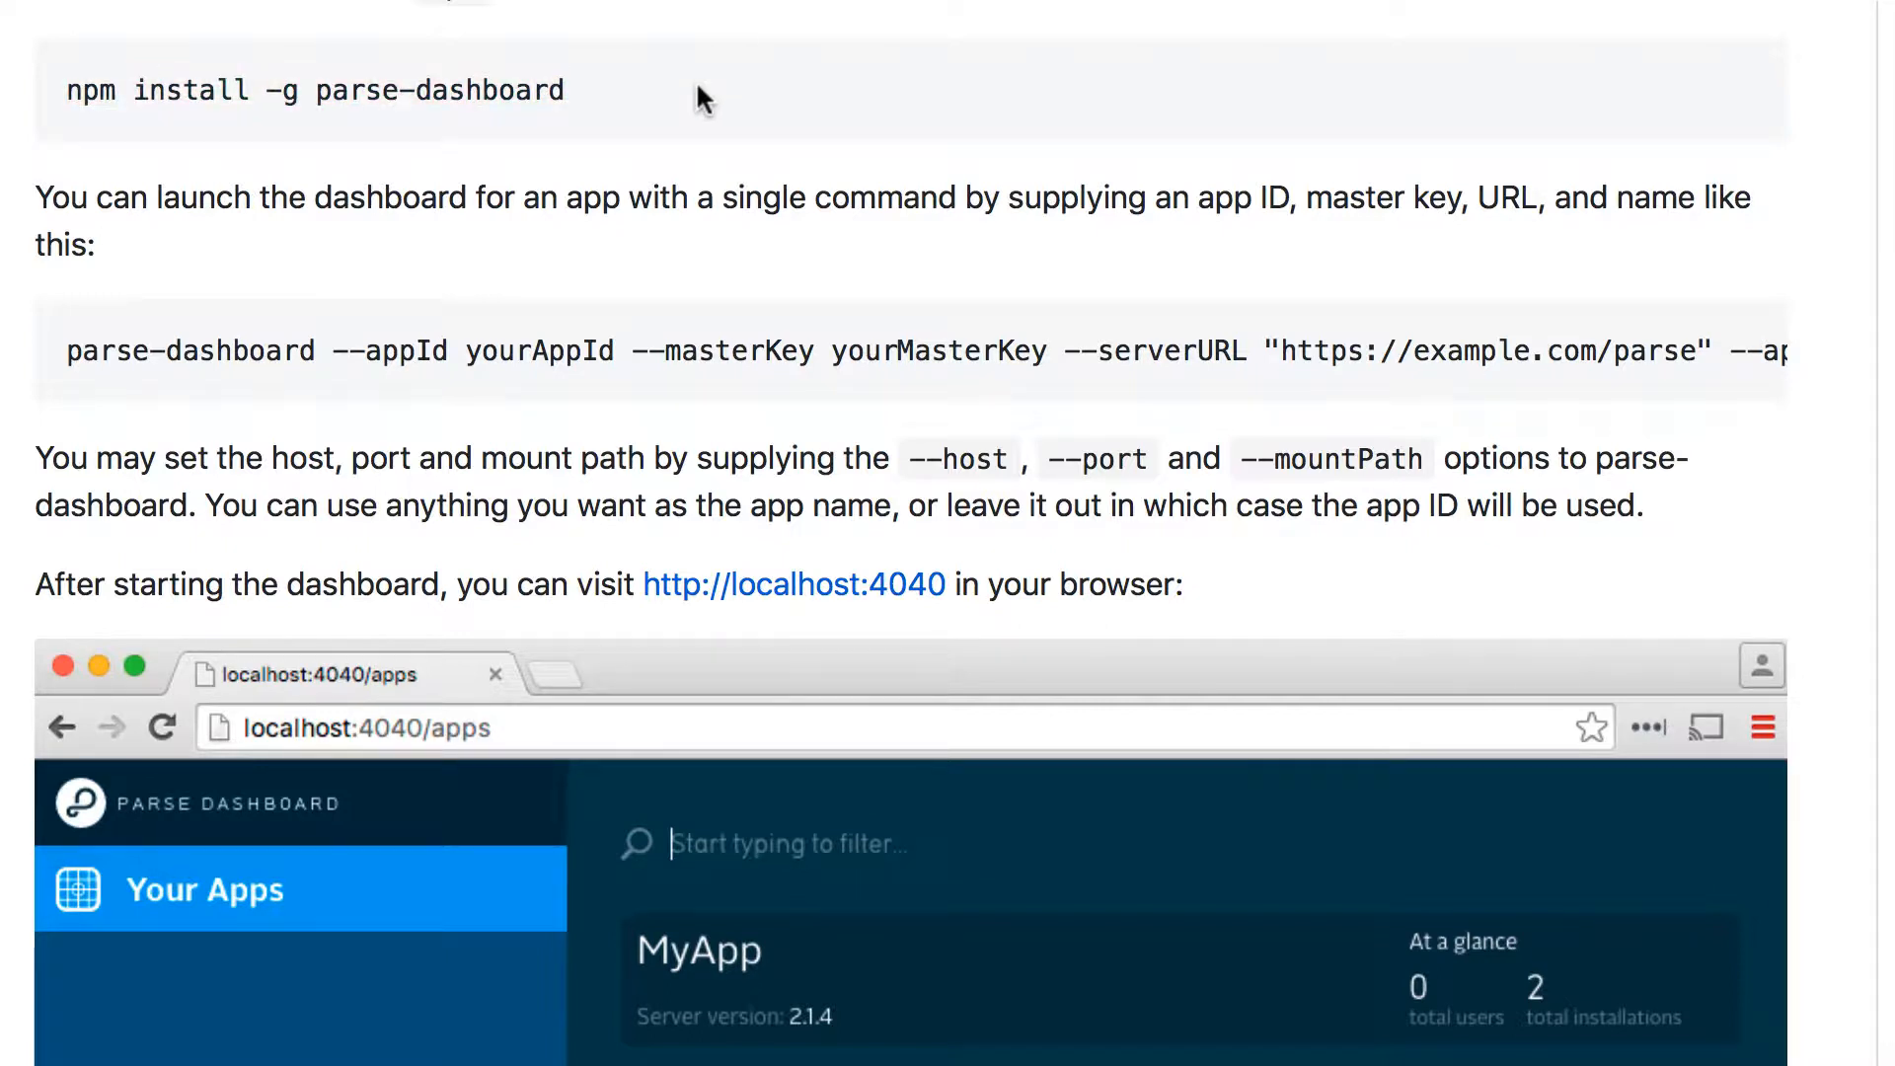
Launch Terminal and run npm install -g parse-dashboard, which fails with permission denied
key(cmd+space)
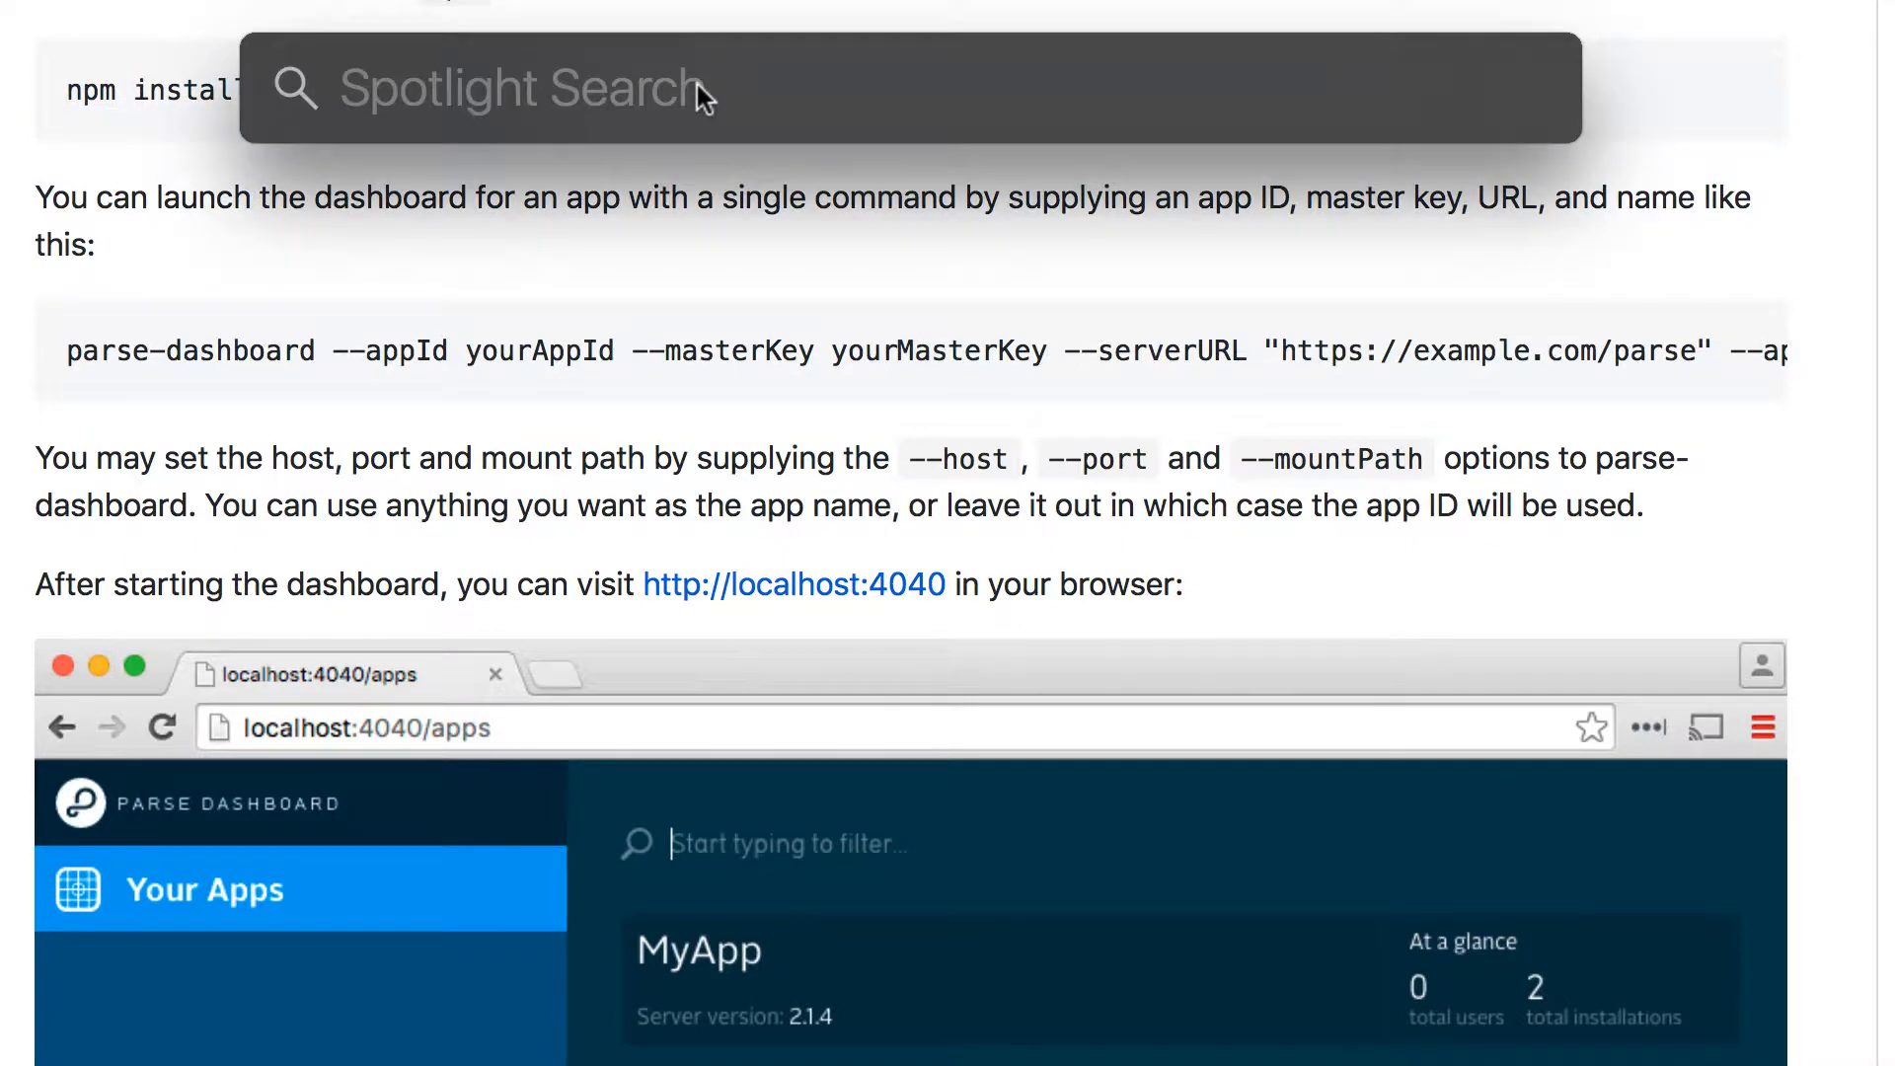
text(terminal)
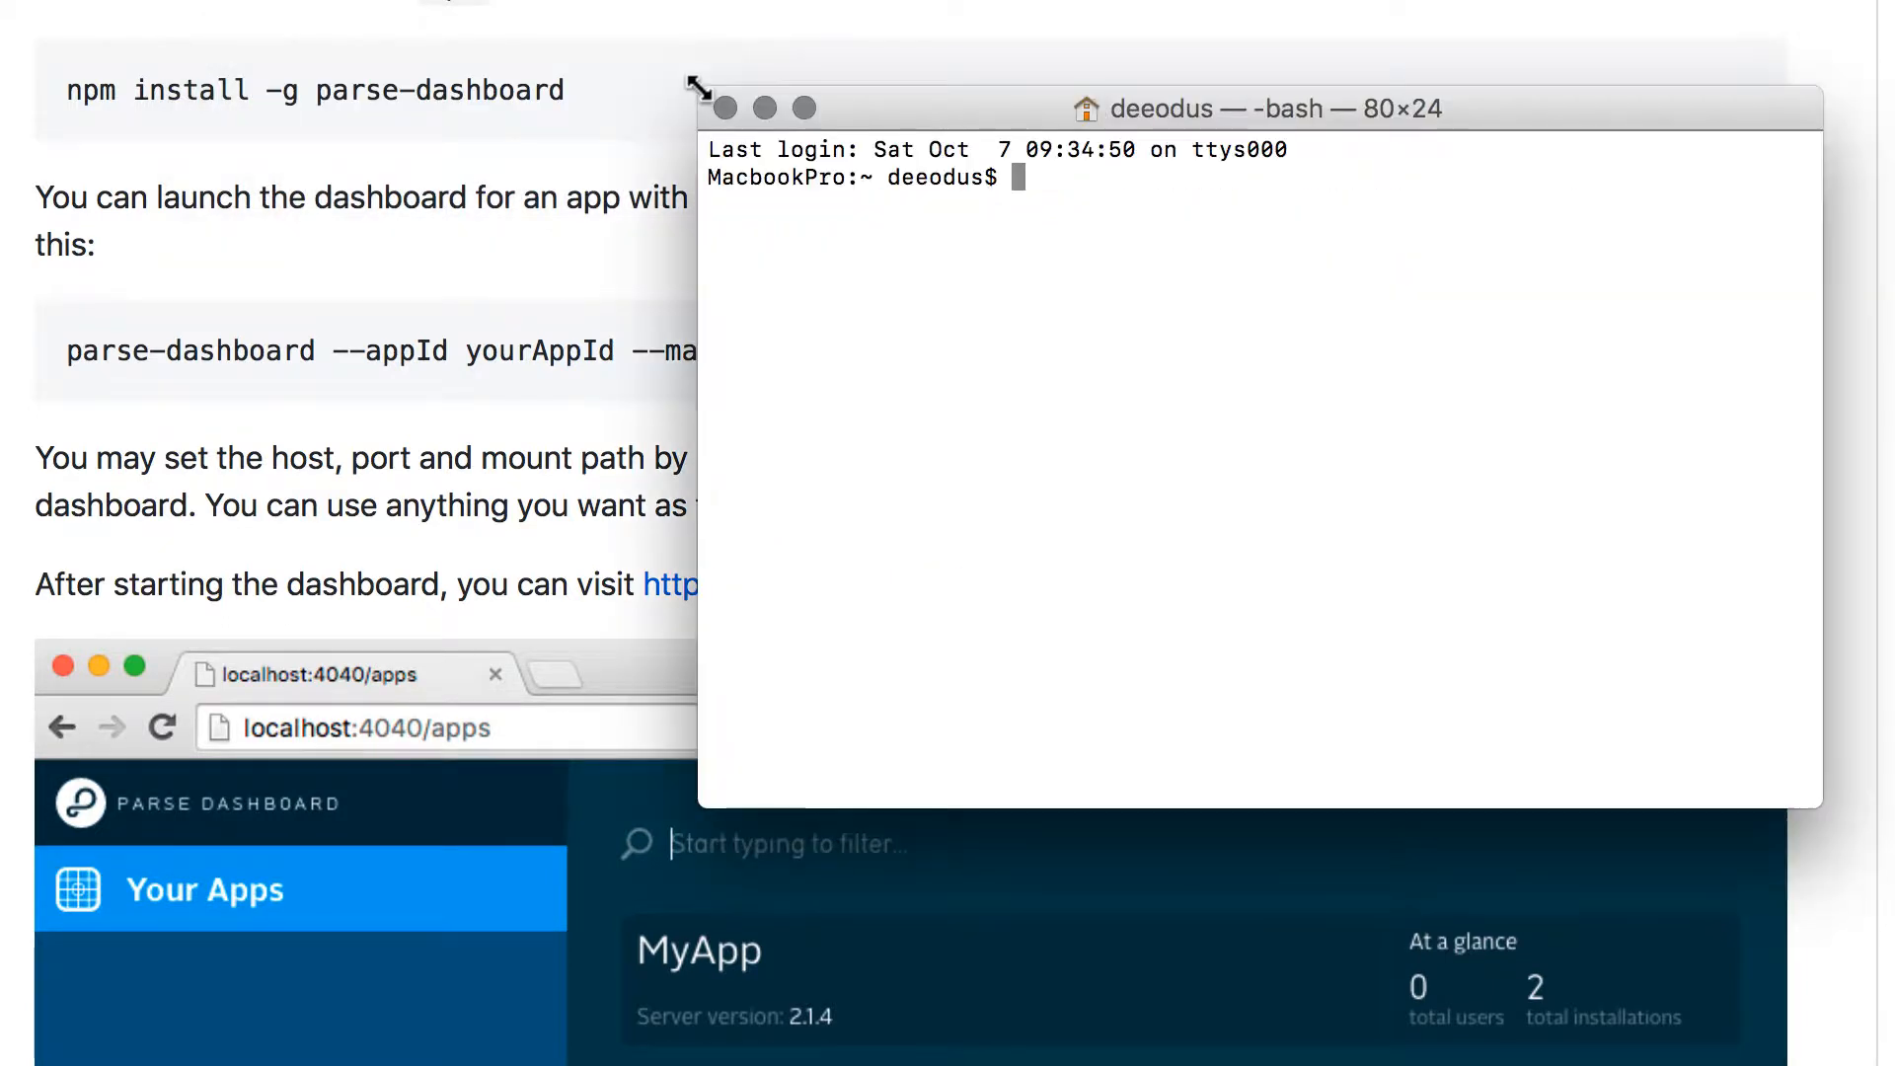
mouse_move(1027, 381)
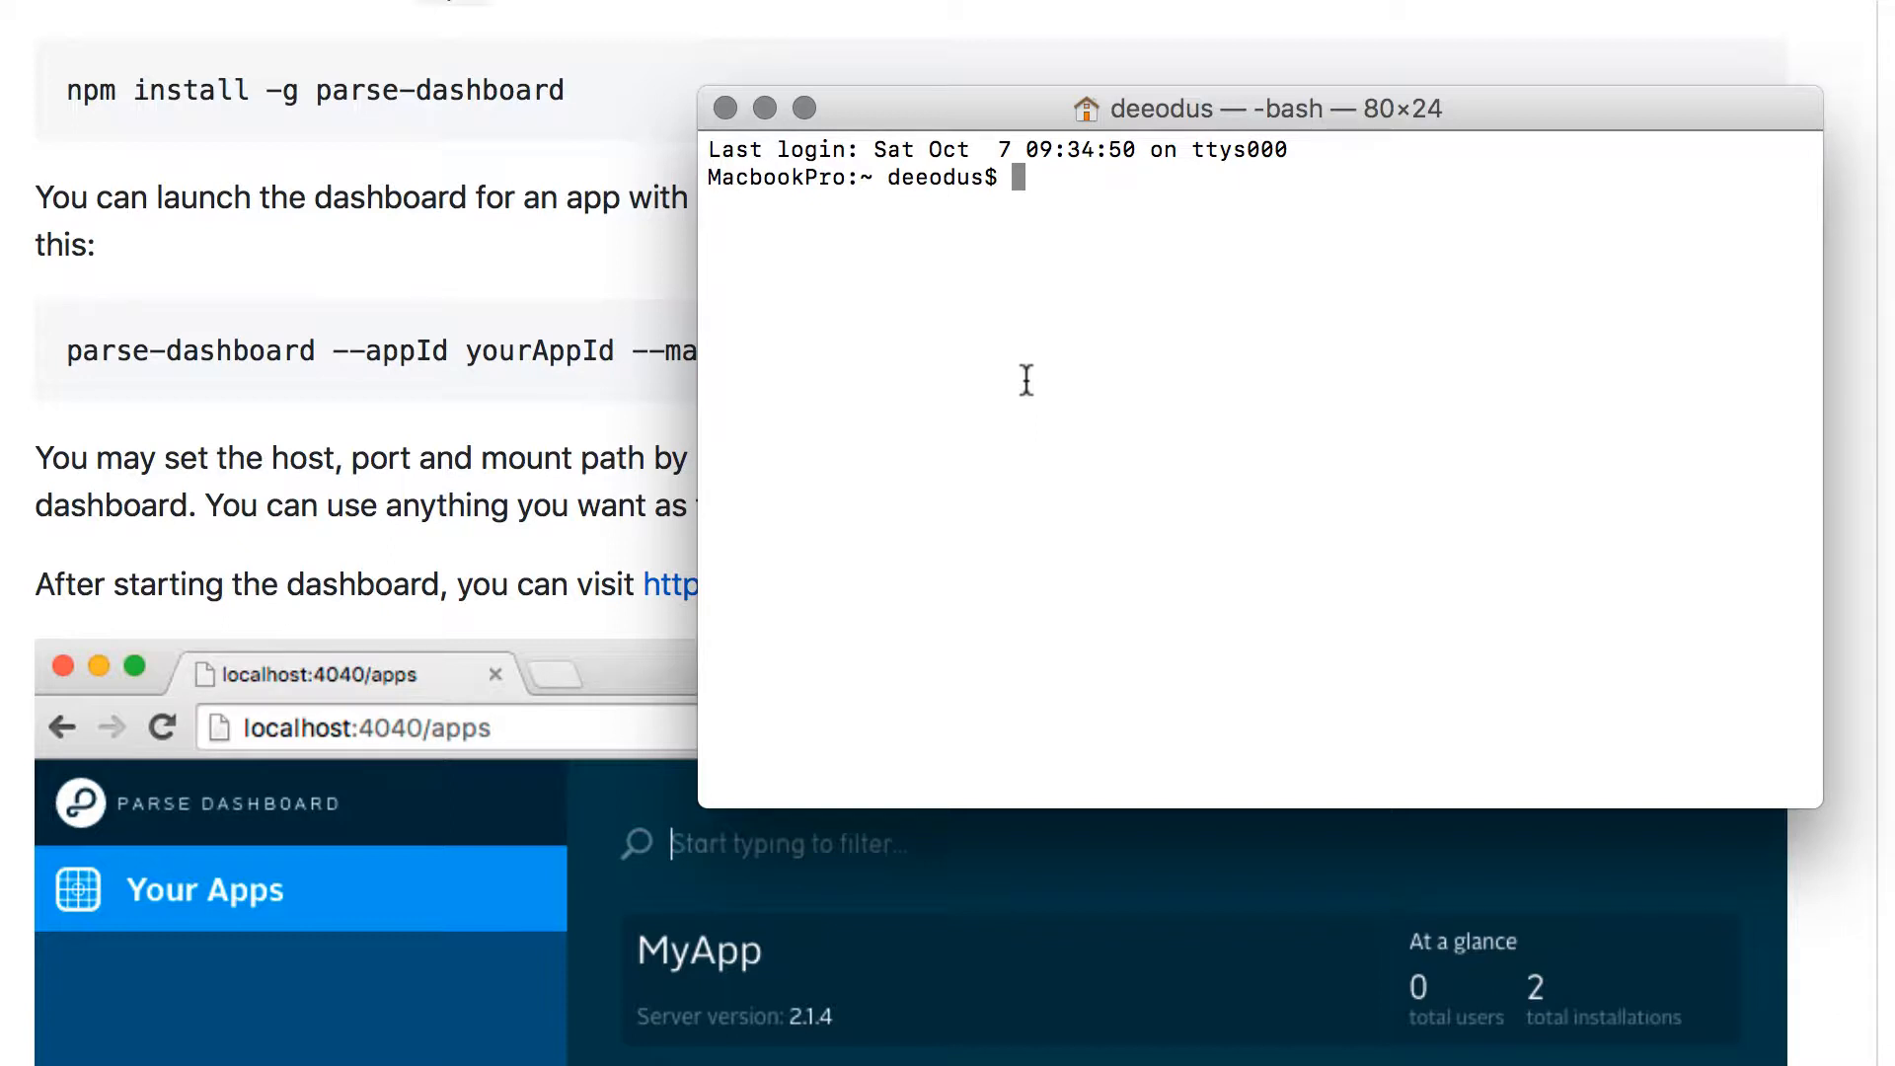
text(npm install -g parse-dashboard)
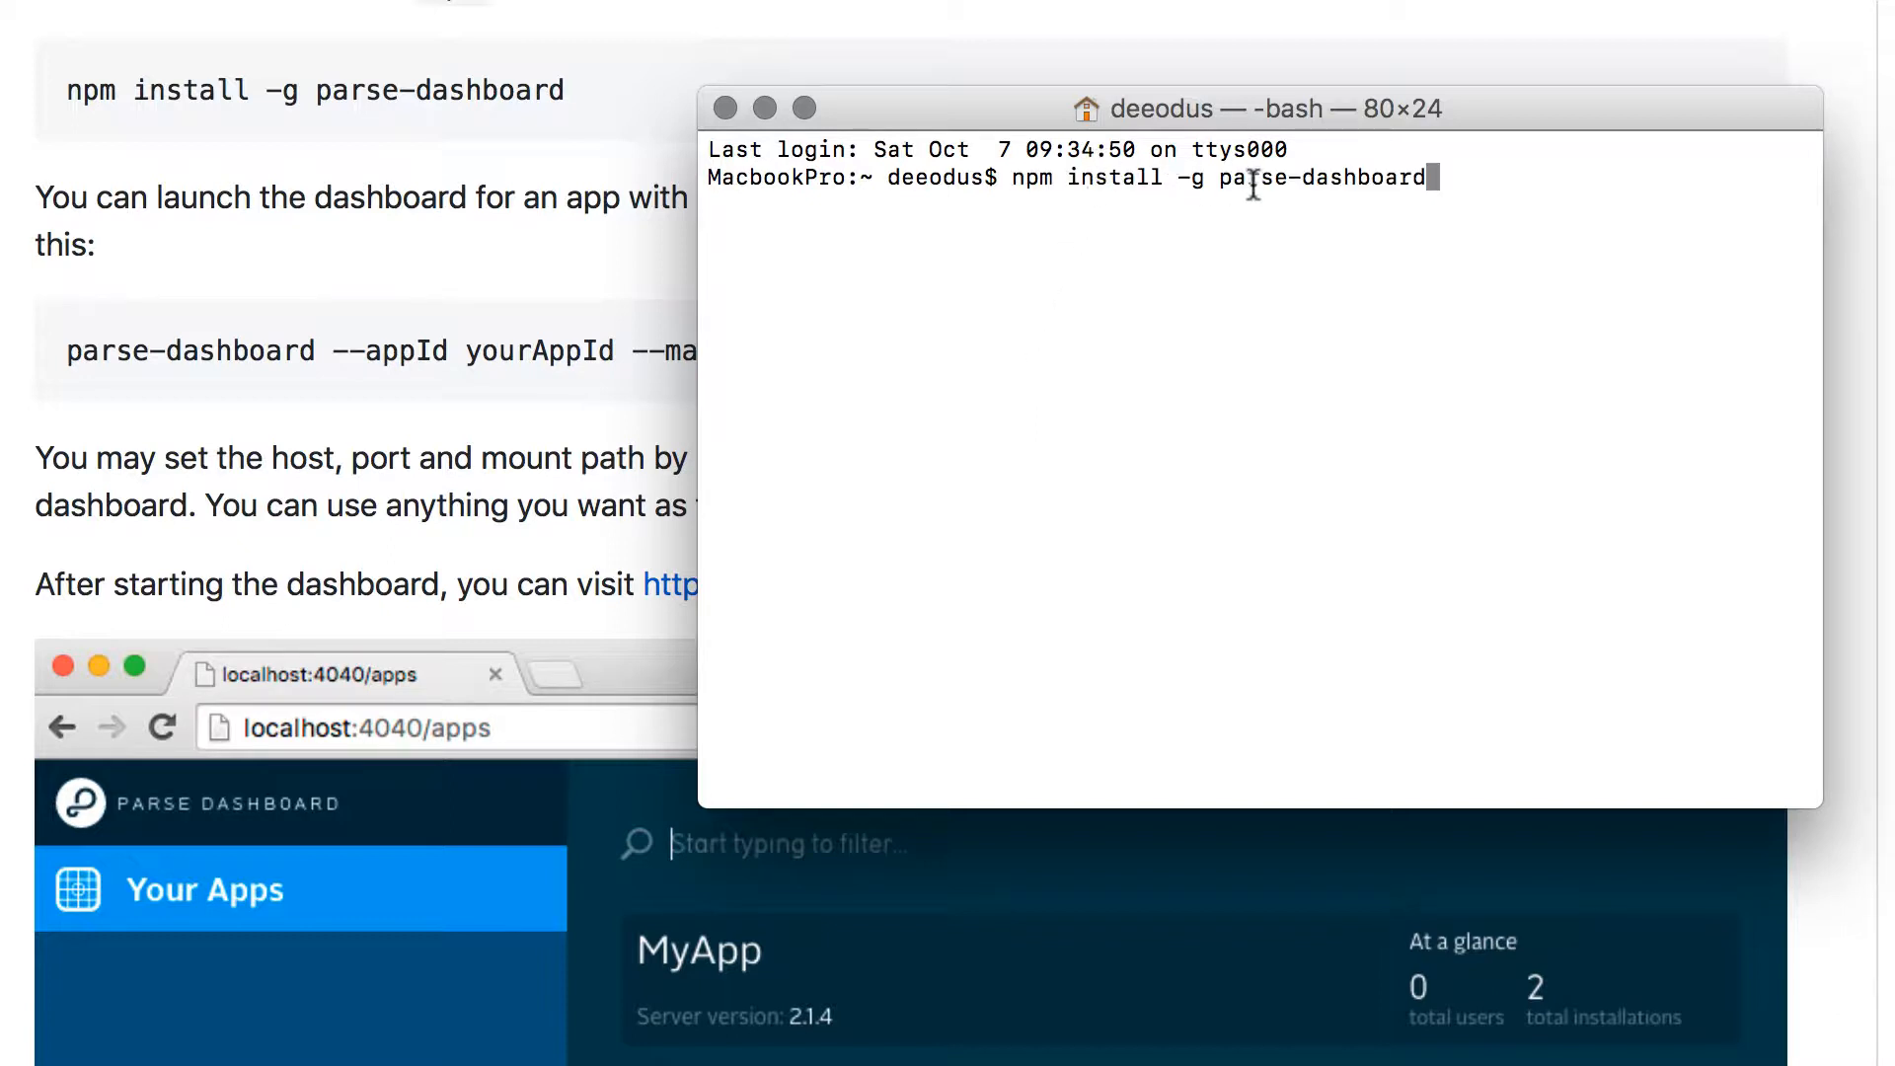
key(Return)
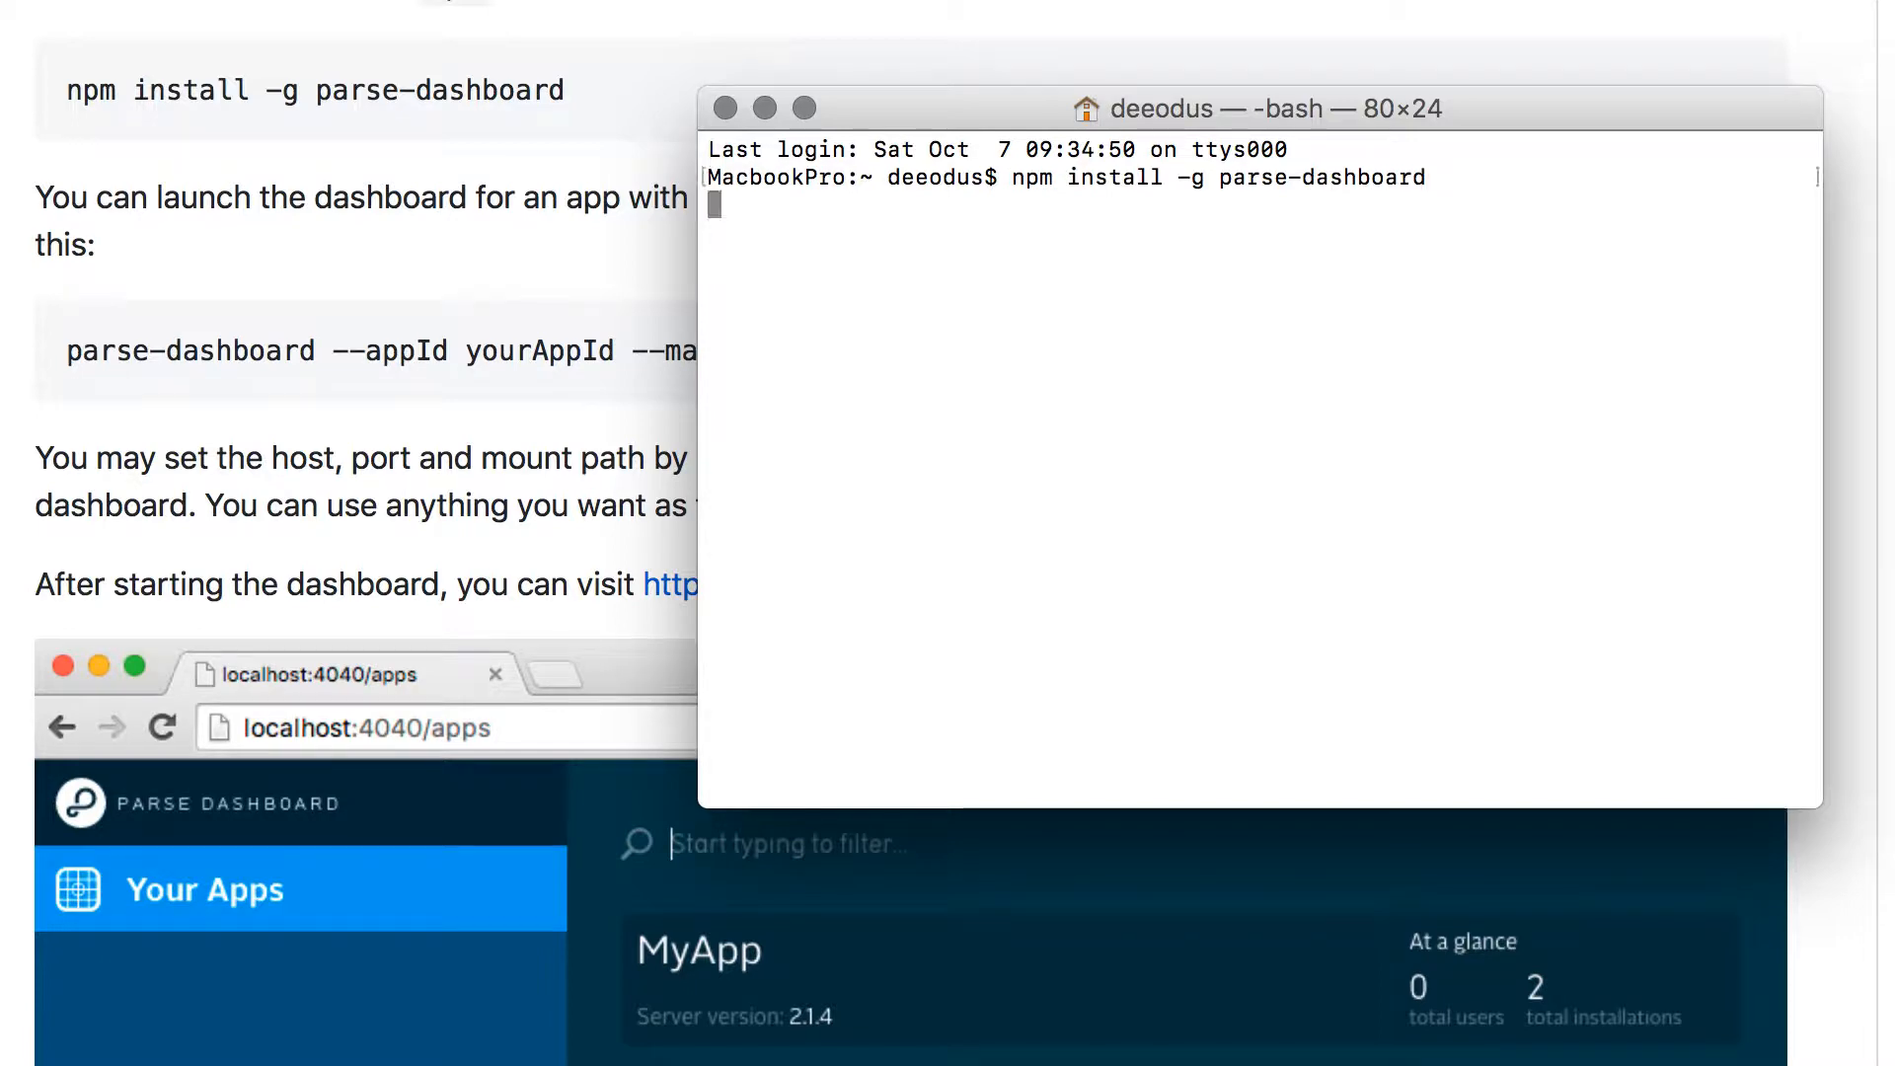
key(Return)
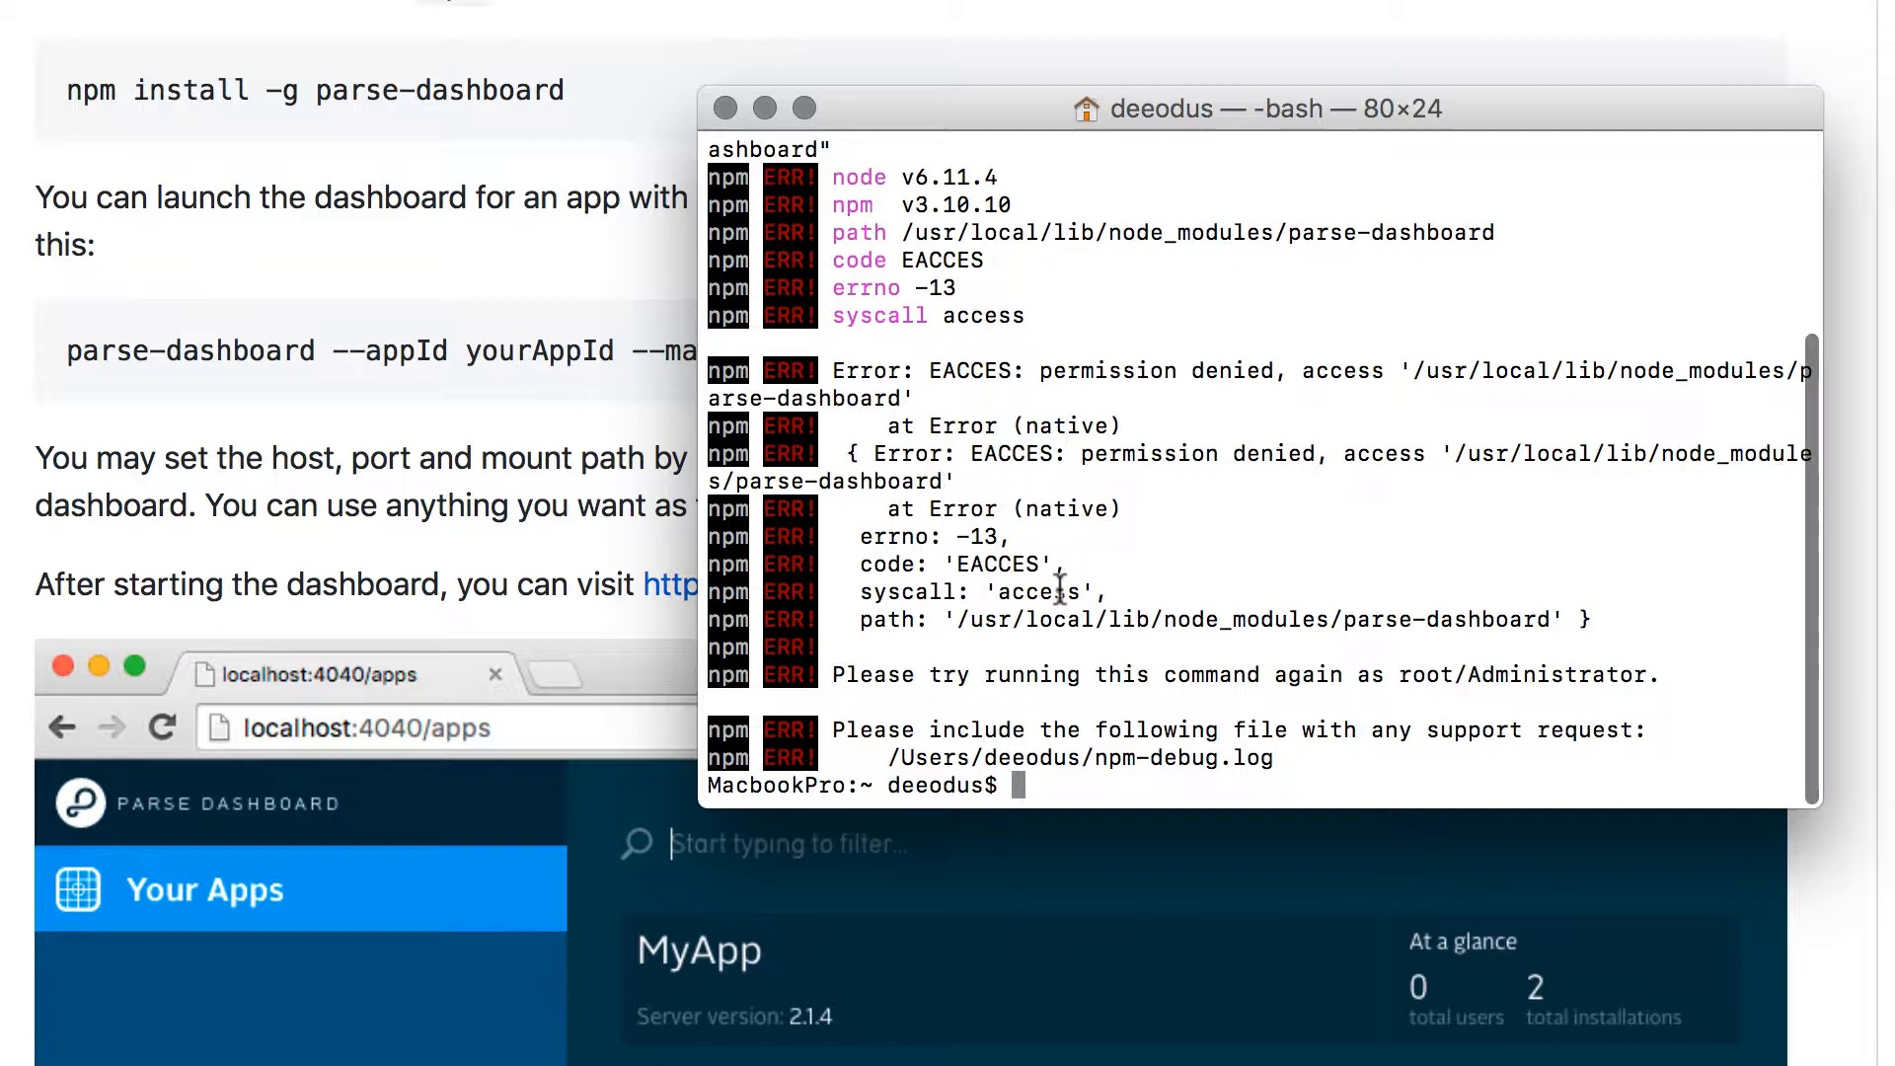
mouse_move(828, 672)
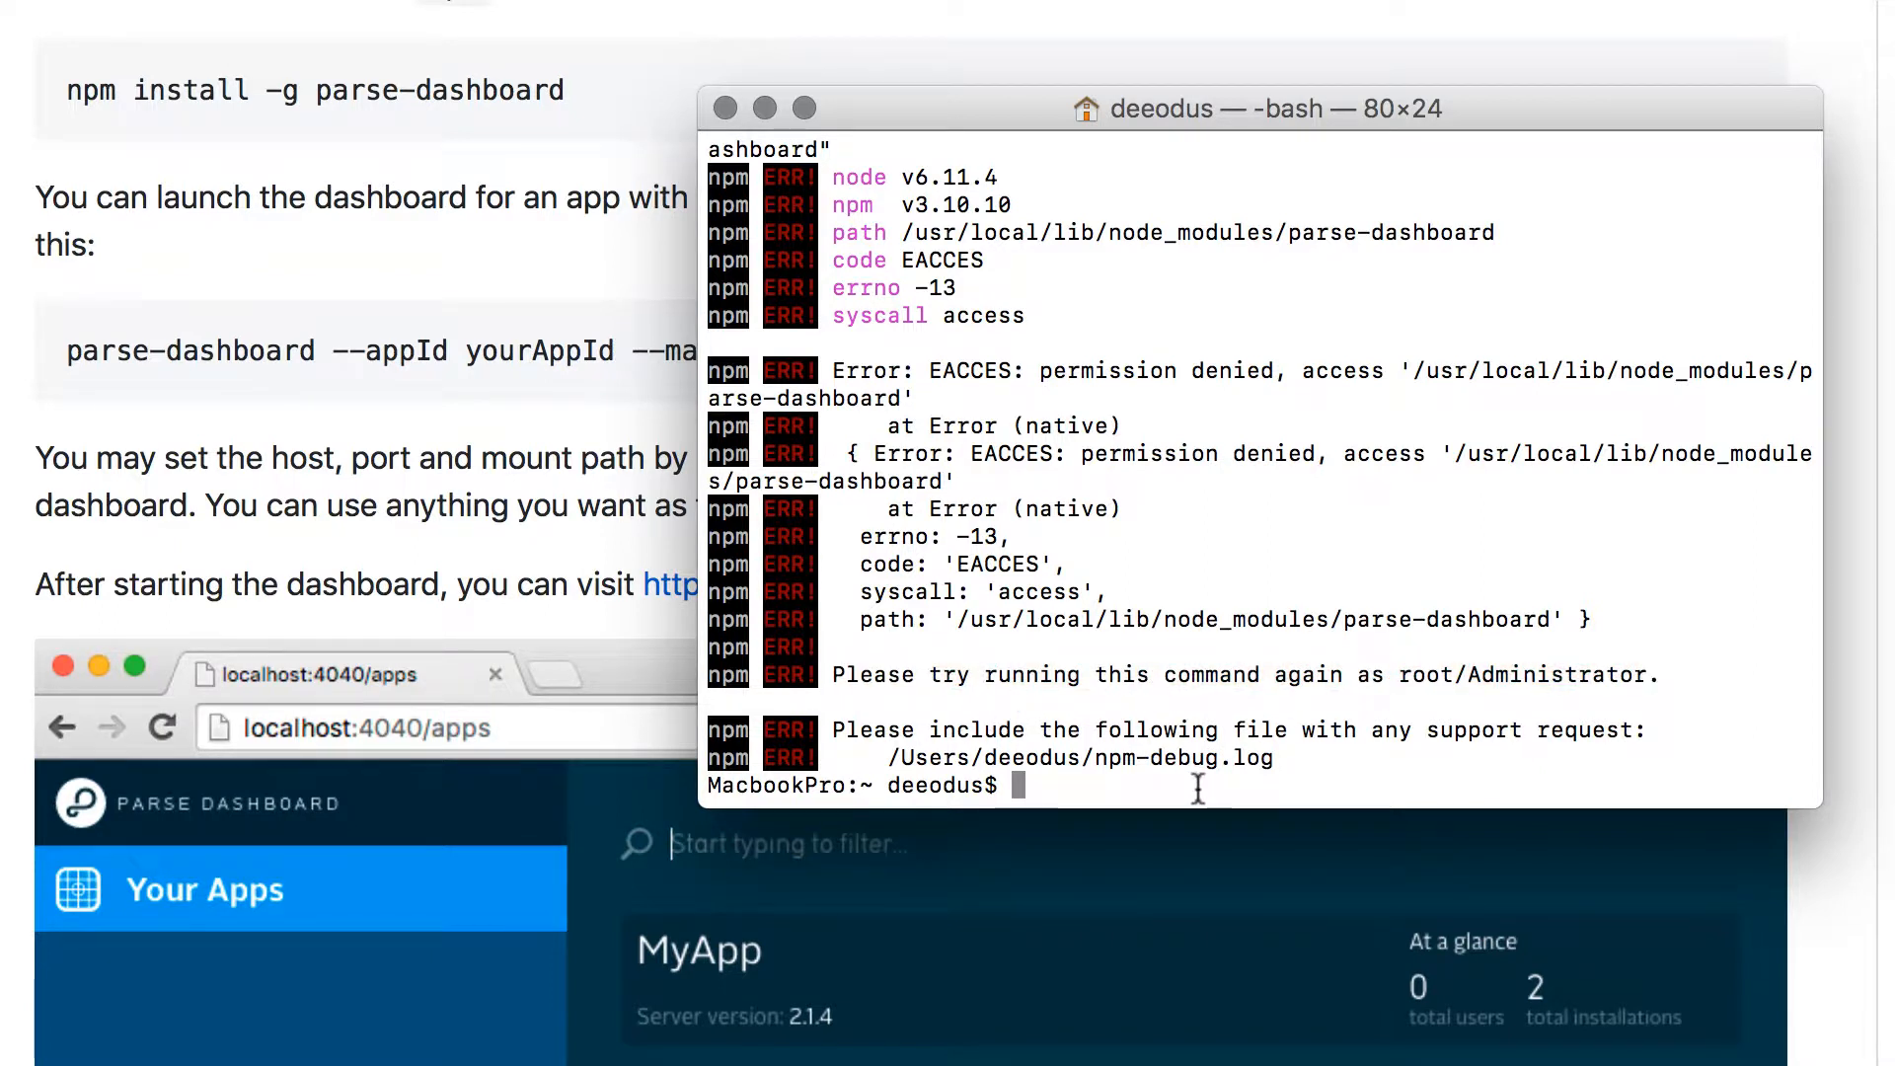
Rerun the parse-dashboard install with sudo as administrator
text(su)
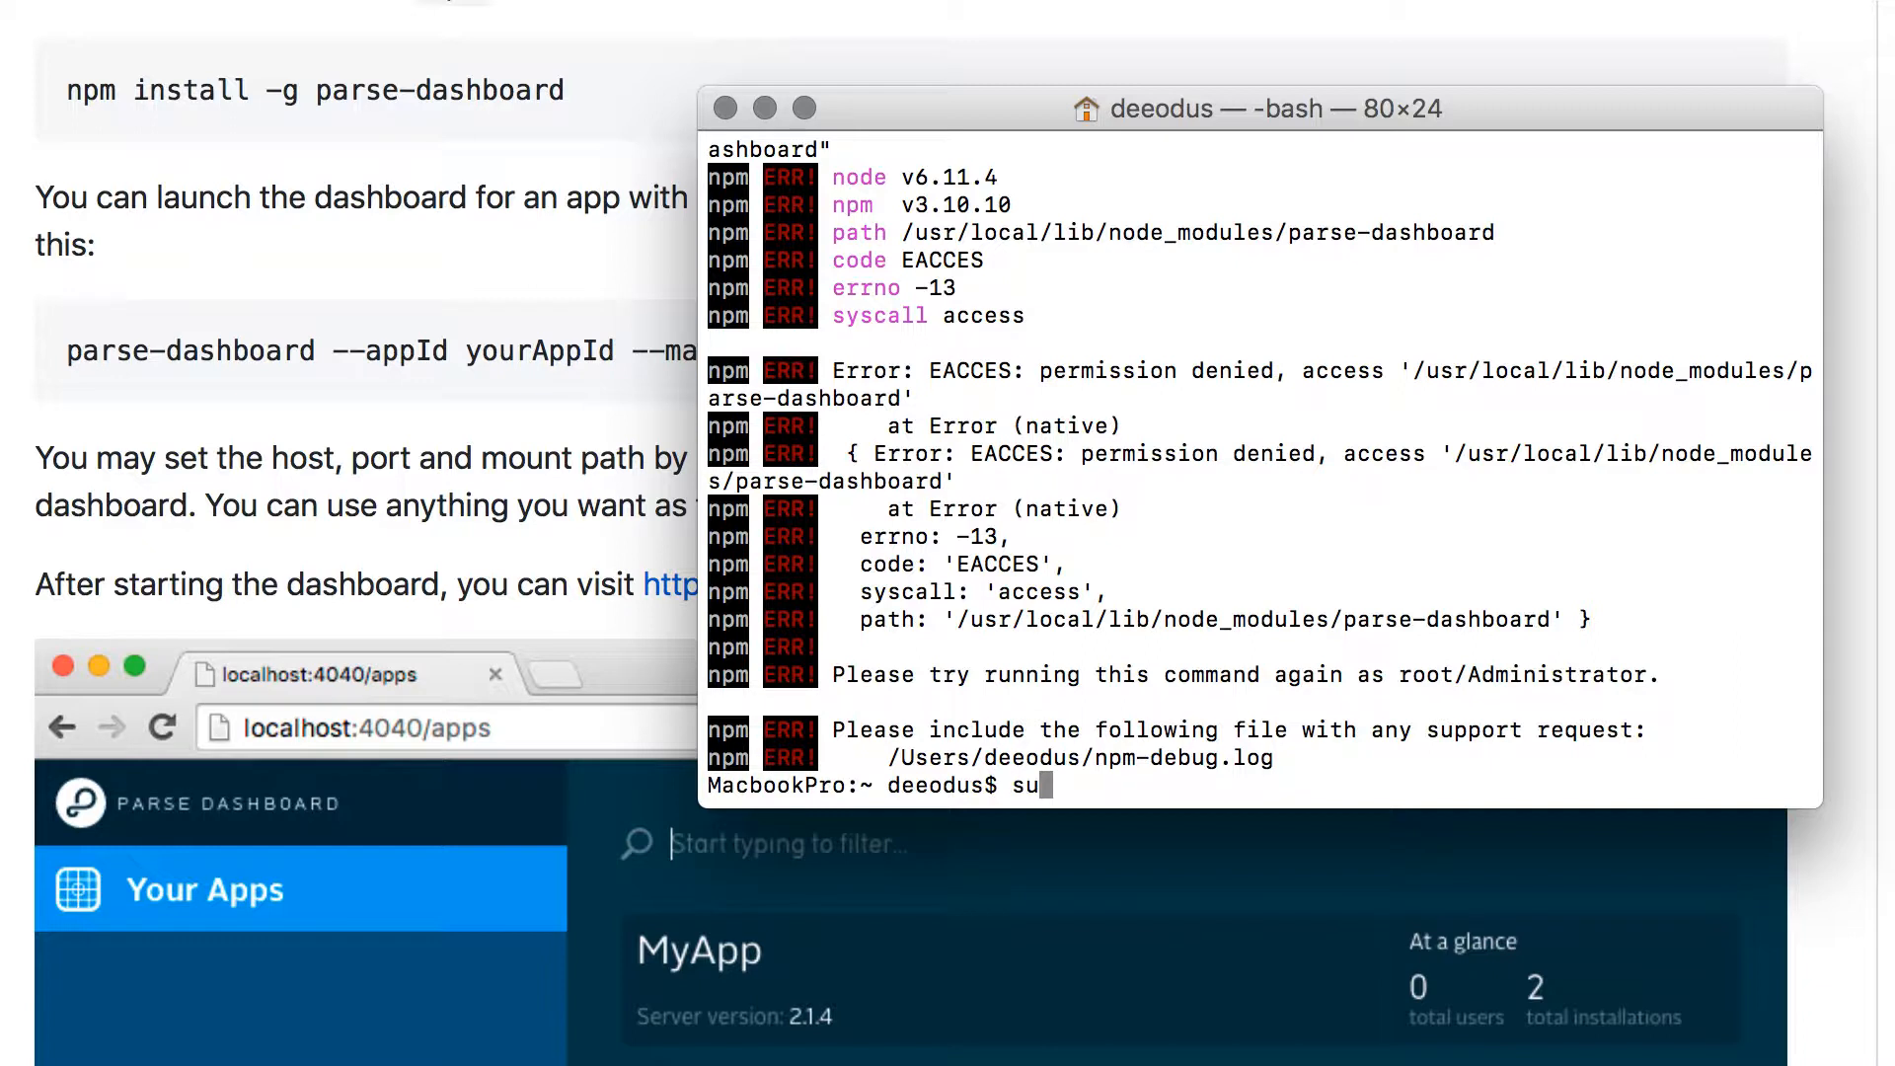
text(do)
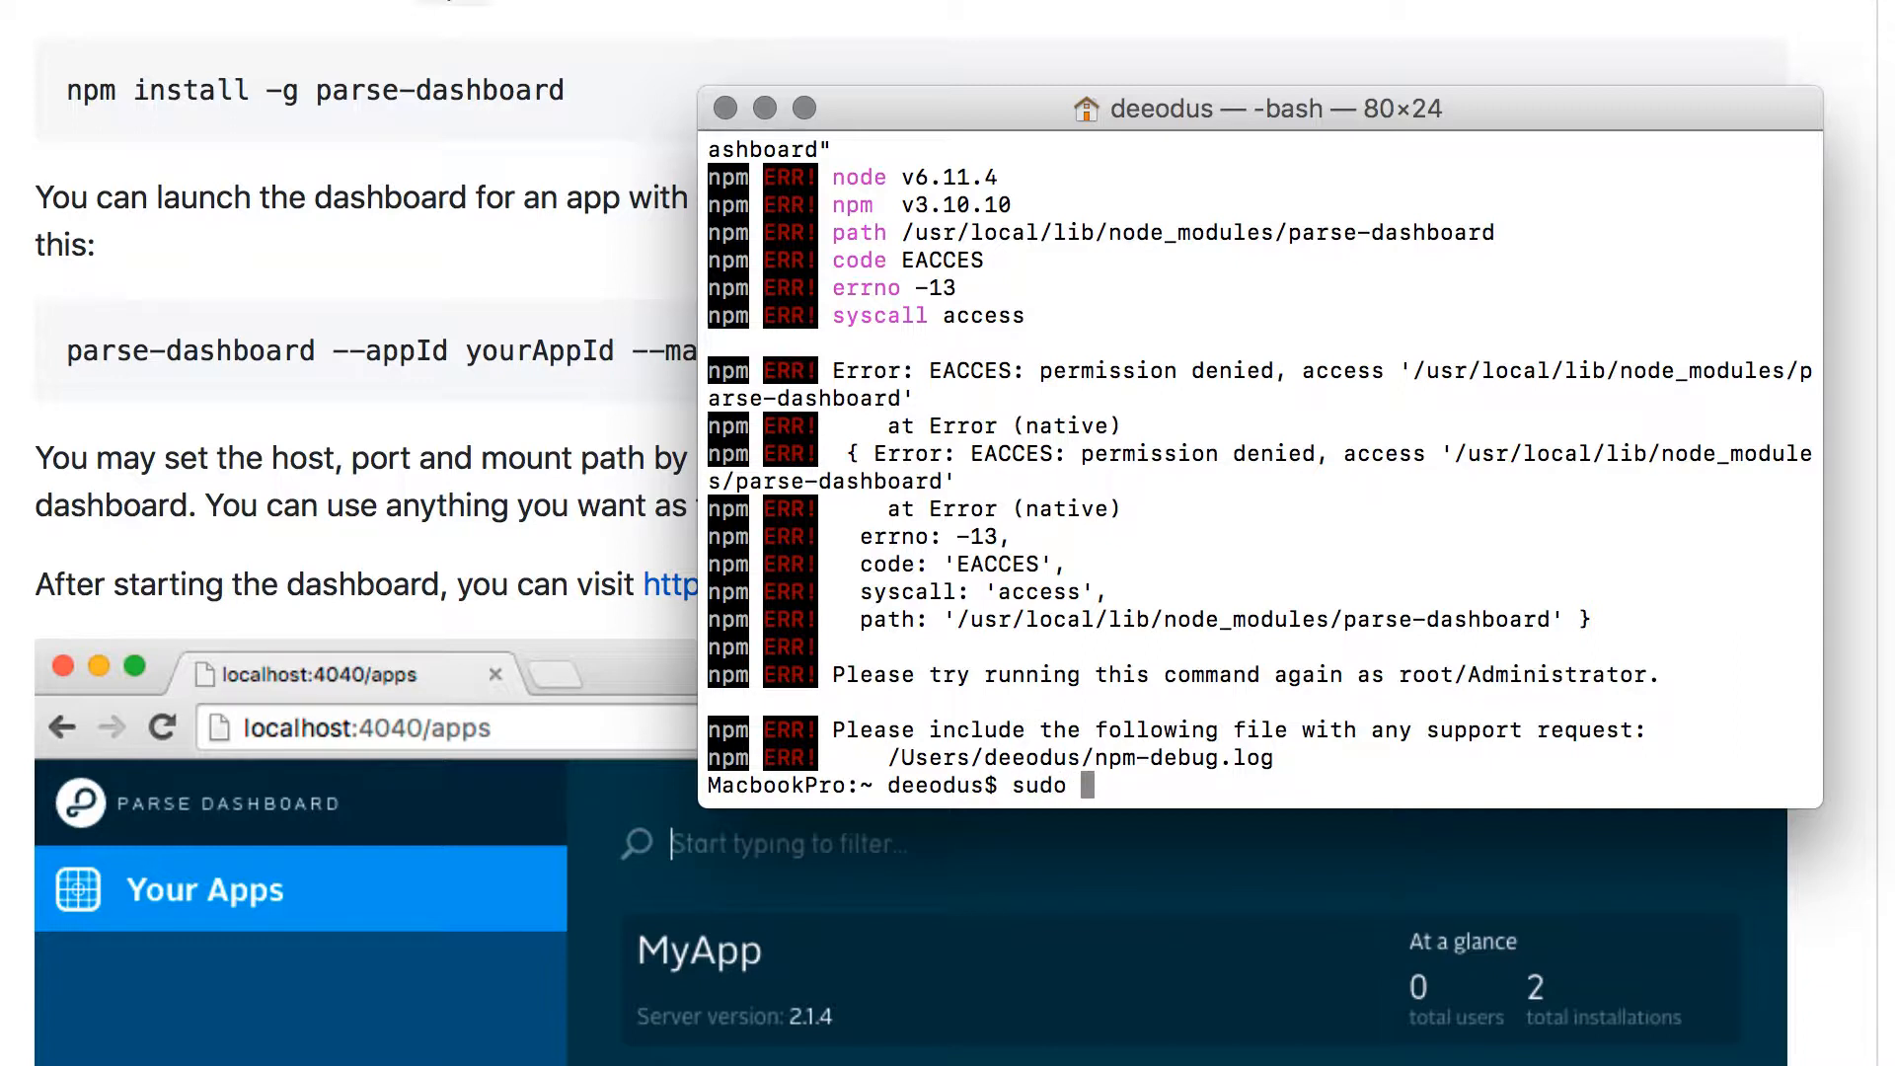
text(npm install -g parse-dashboard)
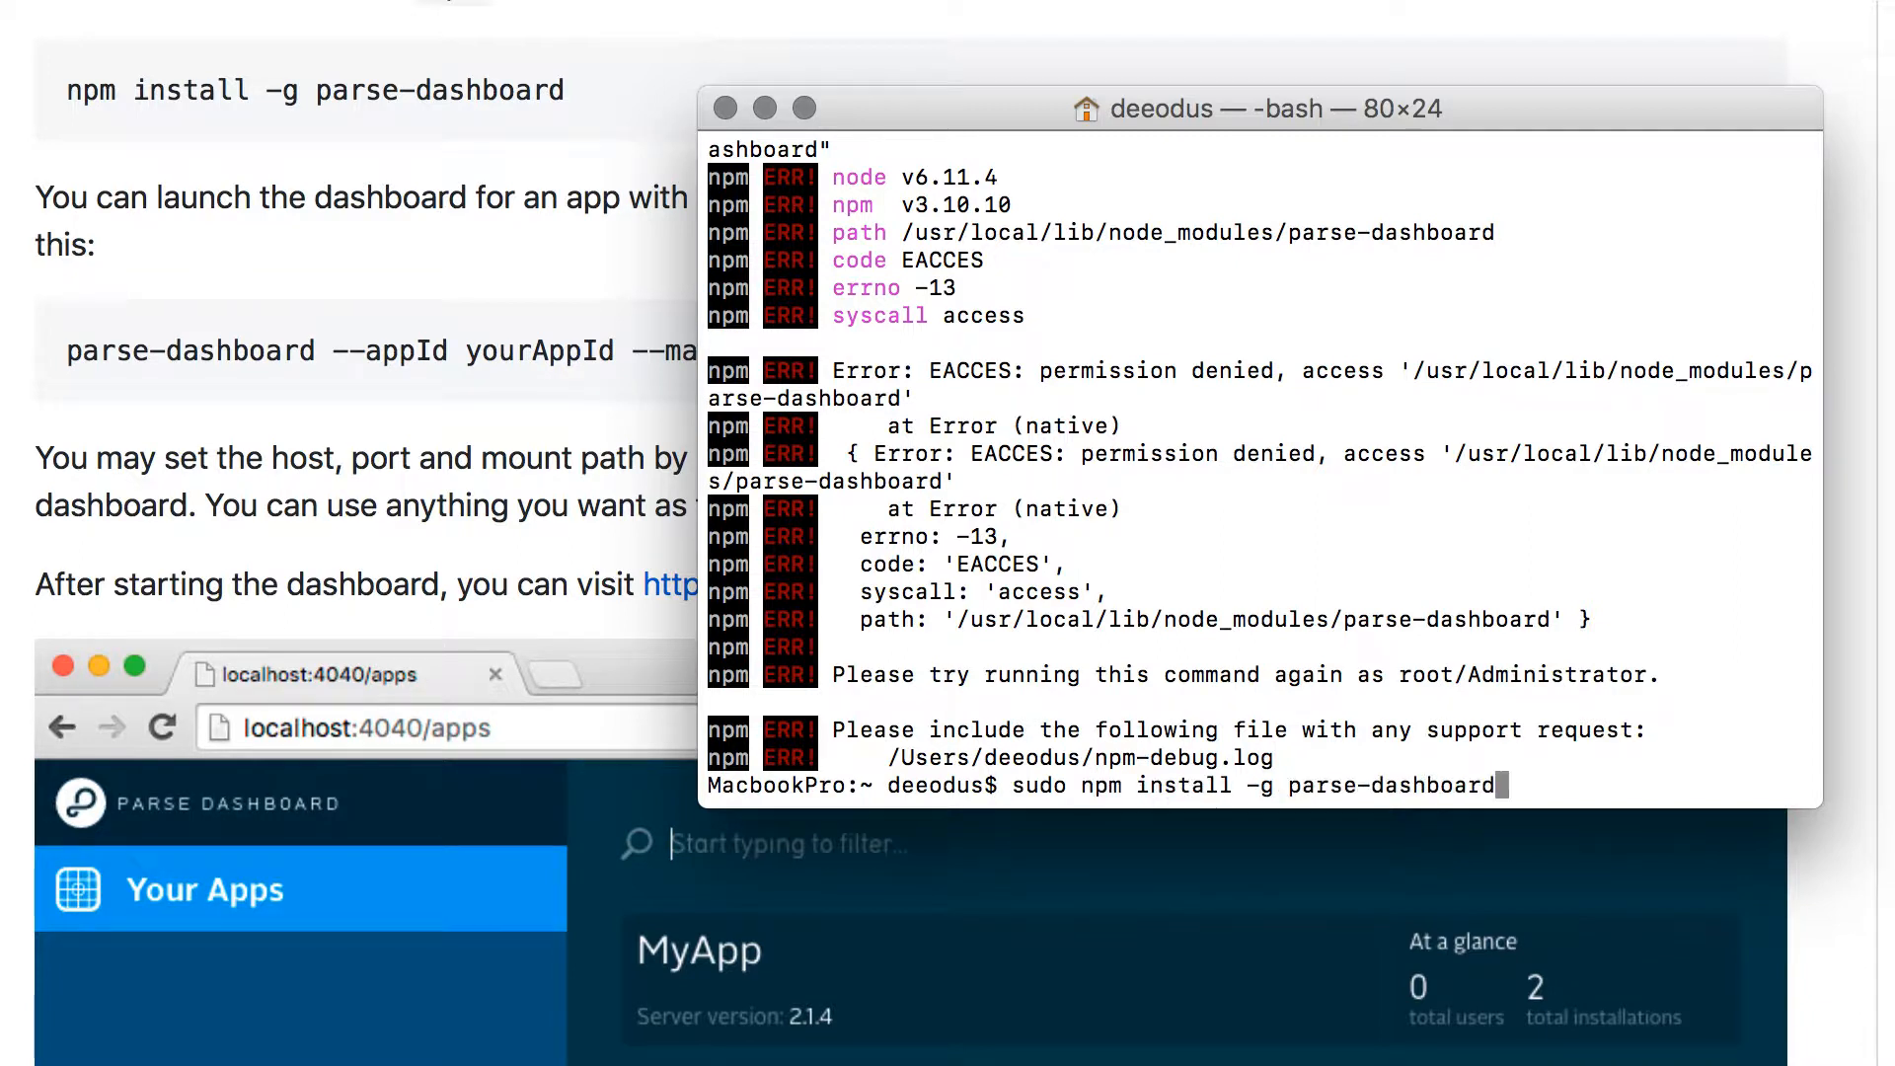
key(Return)
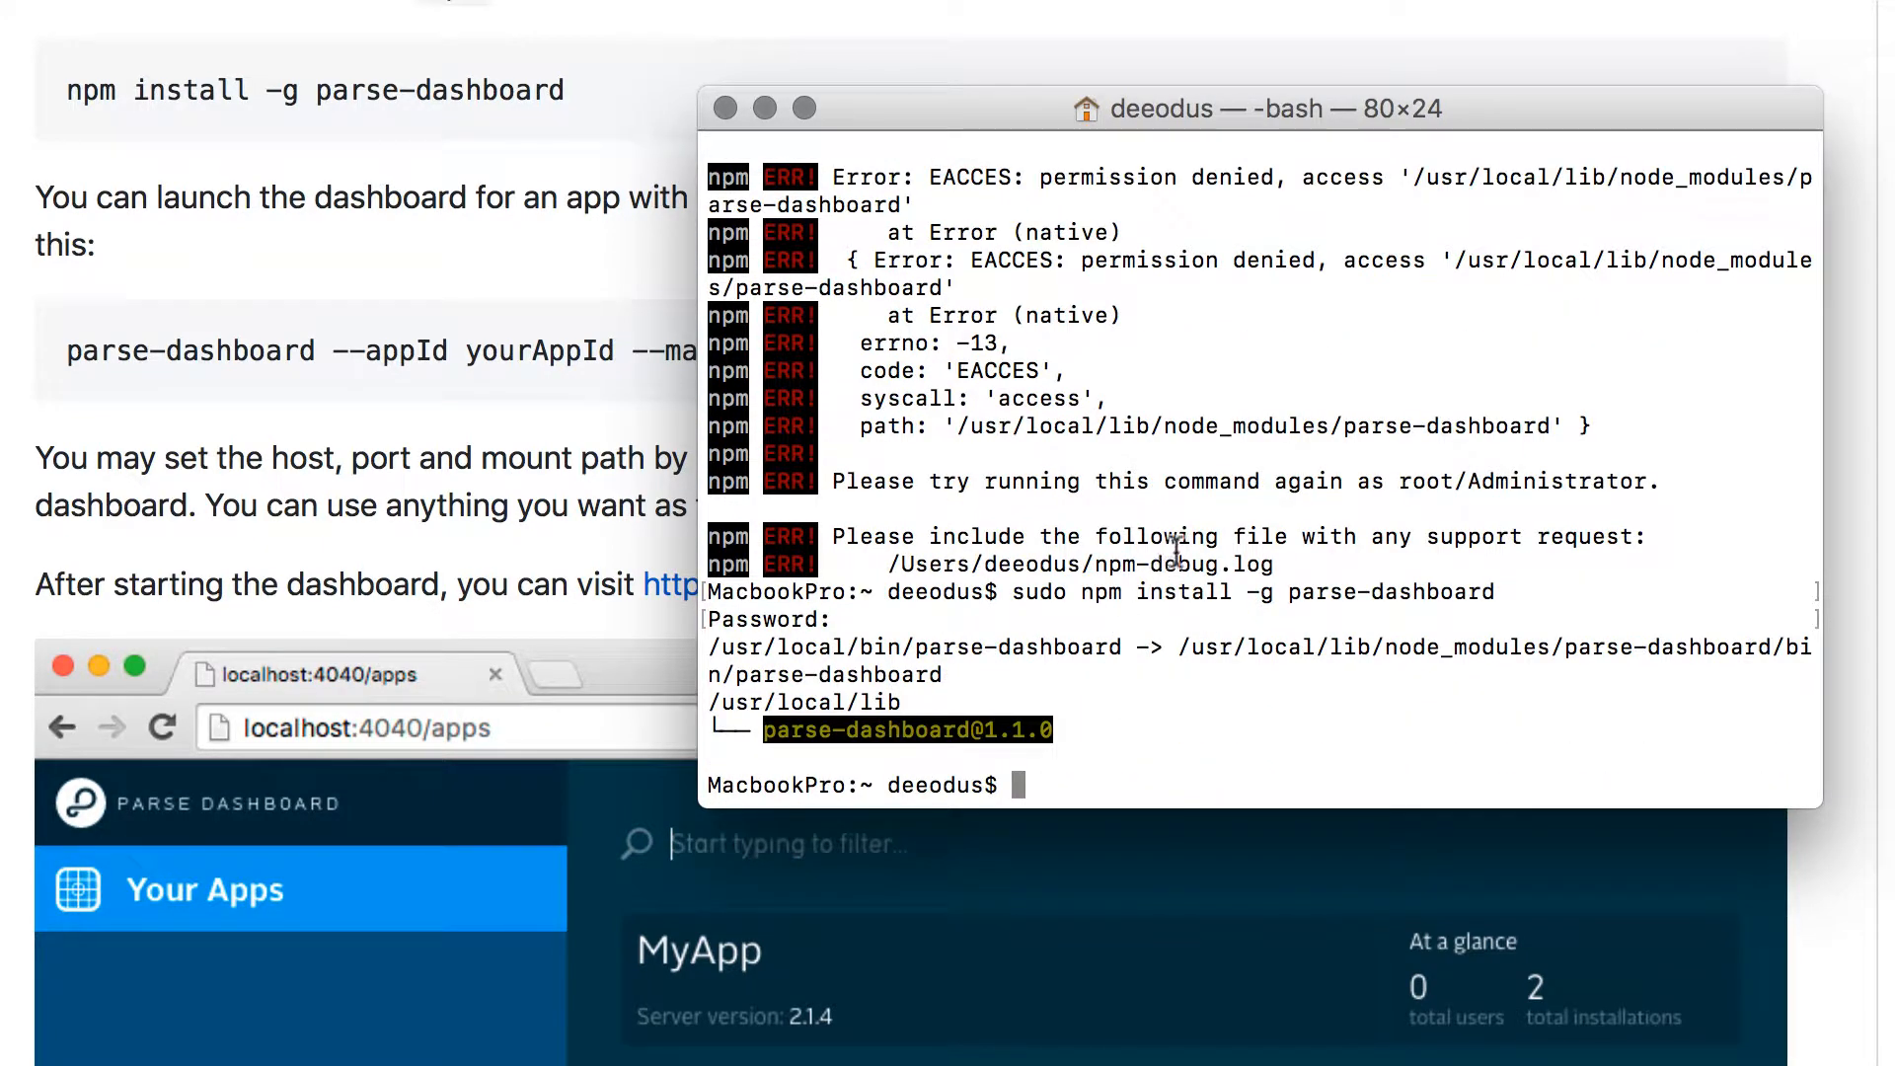
mouse_move(1012, 598)
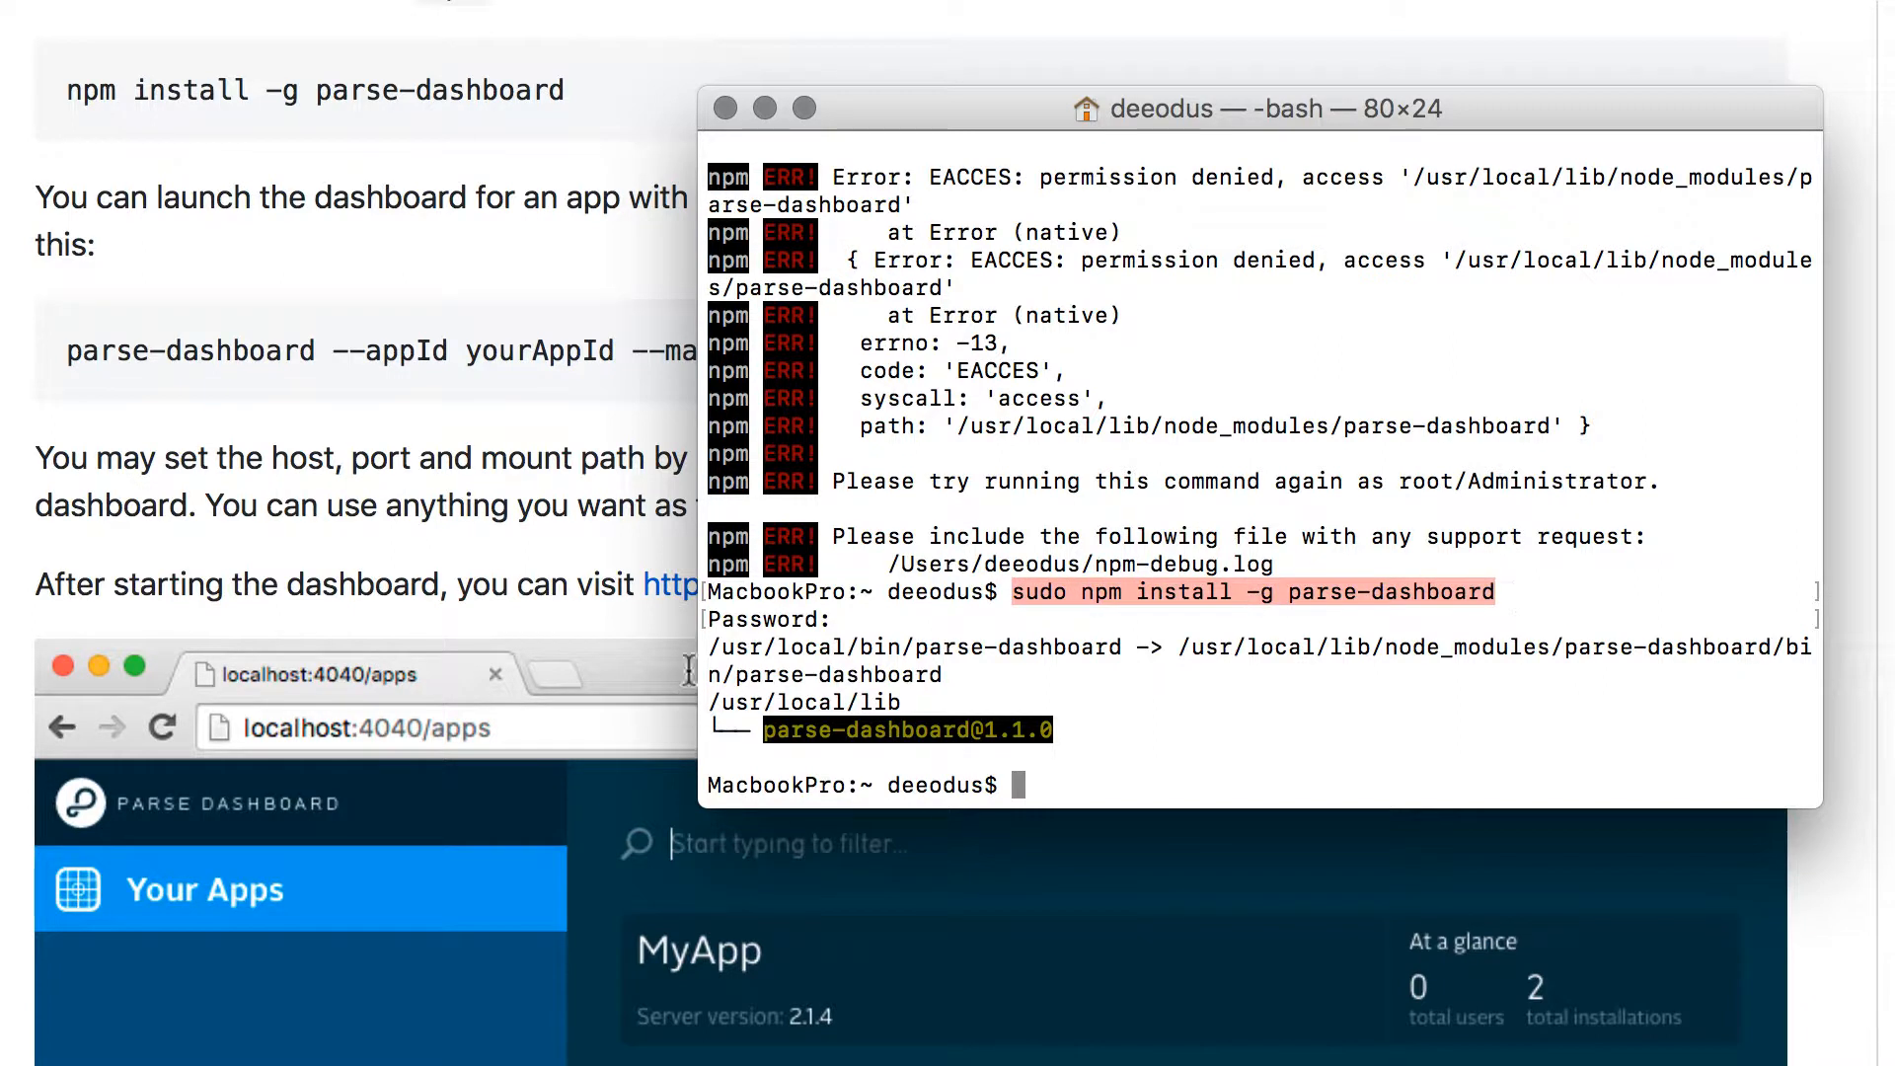
mouse_move(1134, 752)
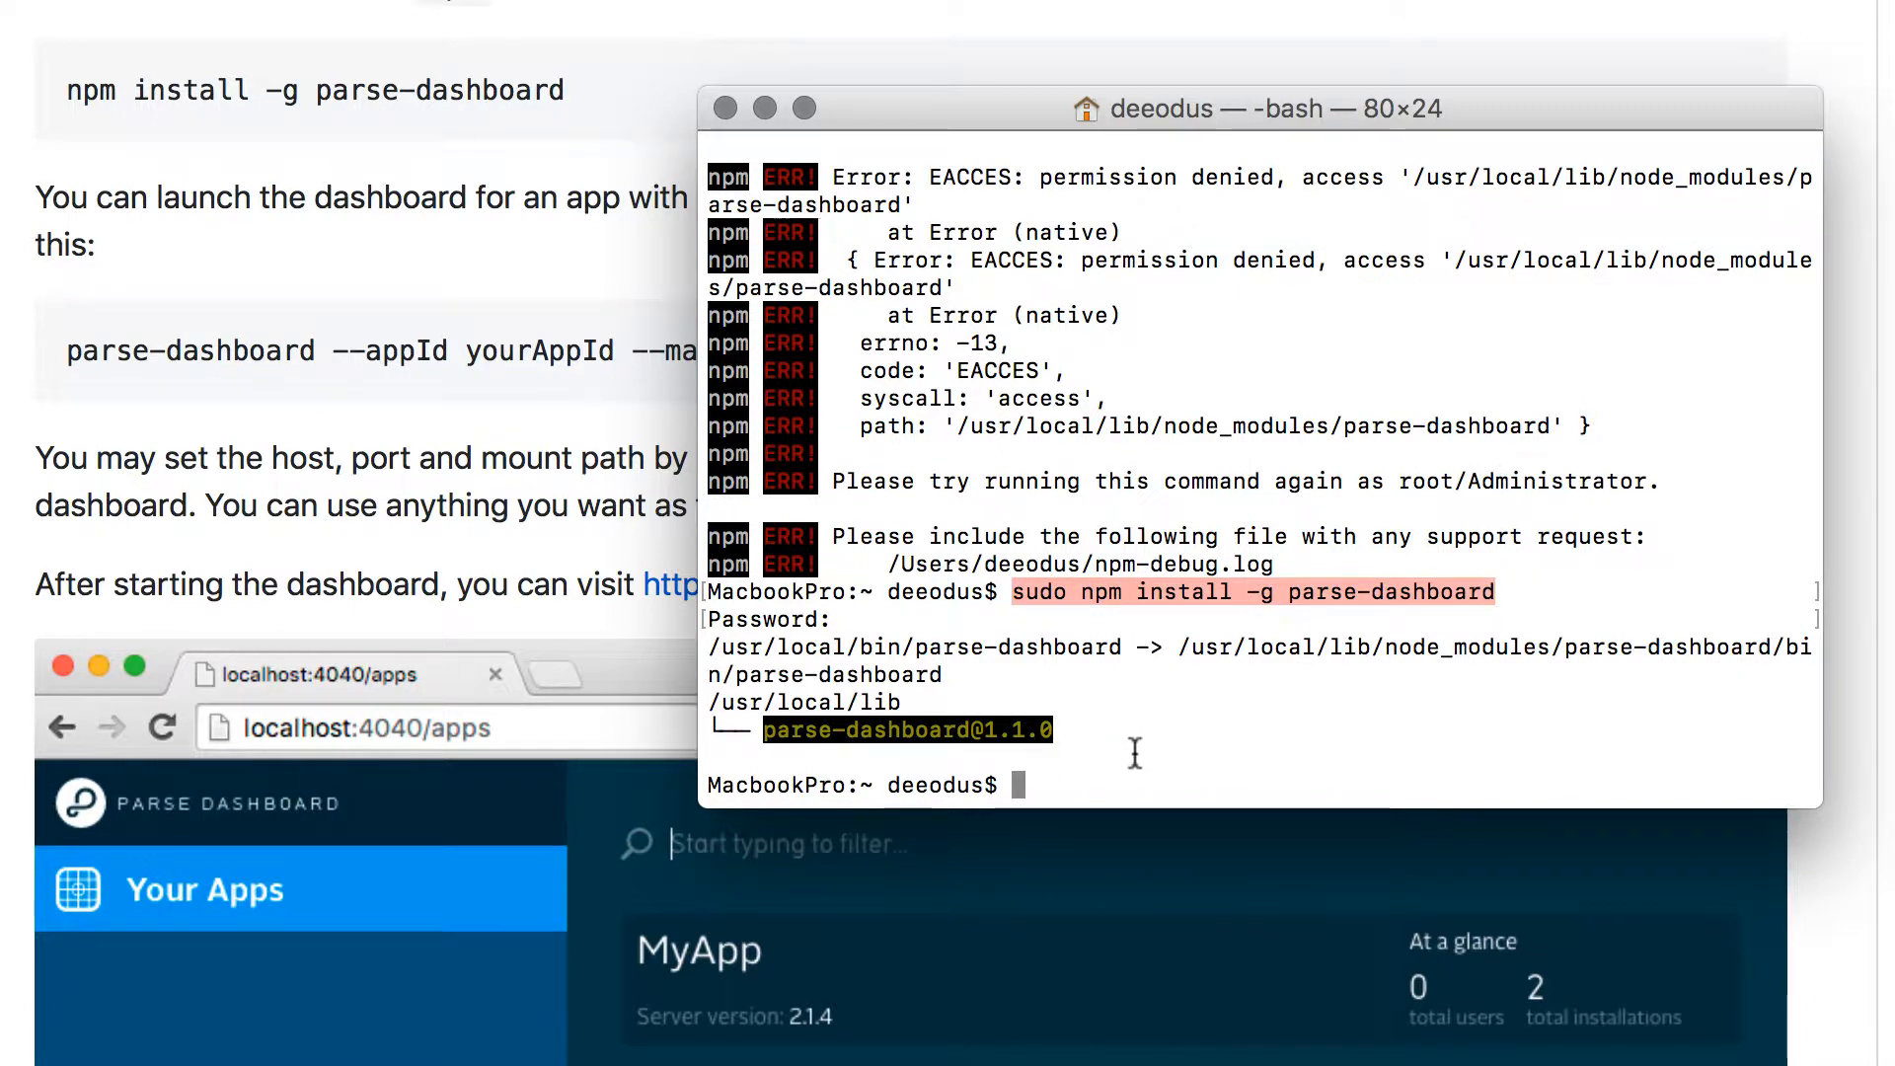
mouse_move(906, 729)
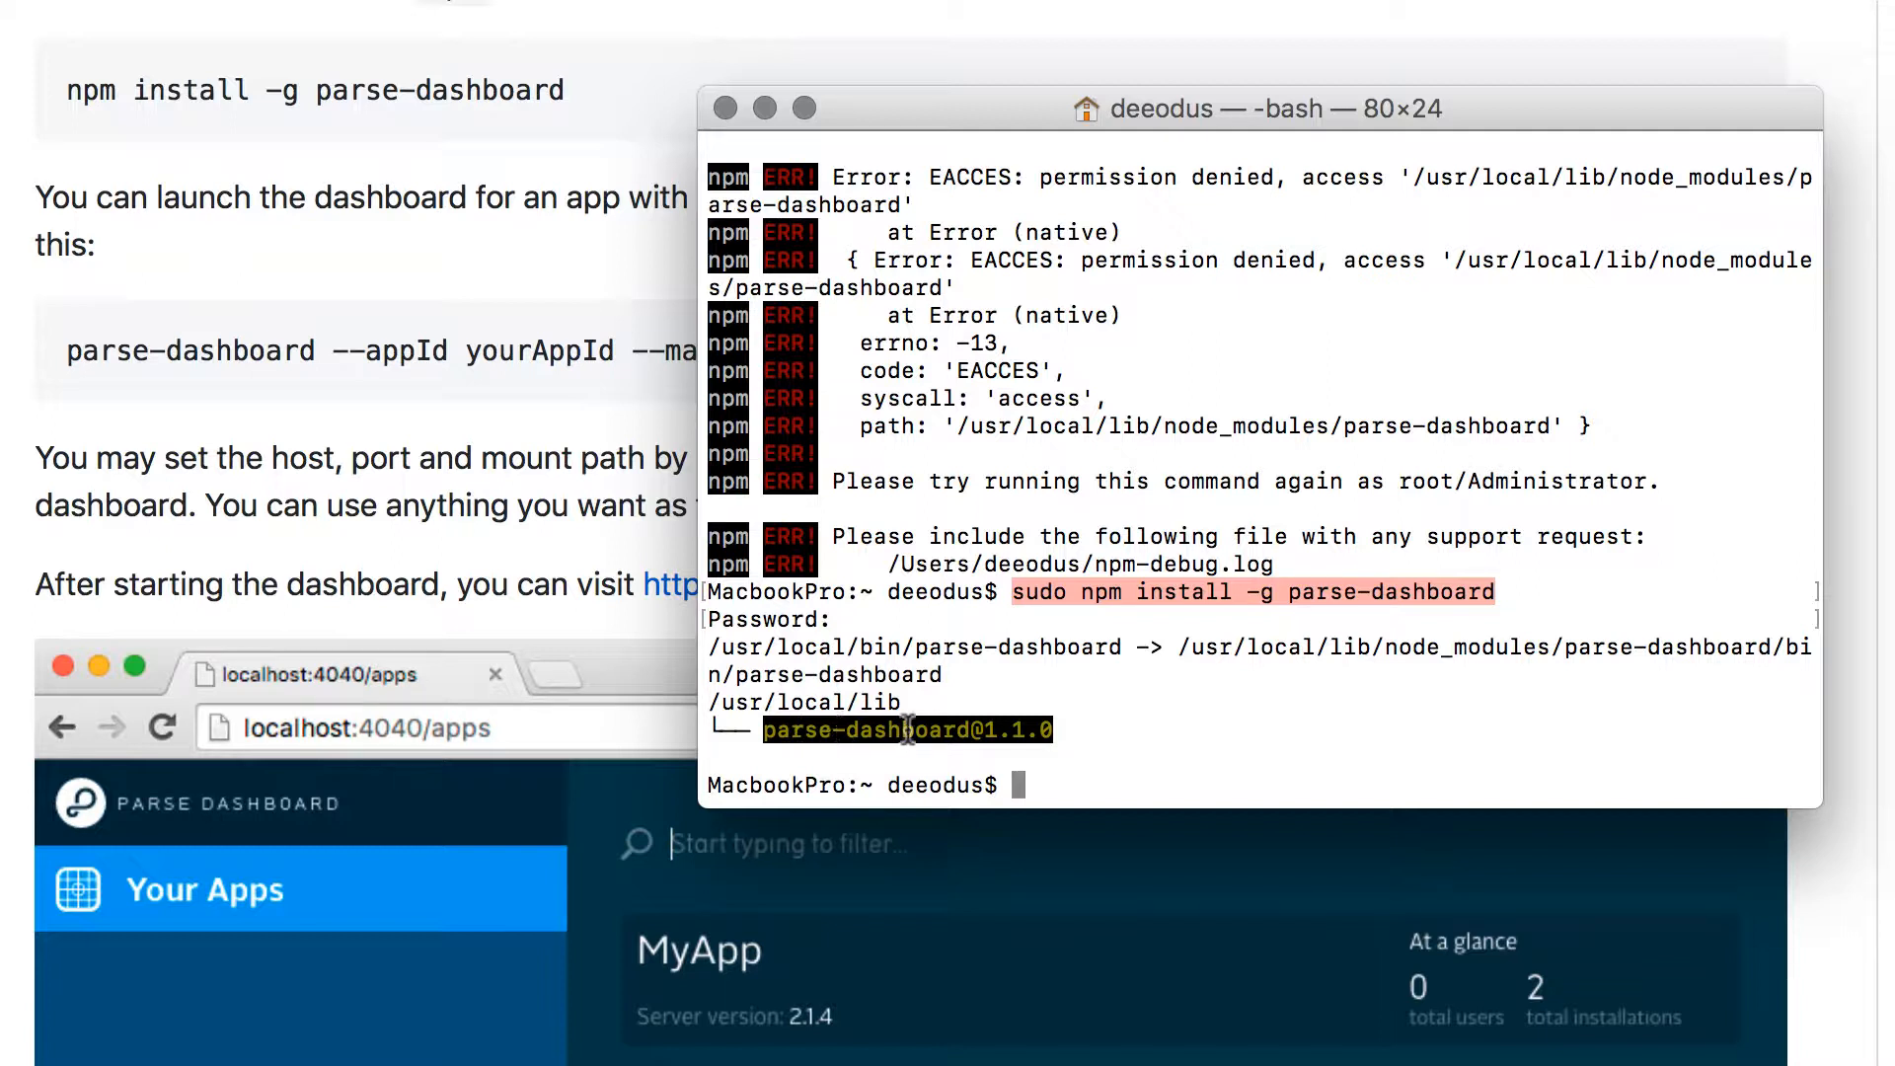
mouse_move(1042, 796)
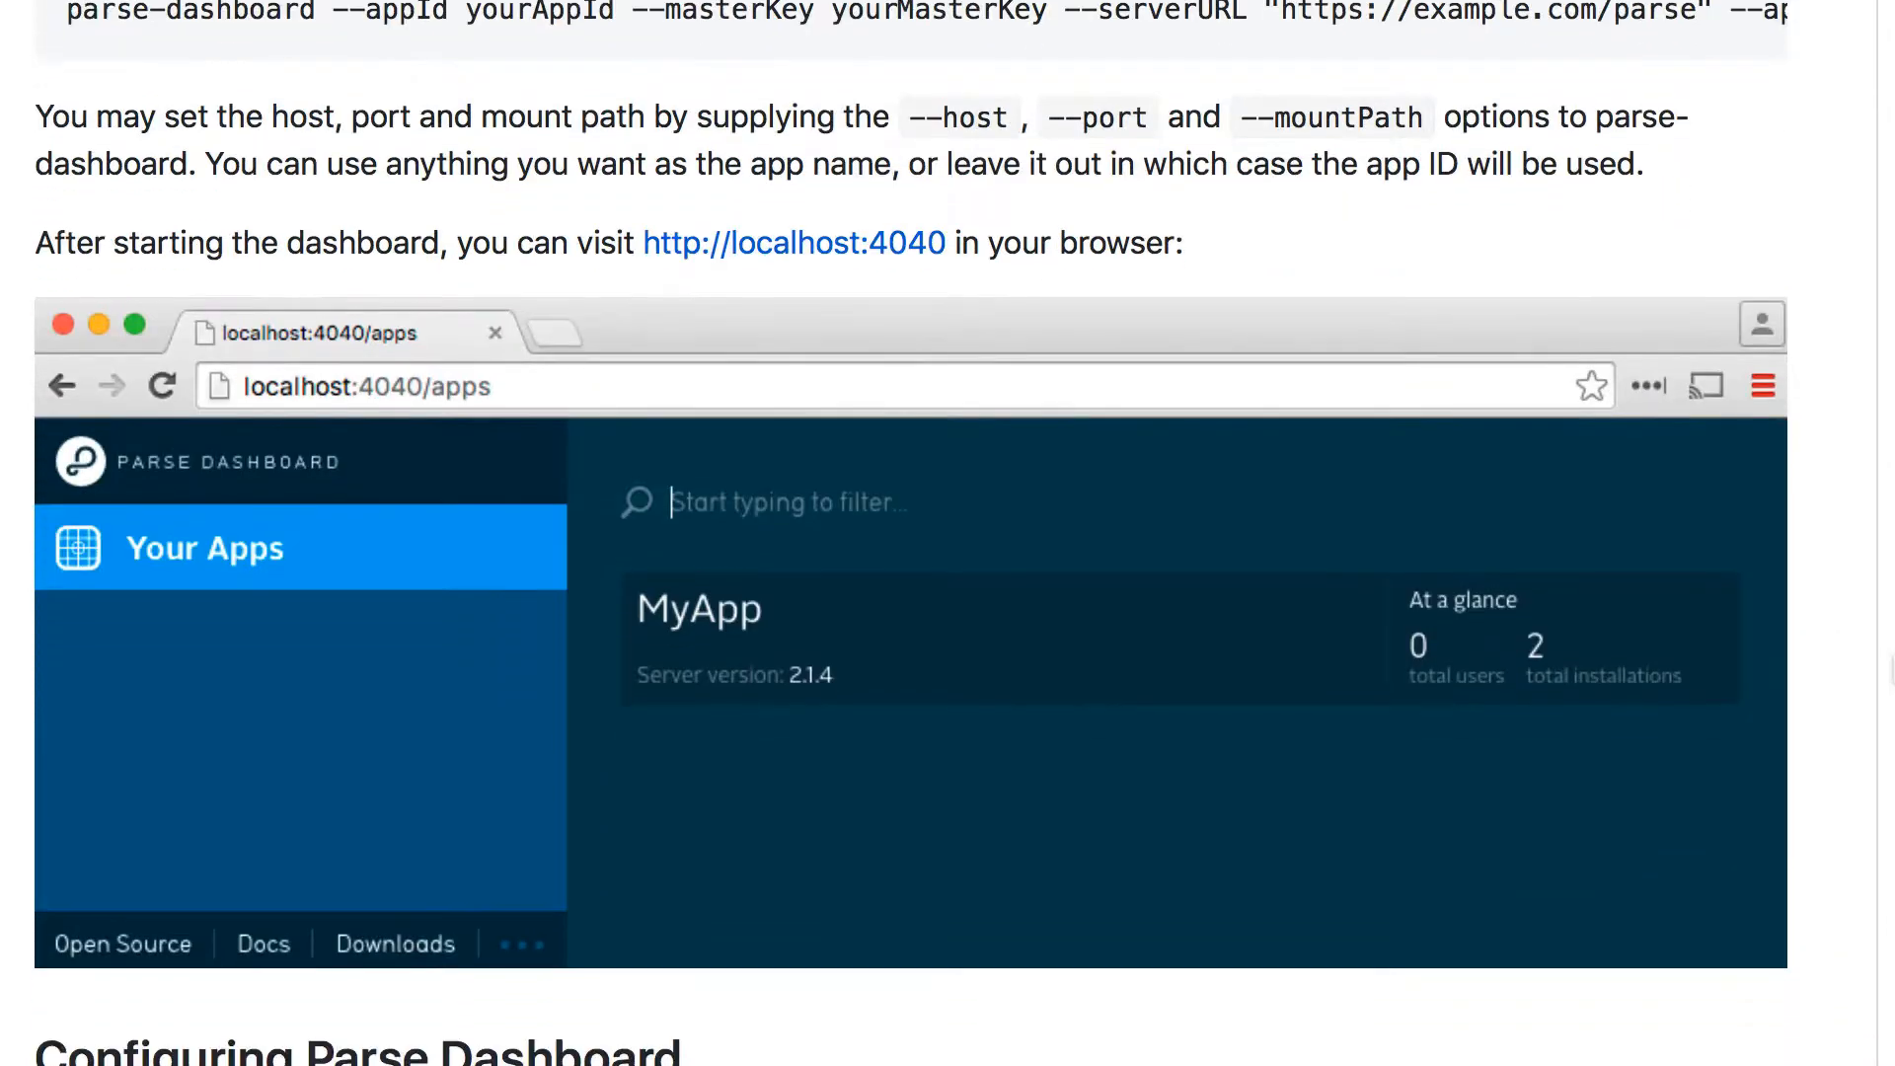
Scroll to the Configuring Parse Dashboard section's sample JSON config block
scroll(down, 3)
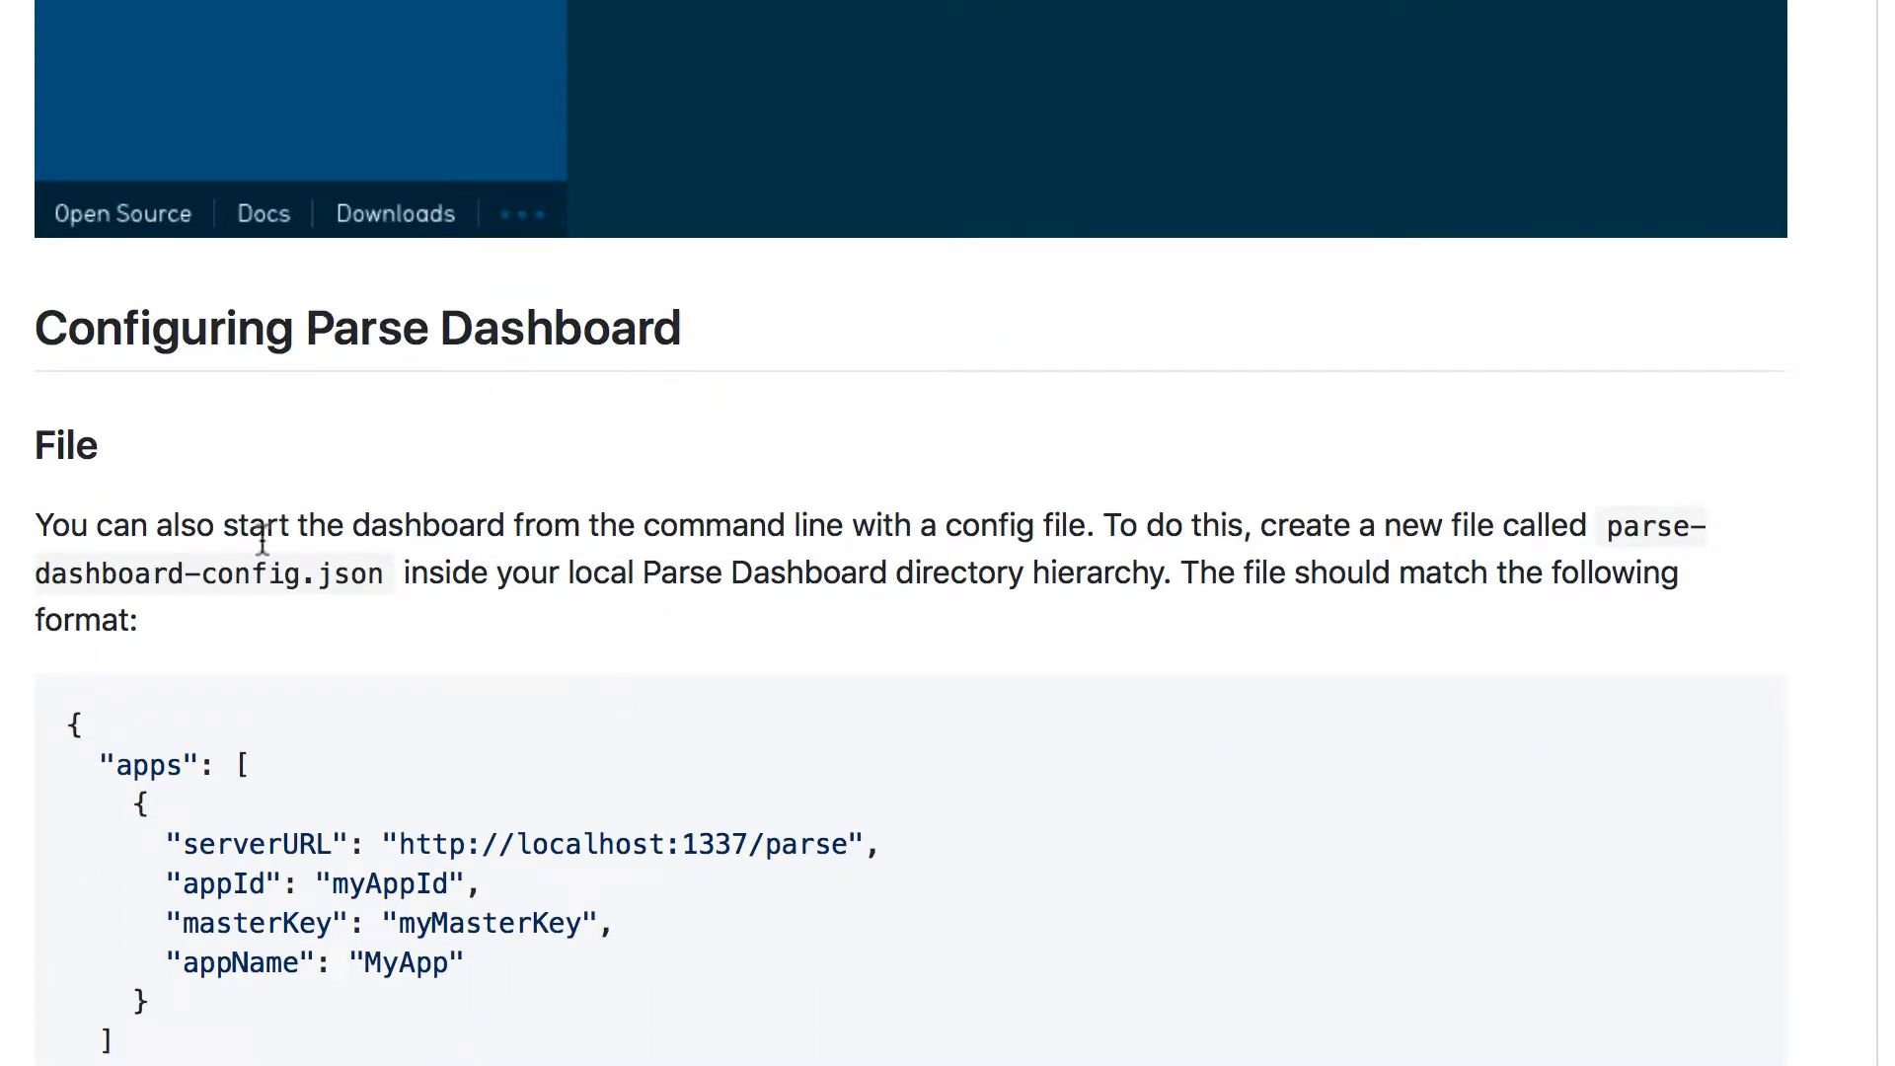
mouse_move(336, 392)
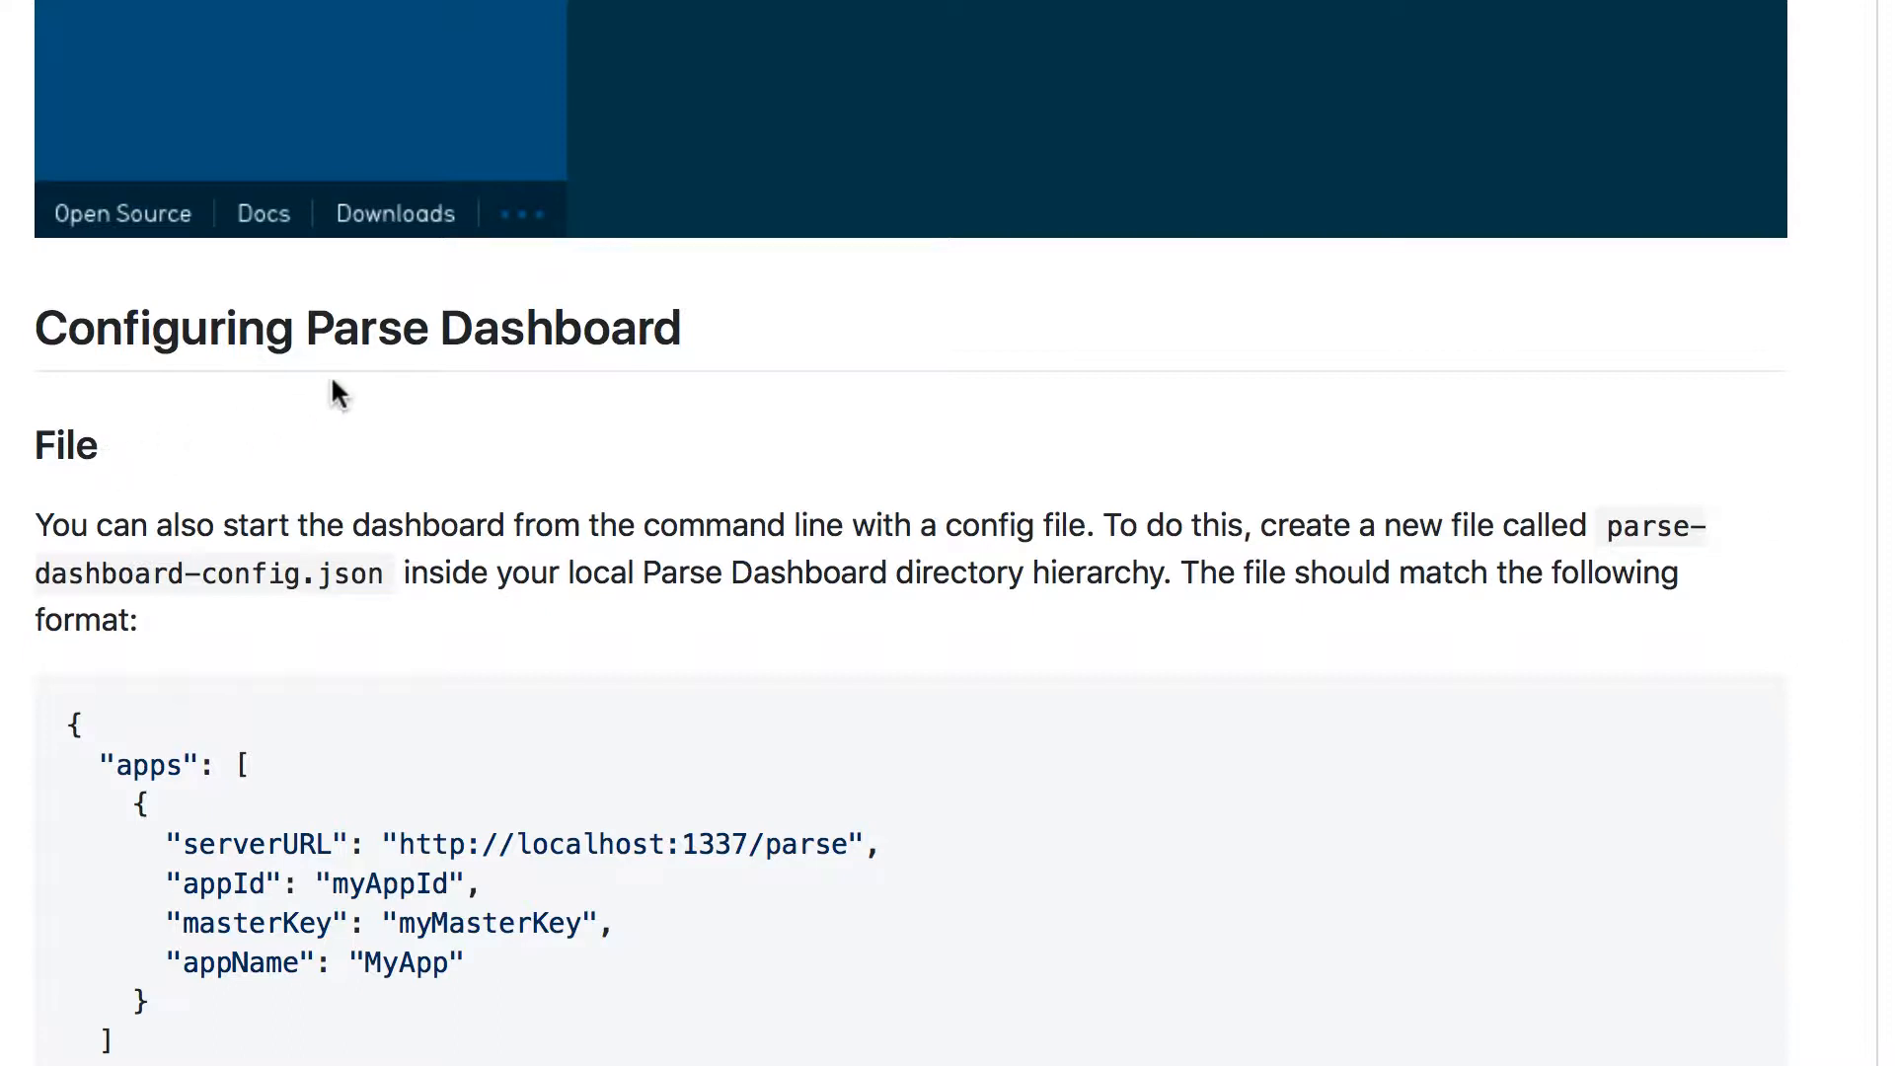
mouse_move(272, 919)
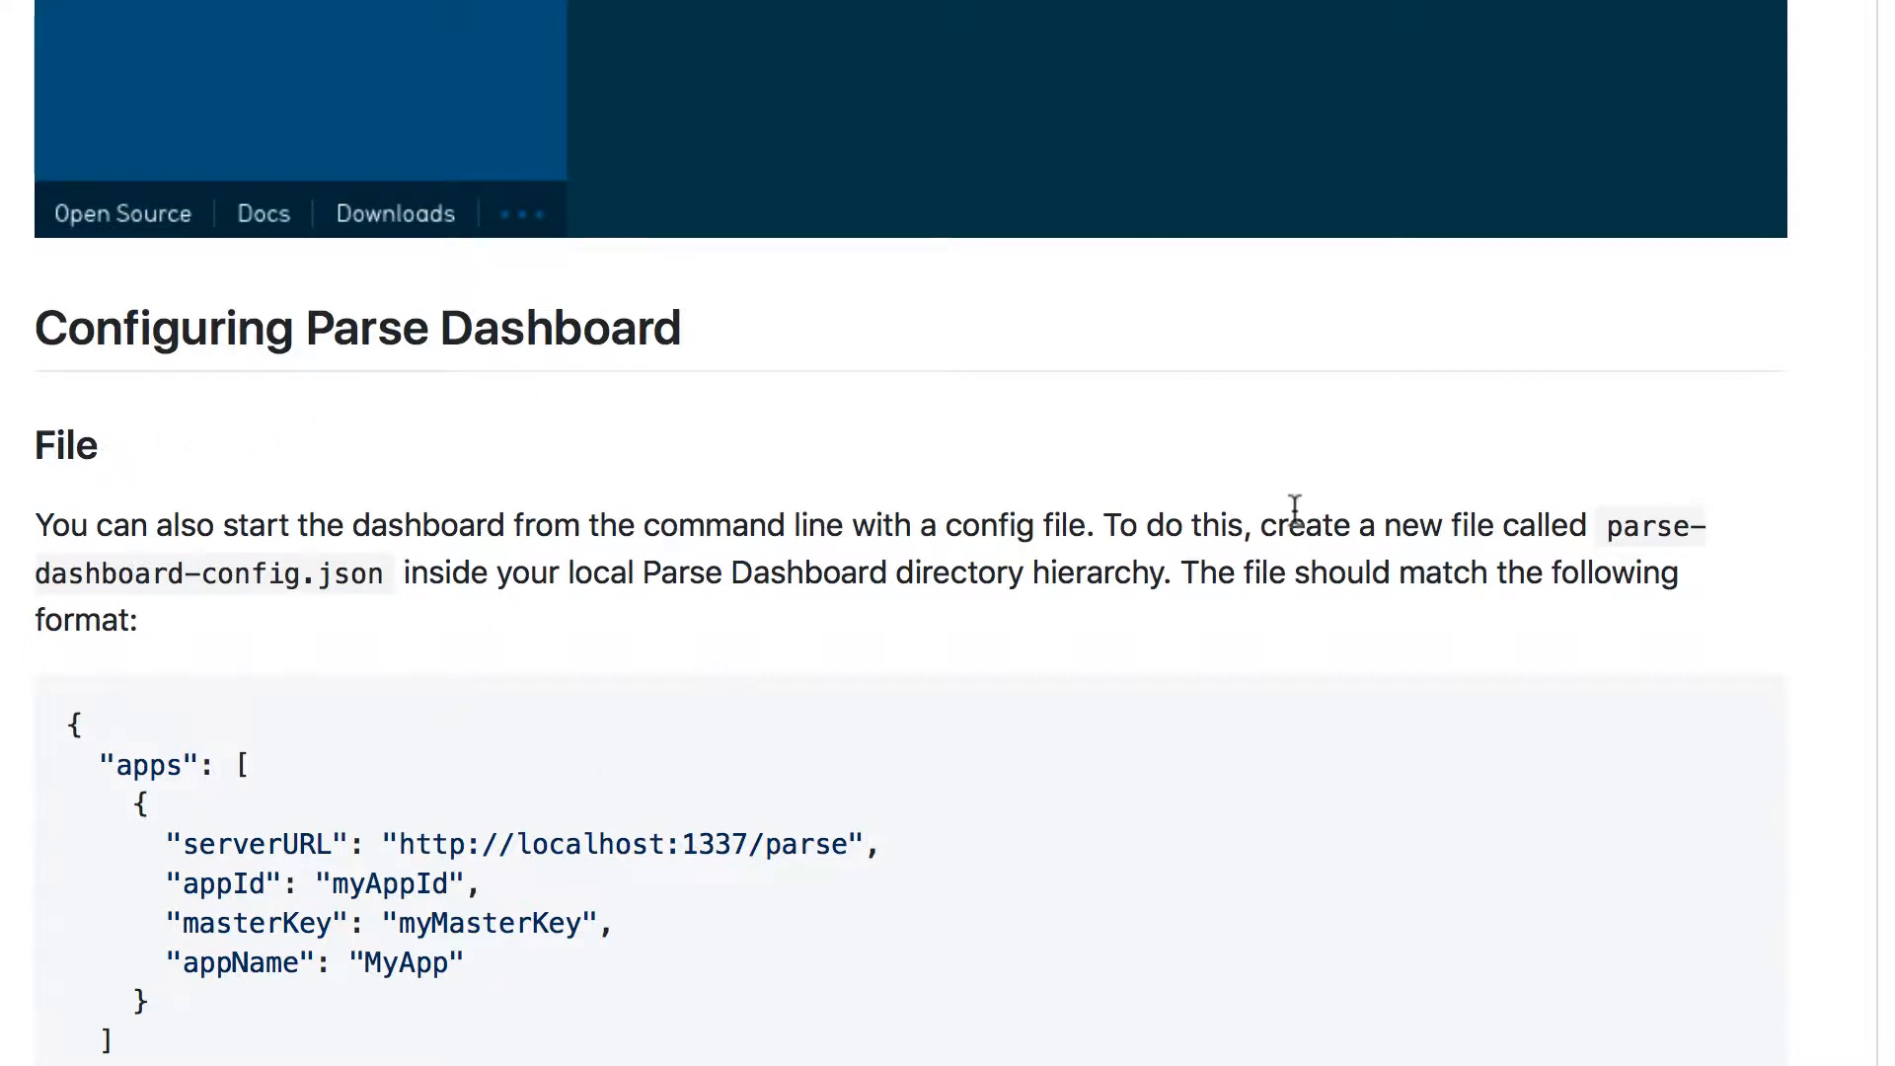
mouse_move(1614, 532)
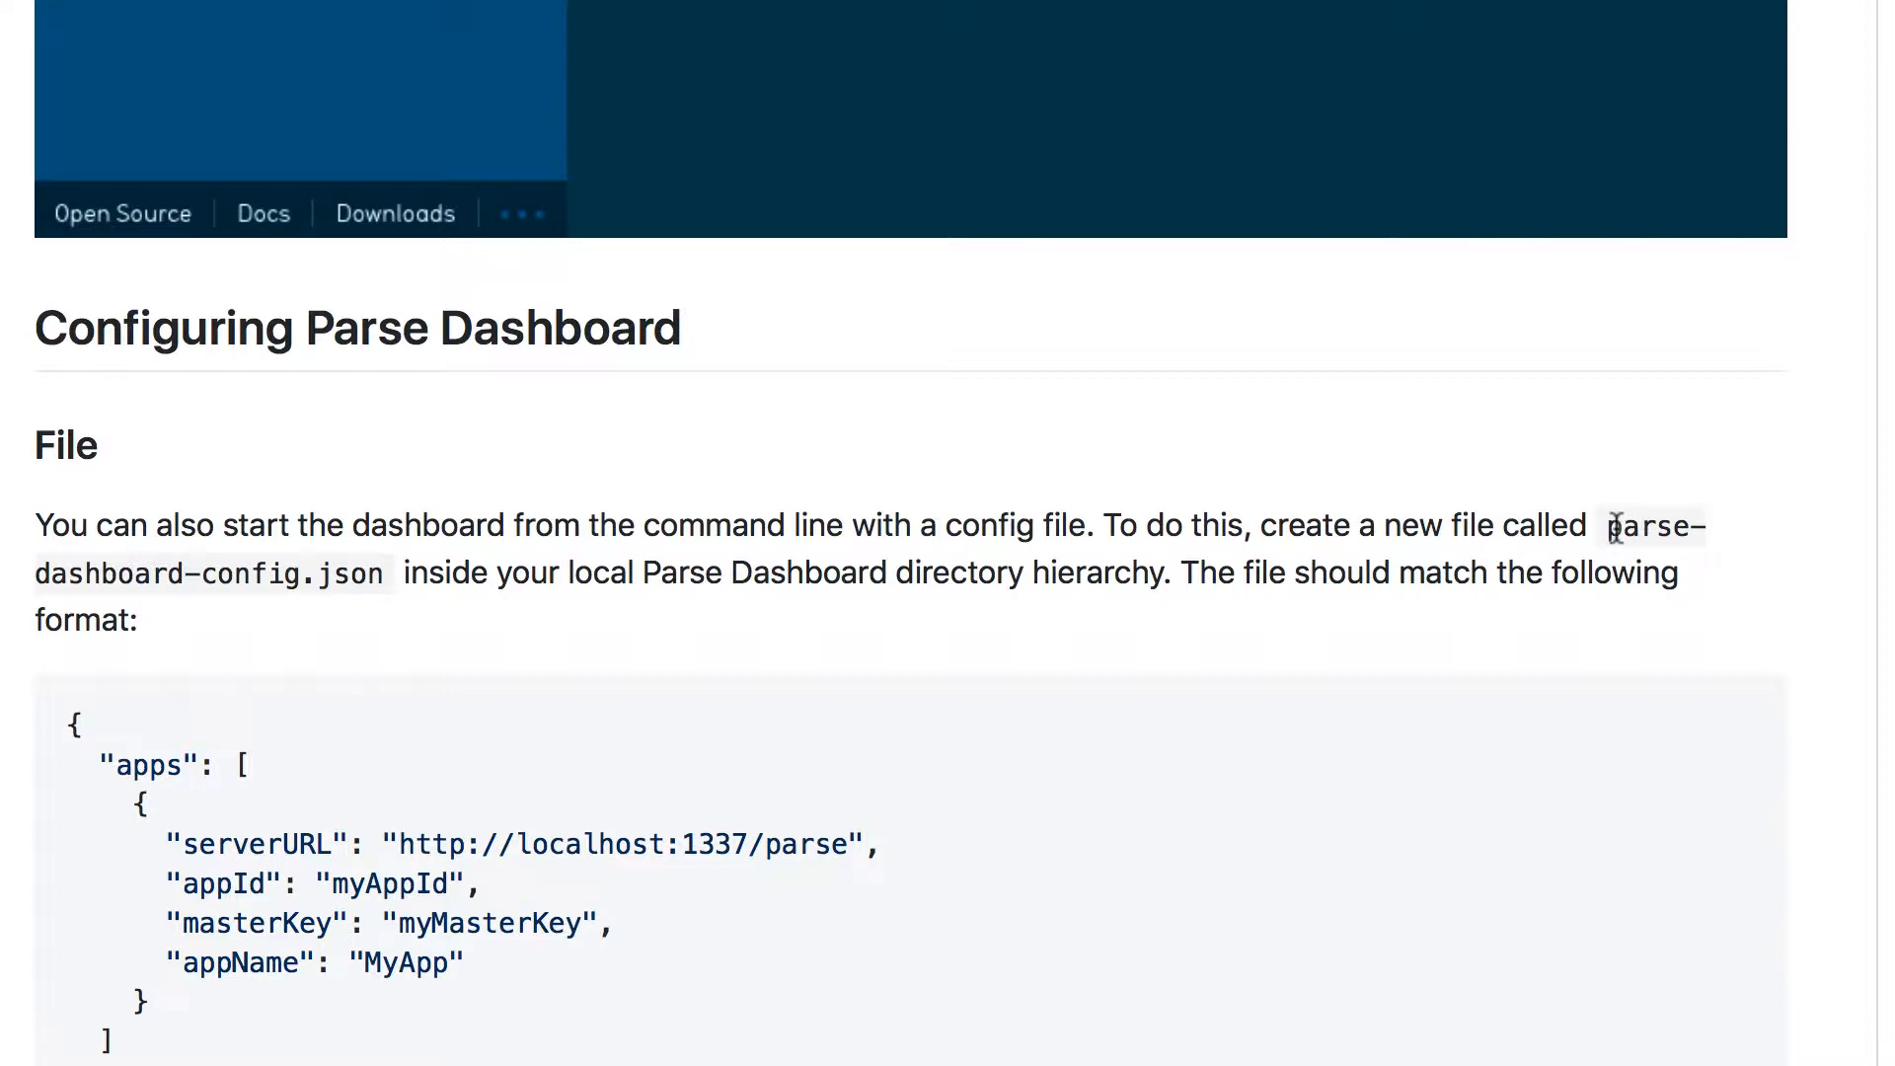
mouse_move(333, 573)
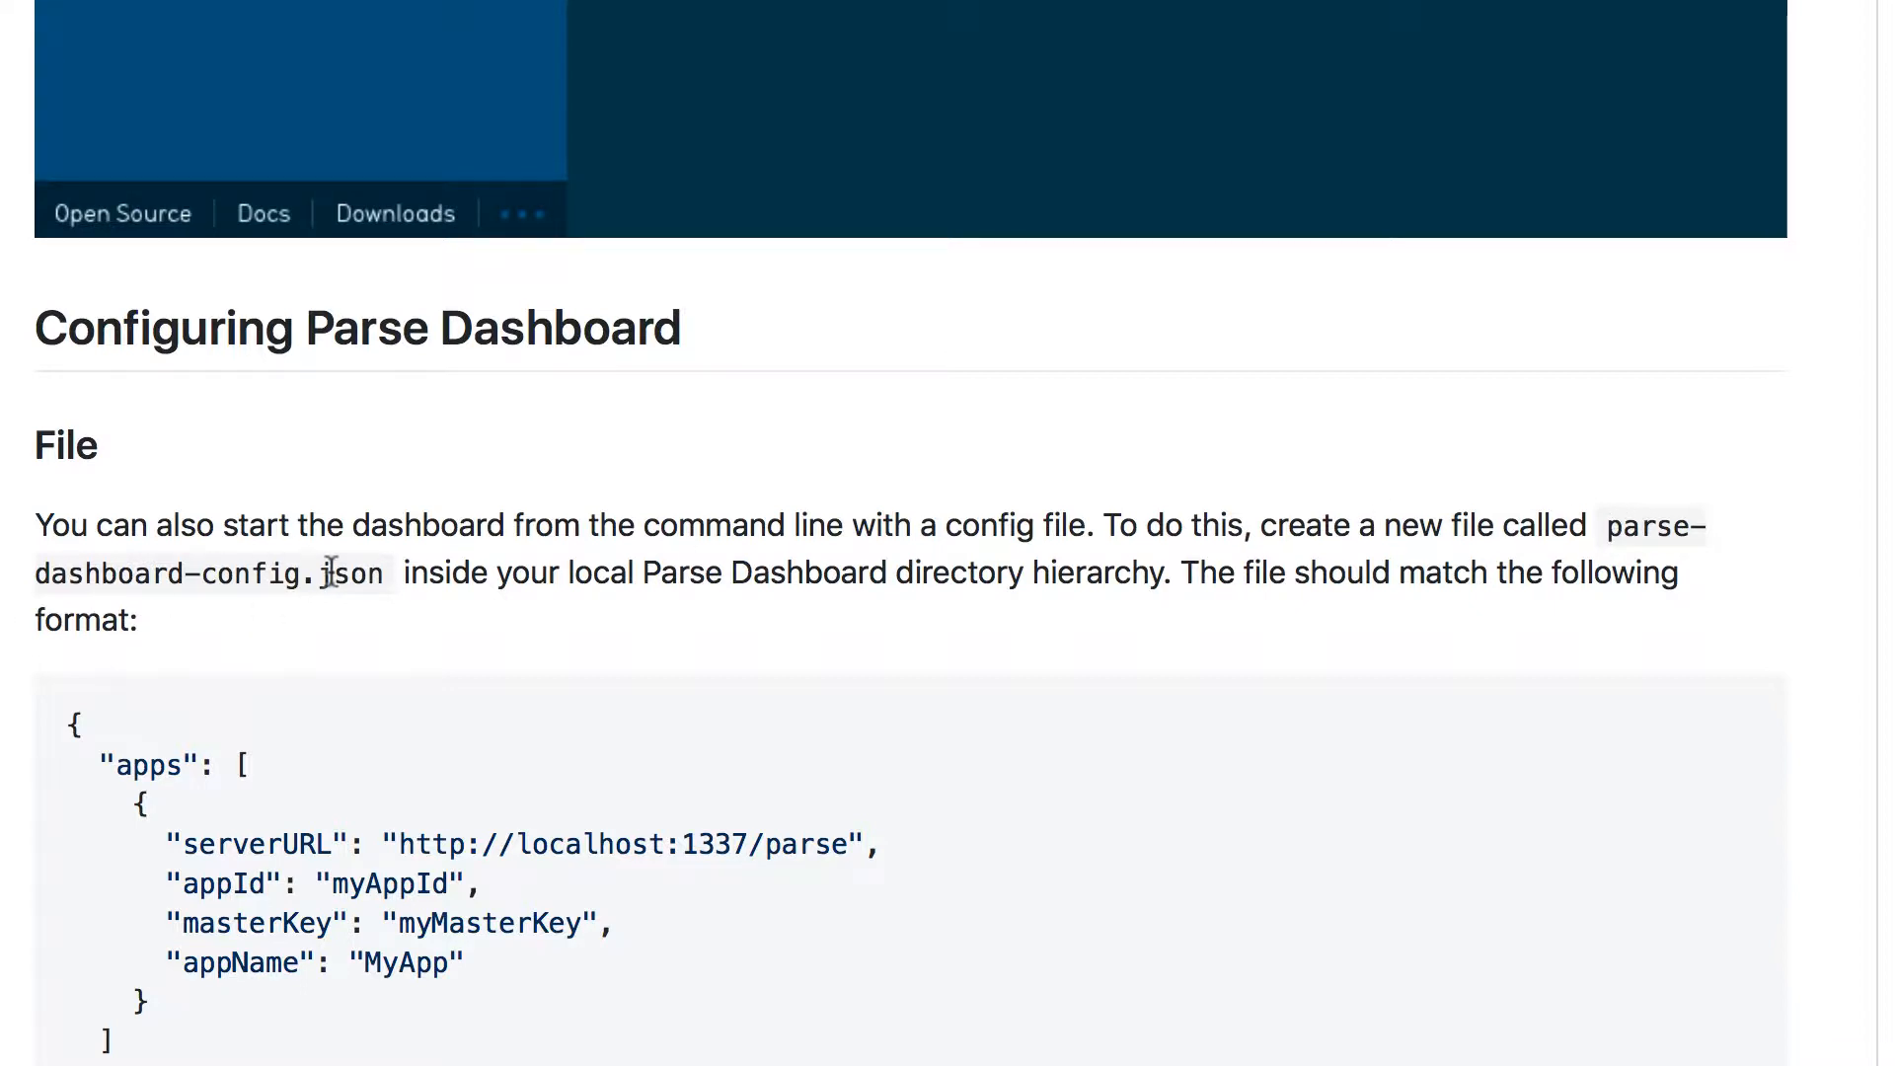
scroll(down, 3)
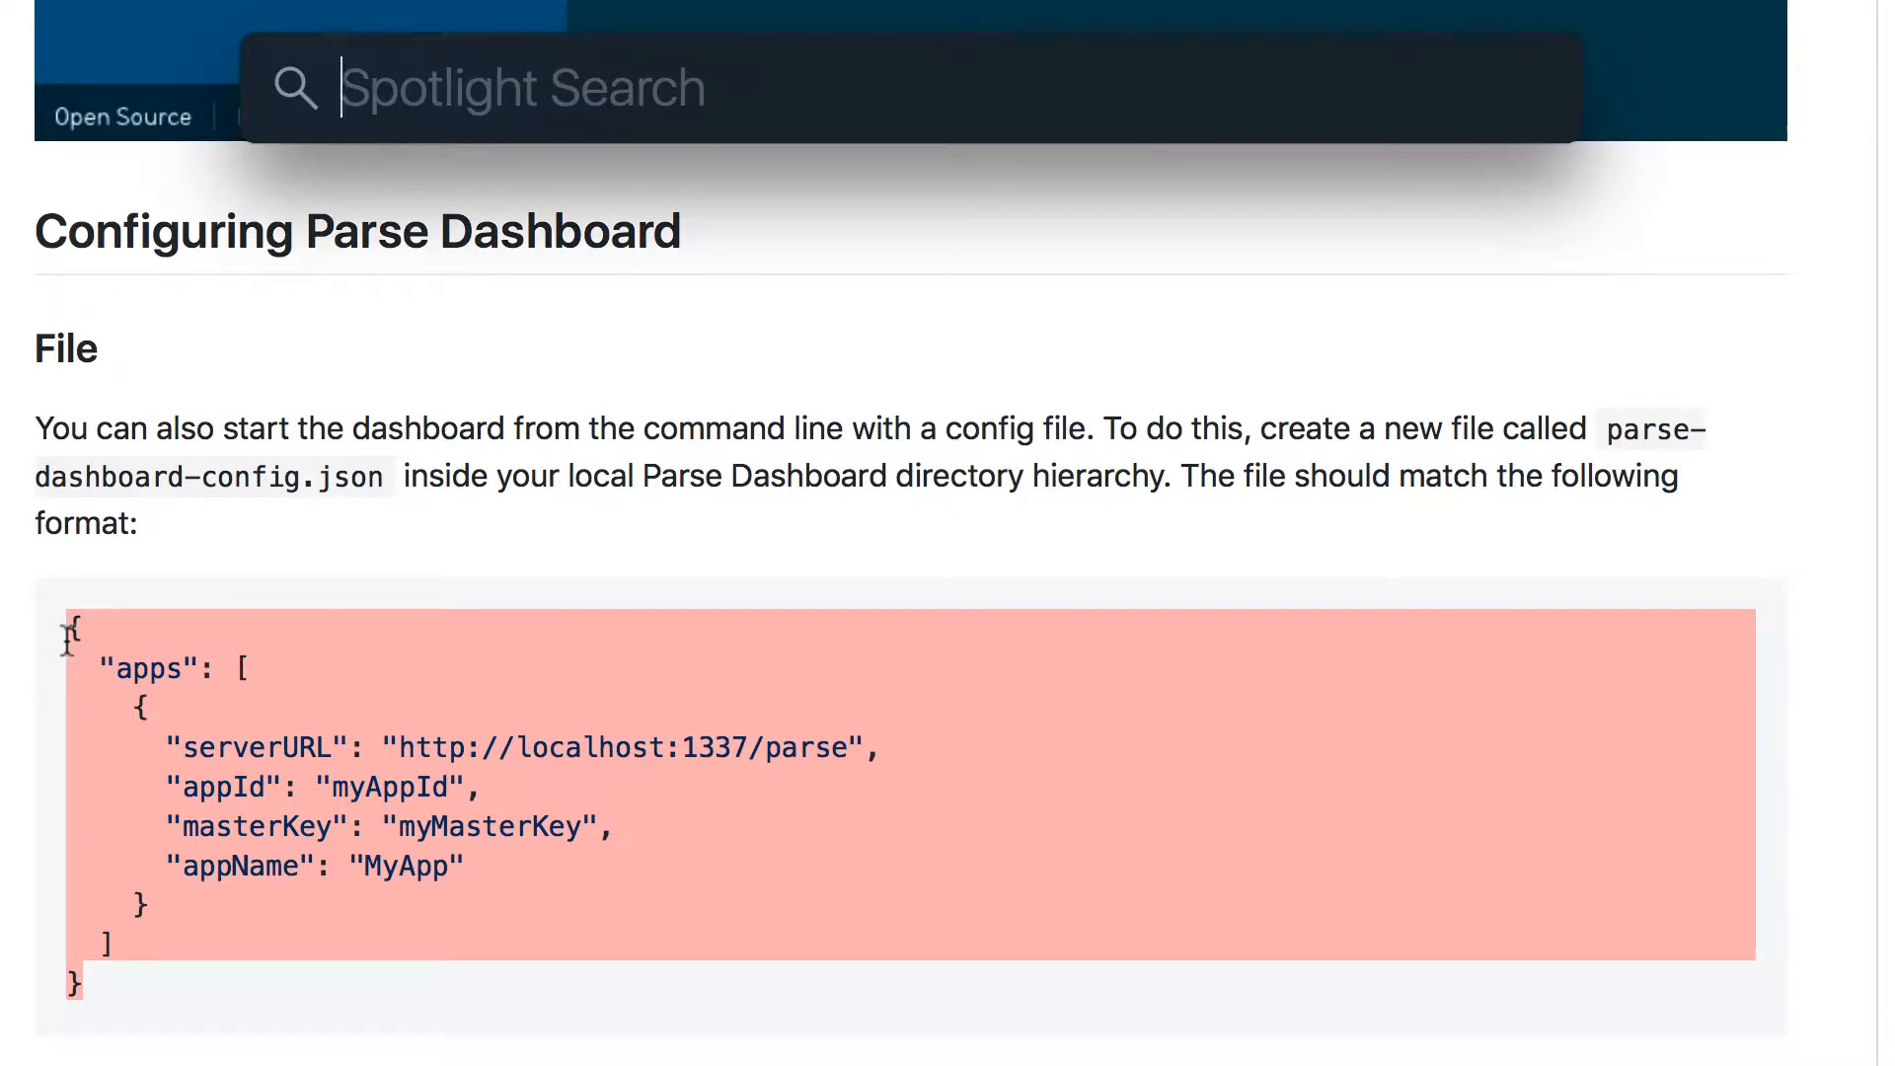
Launch TextEdit from Spotlight and paste the sample JSON config into a new document
text(textEdit)
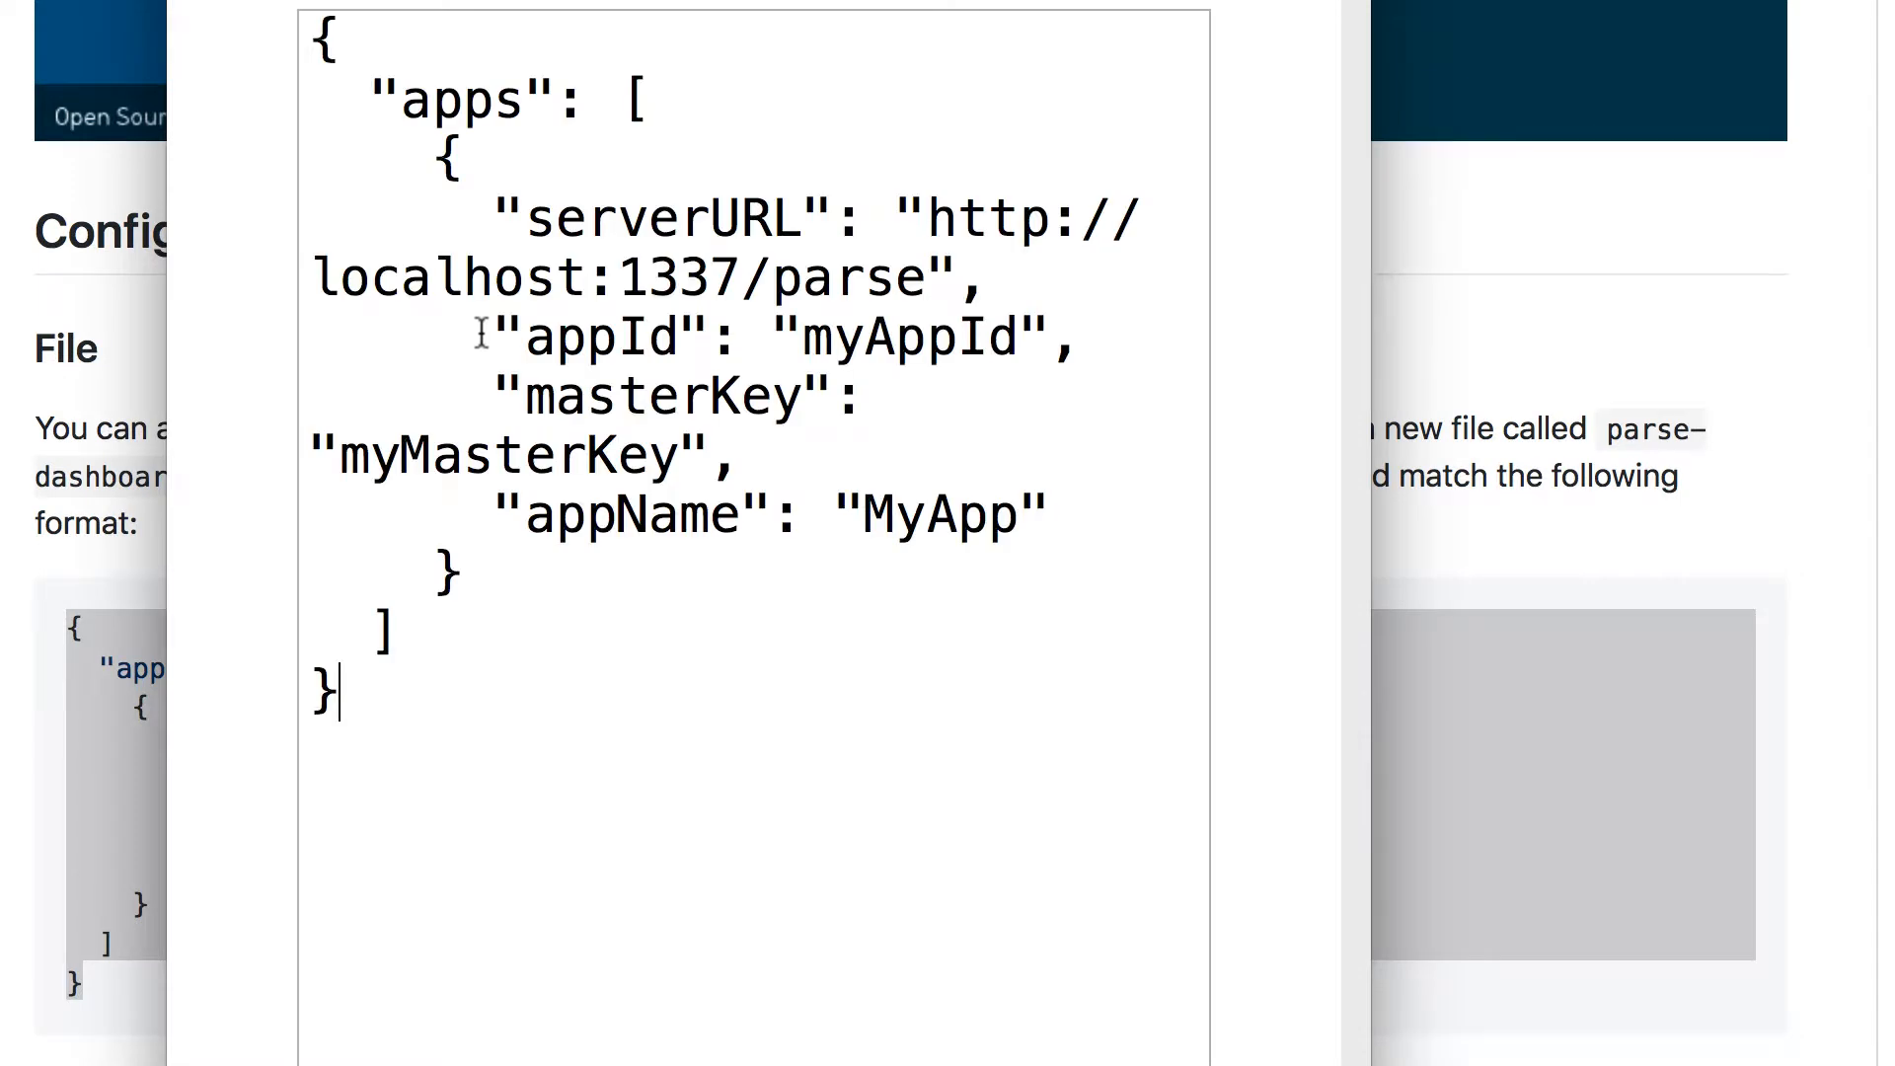
mouse_move(876, 314)
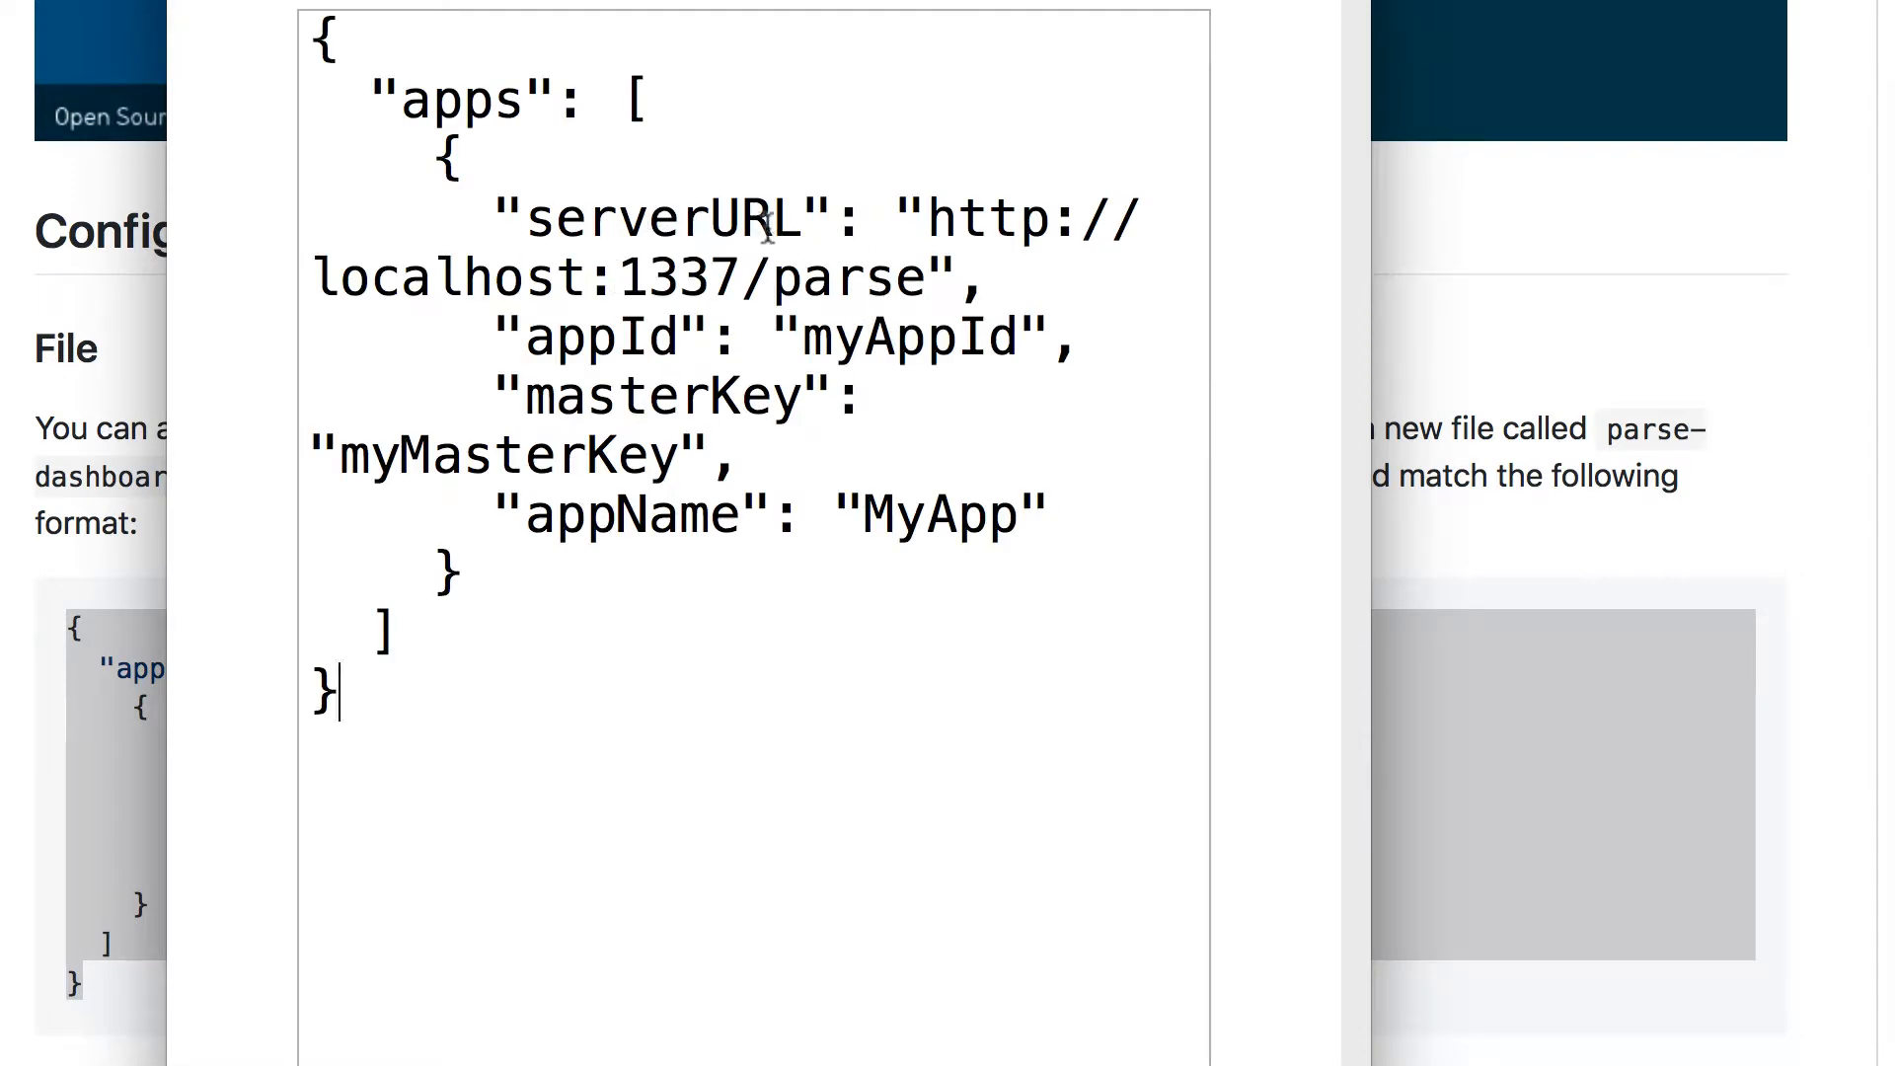
mouse_move(713, 517)
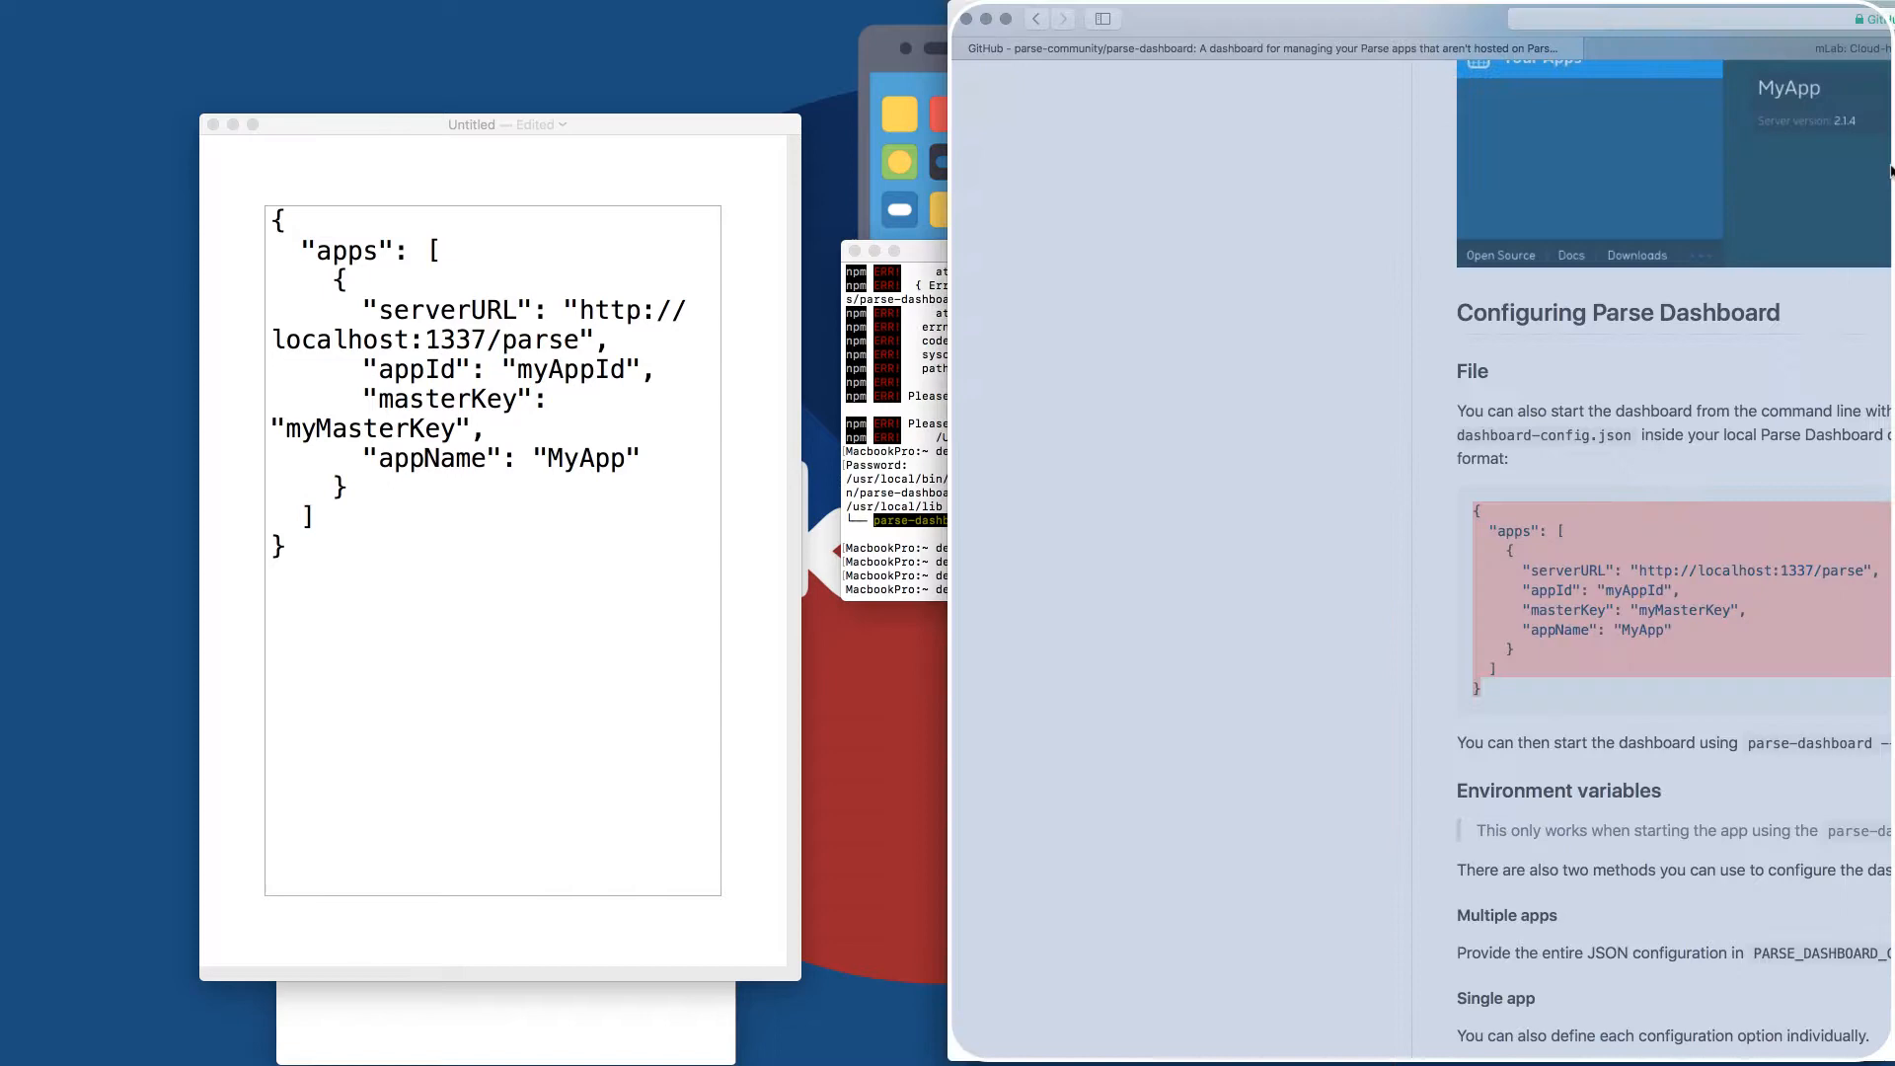
Copy APP_ID and MASTER_KEY from Heroku Settings into the config's appId and masterKey
click(1705, 48)
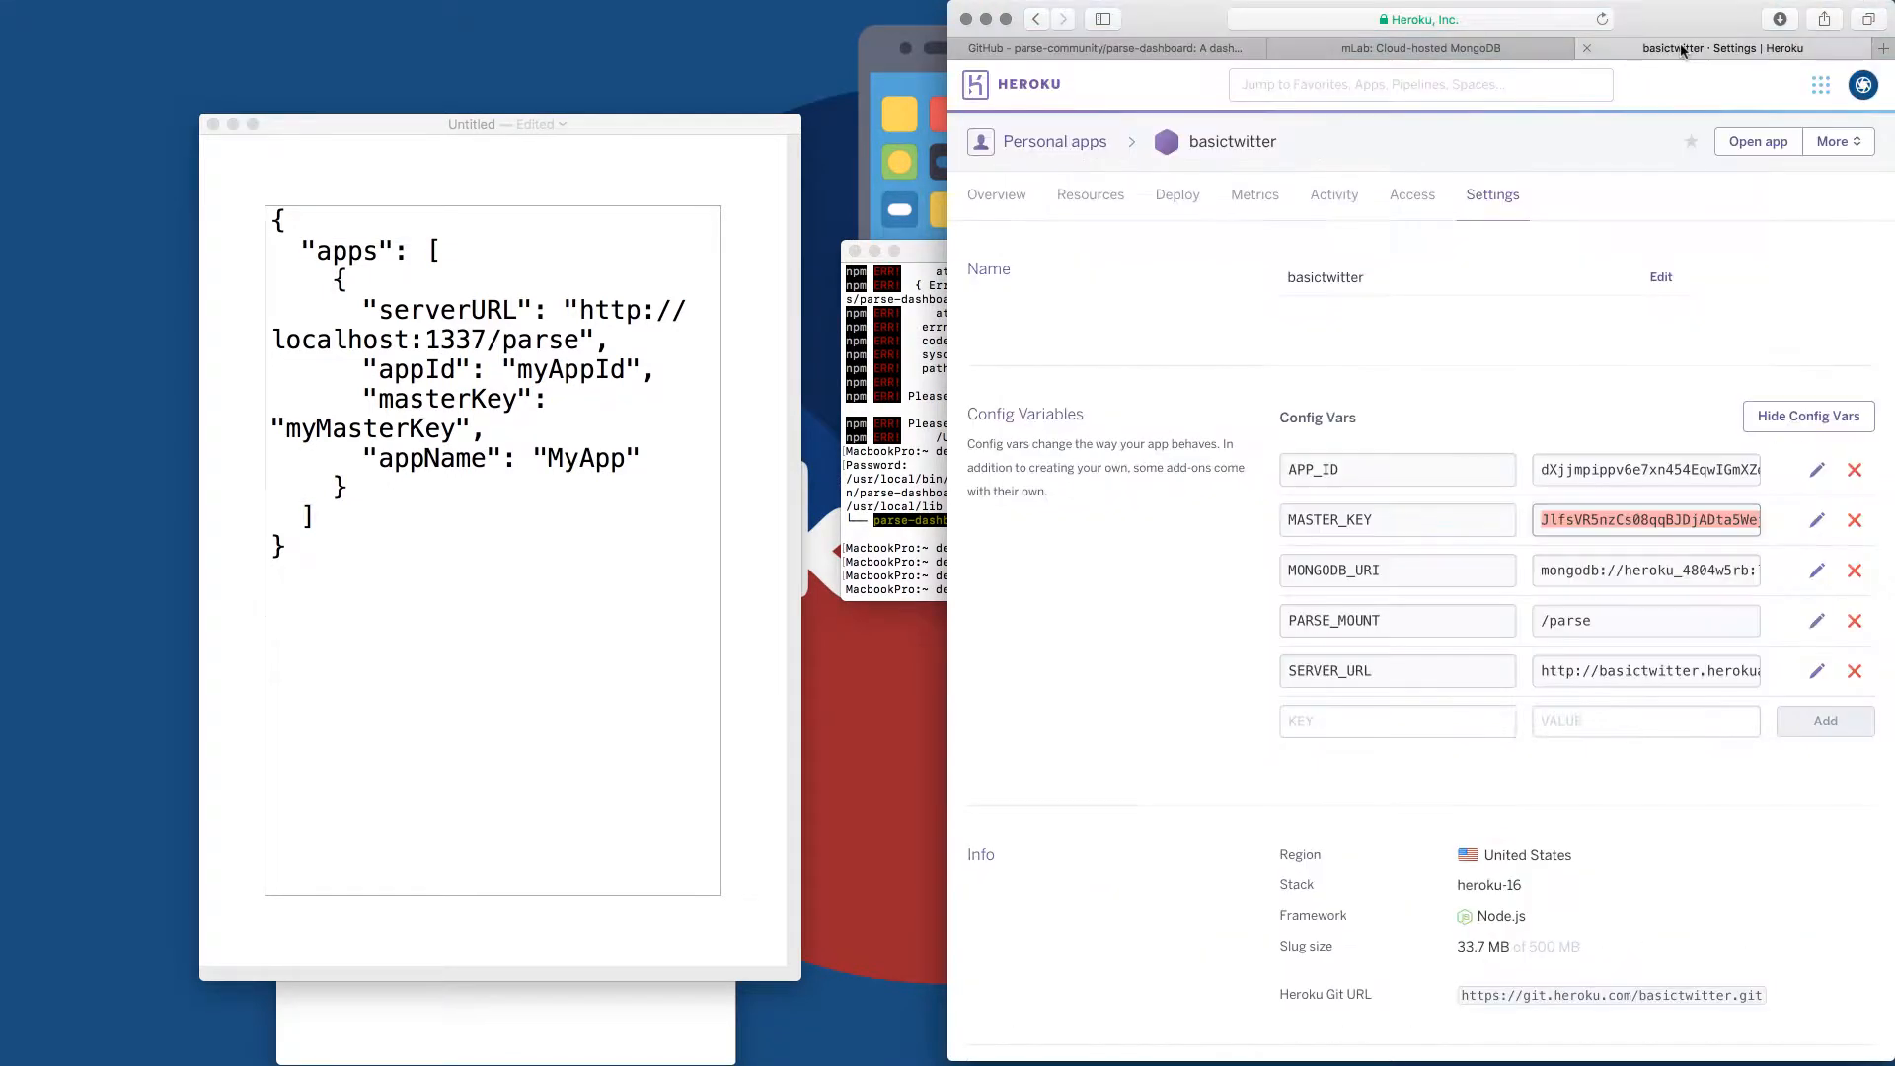
click(1643, 468)
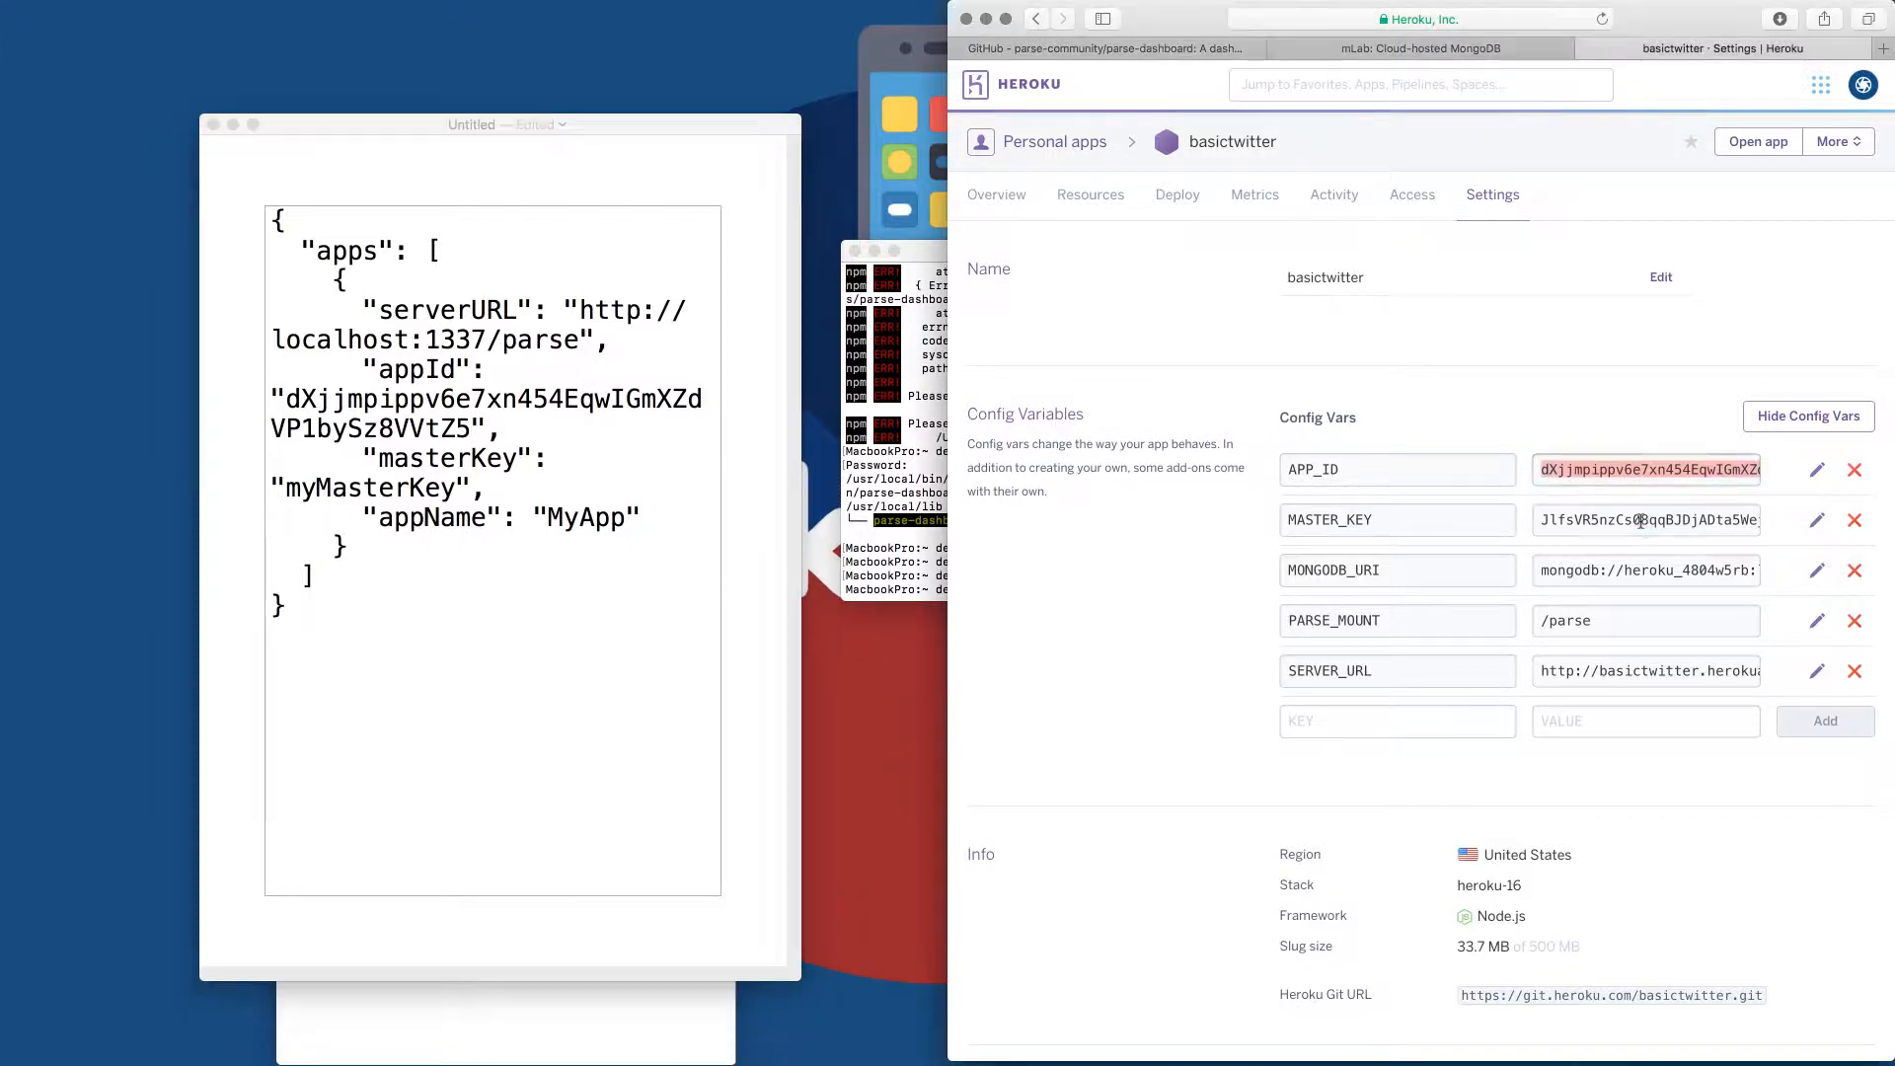
click(1643, 520)
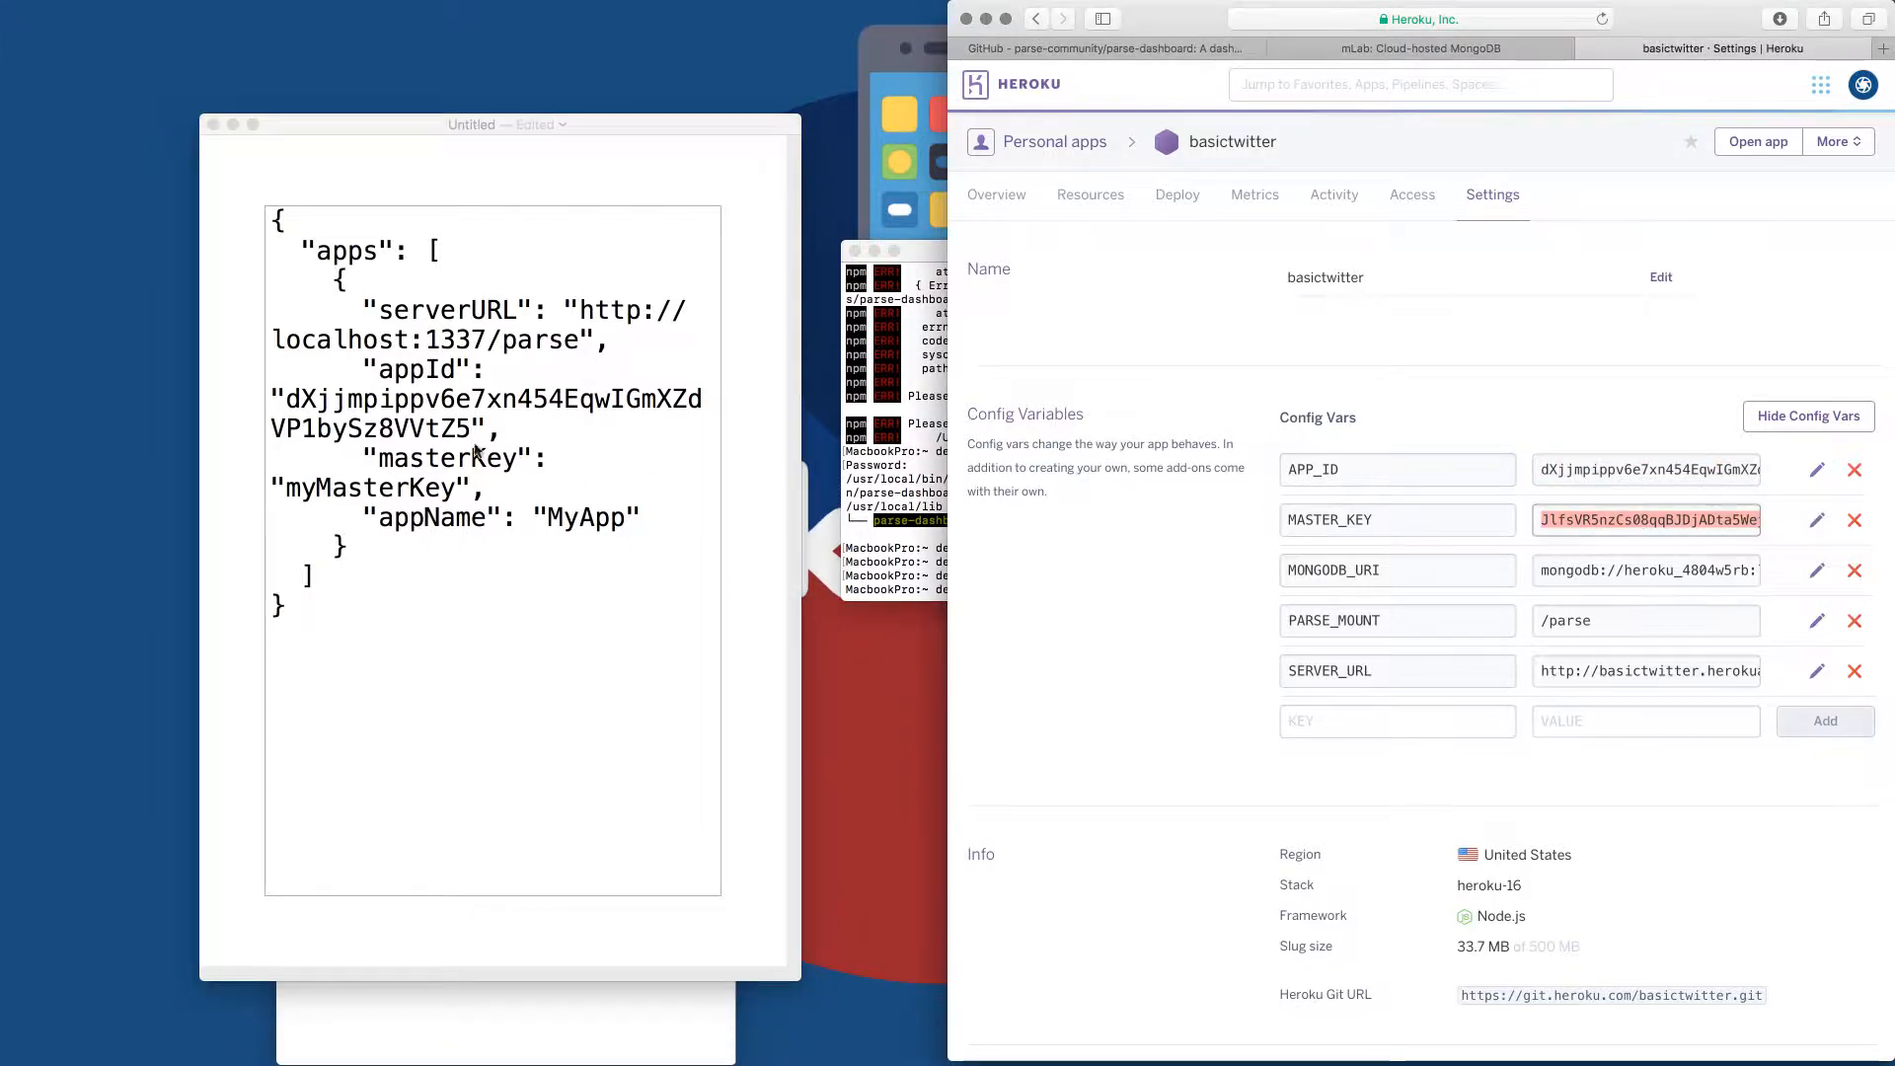
double_click(371, 487)
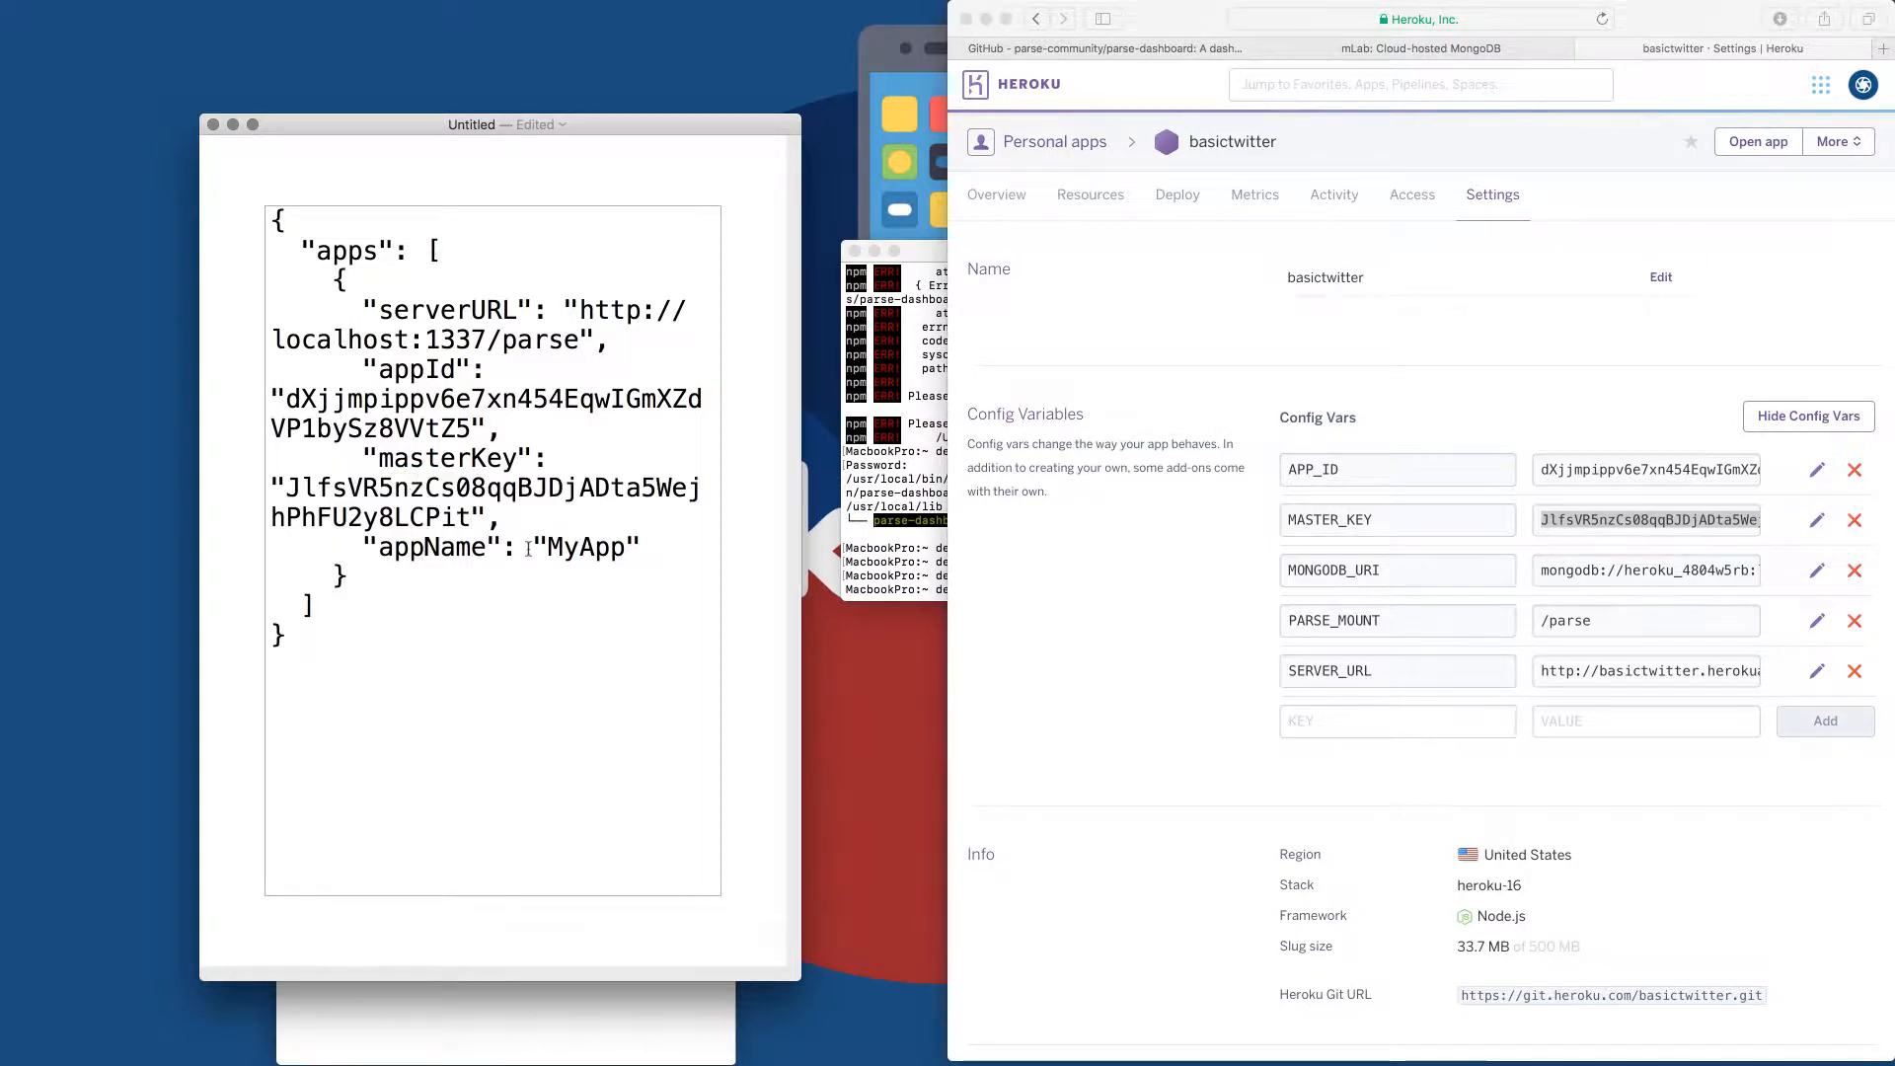
Start replacing the MyApp placeholder name with 'Basic Twitter'
double_click(586, 548)
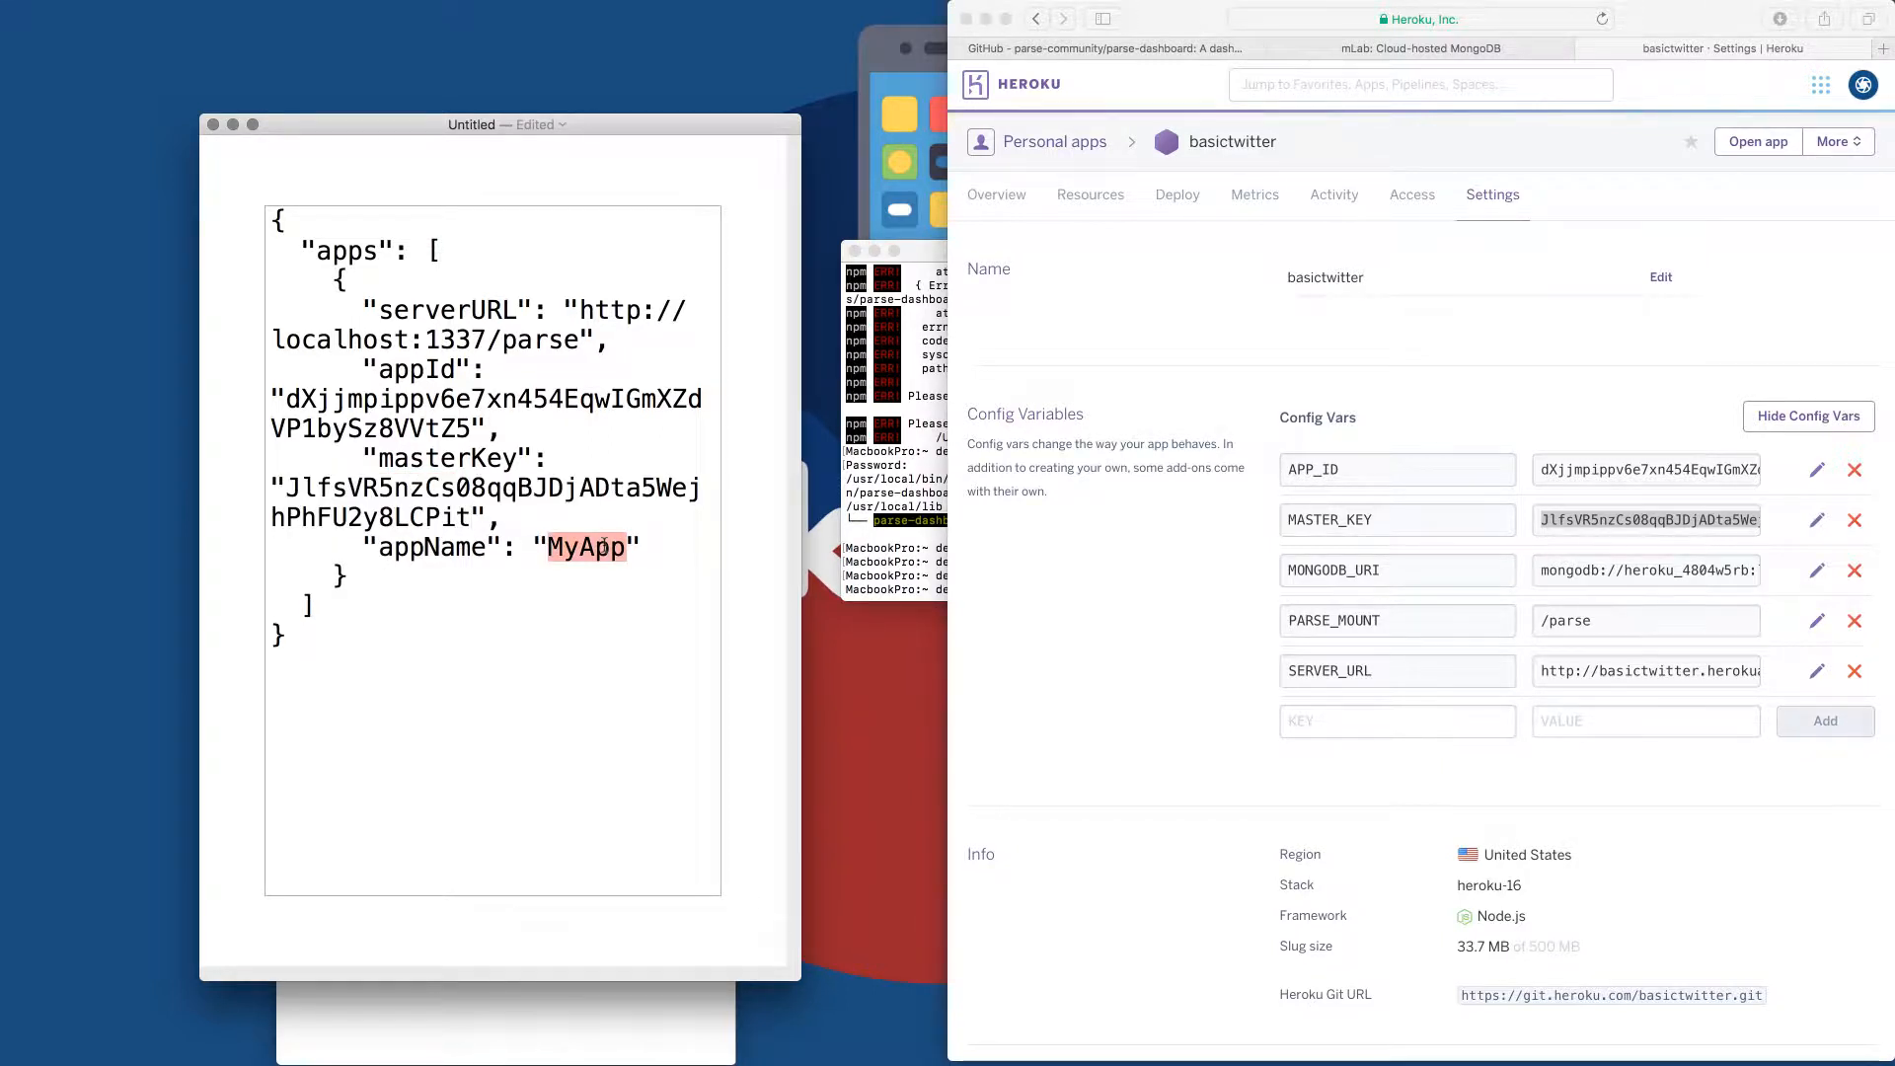
text(Ba)
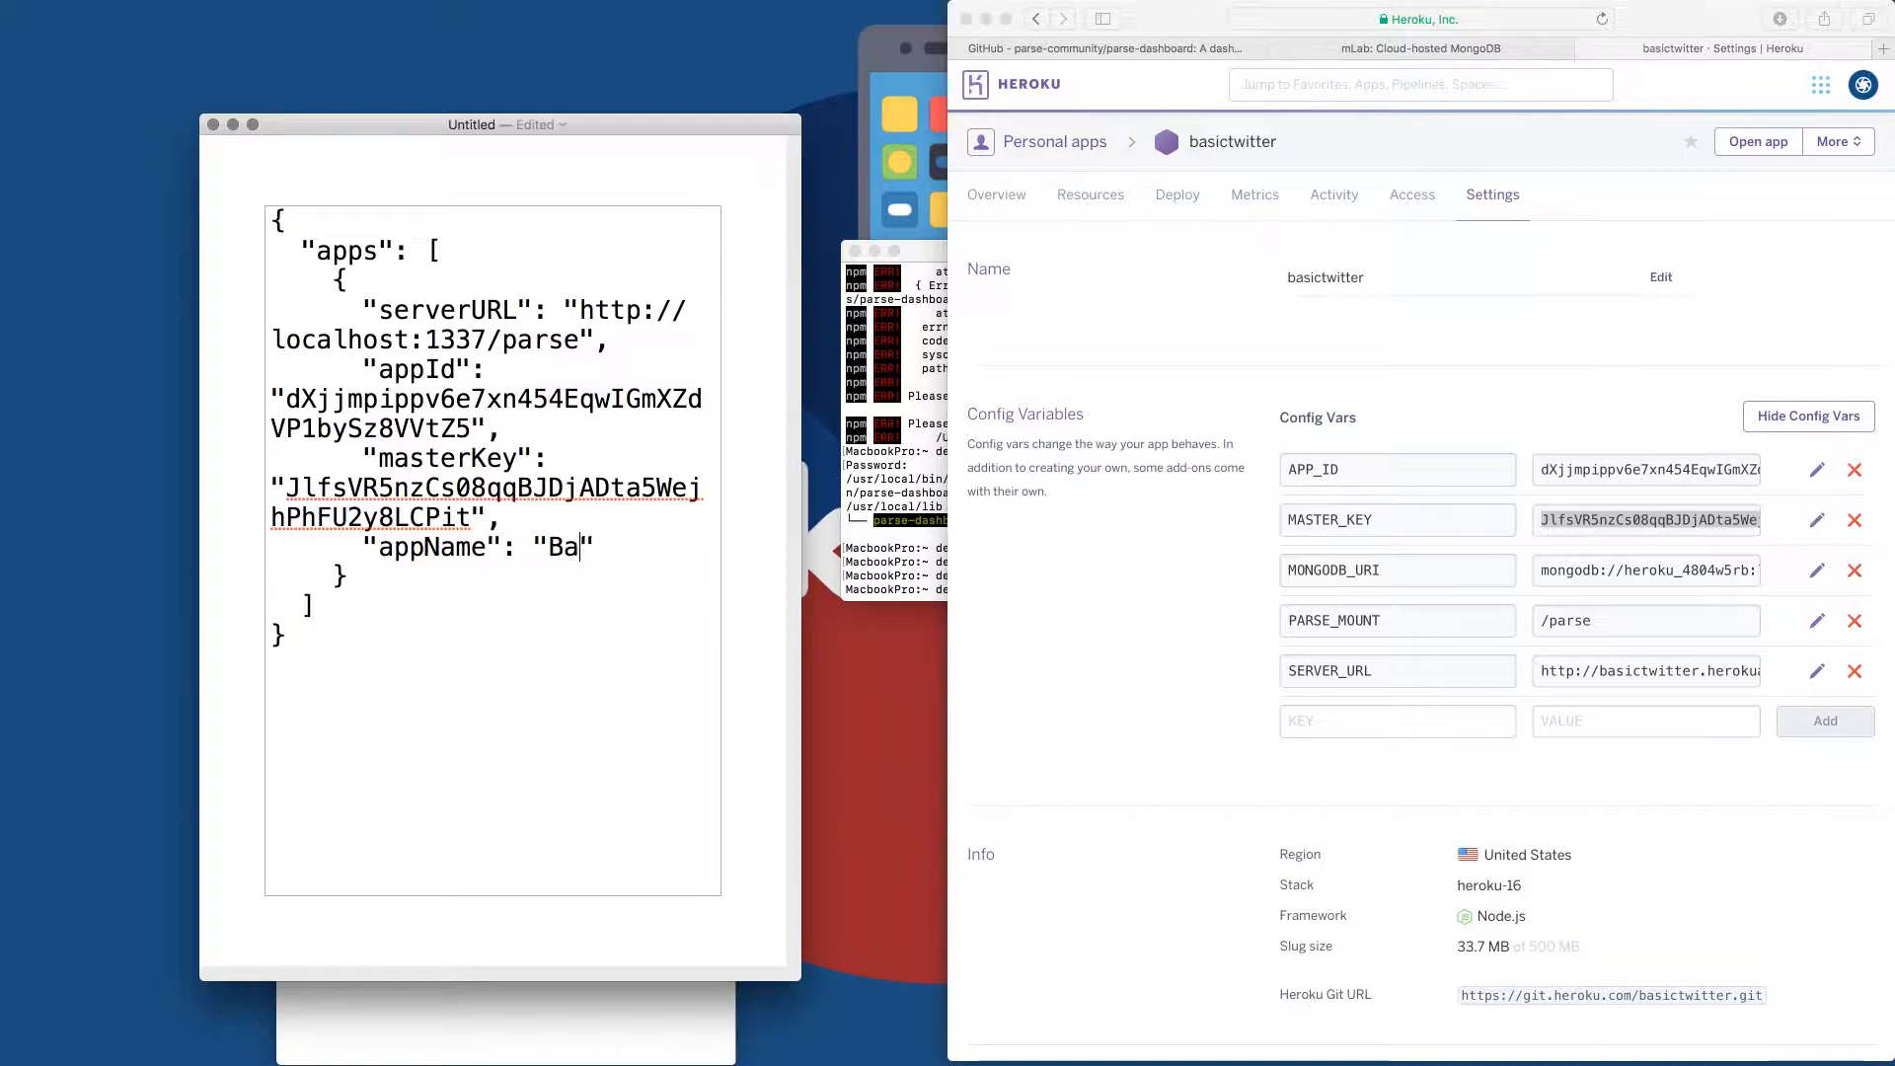
text(sic Twitter“)
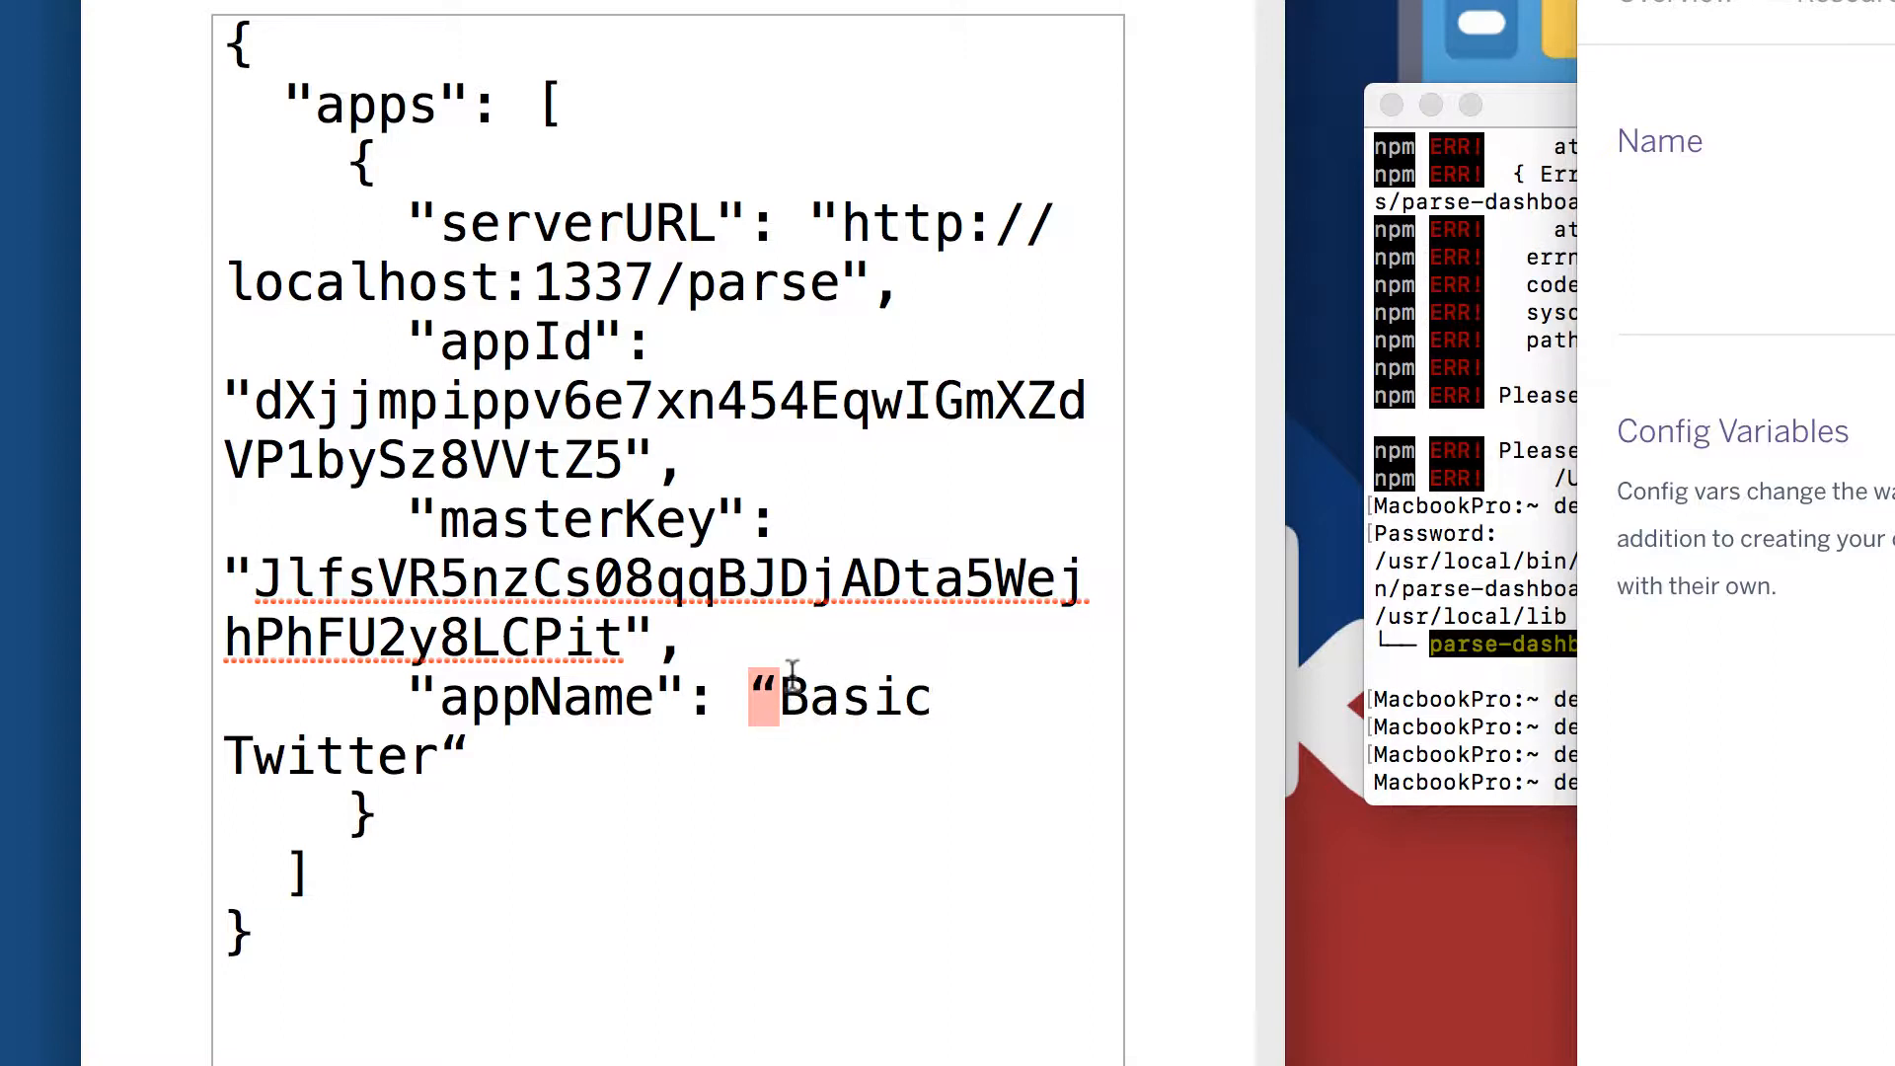
mouse_move(712, 709)
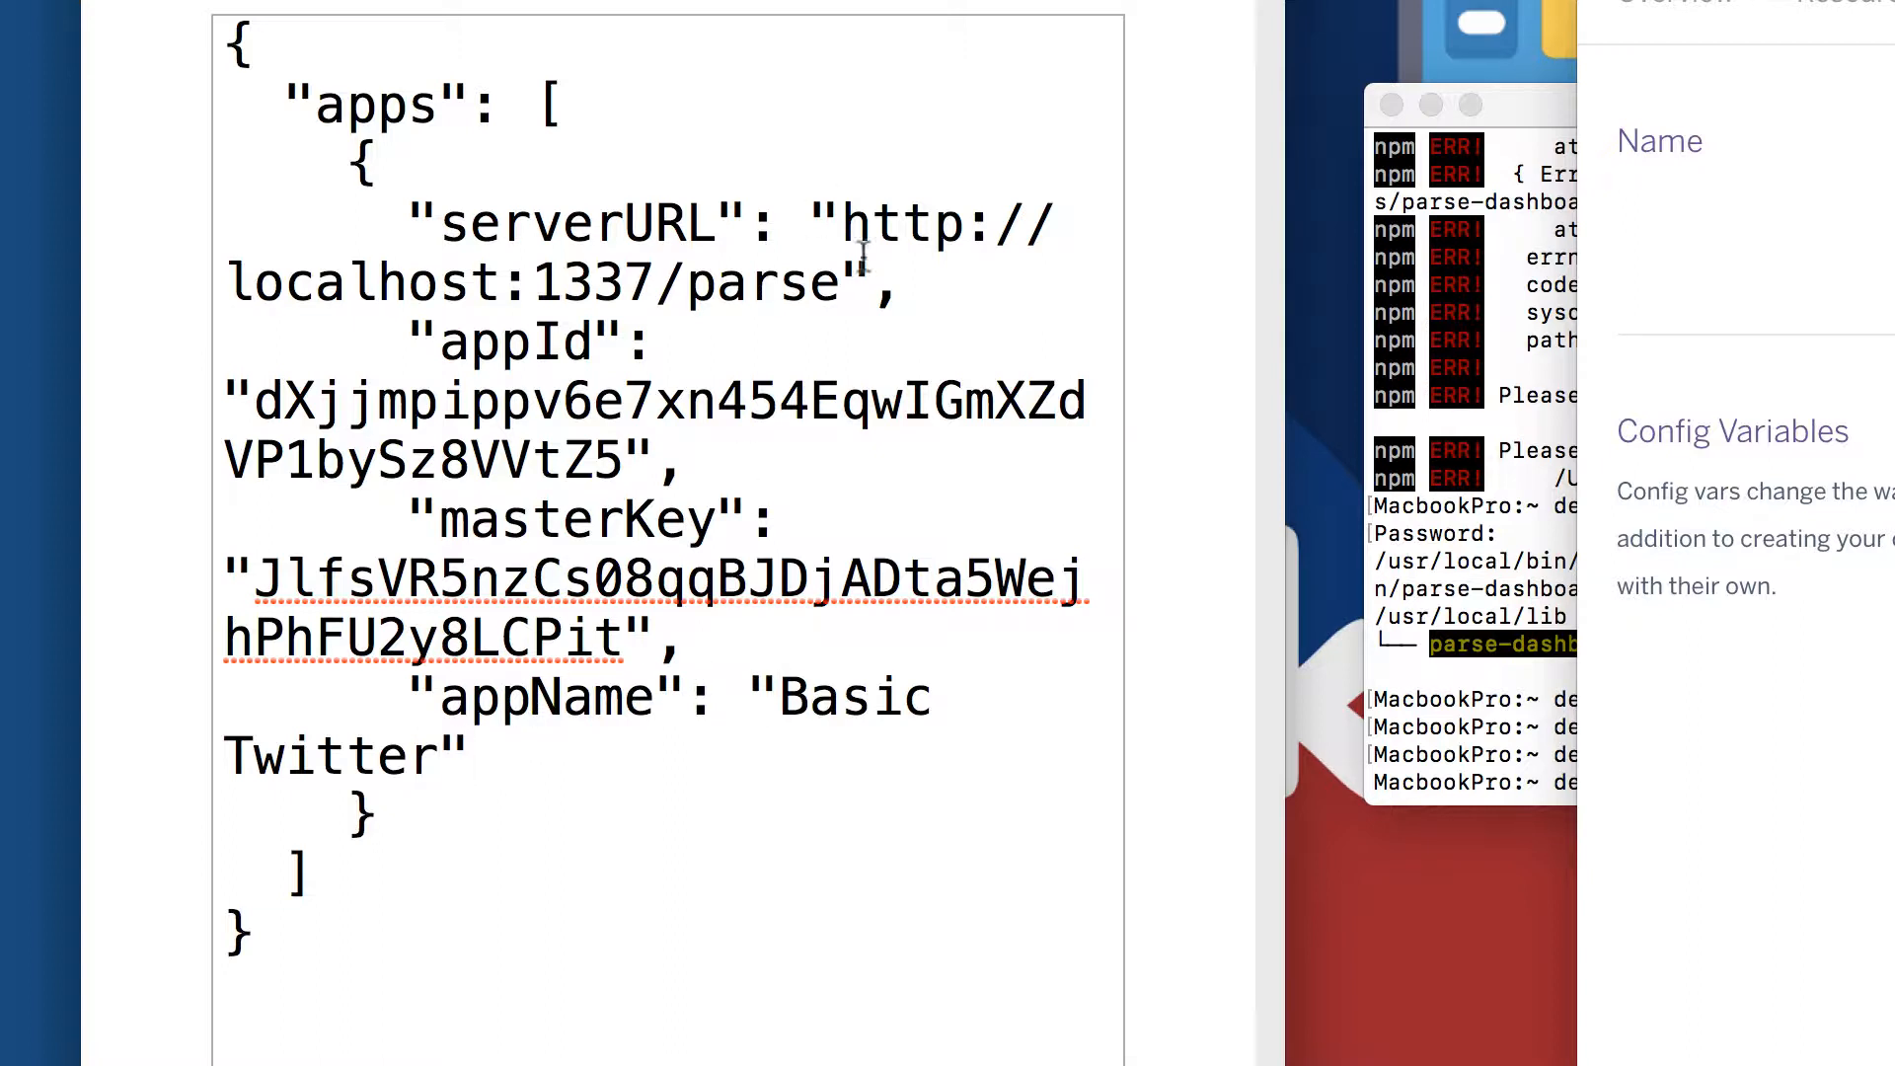
mouse_move(513, 706)
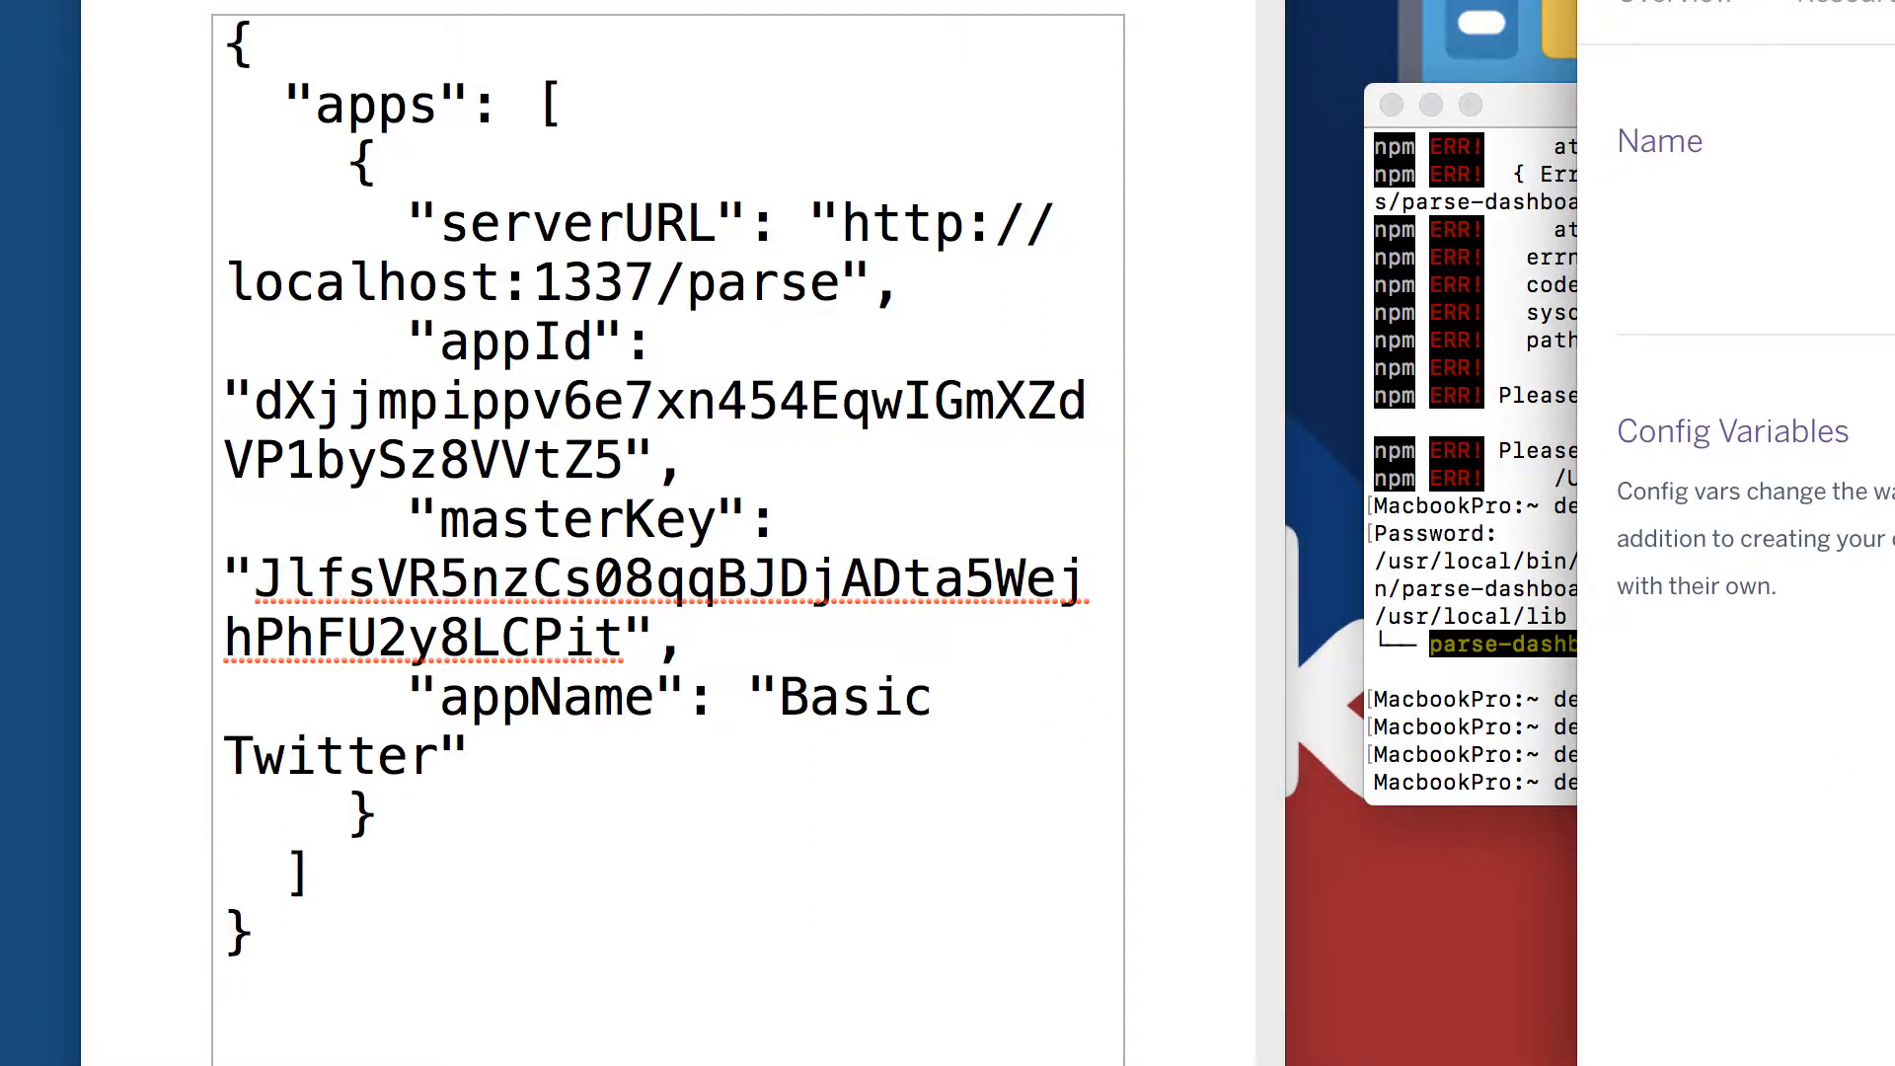
mouse_move(1024, 336)
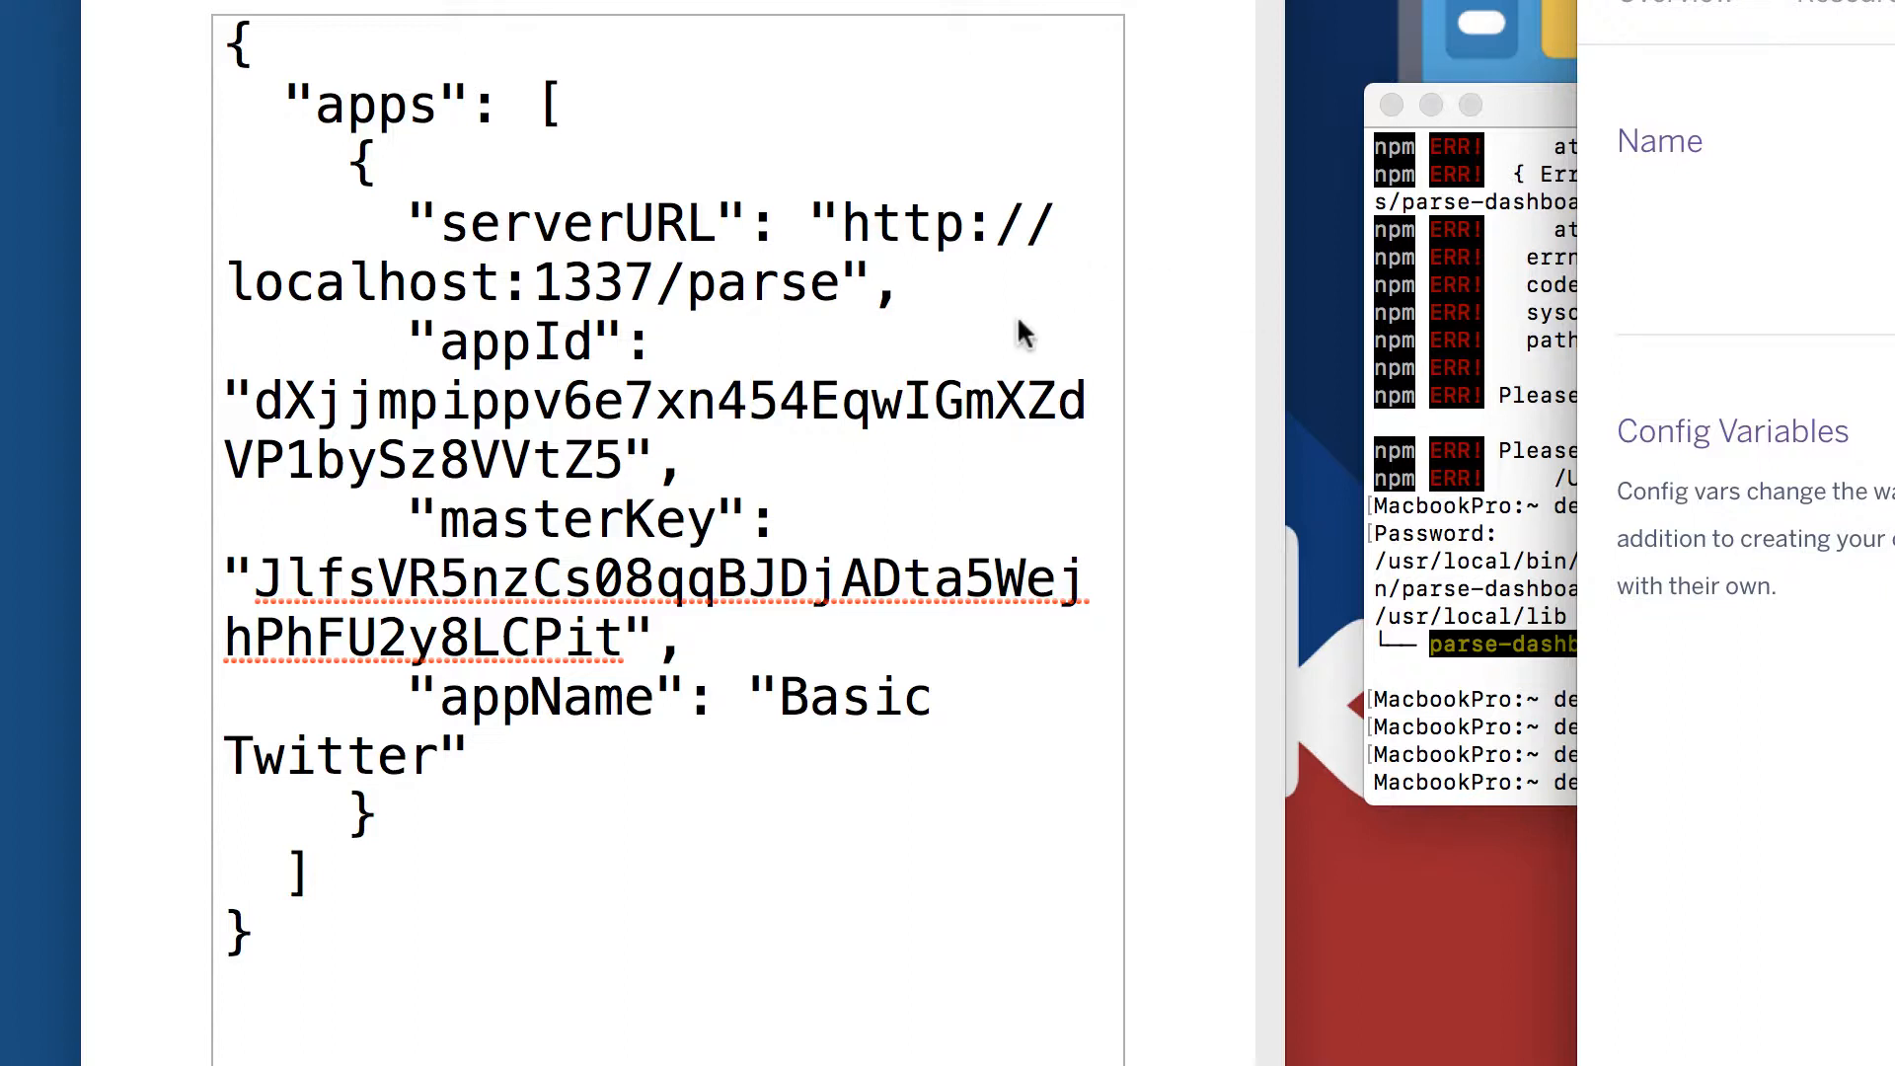
Replace the smart quotes around 'Basic Twitter' with straight quotation marks
click(472, 757)
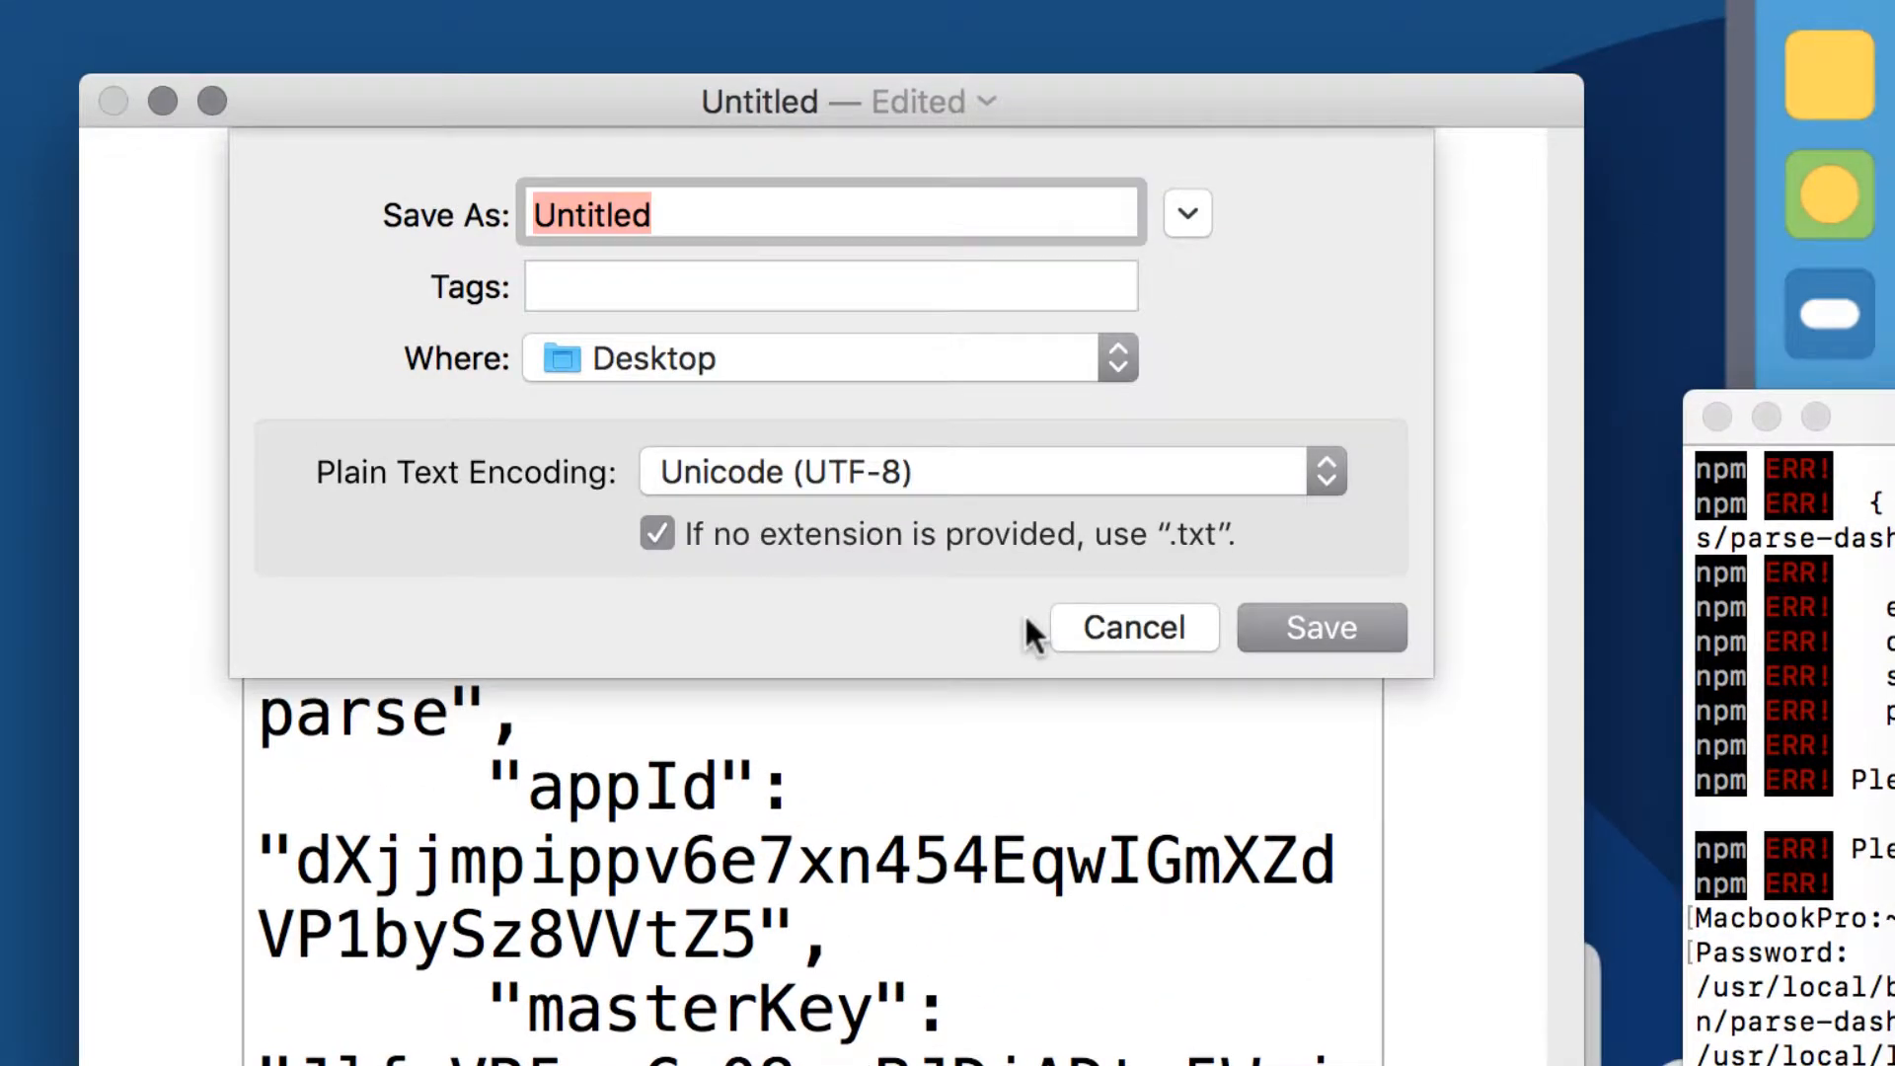
mouse_move(720, 350)
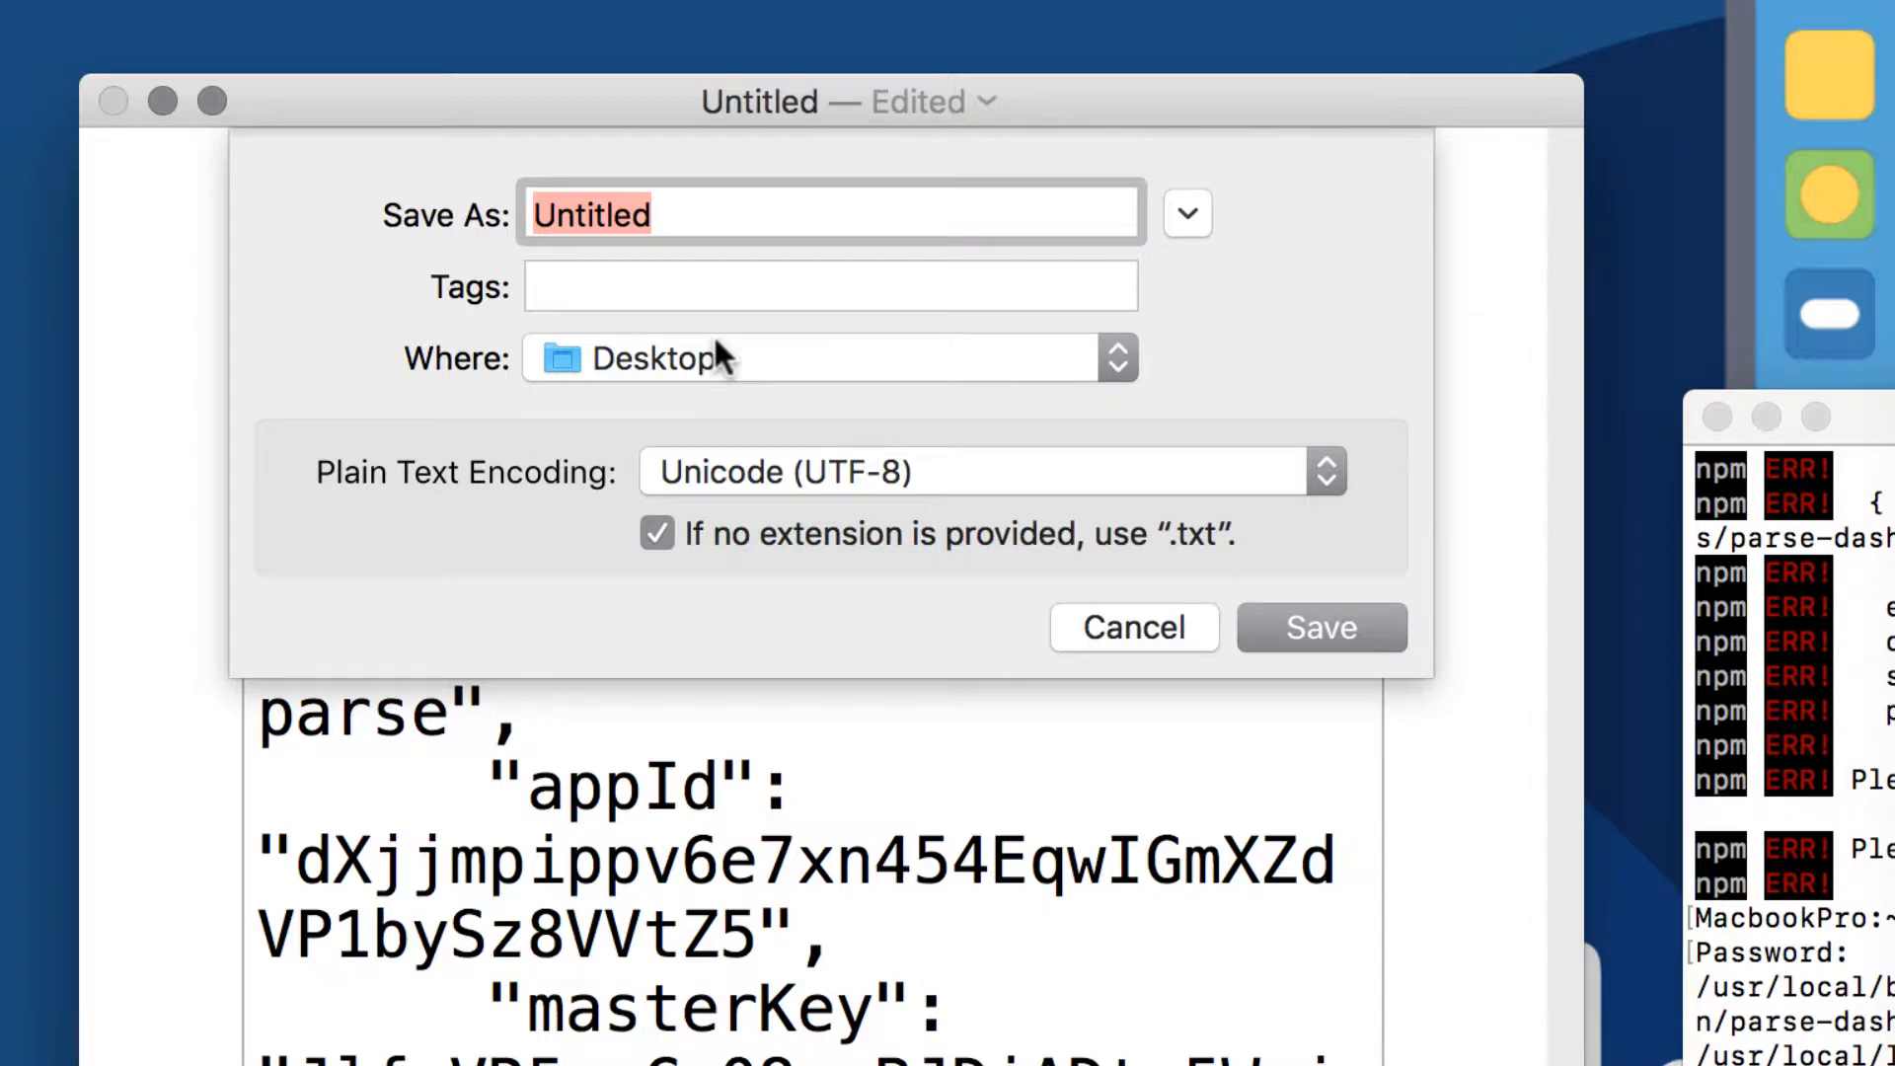
mouse_move(602, 215)
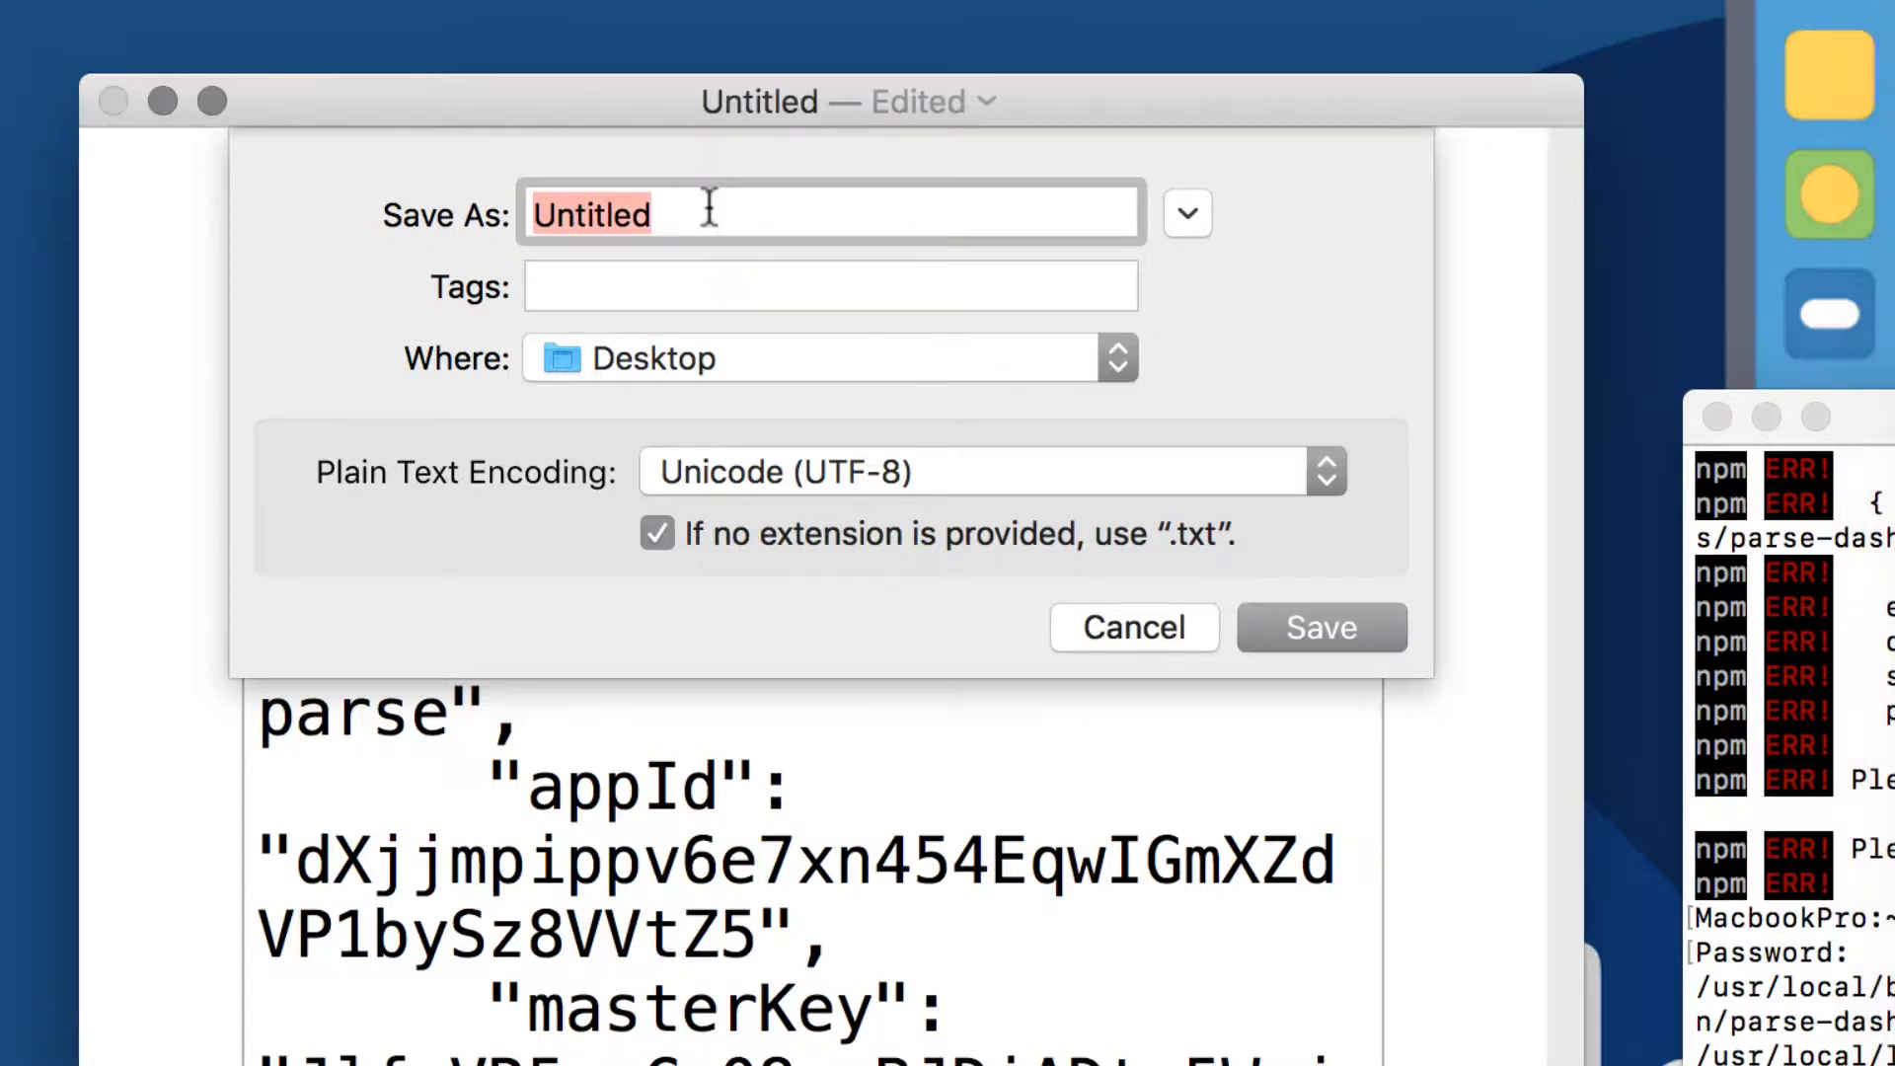
Save the config to the Desktop as parse-dashboard-config.json
text(parse-dashboard-config.json)
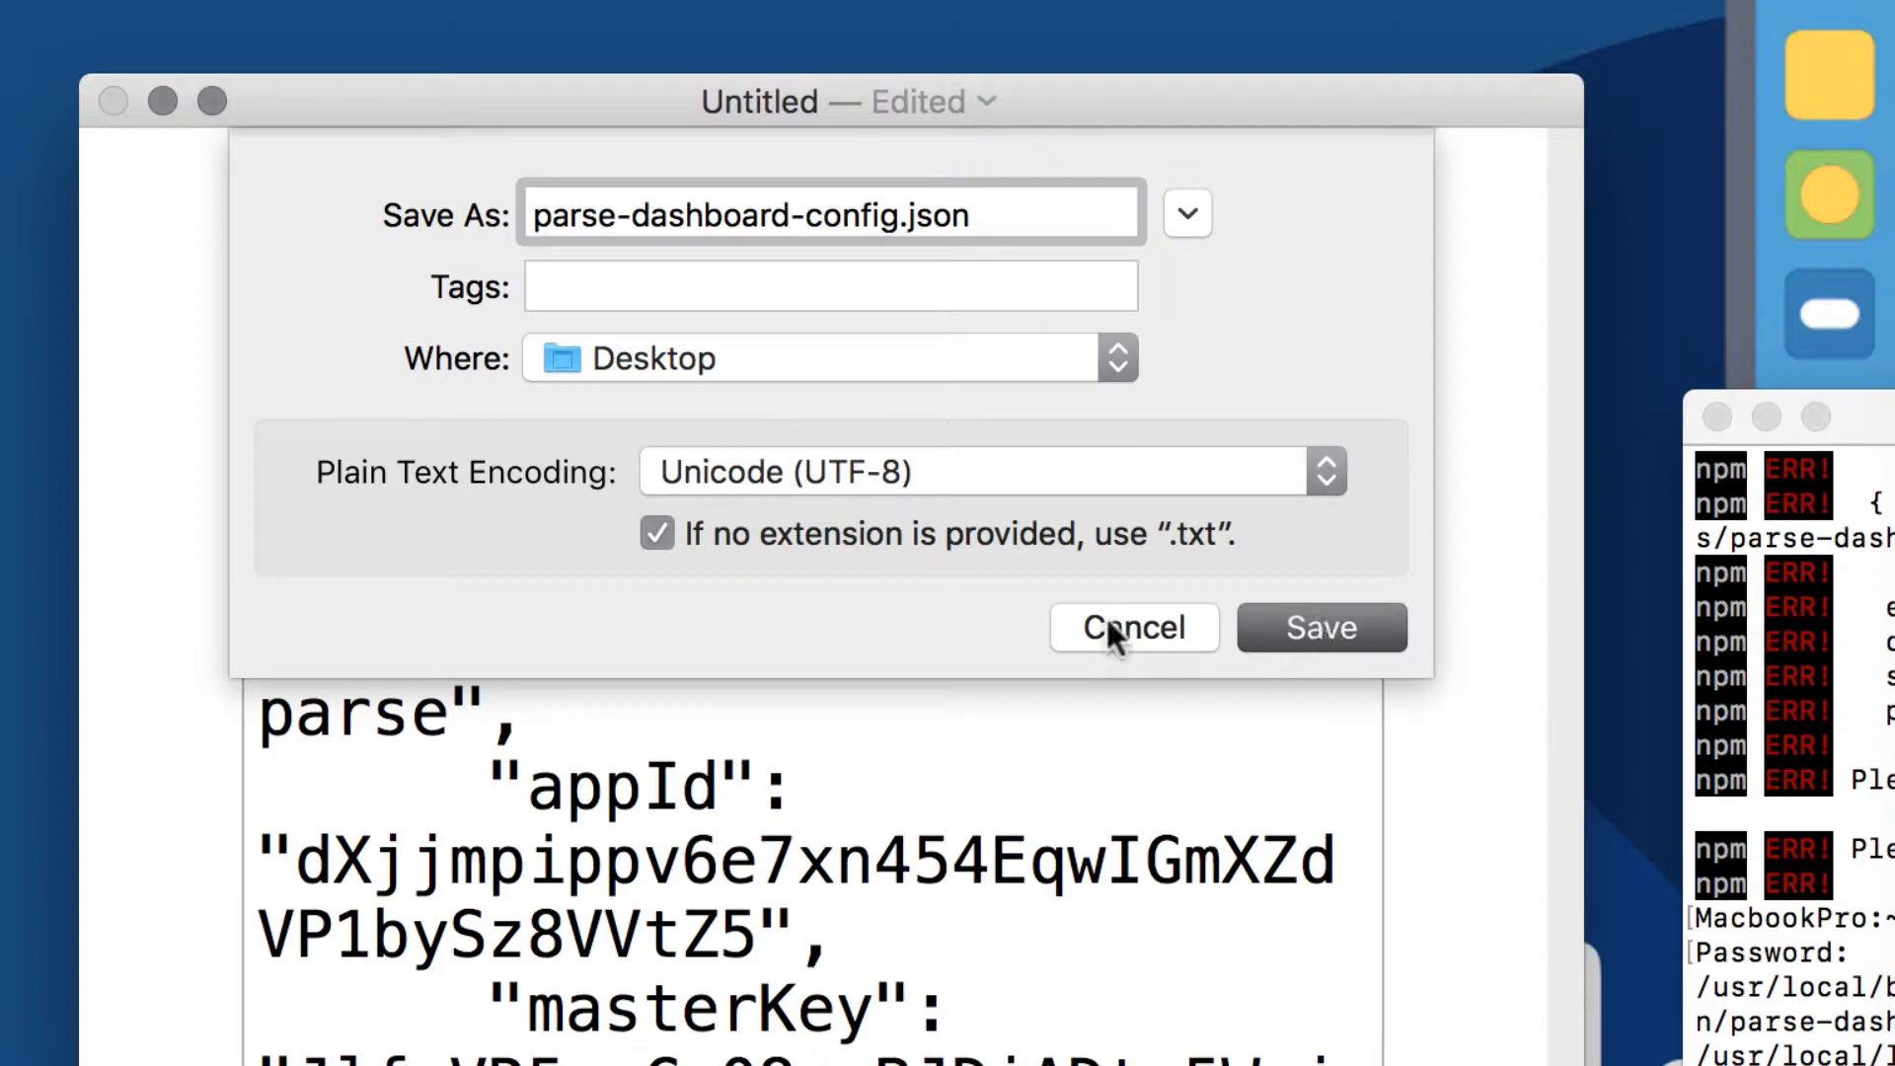
mouse_move(1045, 562)
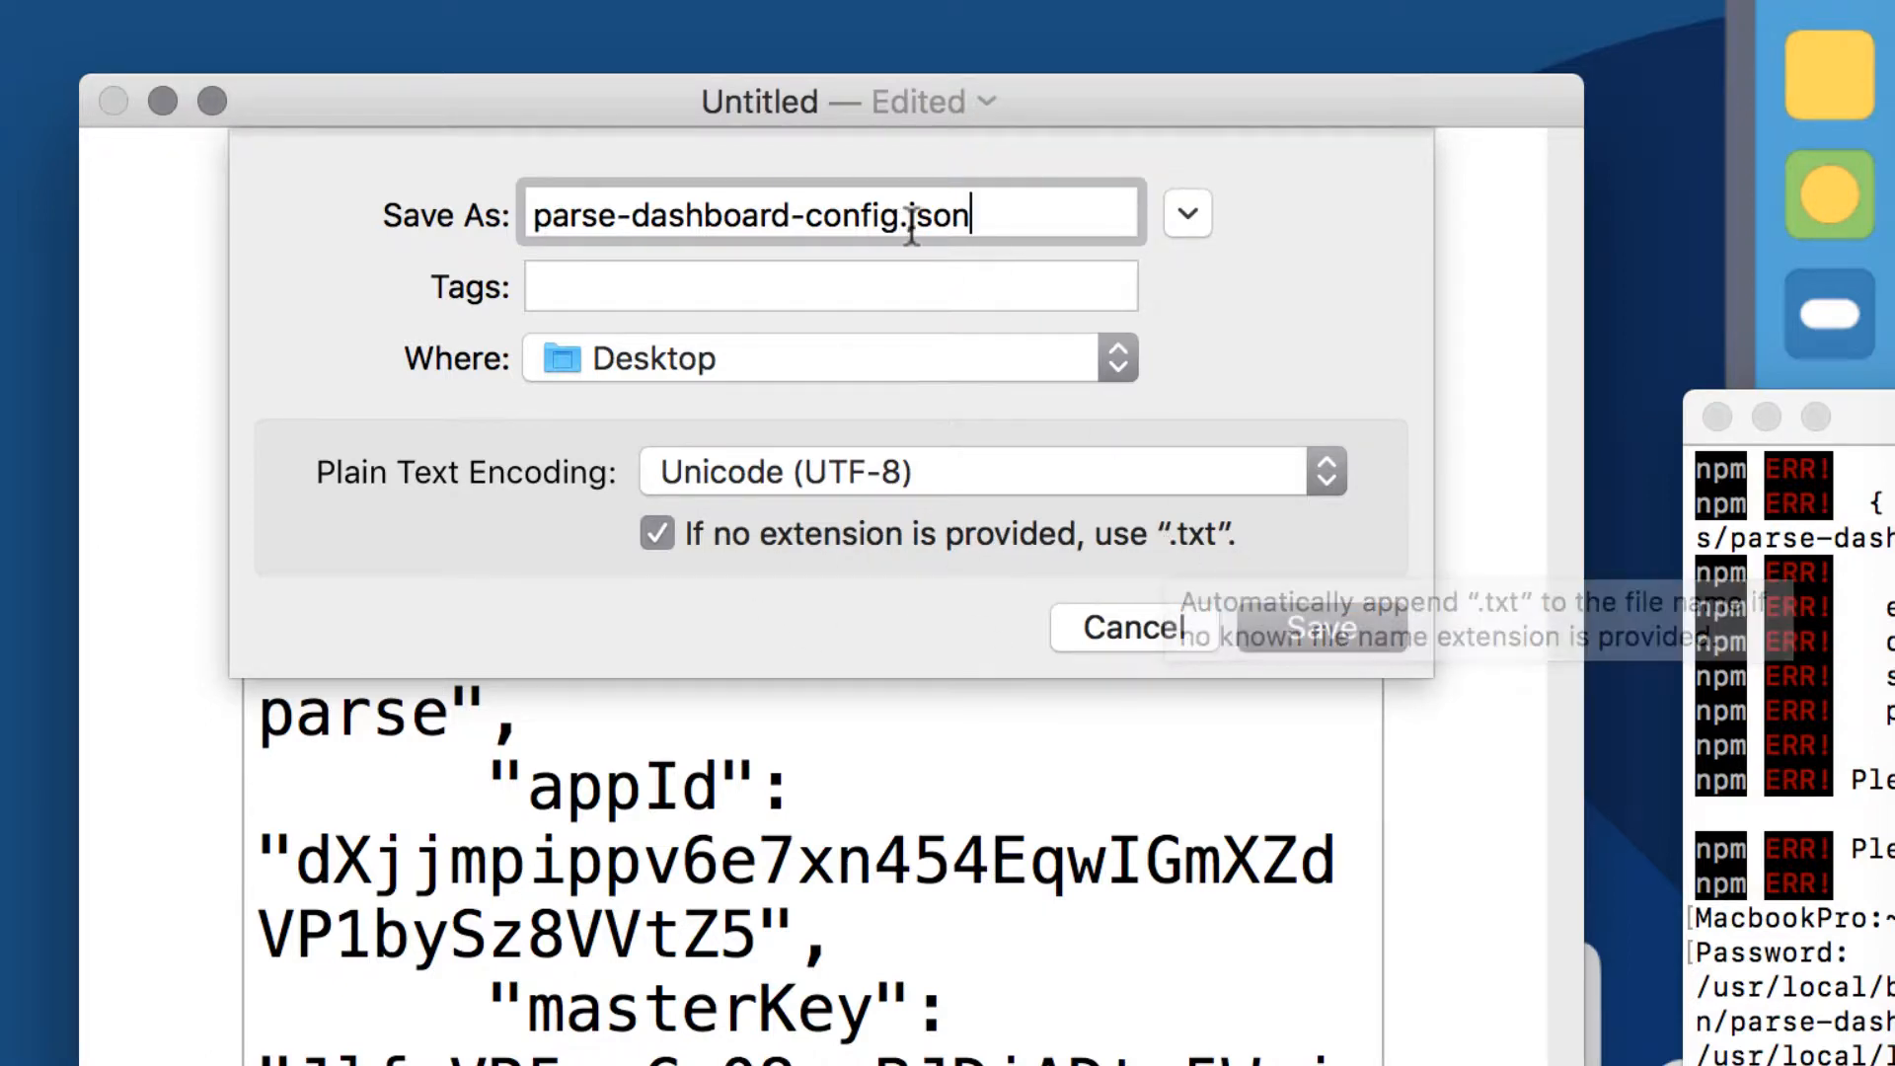
mouse_move(888, 625)
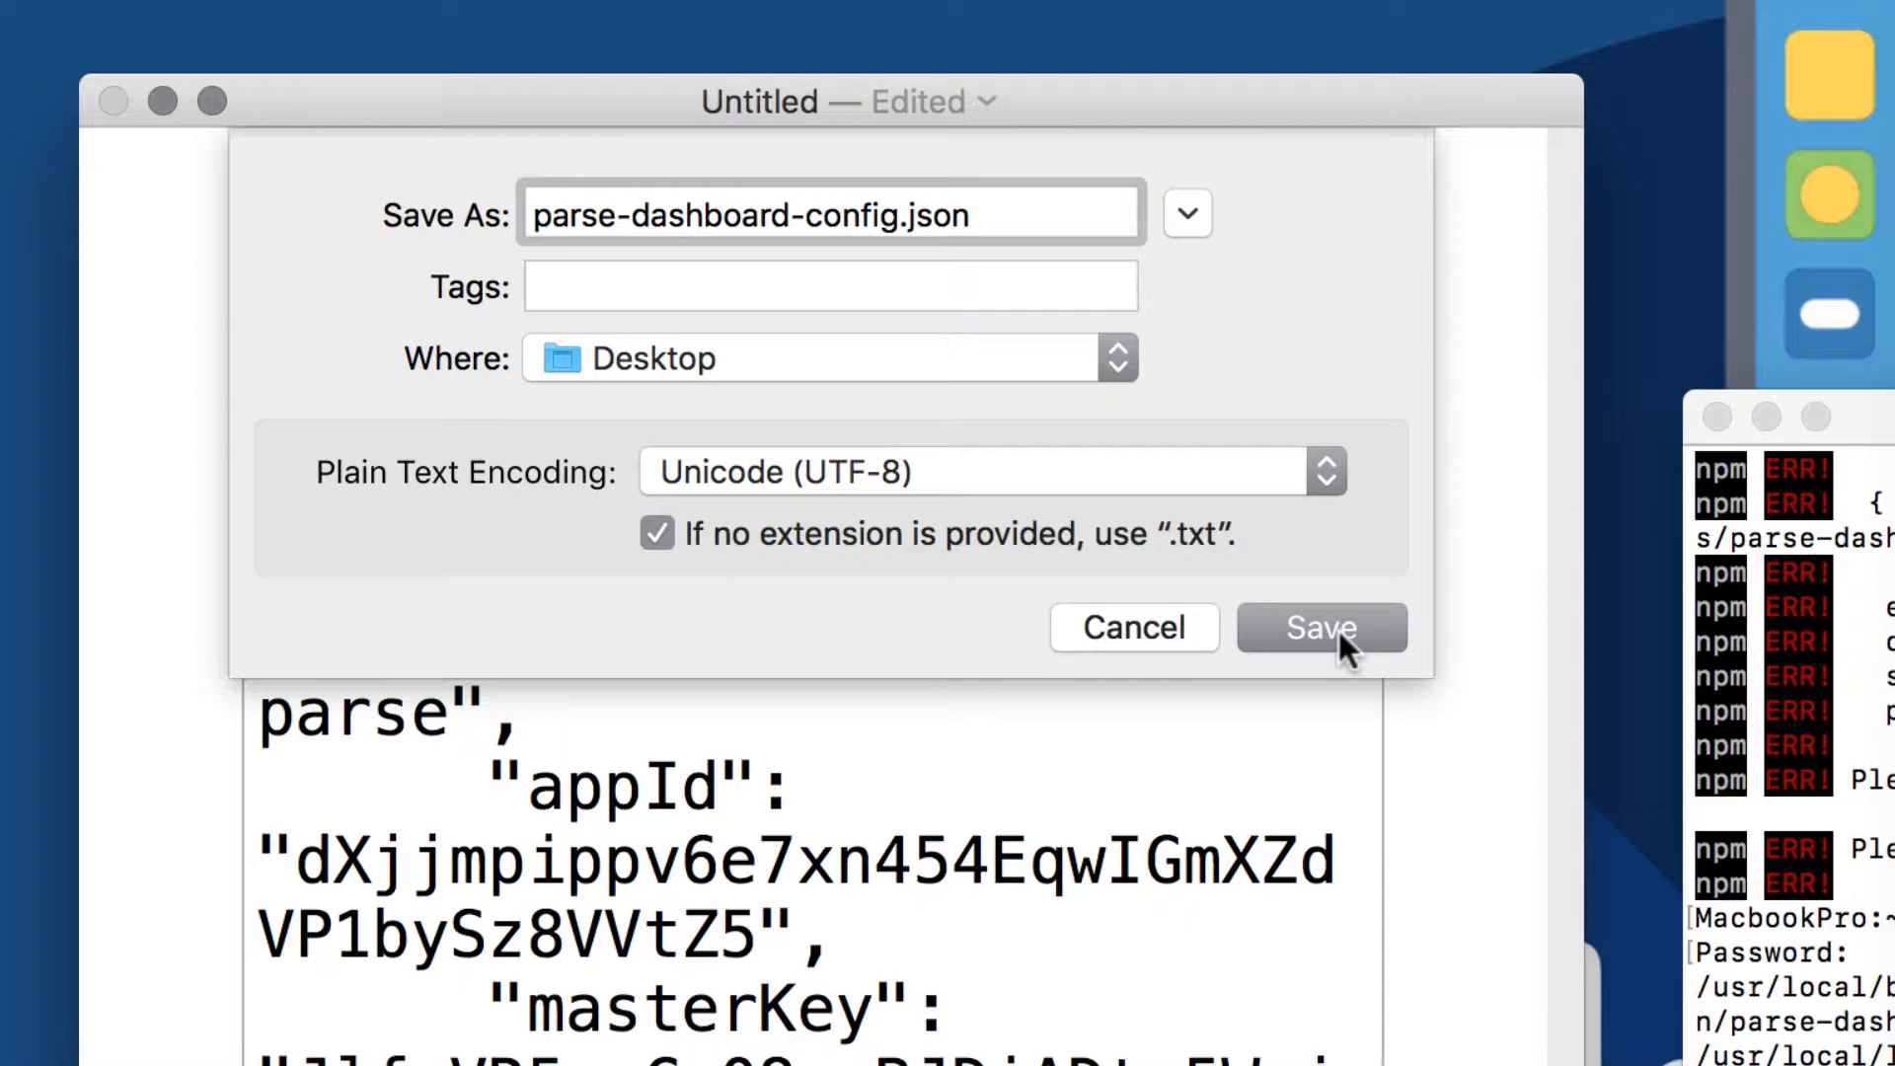
click(831, 215)
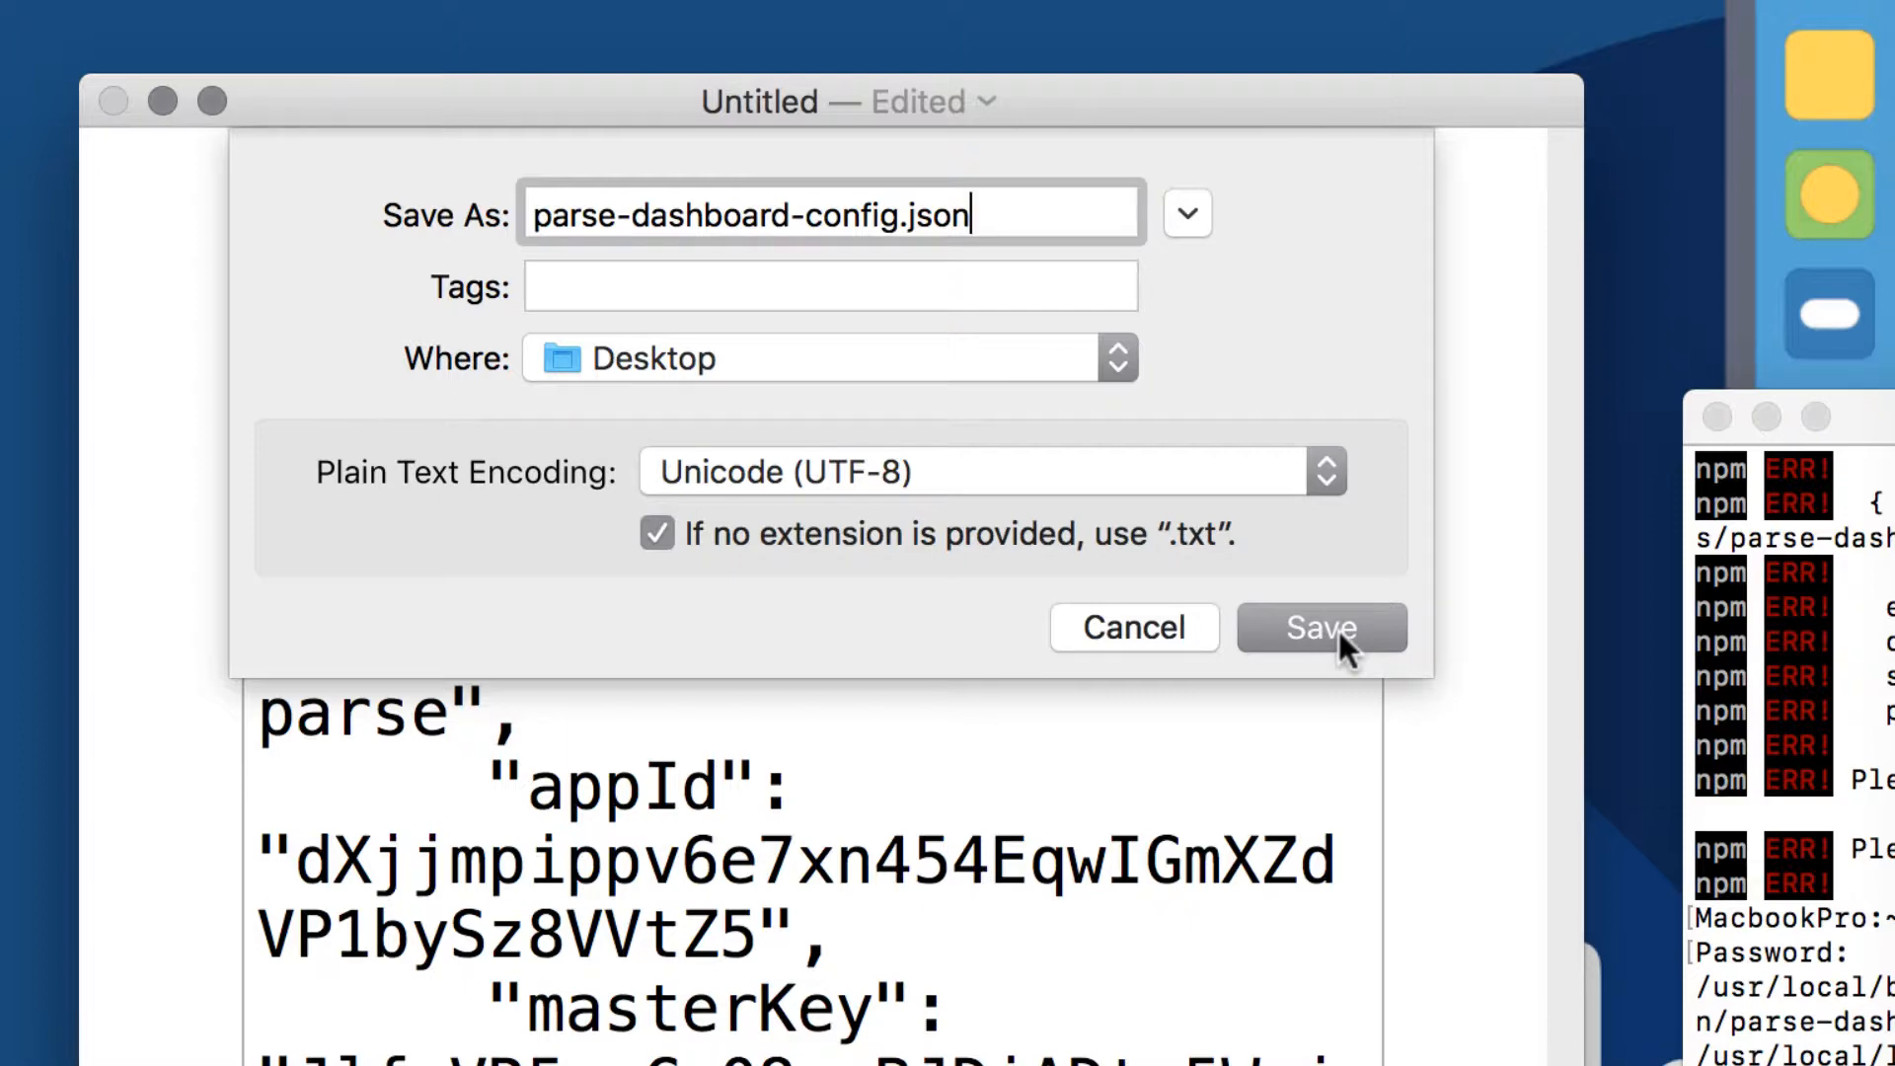
click(1319, 628)
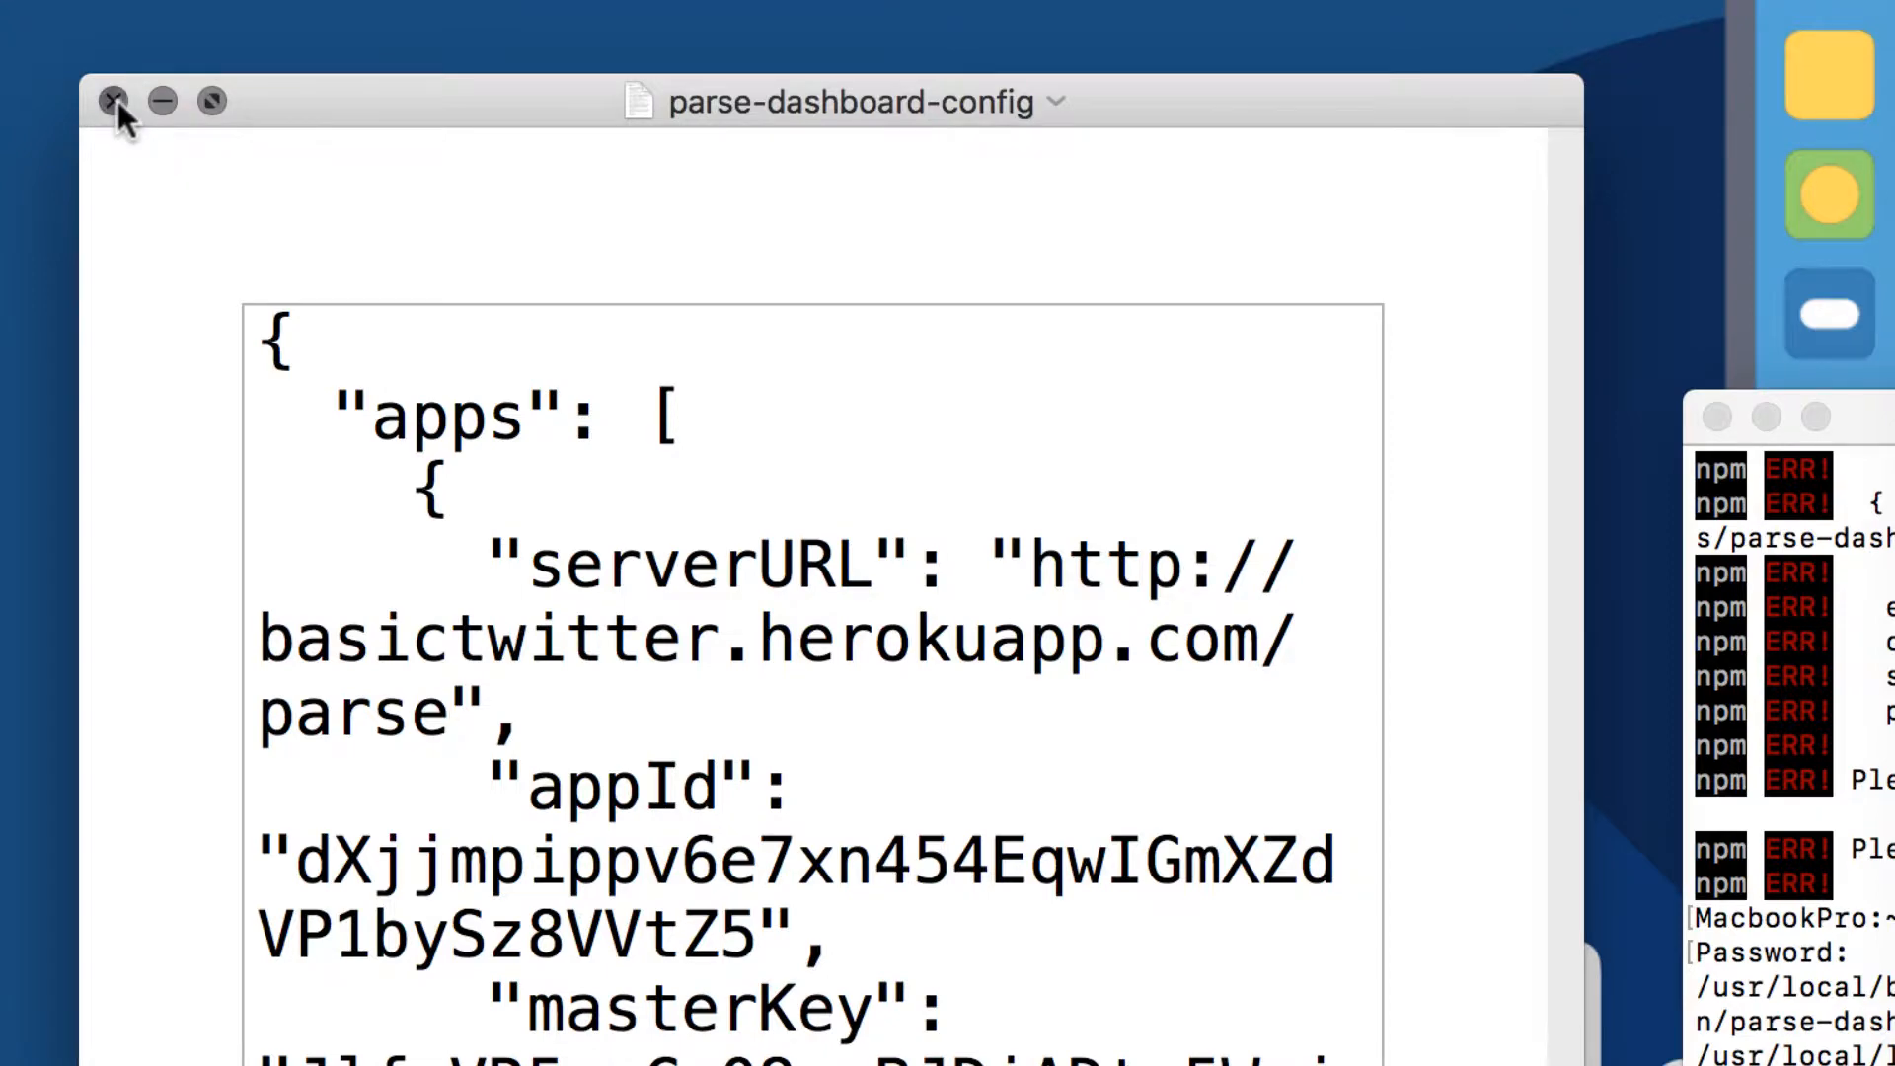
Close the config, reopen it from the Desktop, and append .json to its file name
click(112, 101)
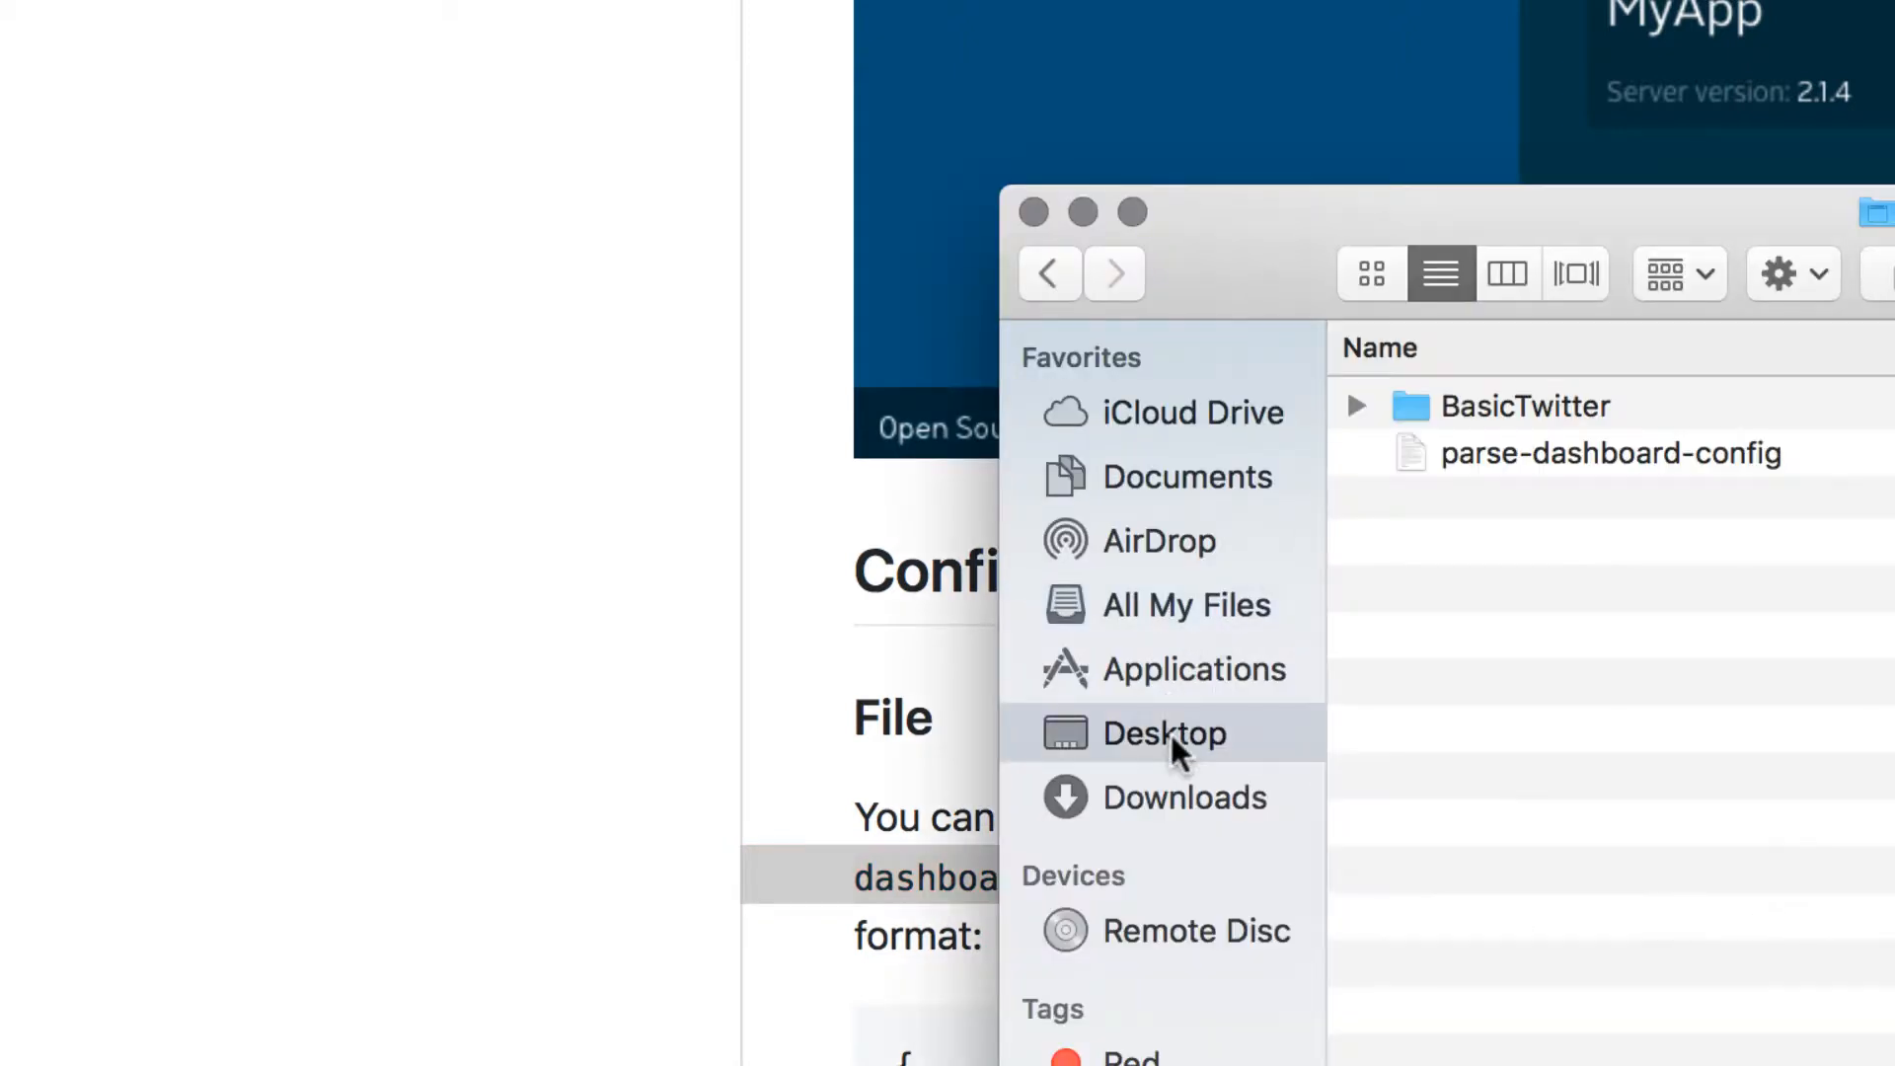
click(1608, 453)
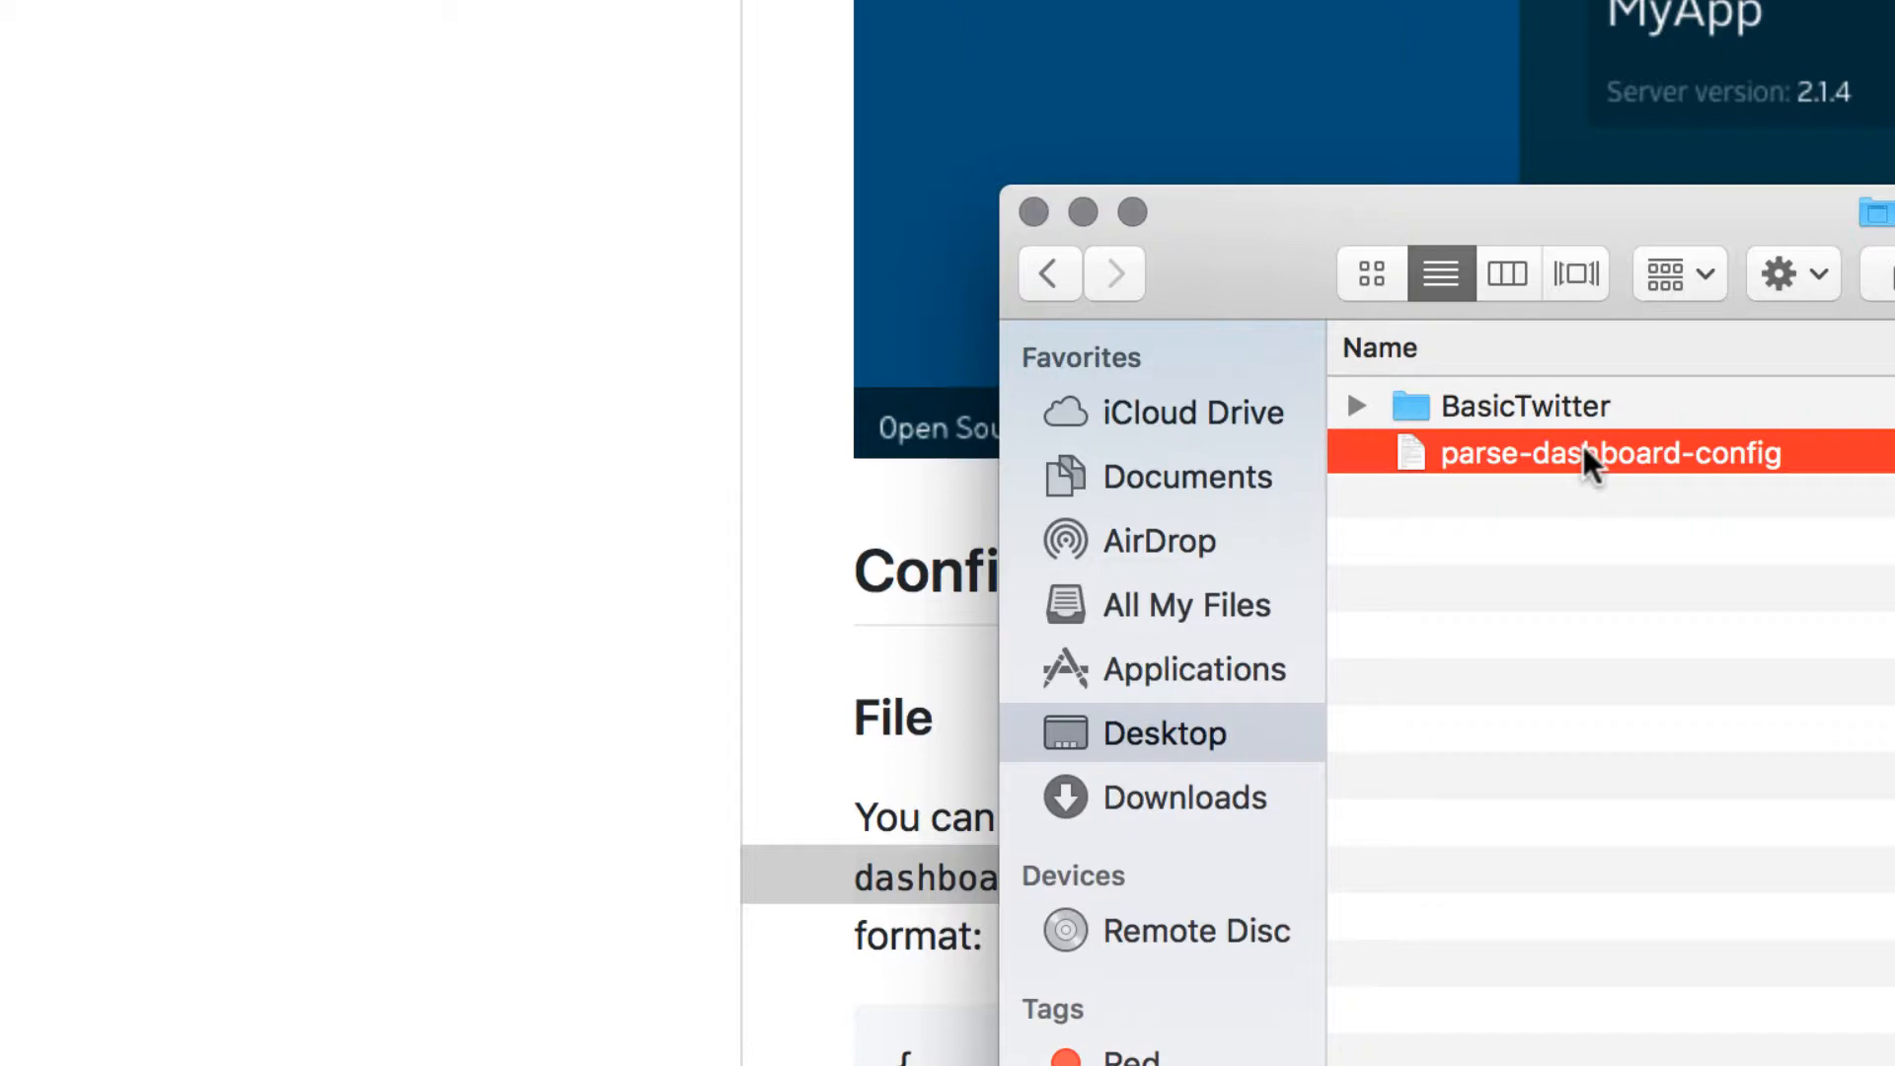
mouse_move(1777, 469)
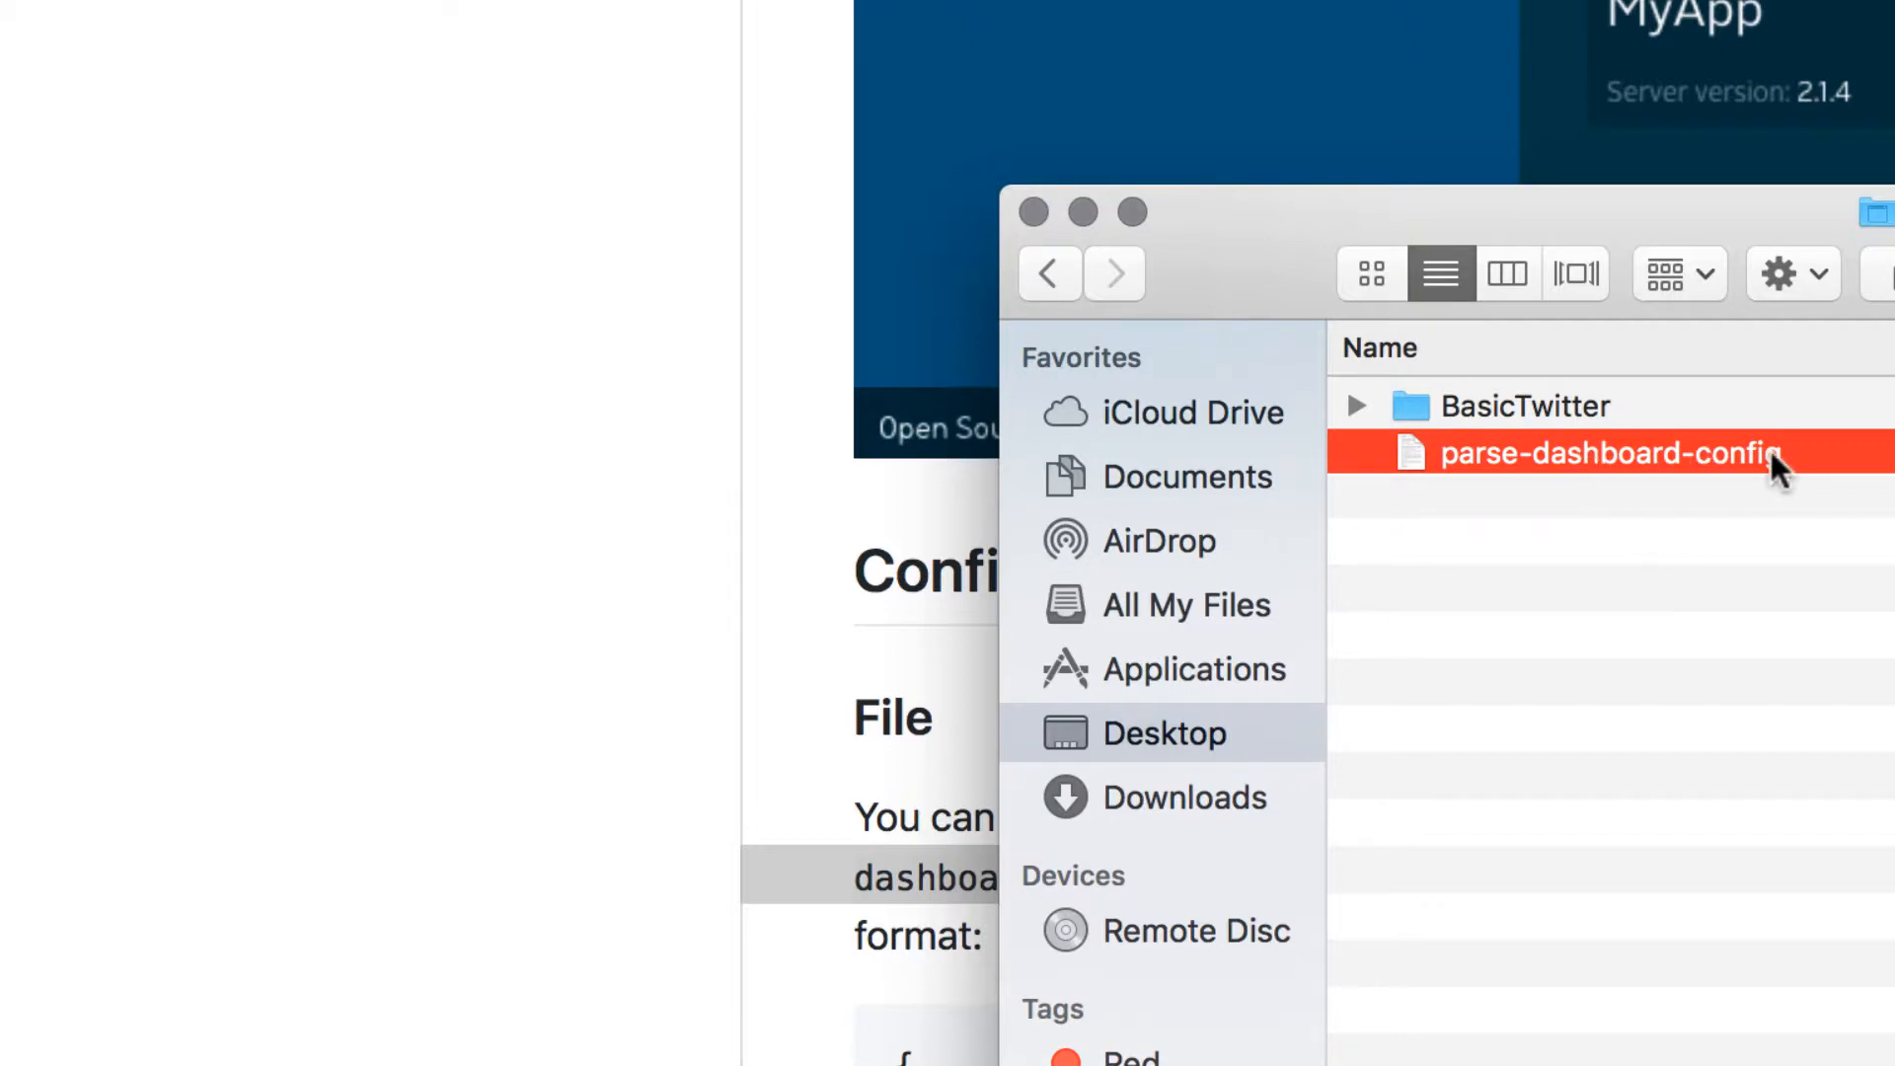
double_click(1608, 453)
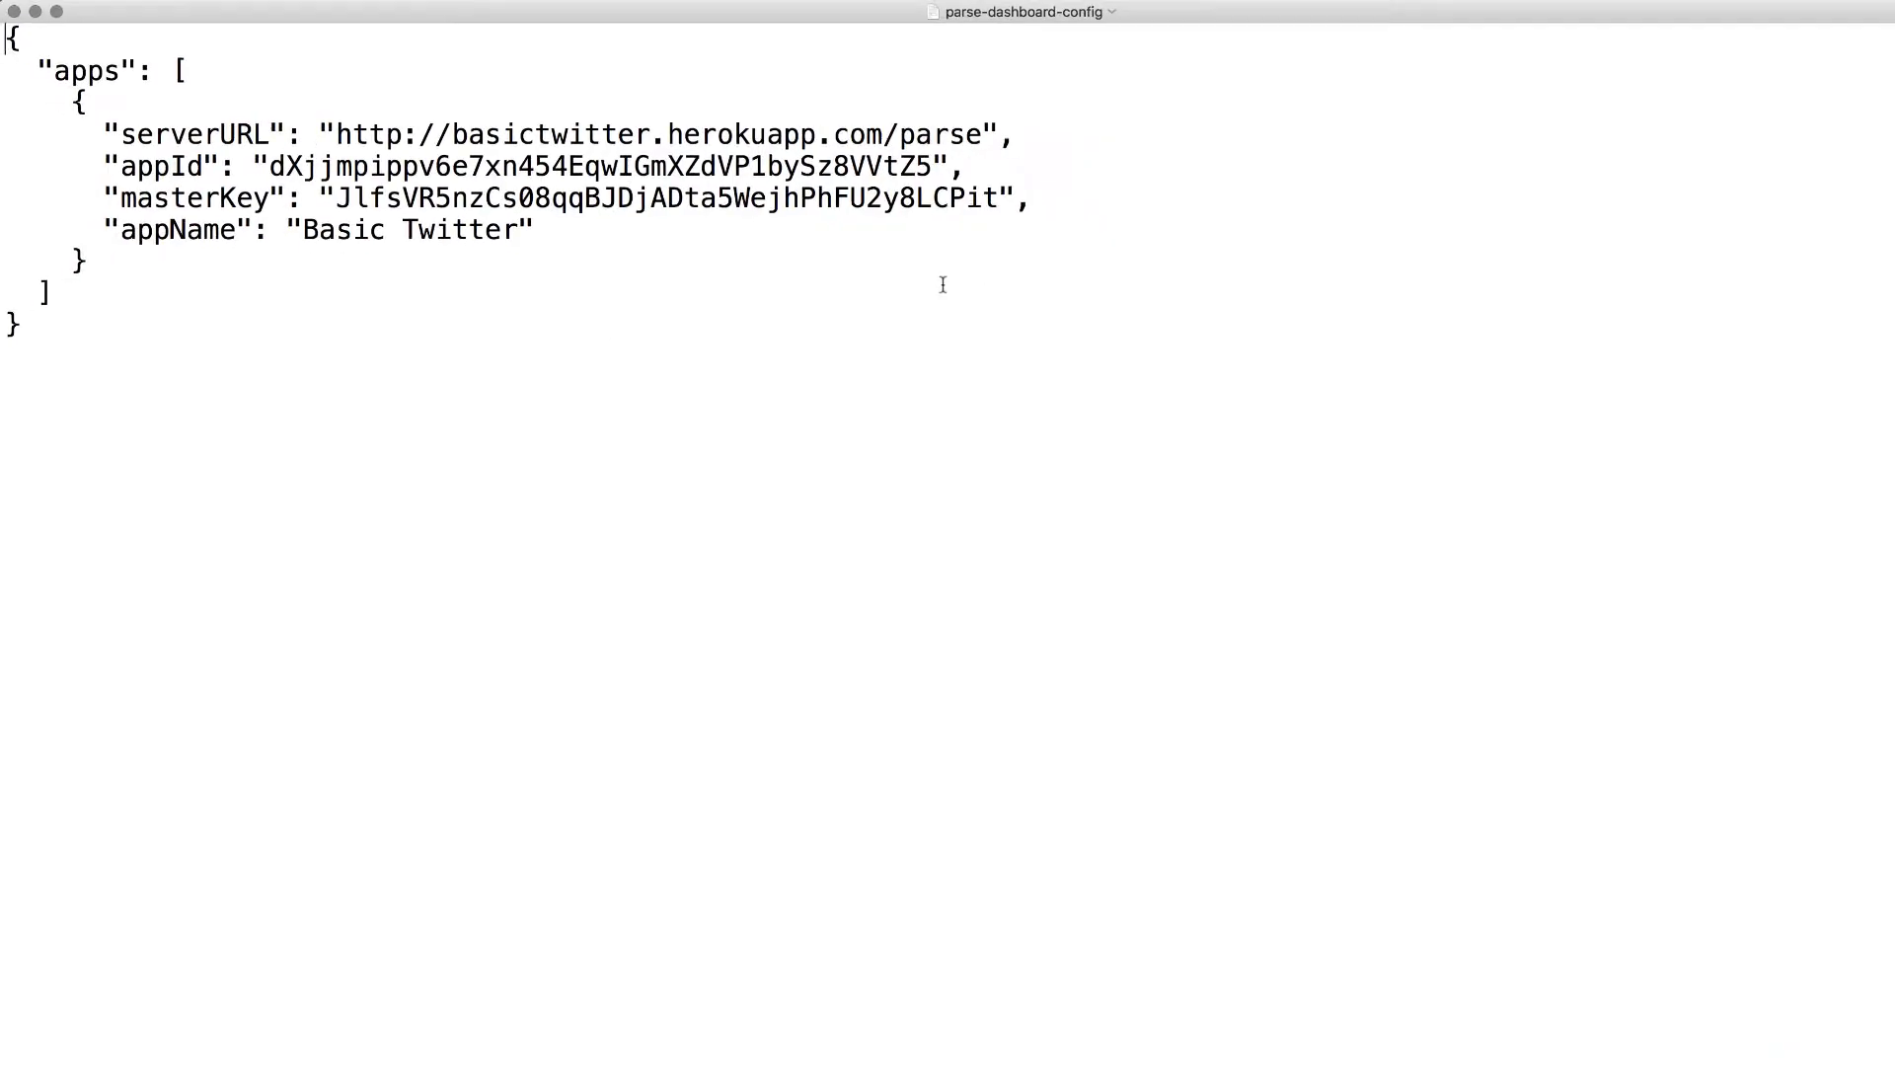
click(1109, 12)
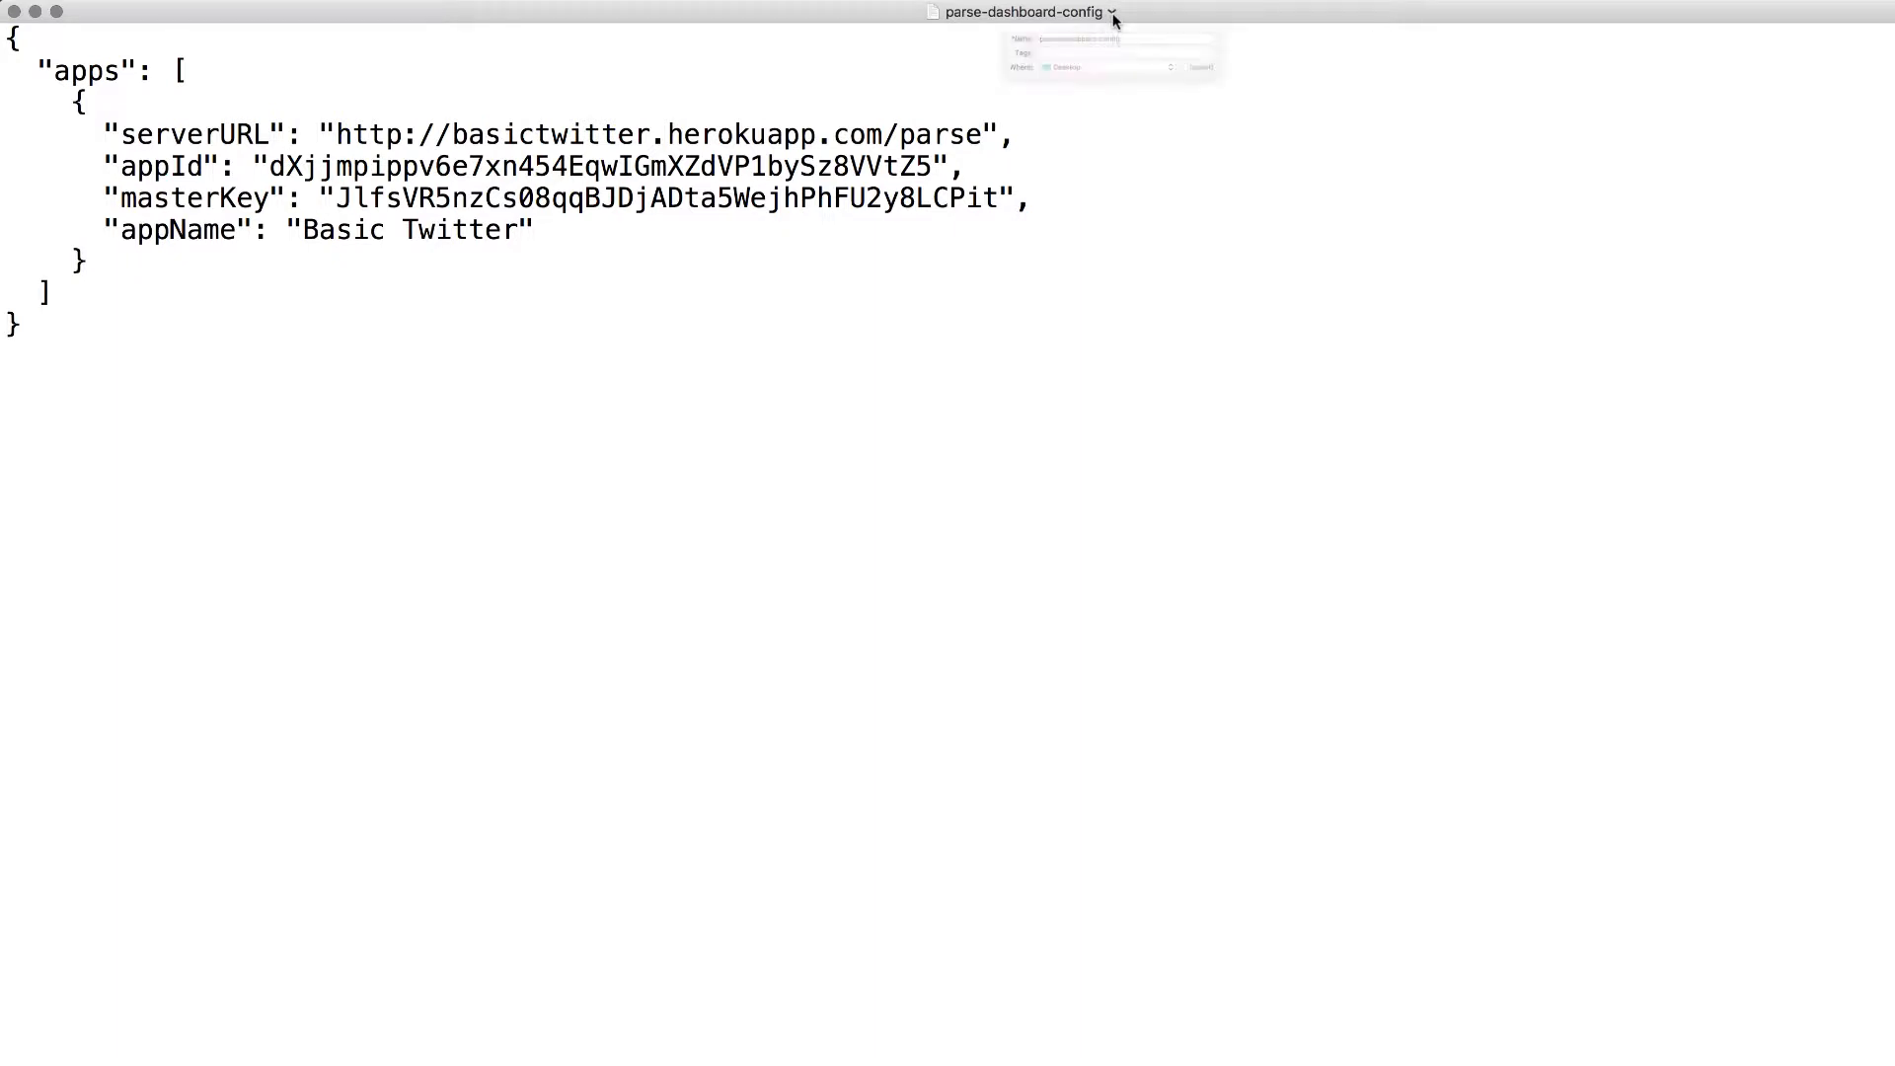
click(1109, 12)
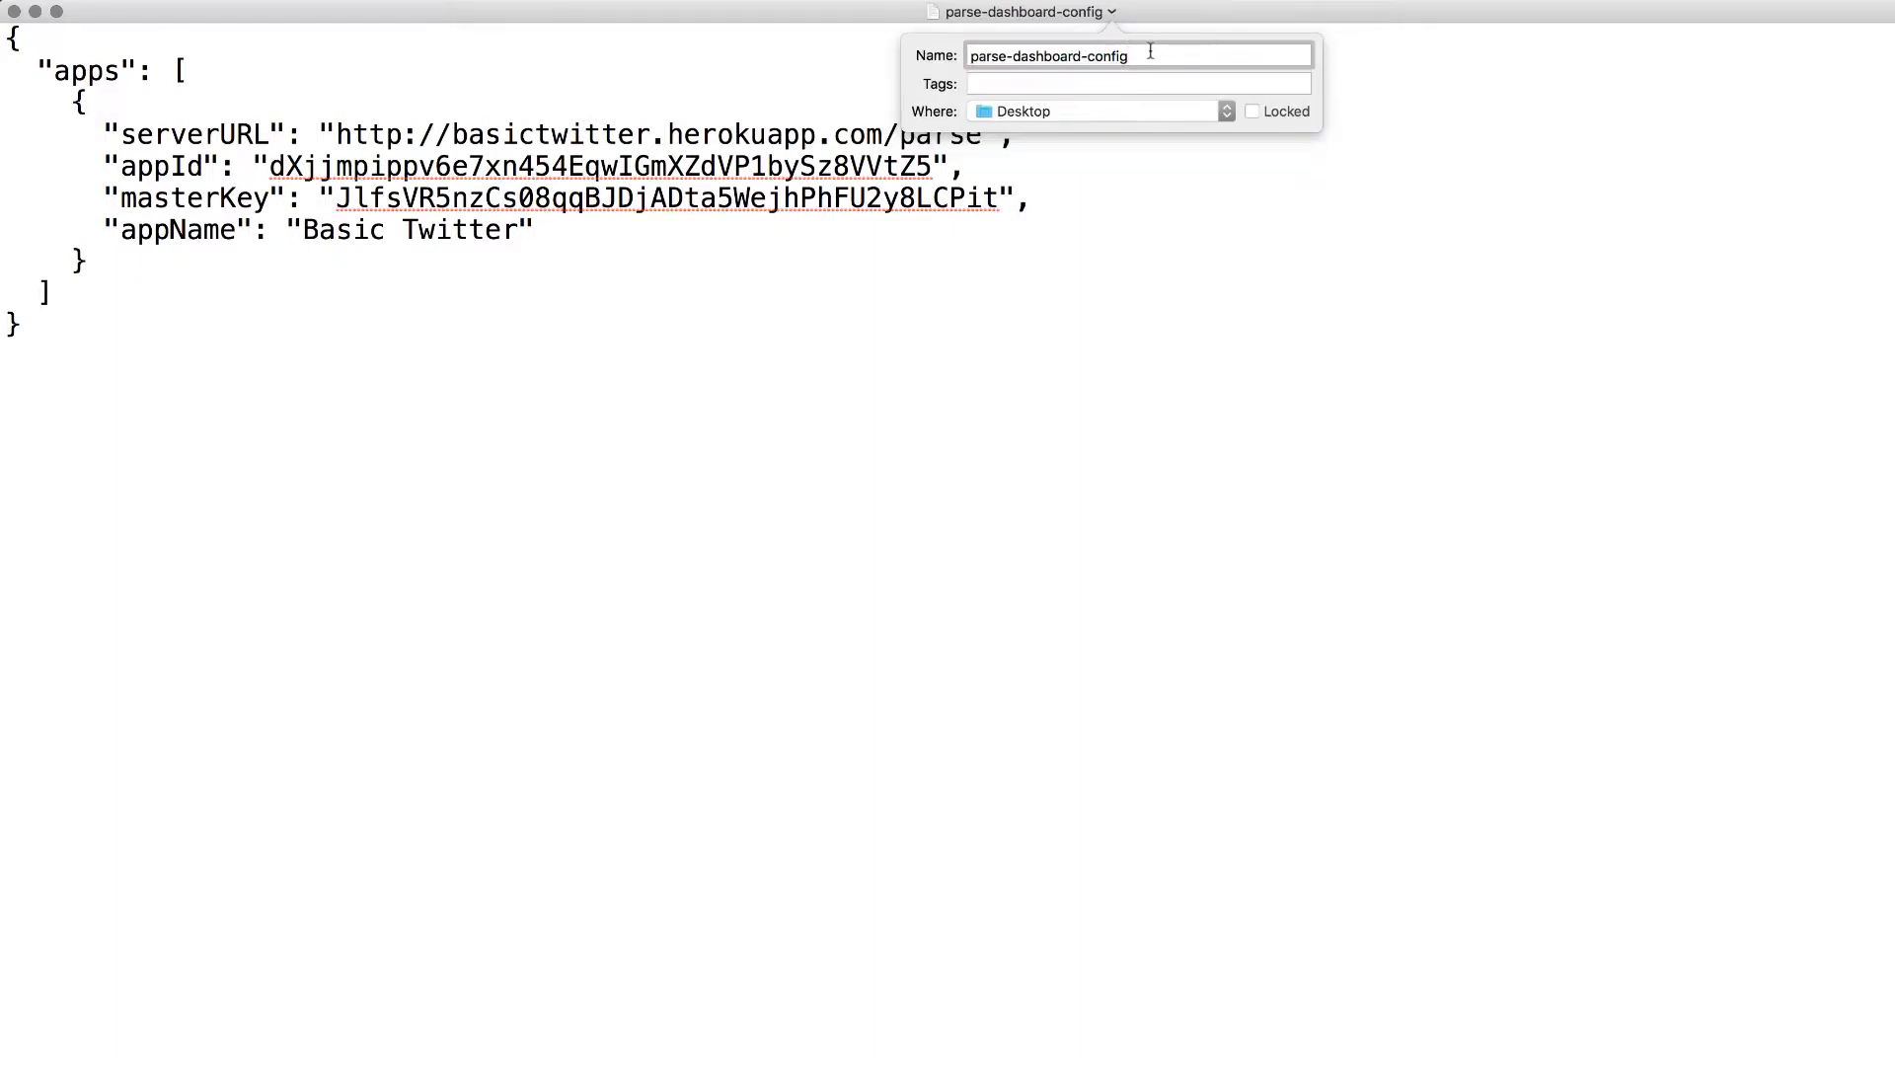
text(.json)
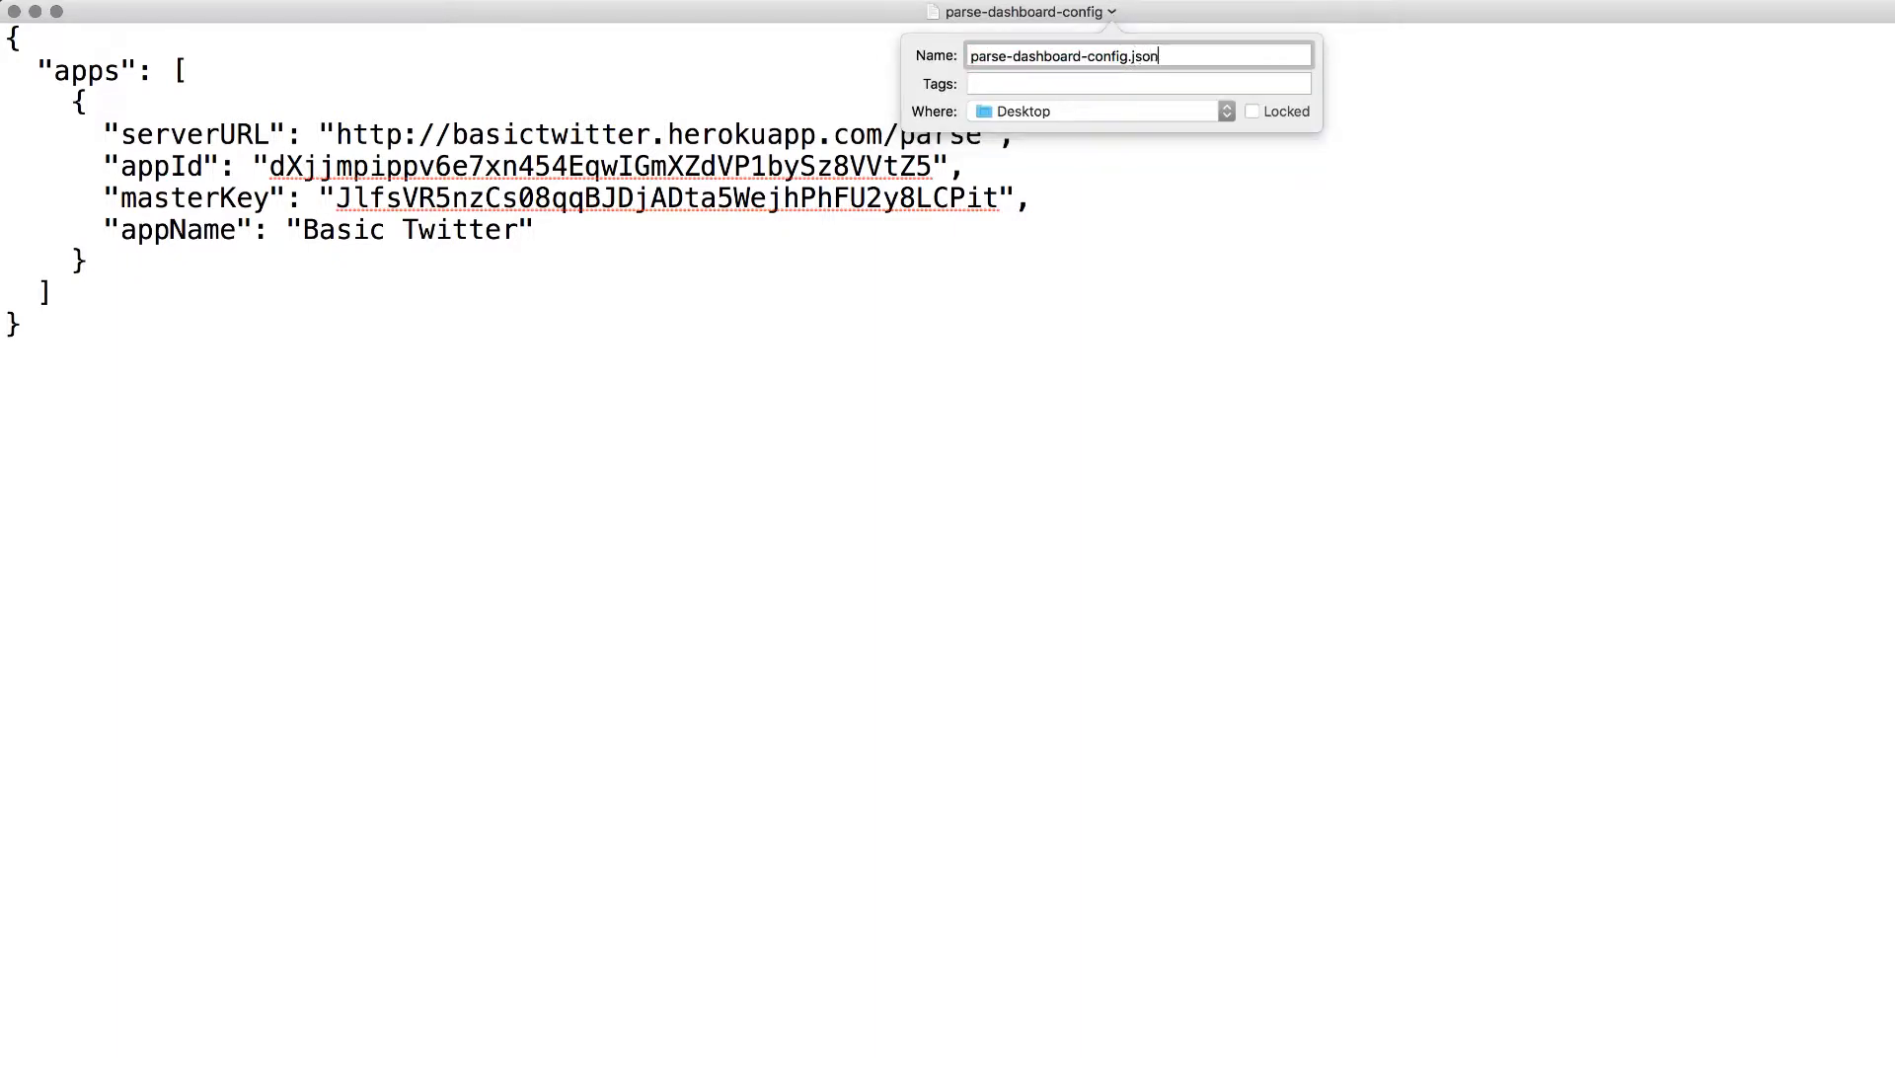
key(Return)
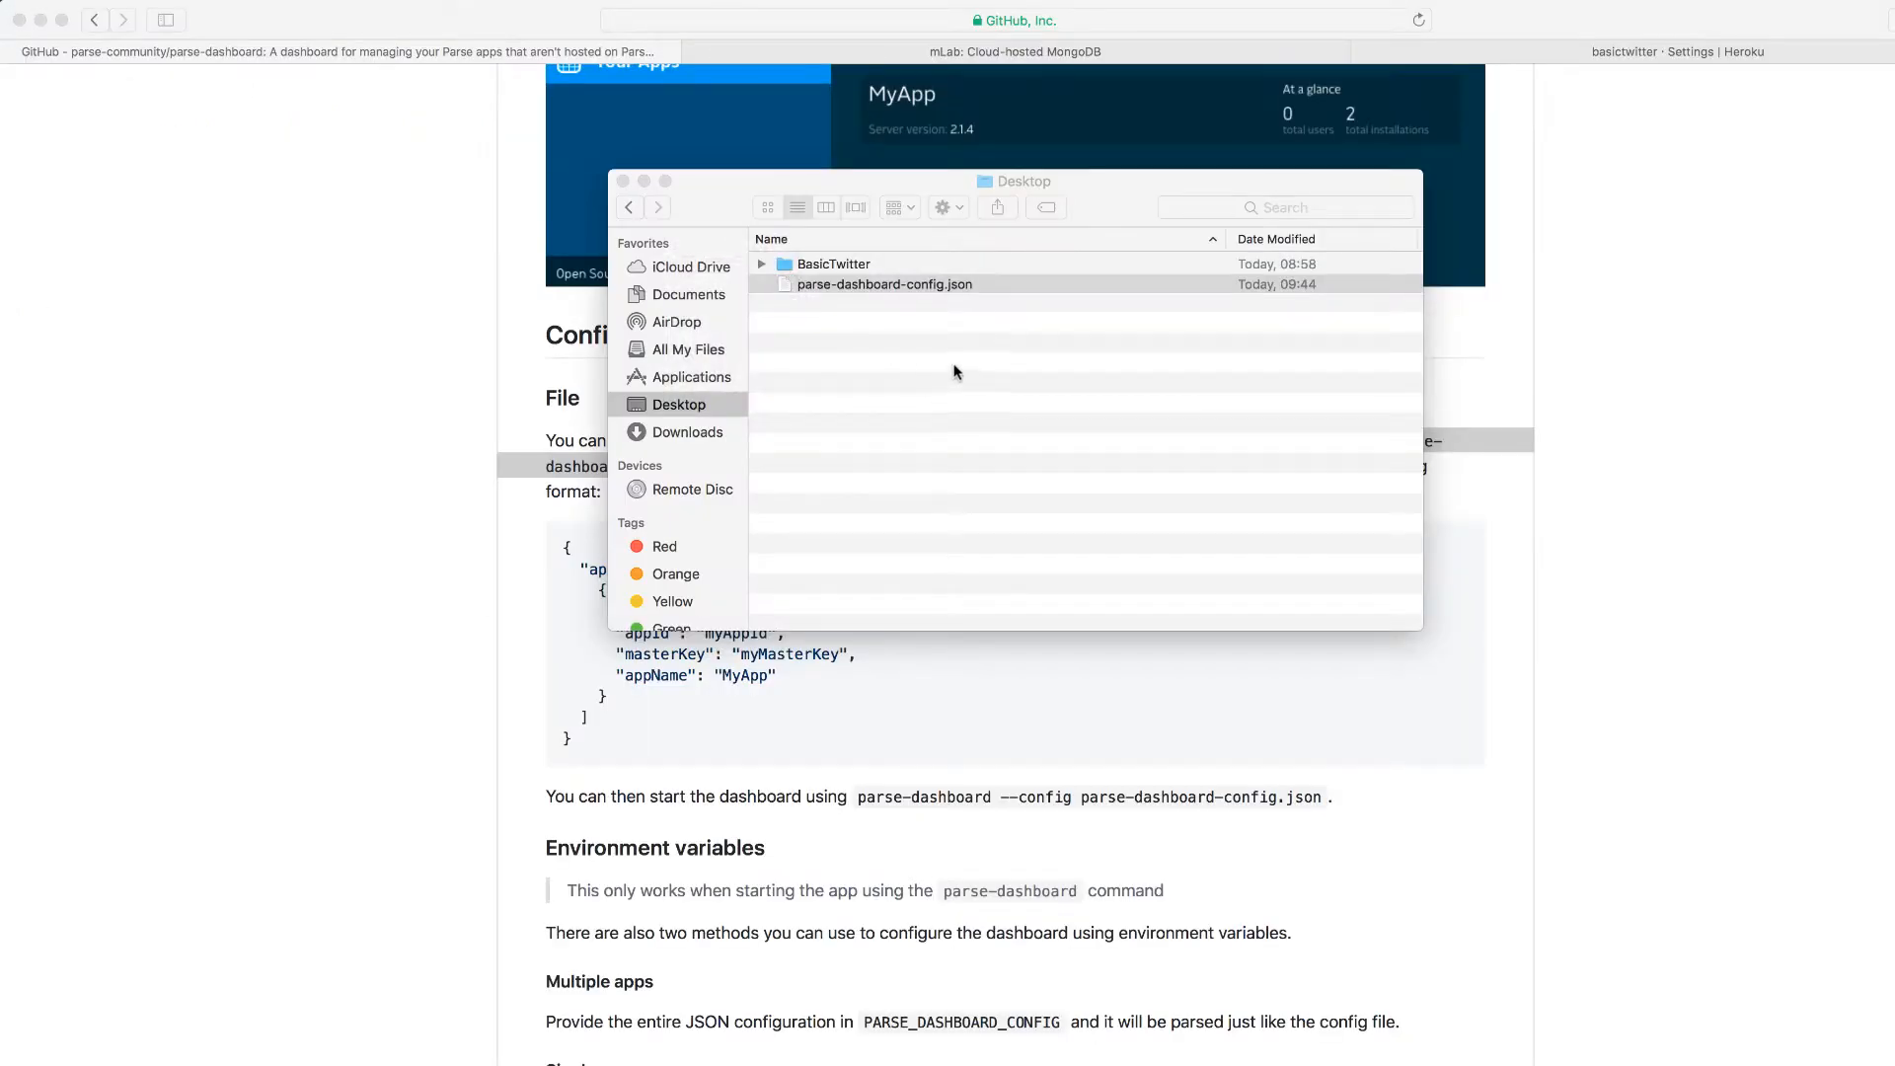
Find the 'parse-dashboard --config parse-dashboard-config.json' command in the GitHub docs, then return to Terminal
click(884, 285)
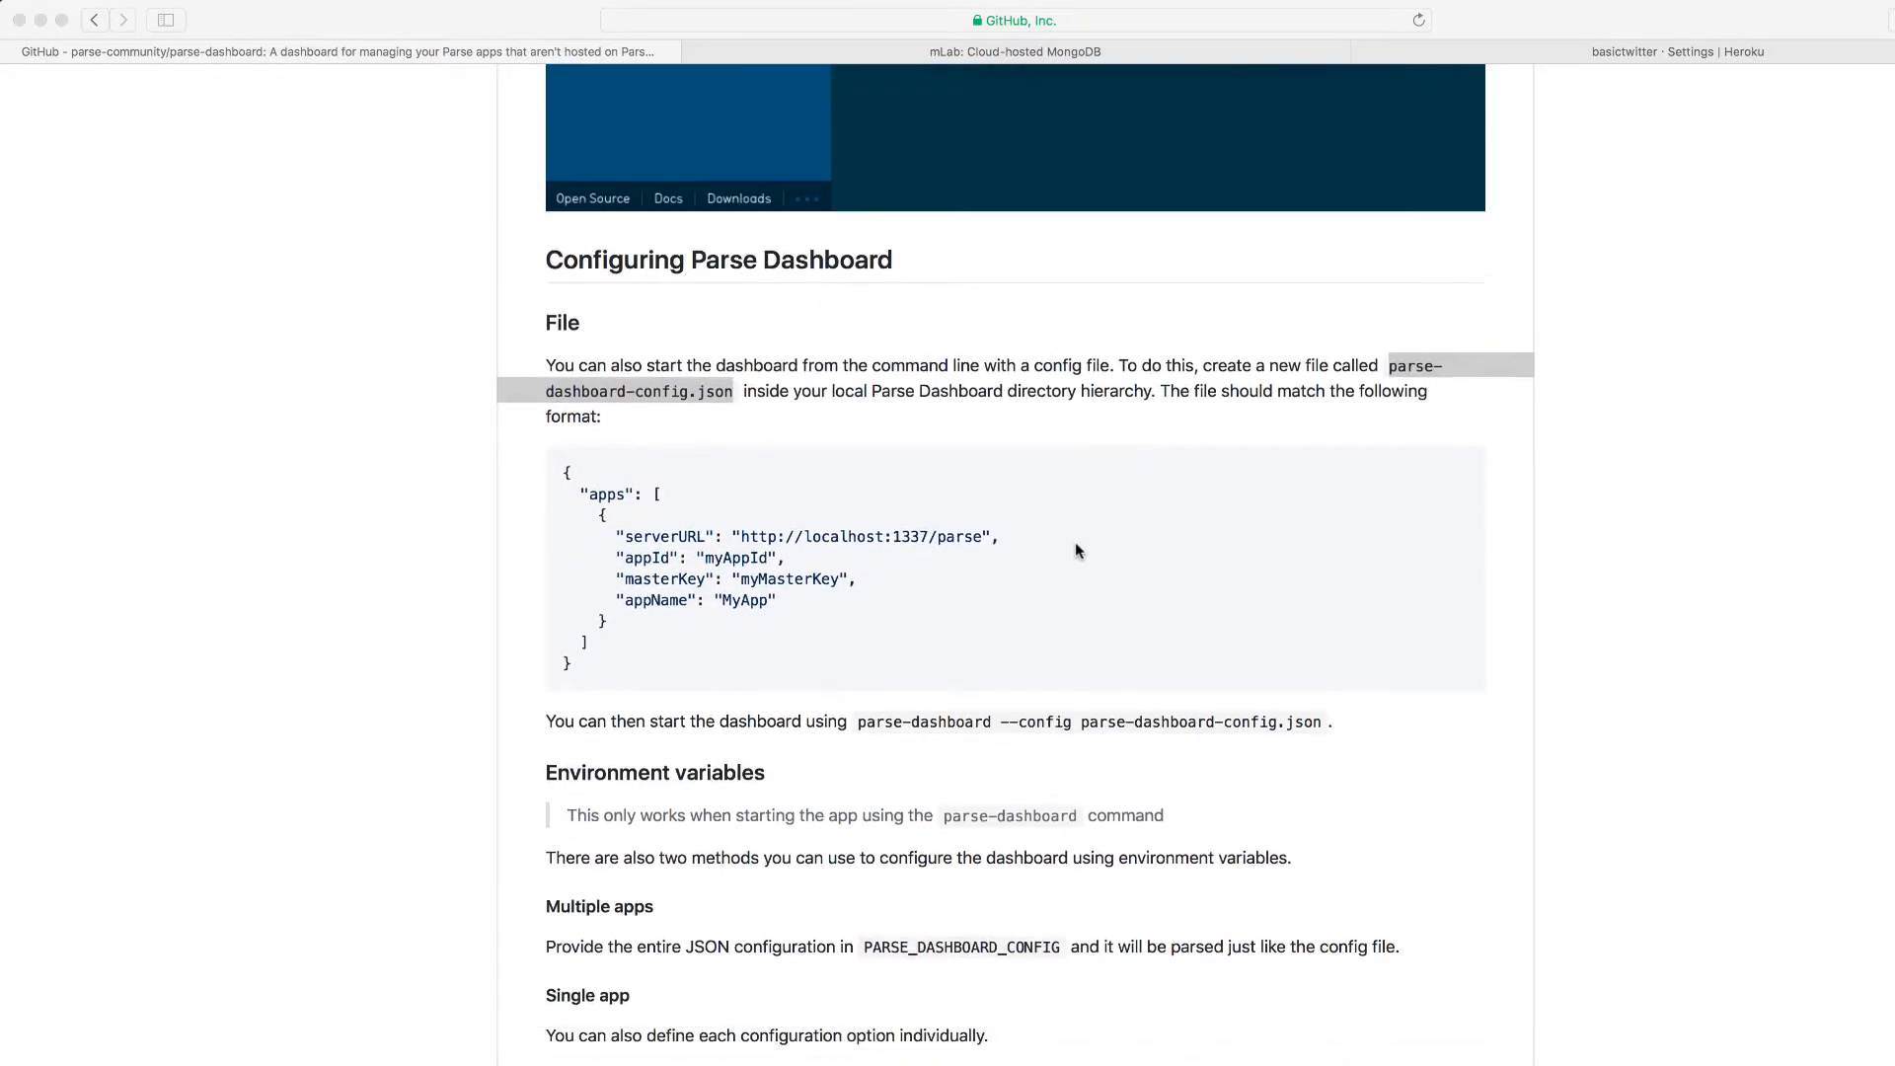
scroll(down, 3)
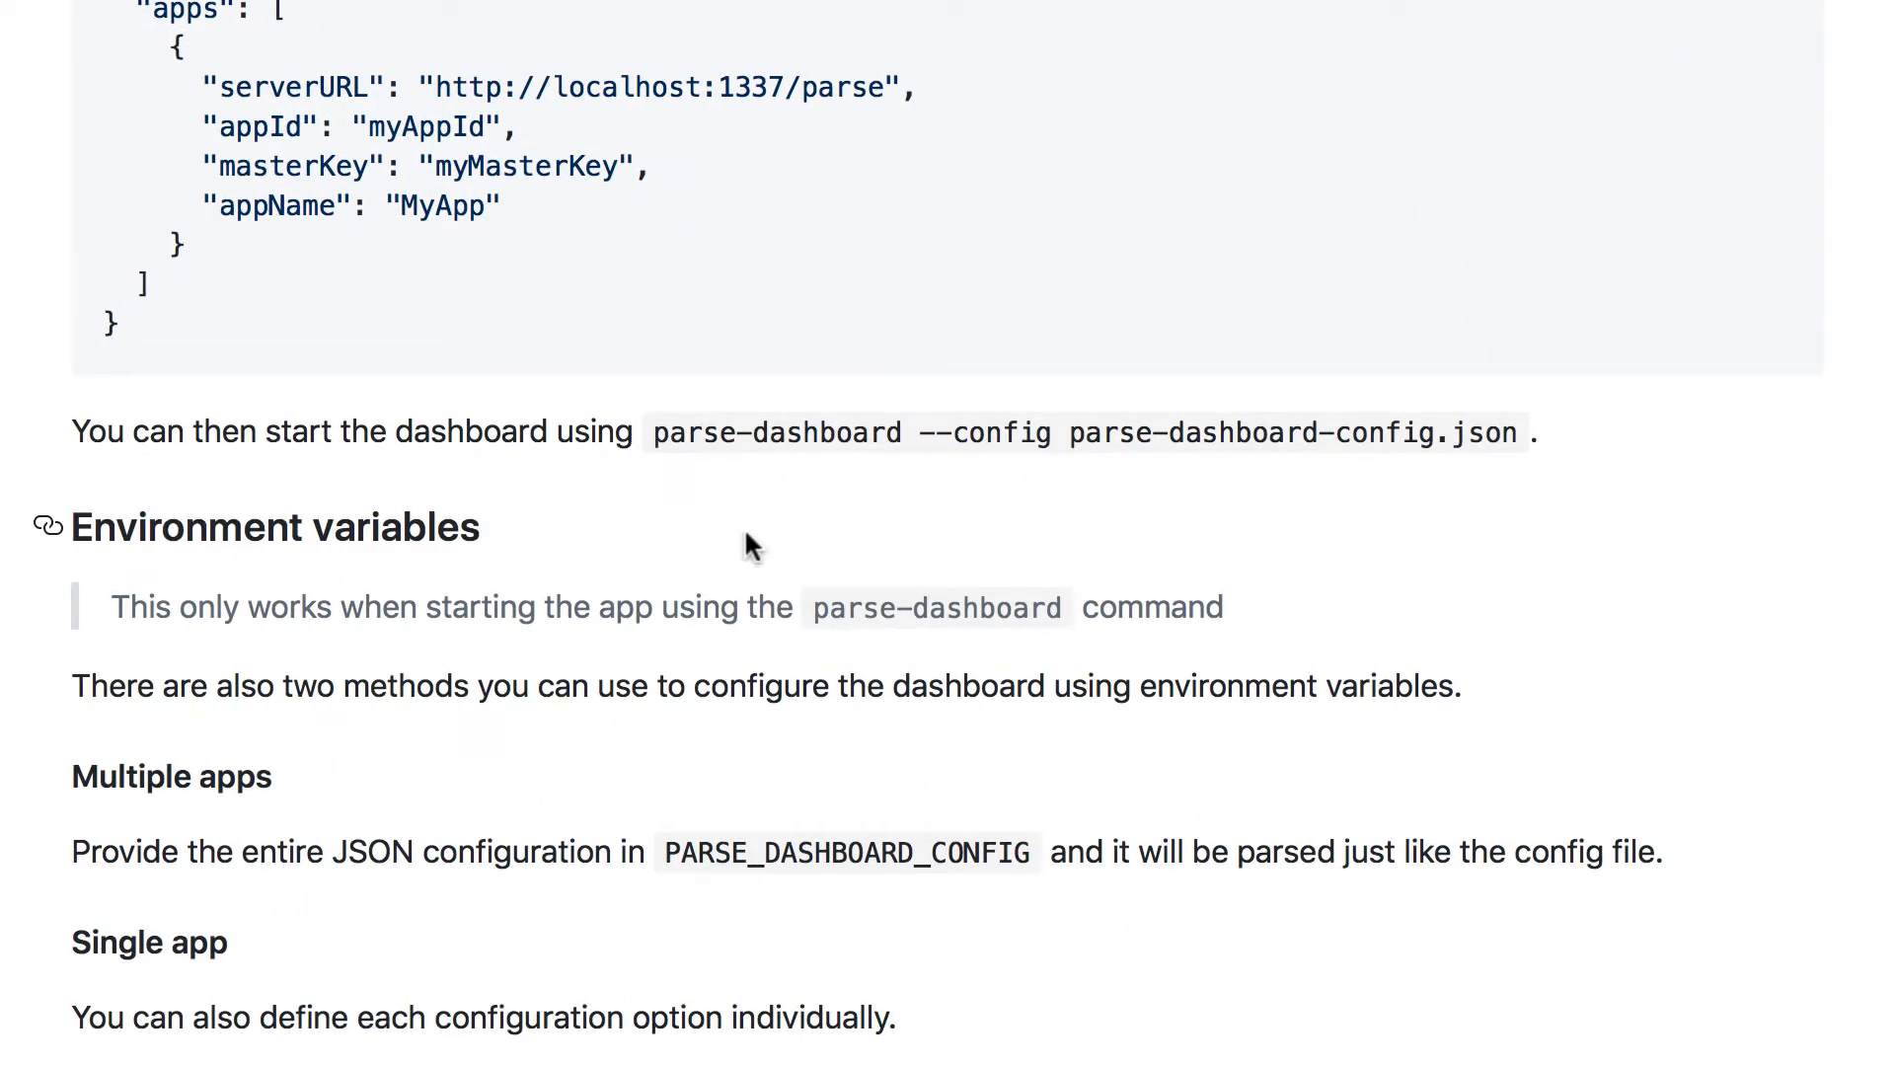
mouse_move(698, 447)
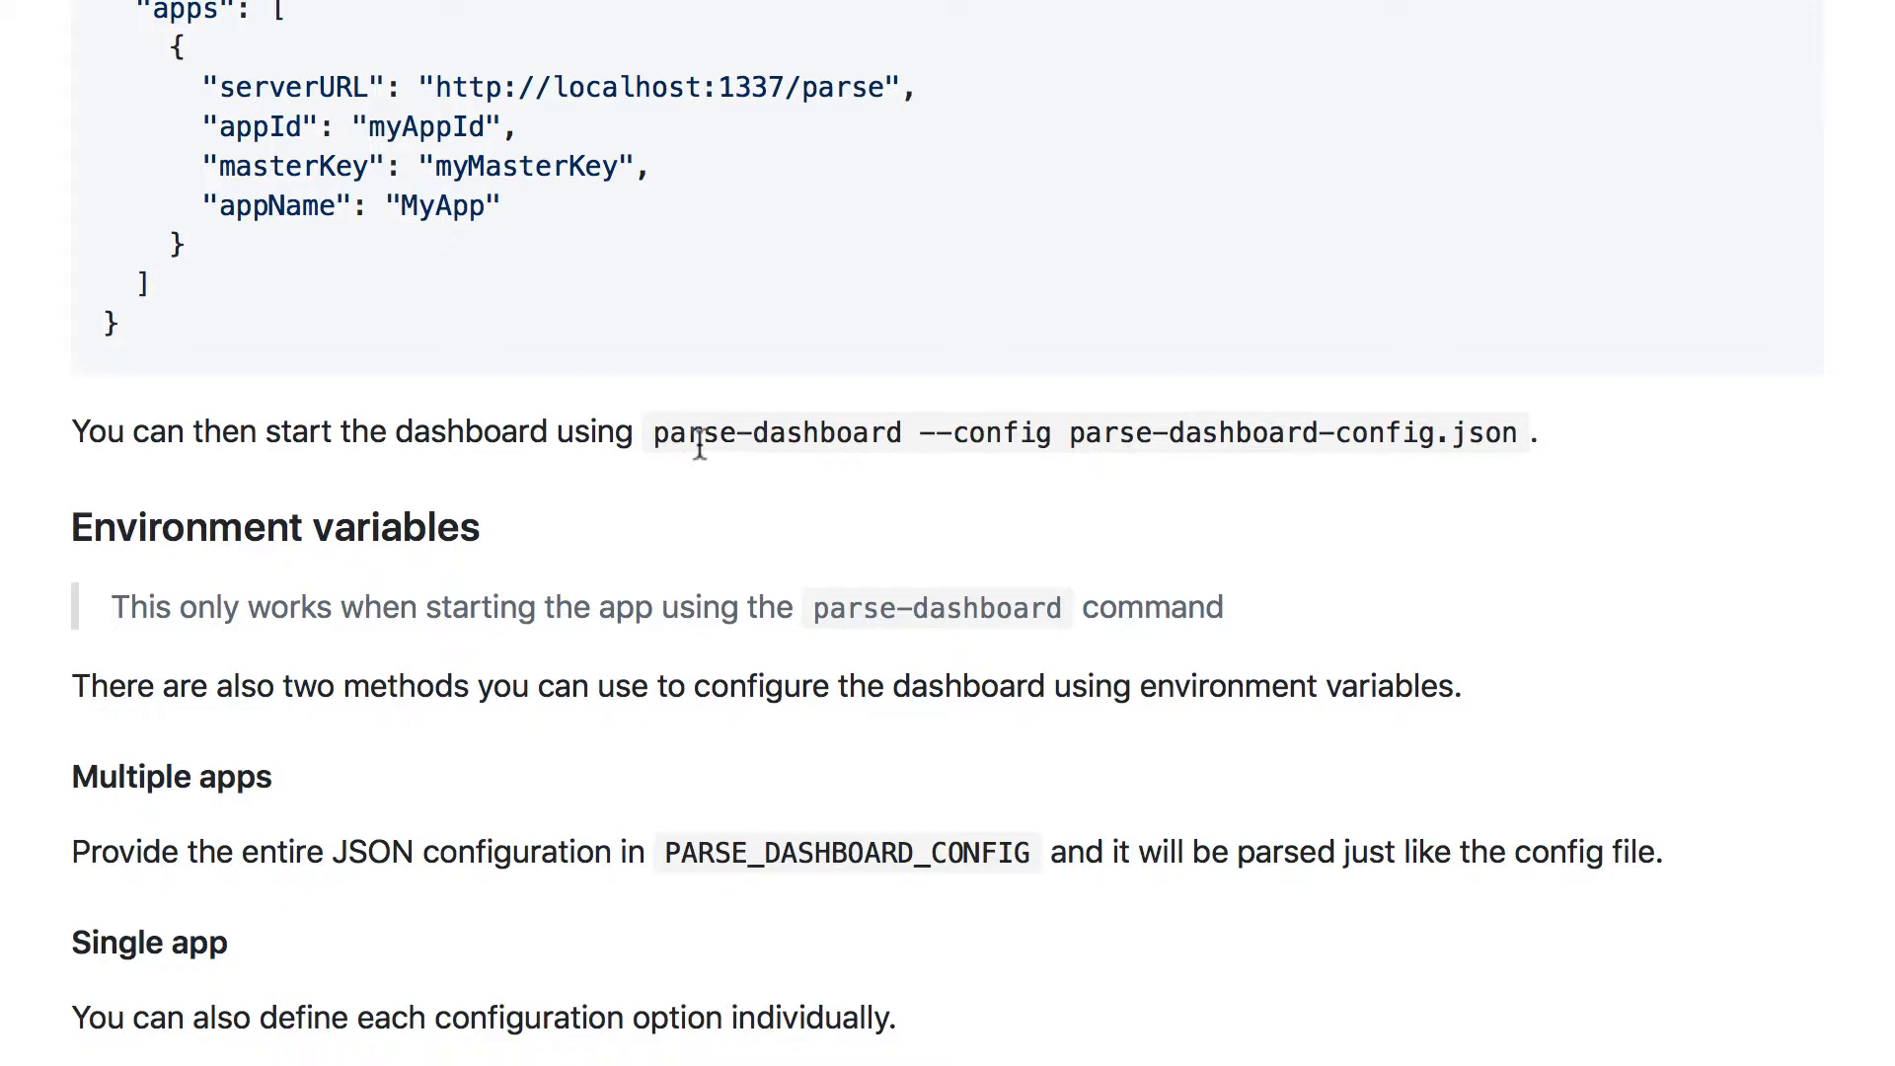
mouse_move(672, 447)
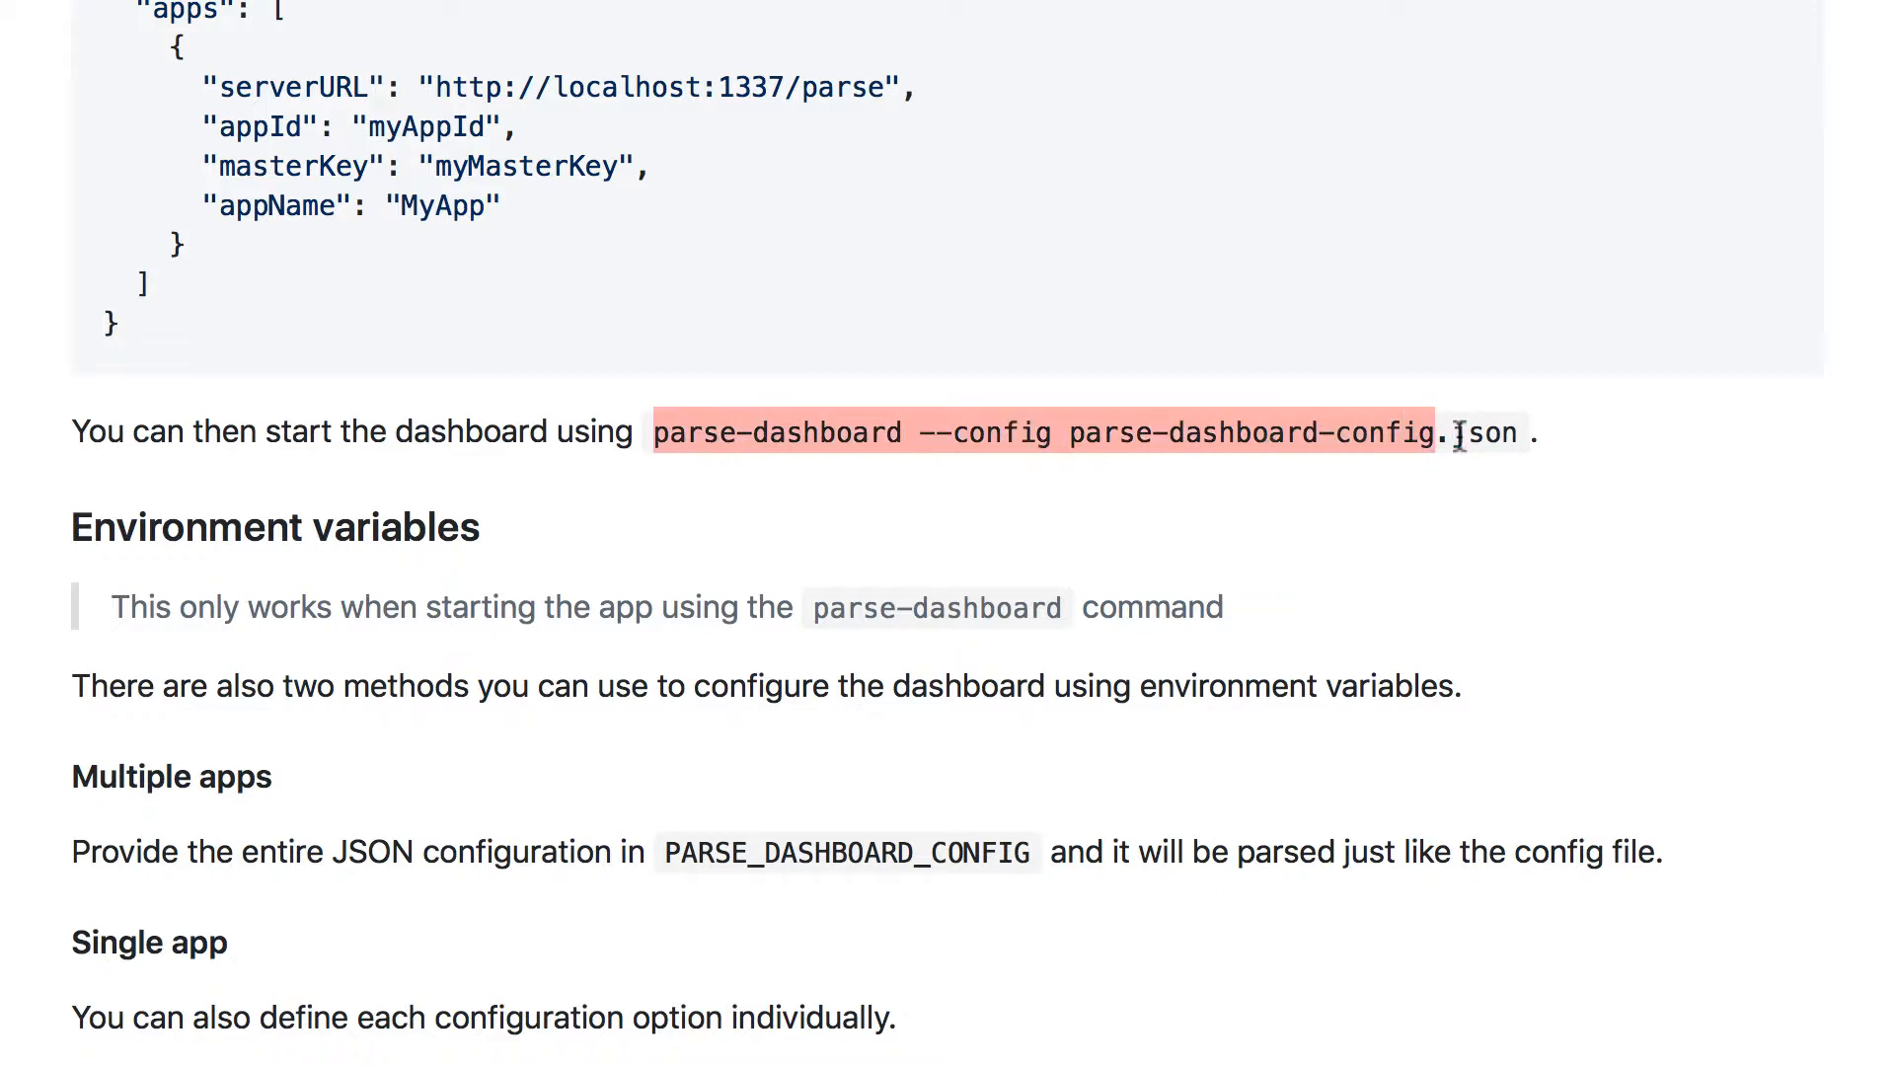
mouse_move(1508, 432)
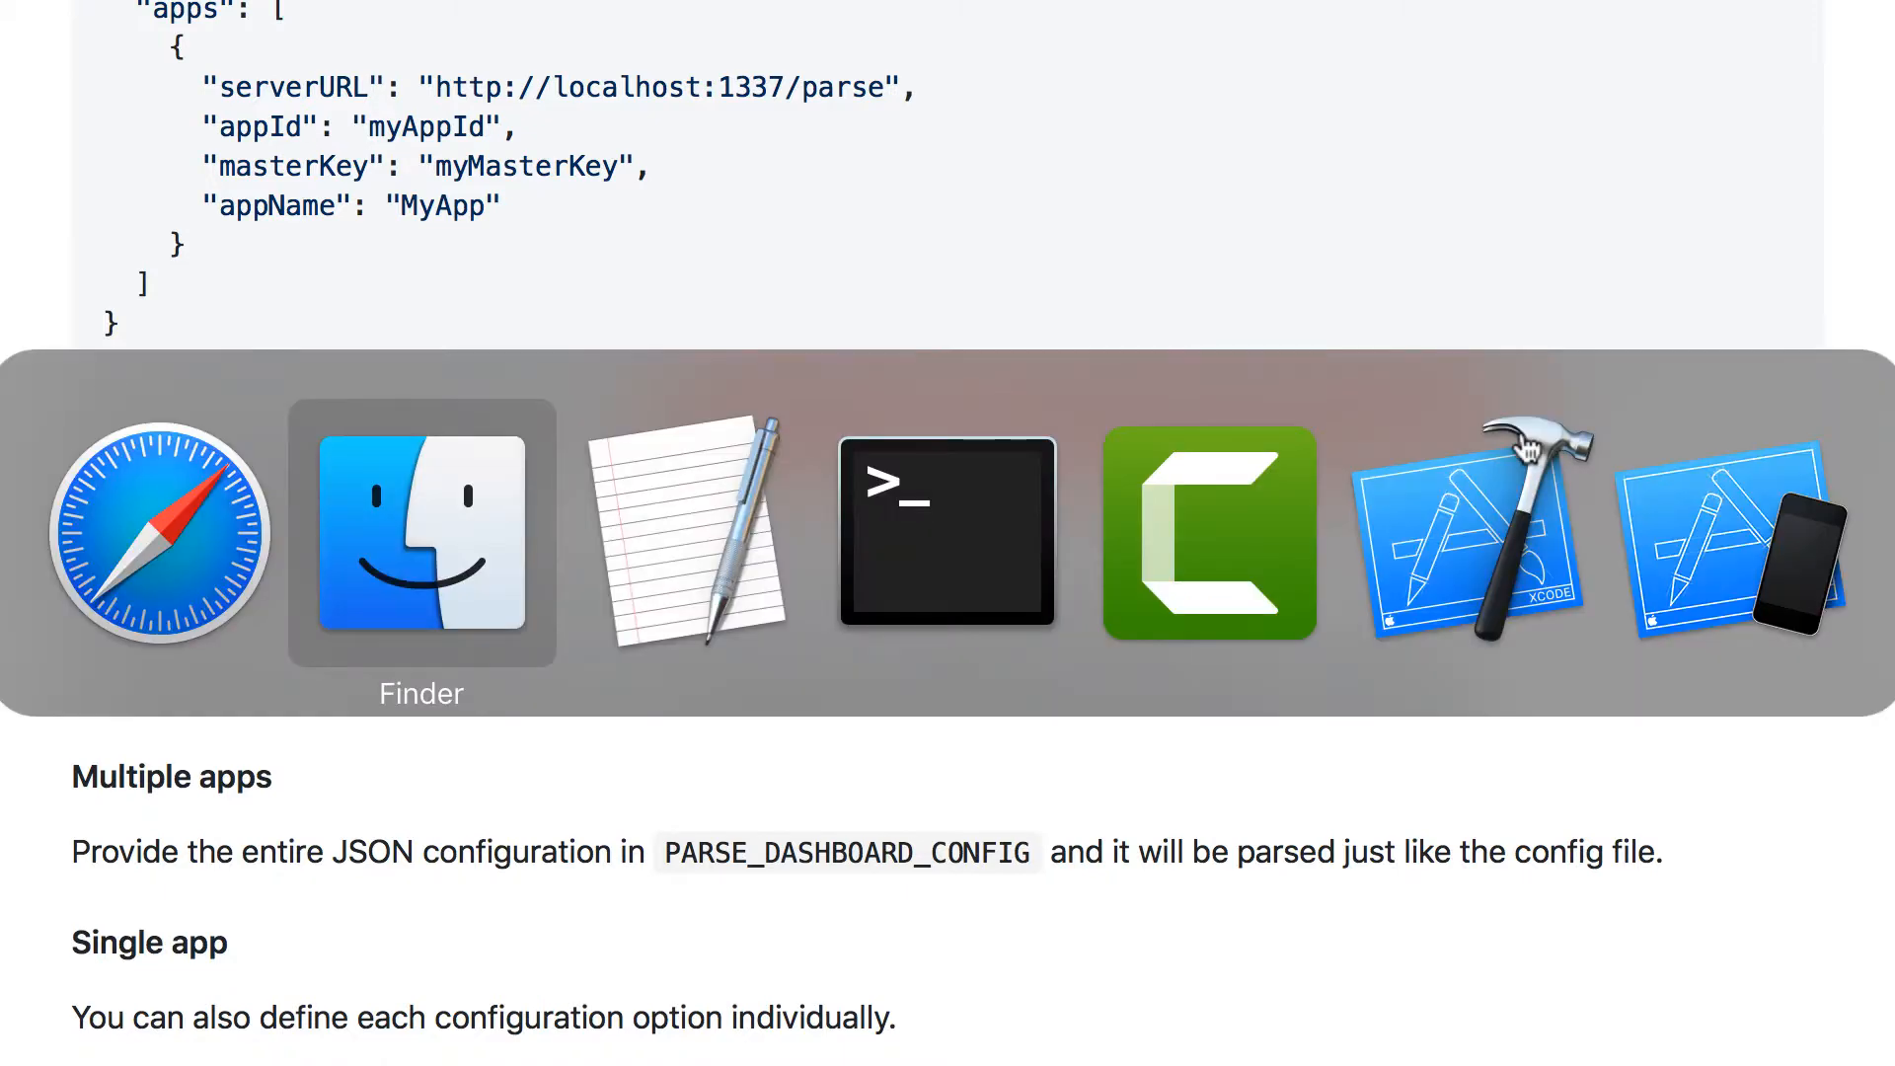
click(947, 534)
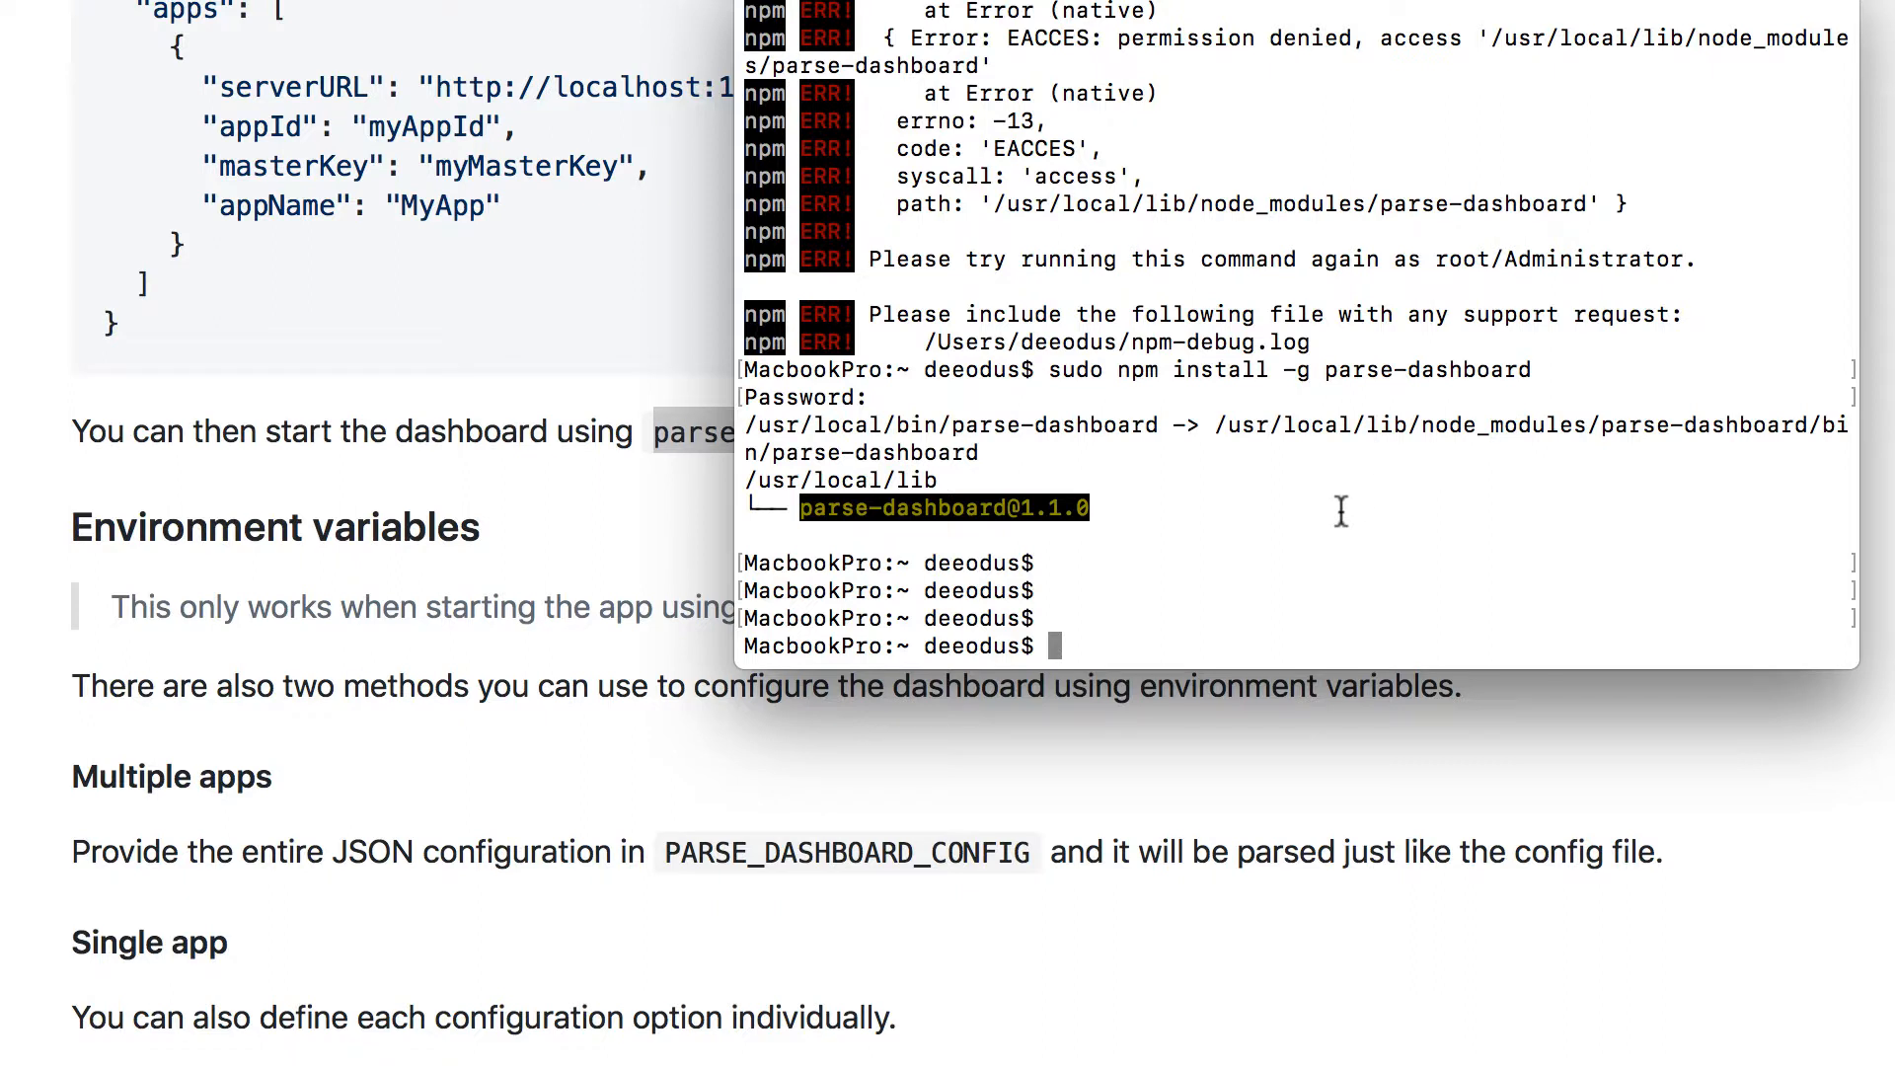
Run 'parse-dashboard --config parse-dashboard-config.json' from the home folder; it reports the config file missing
text(parse-dashboard --config parse-dashboard-config.json)
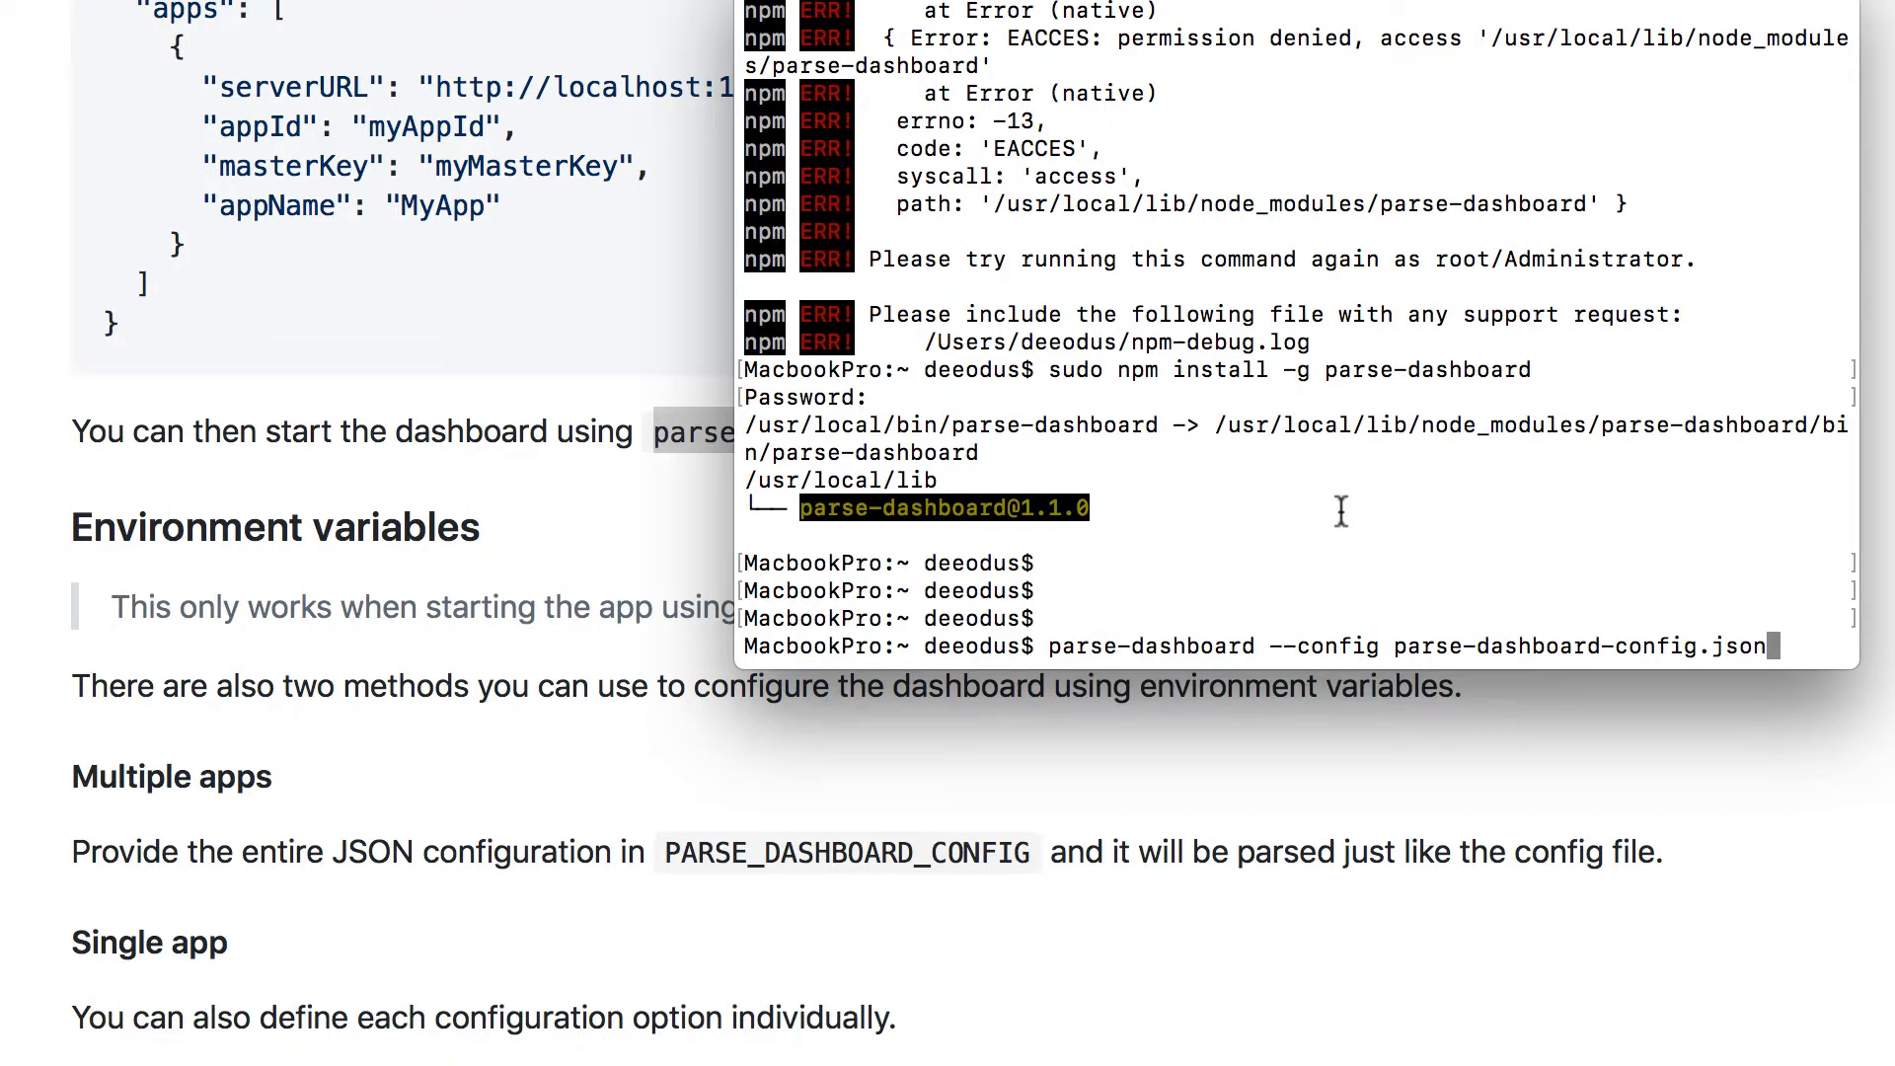
key(Return)
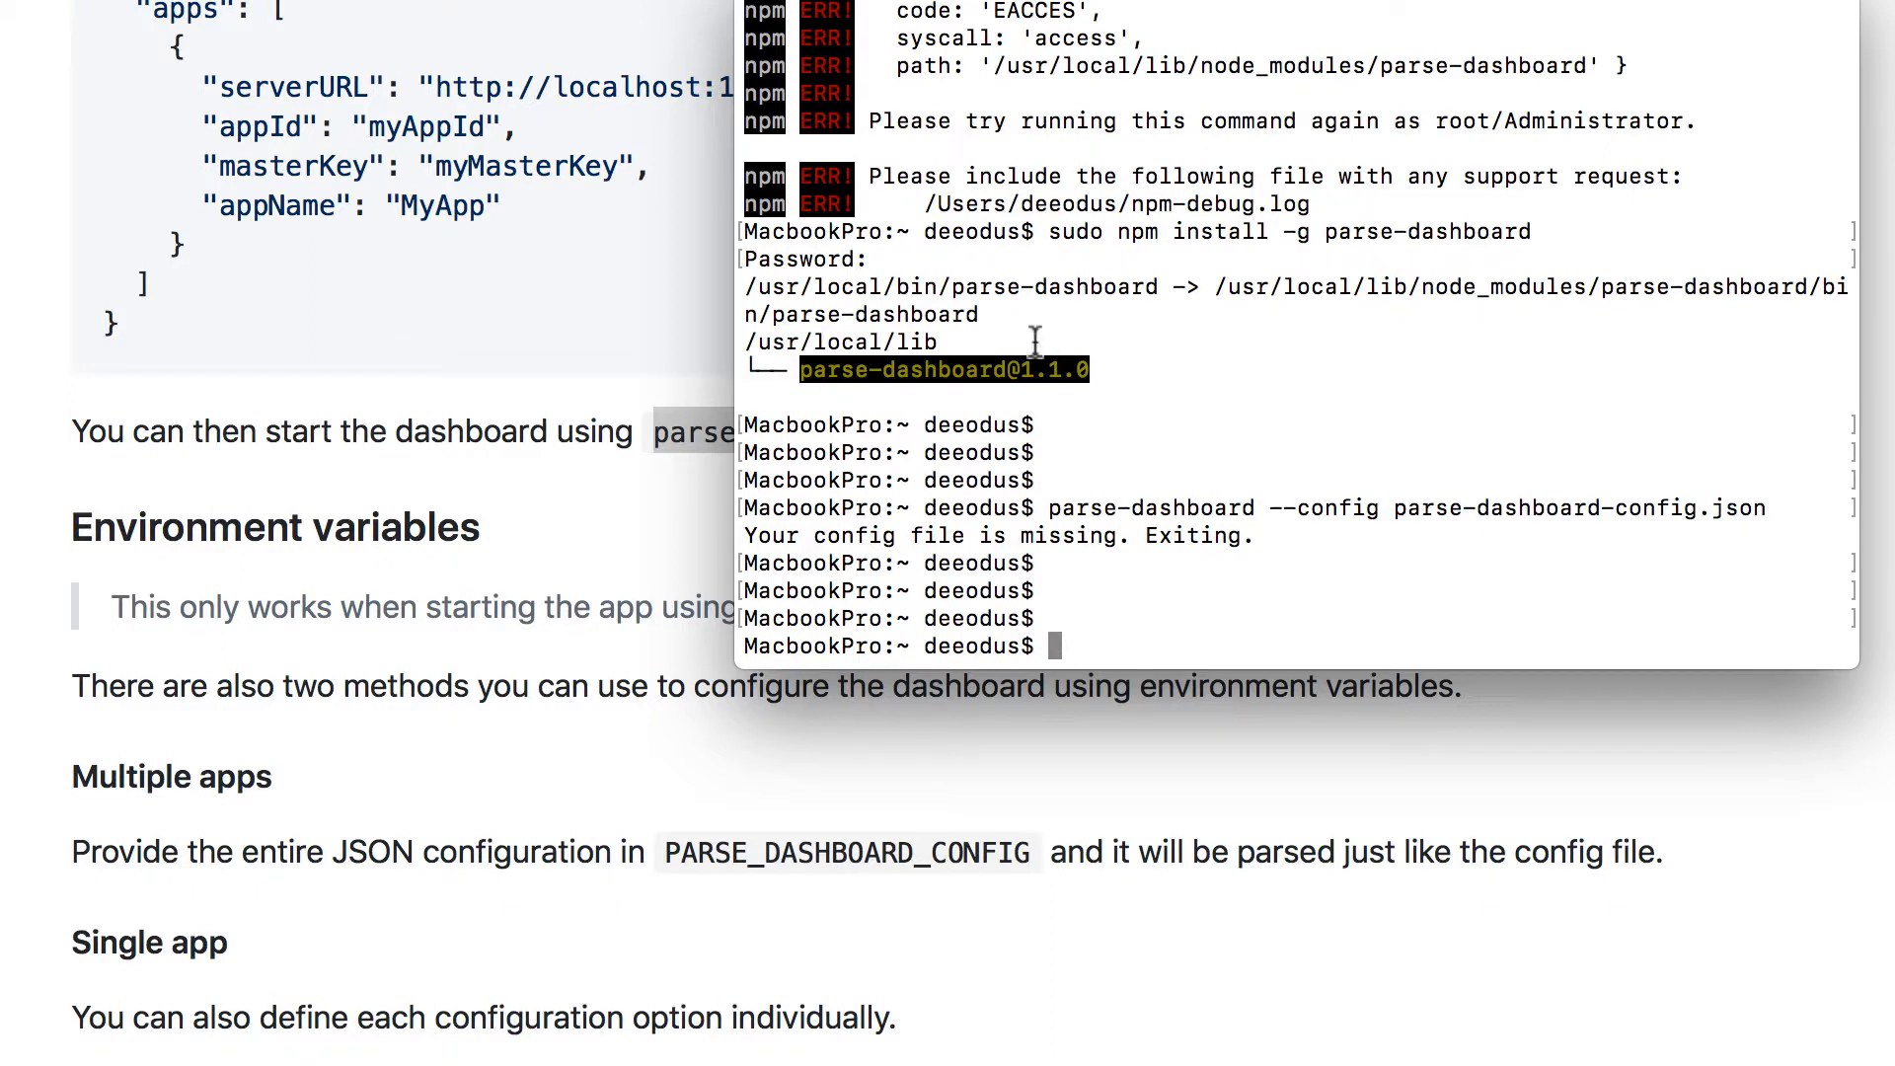
mouse_move(1130, 598)
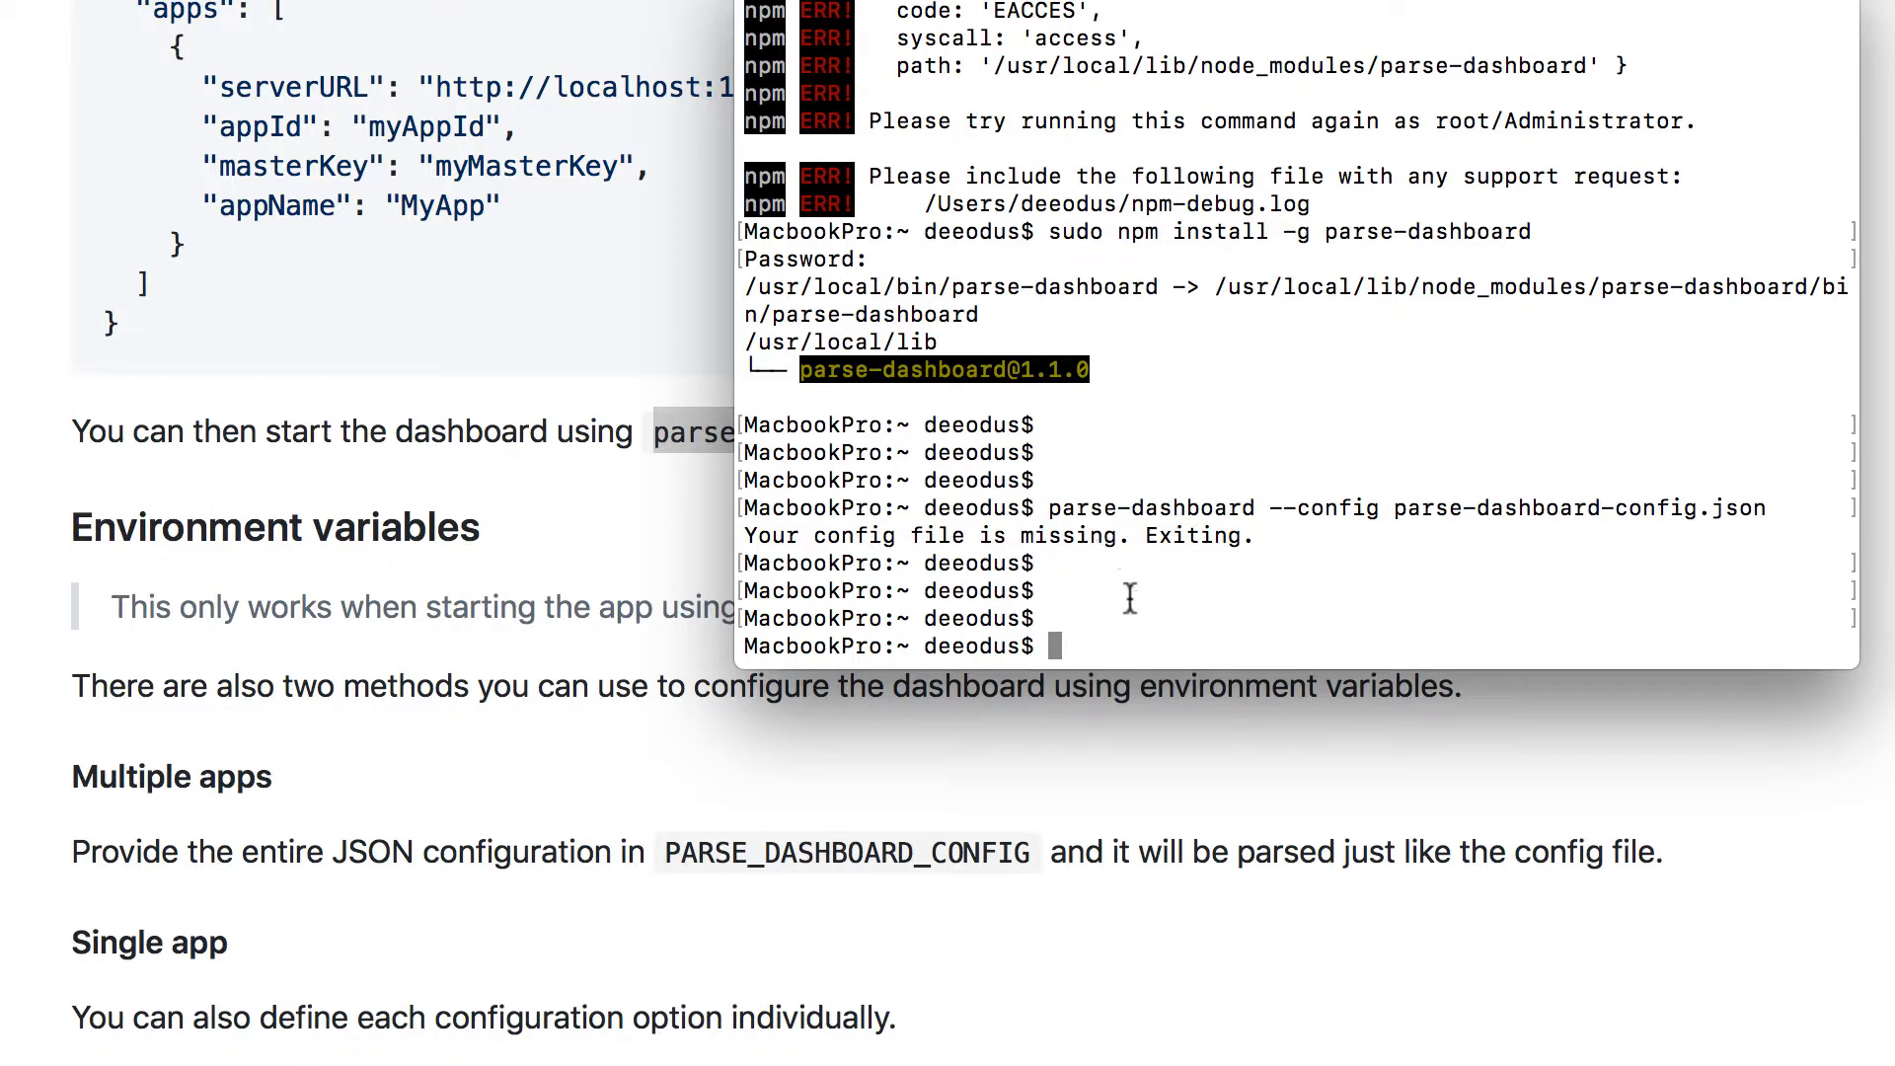
mouse_move(1183, 586)
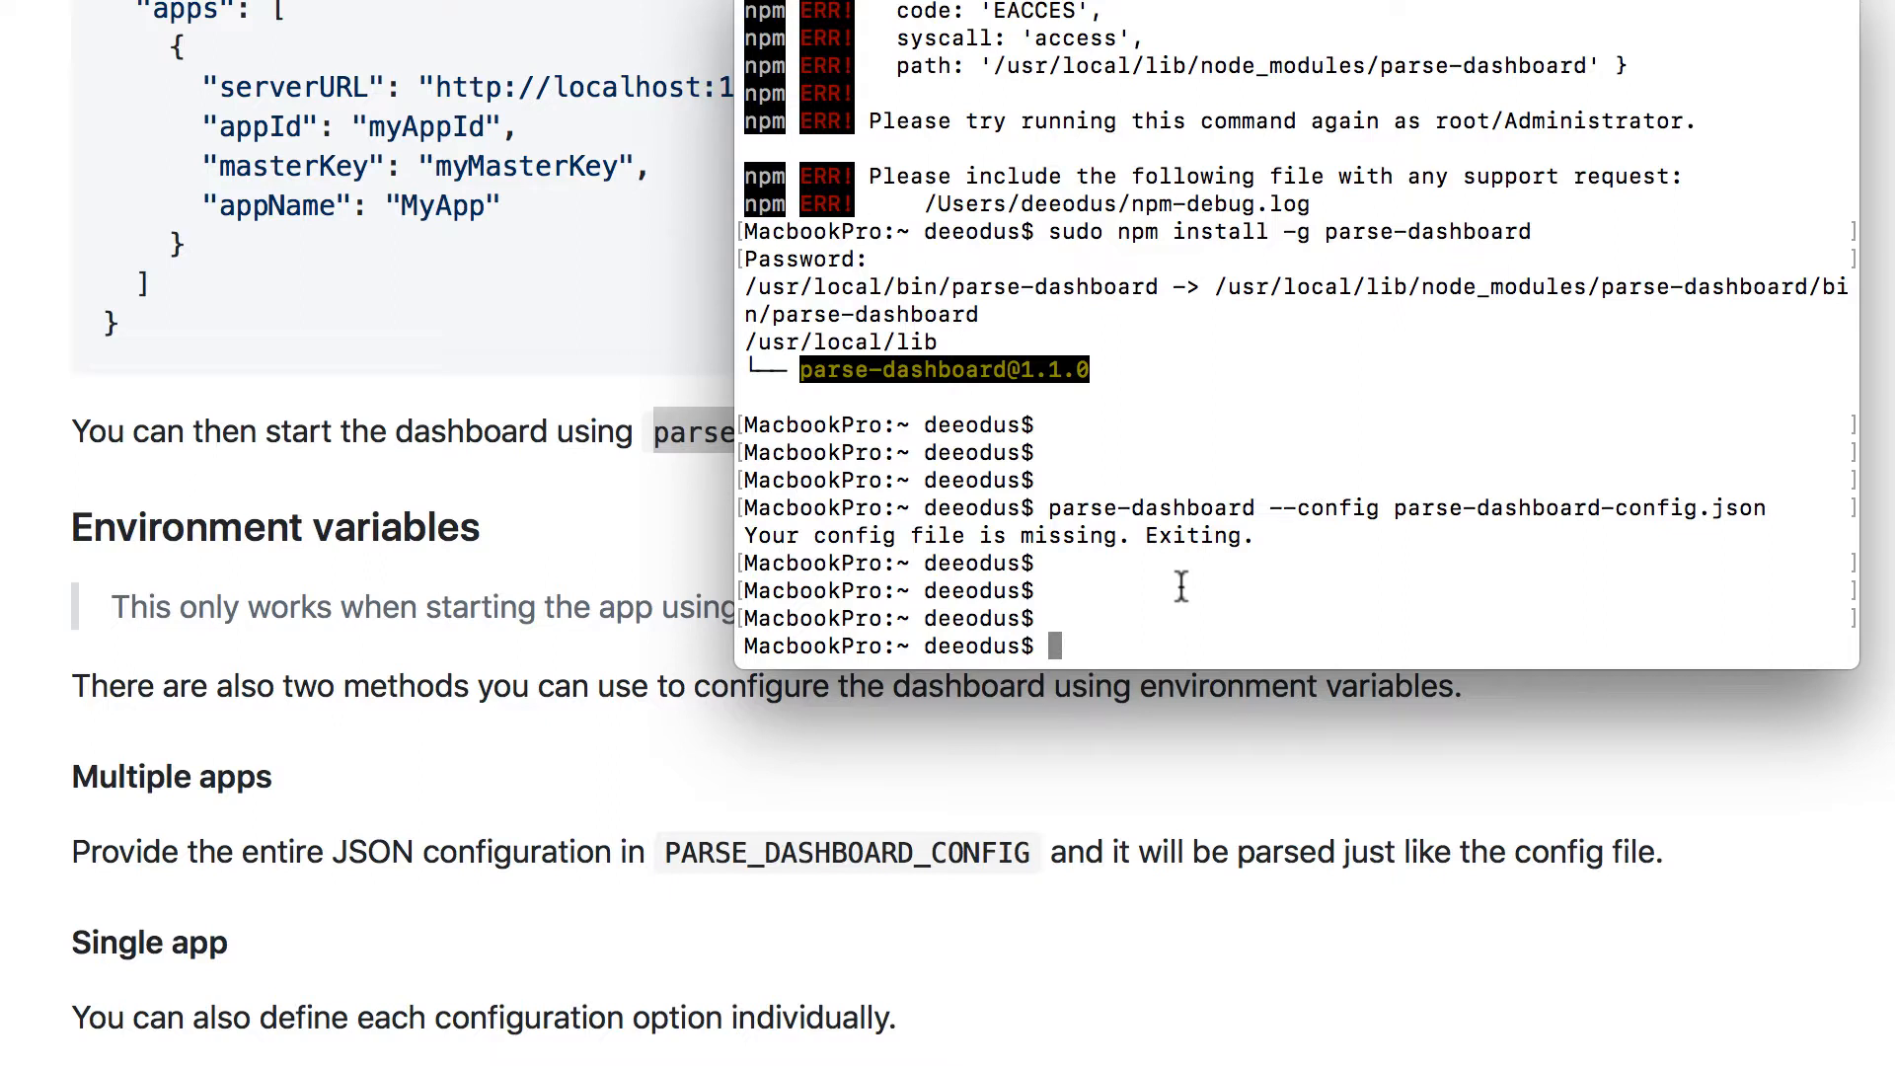
From the Desktop folder, rerun the config start command so the dashboard serves on port 4040
text(cd des)
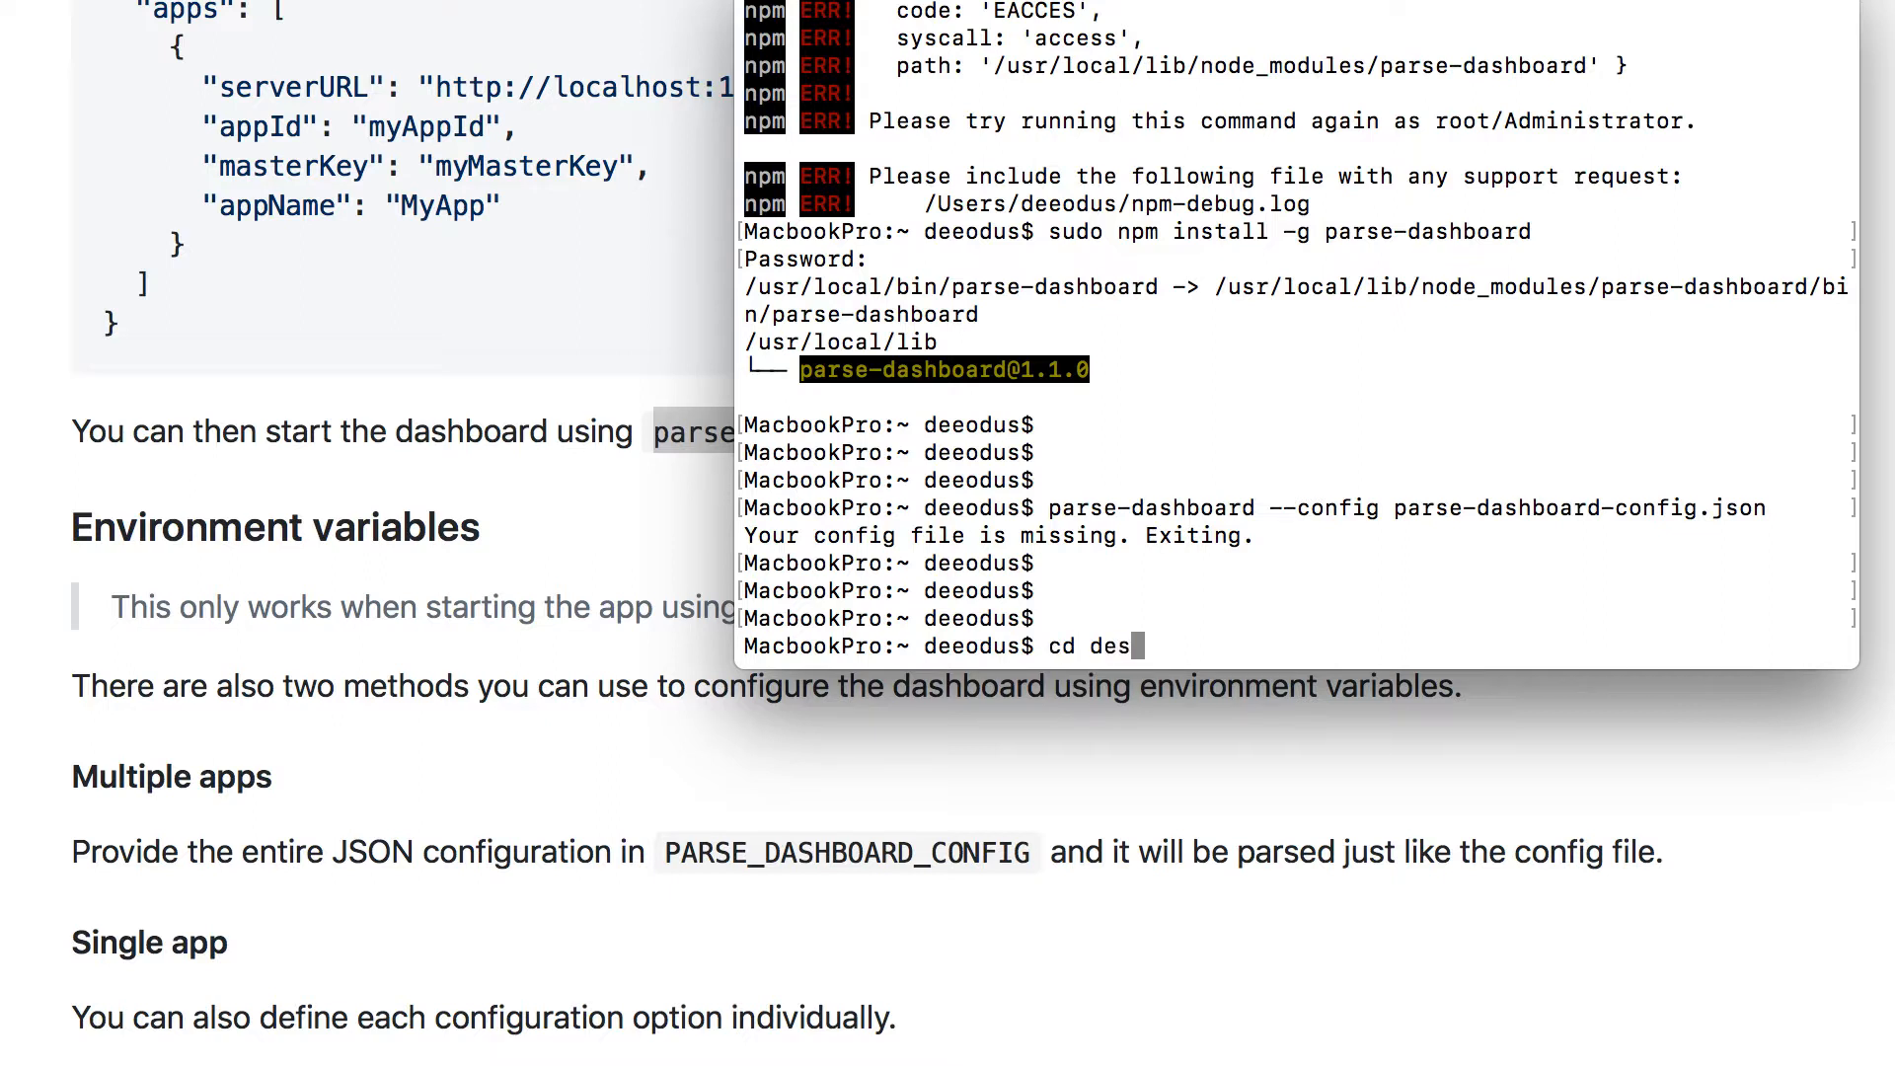
key(Return)
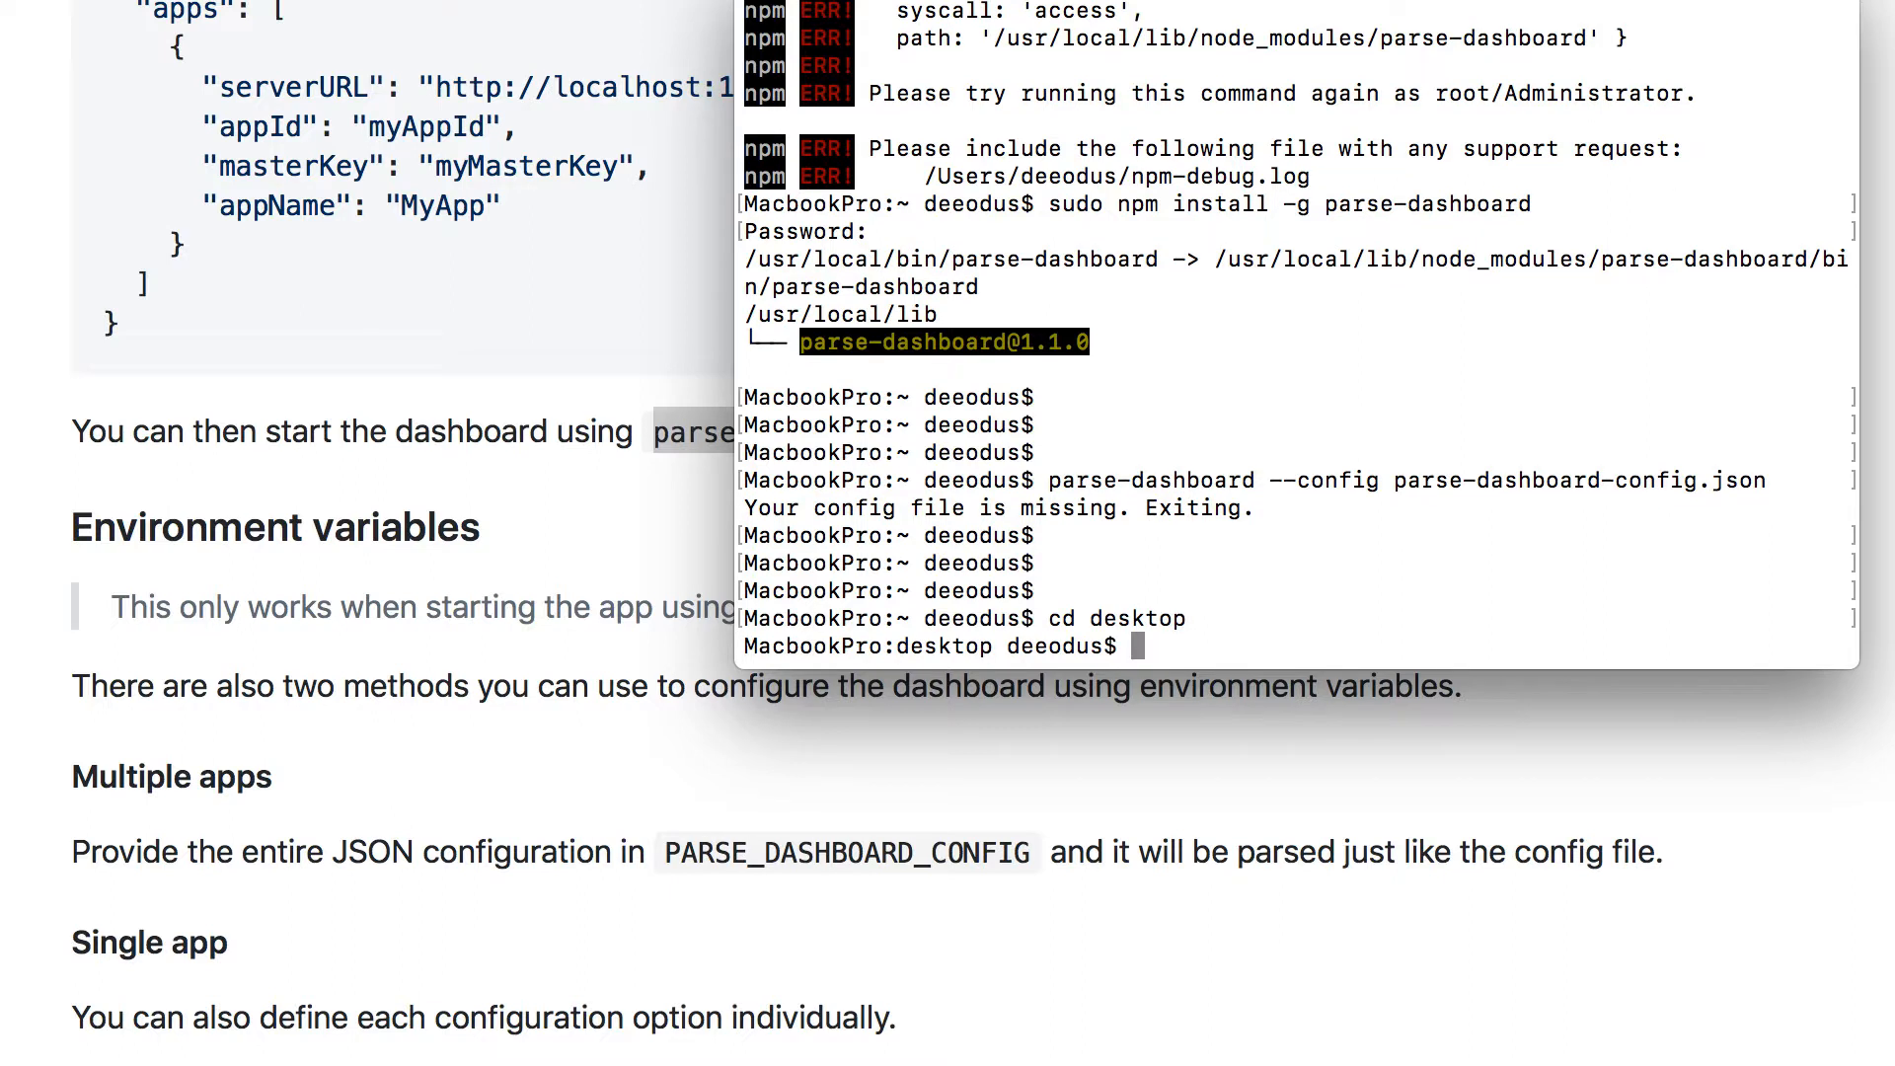
text(parse-dashboard --config parse-dashboard-config.json)
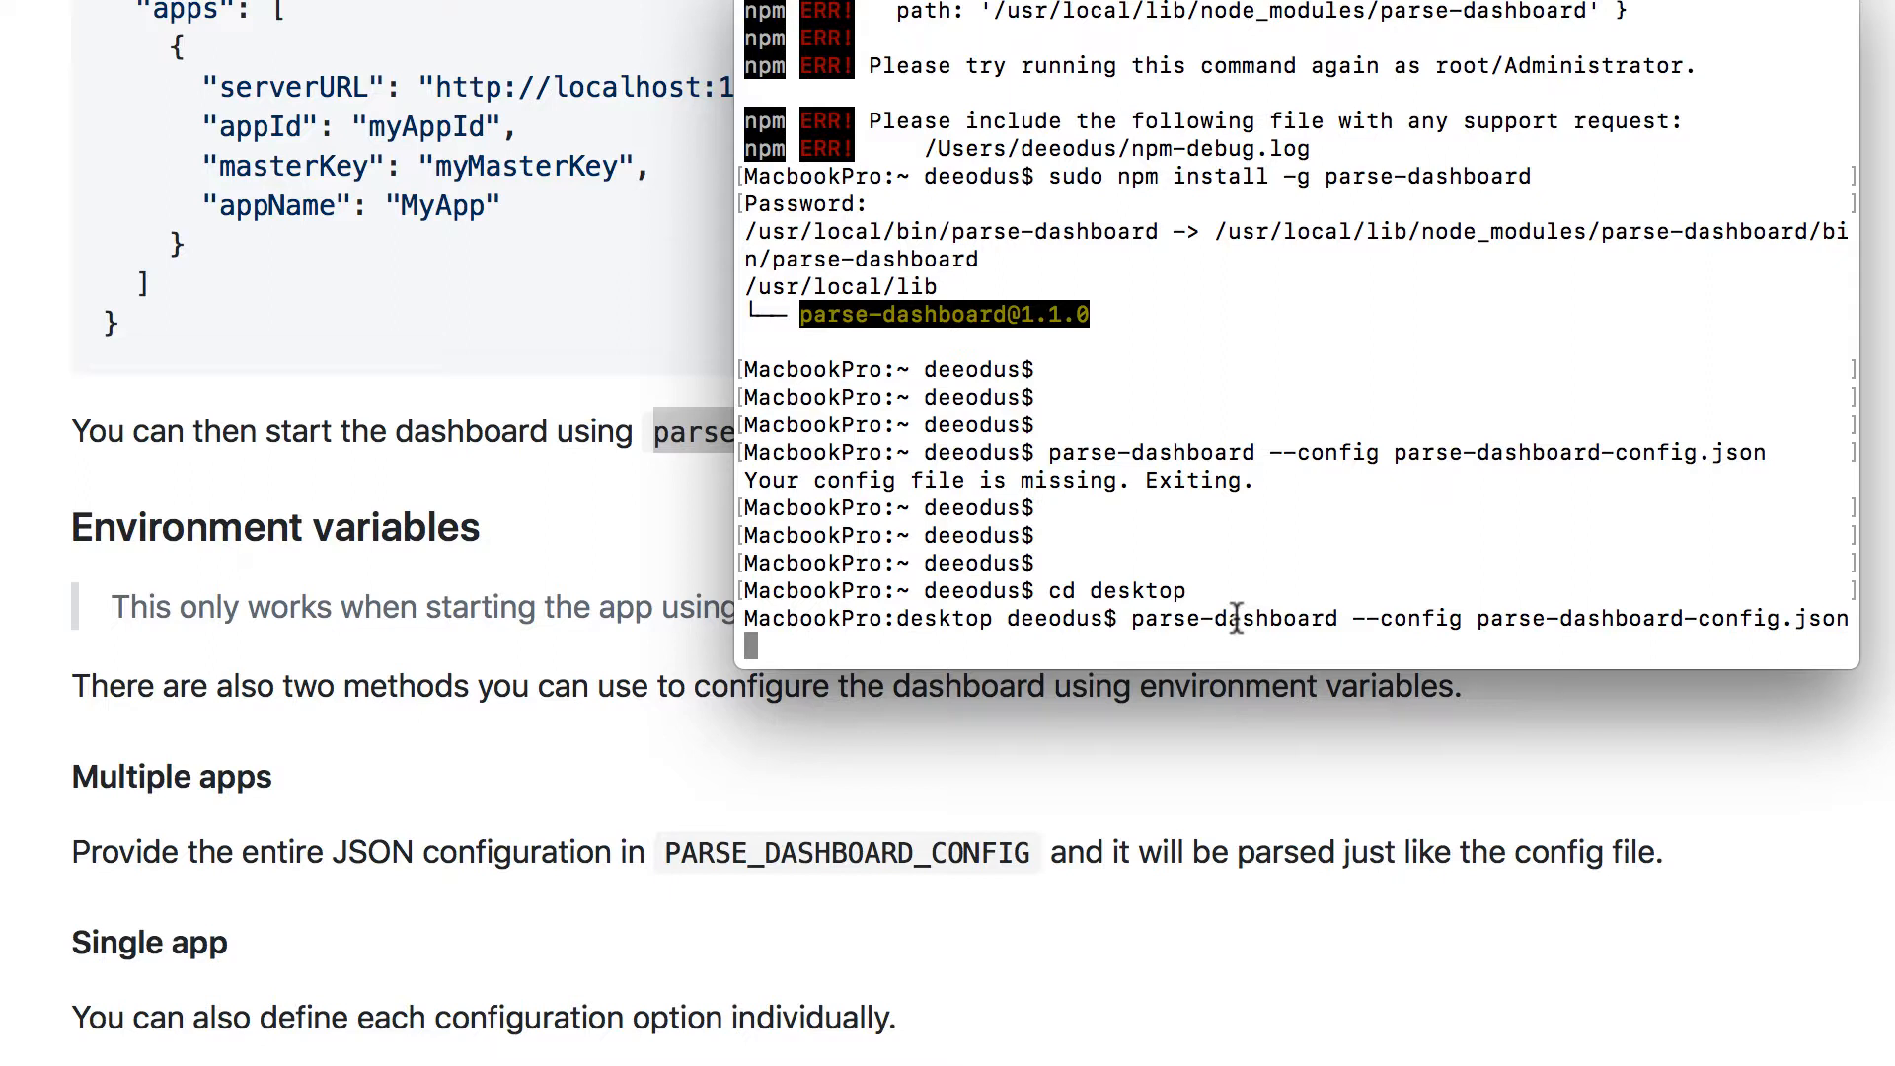
mouse_move(1172, 630)
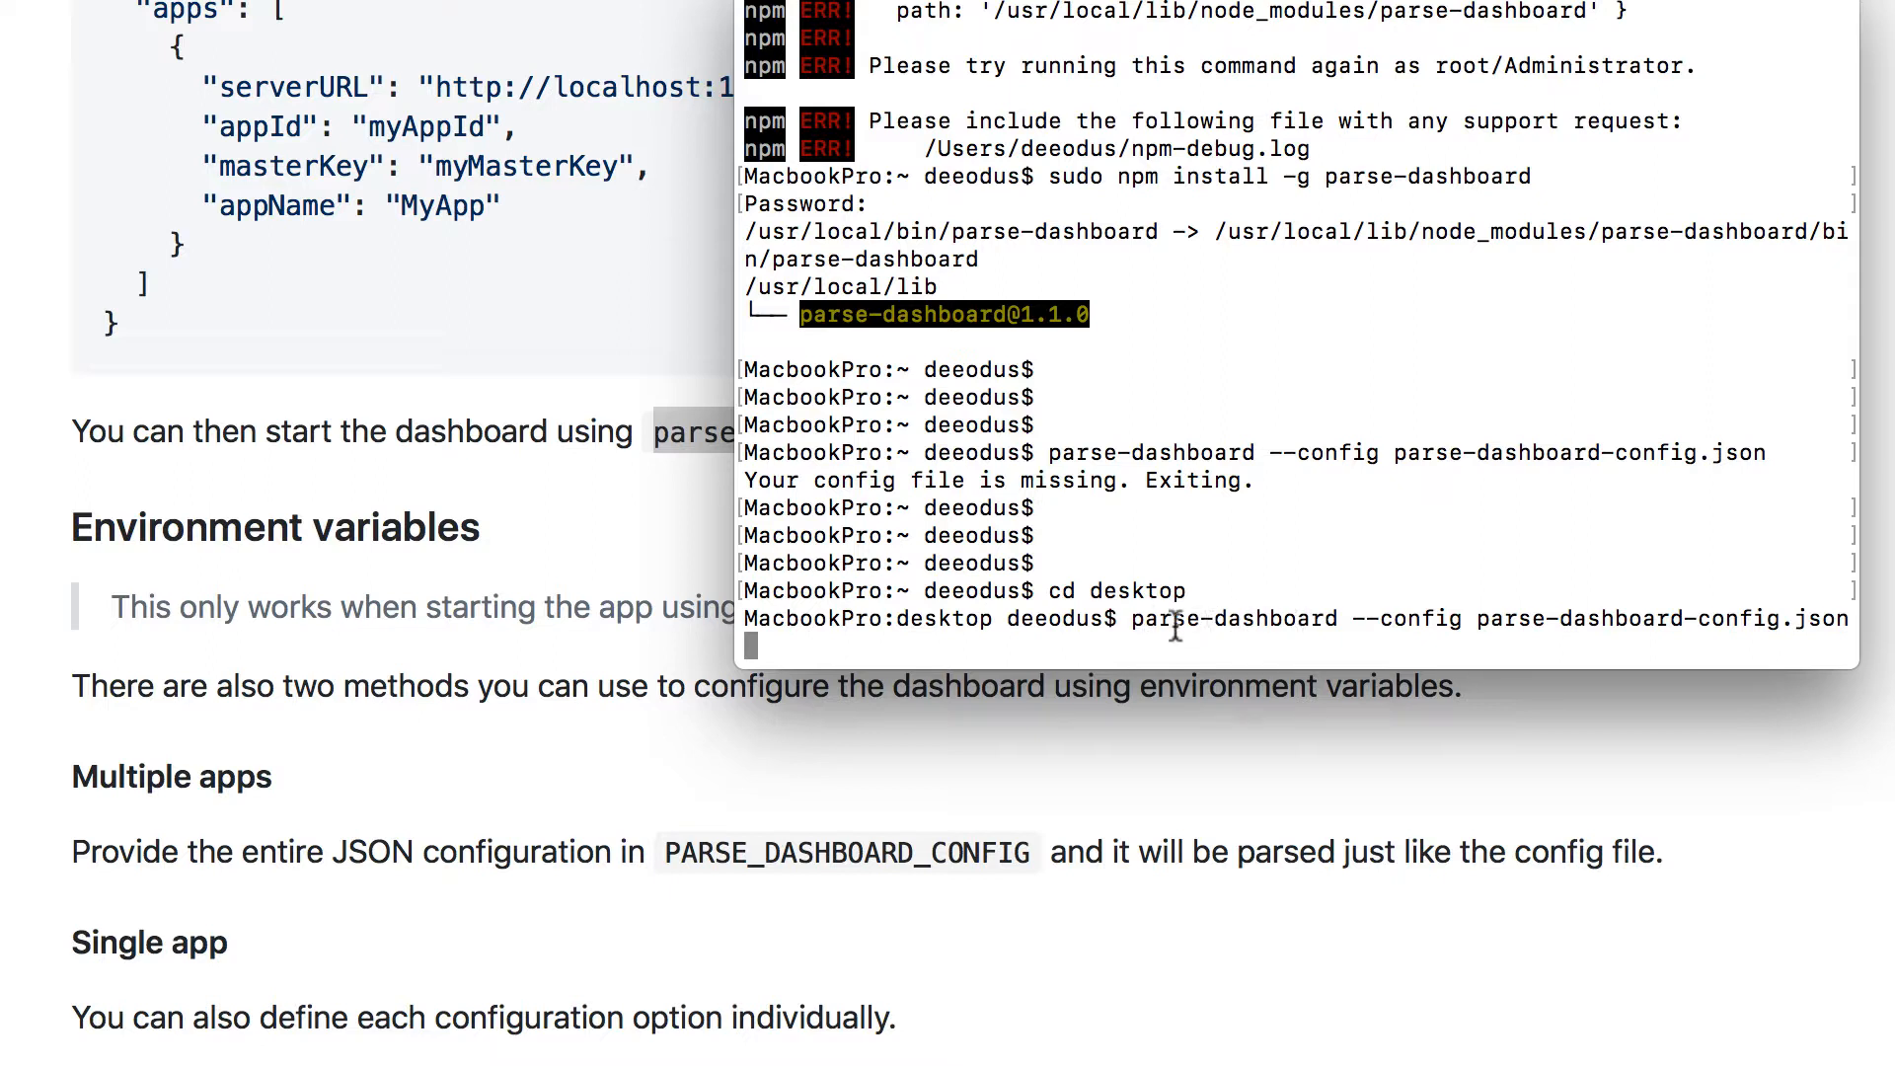
mouse_move(1386, 619)
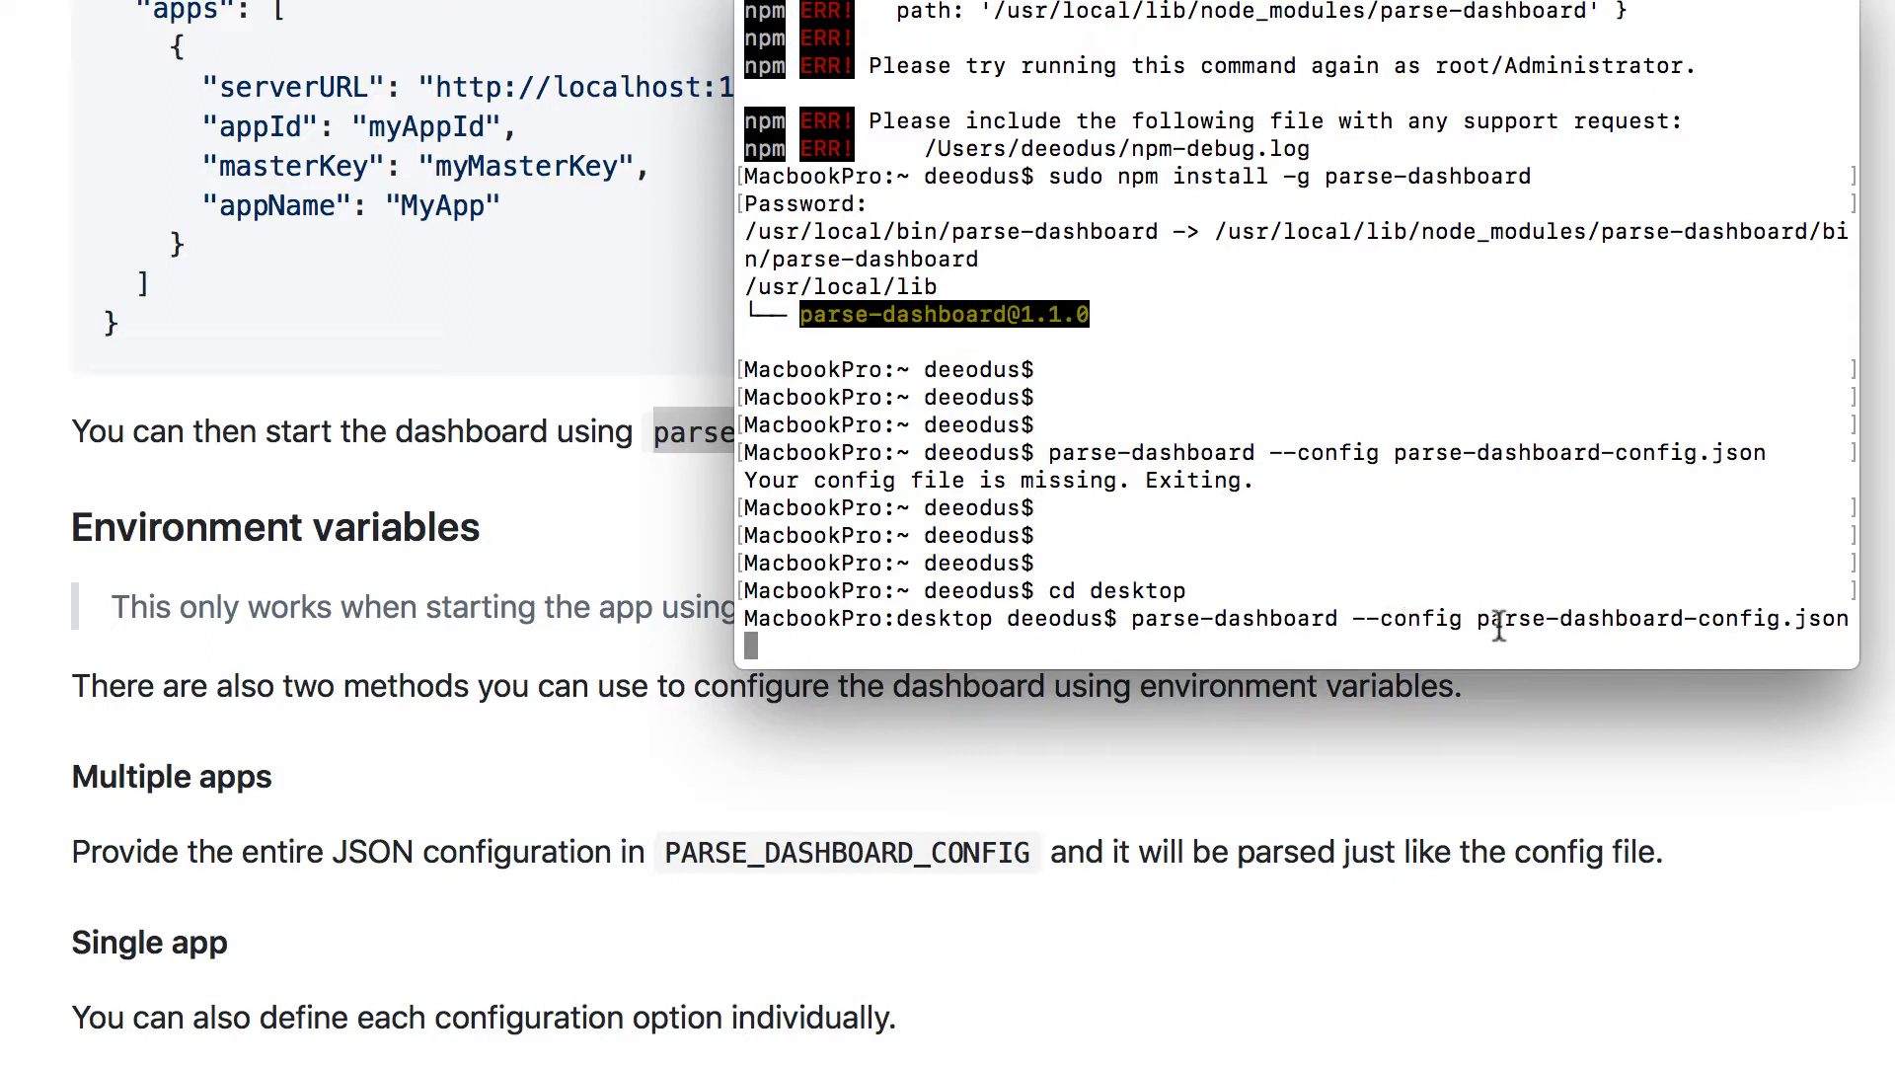
mouse_move(1771, 618)
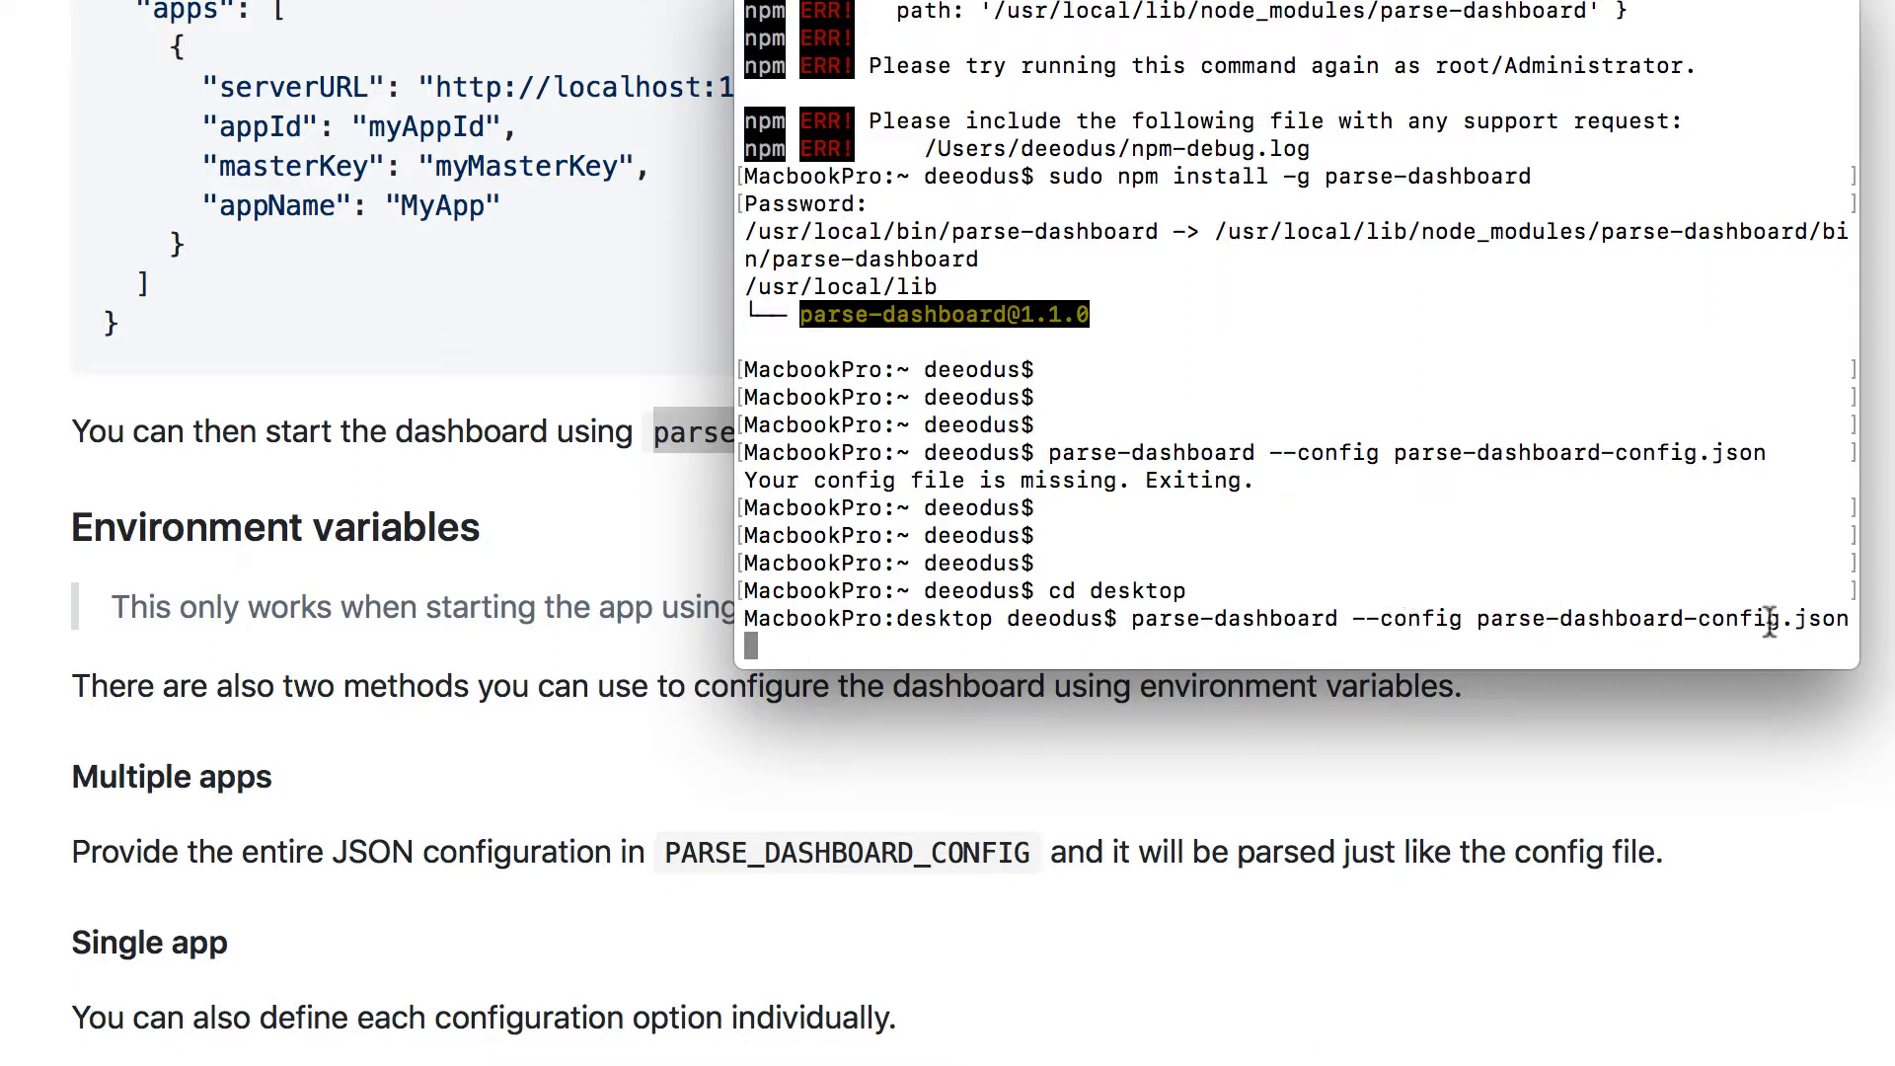
key(Return)
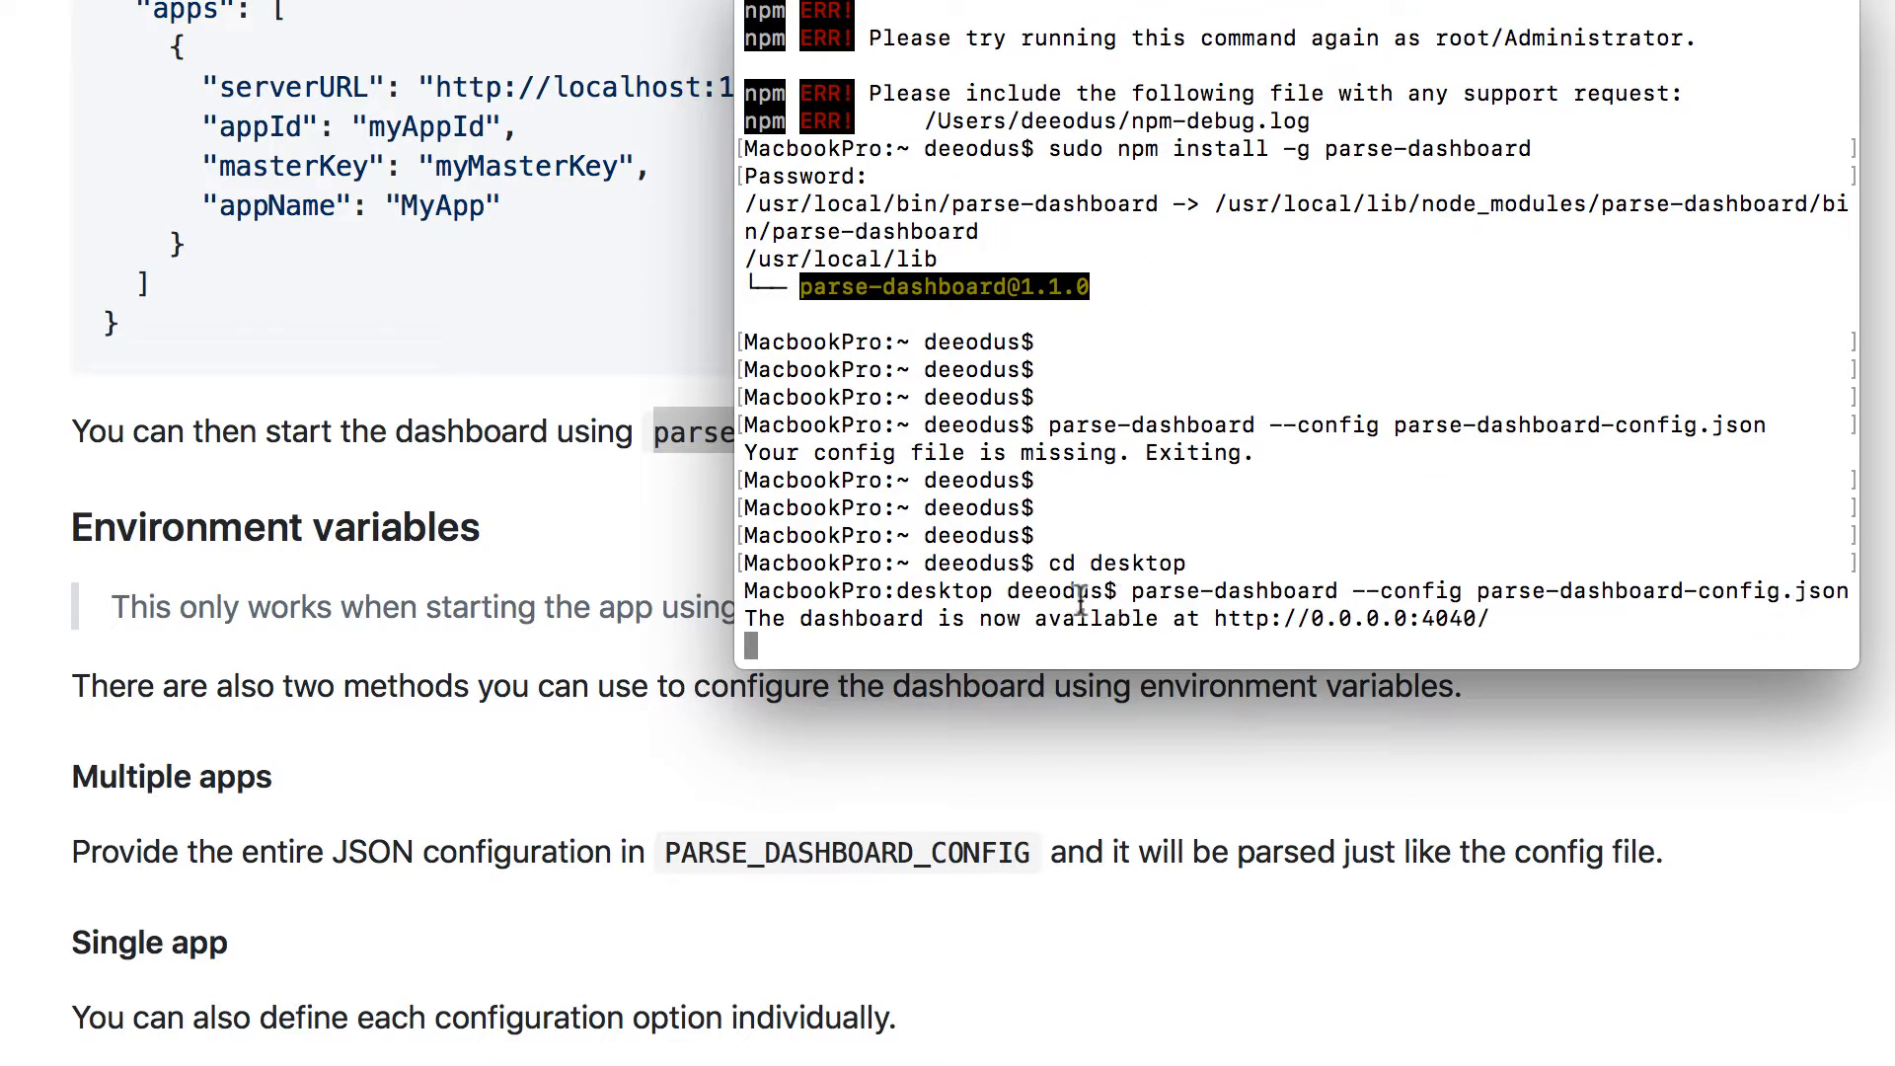
mouse_move(1251, 628)
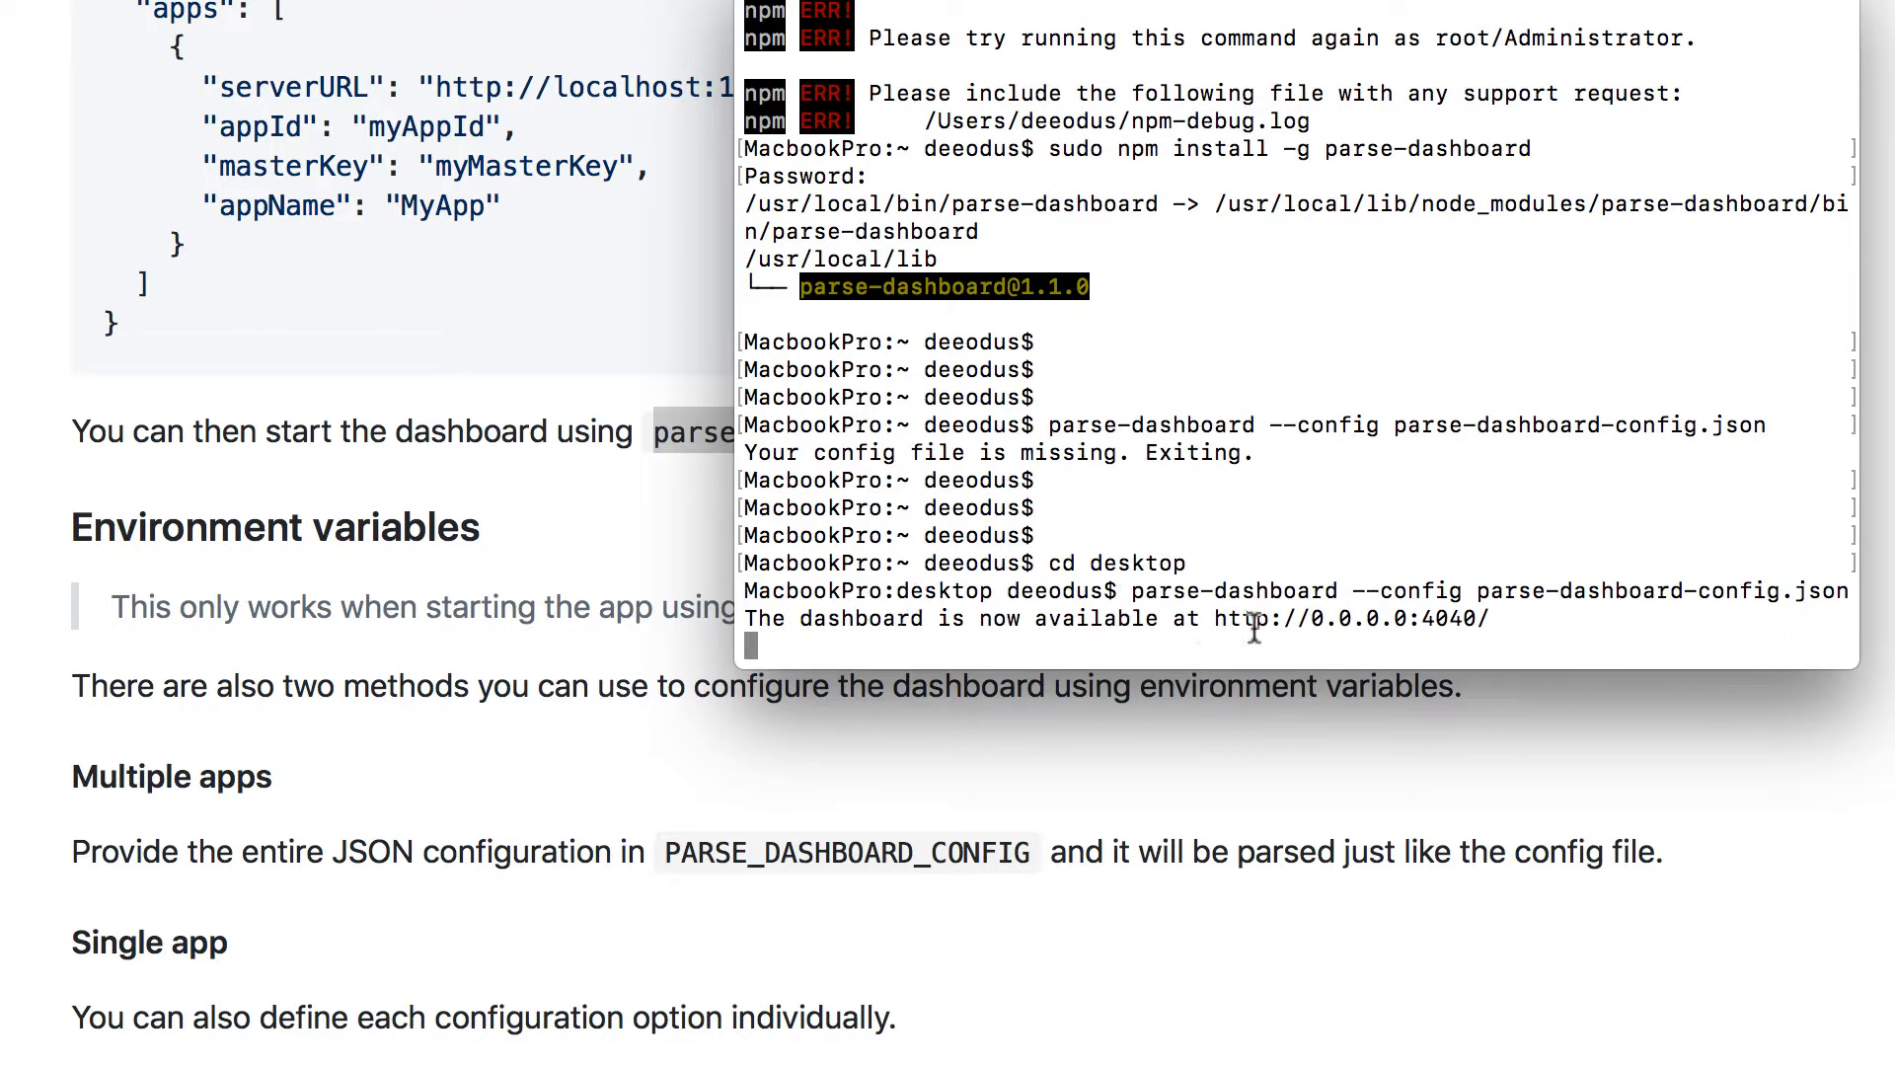
mouse_move(1265, 610)
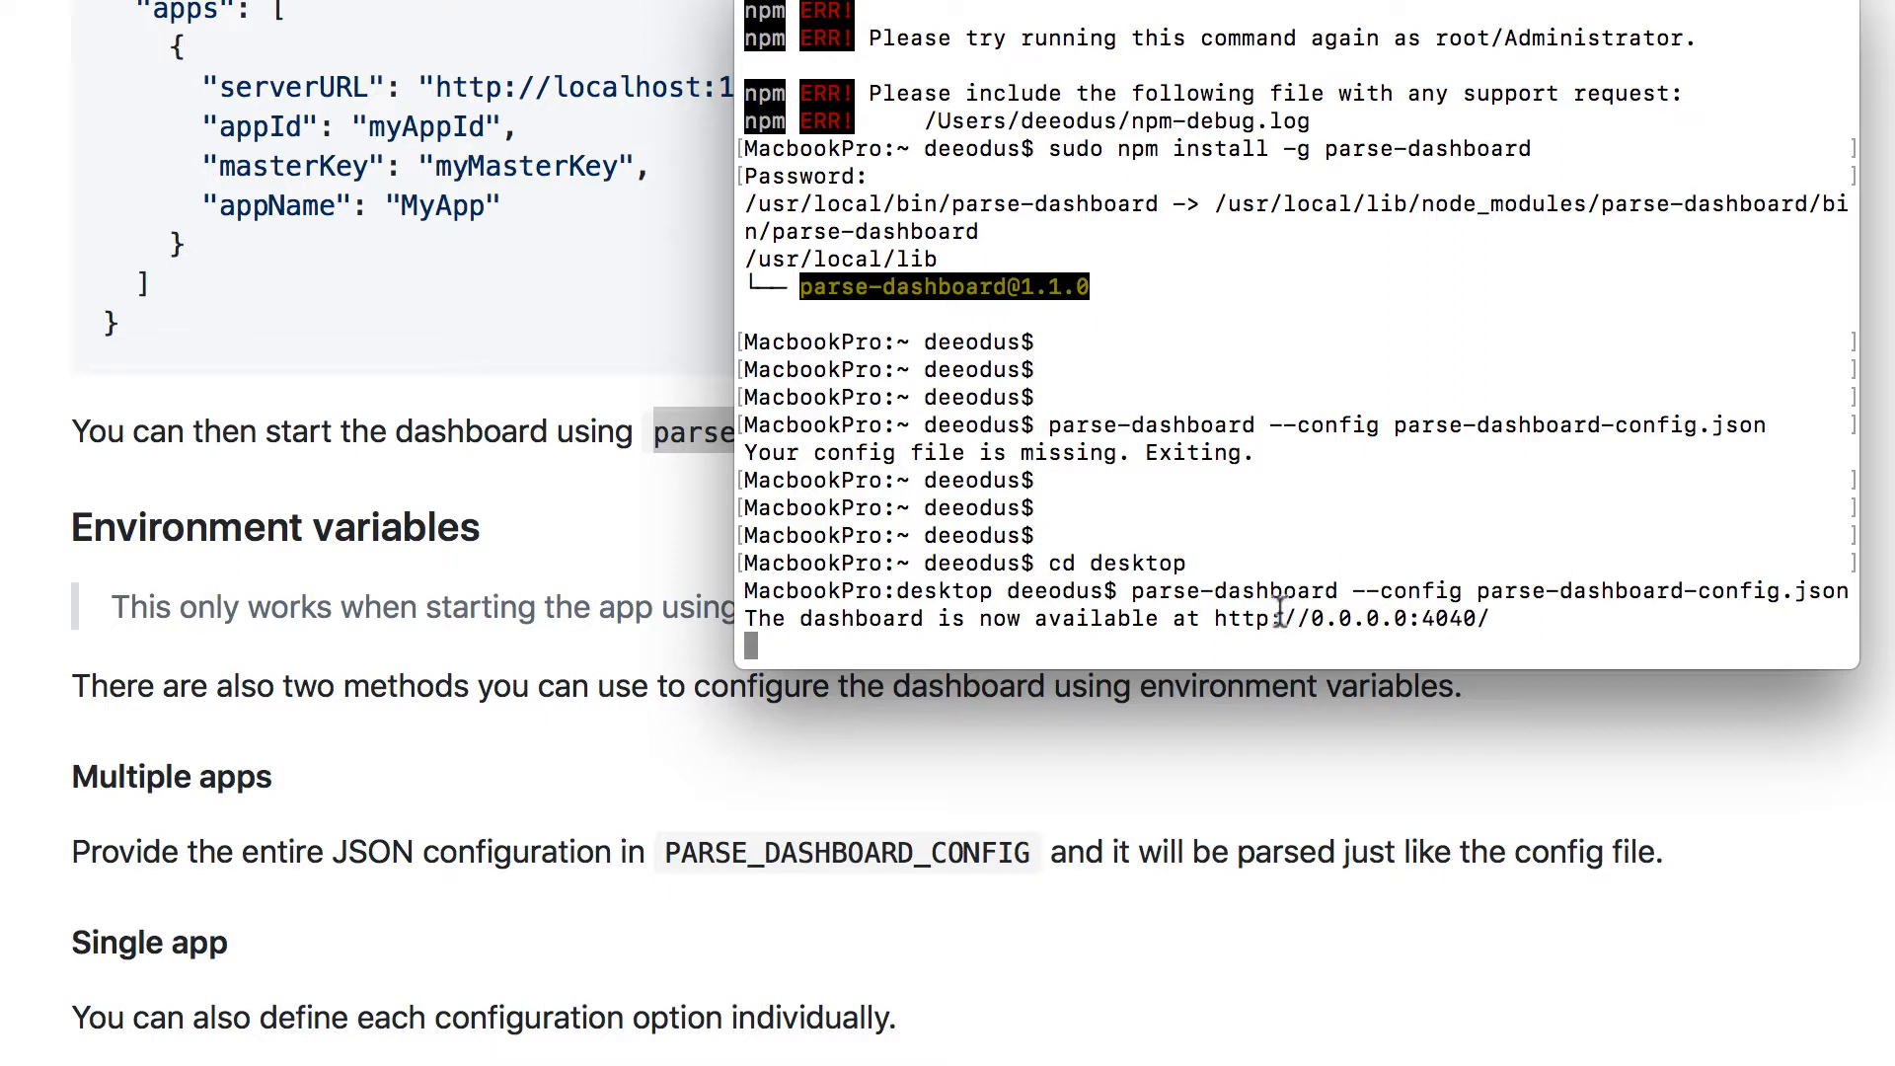
double_click(1353, 619)
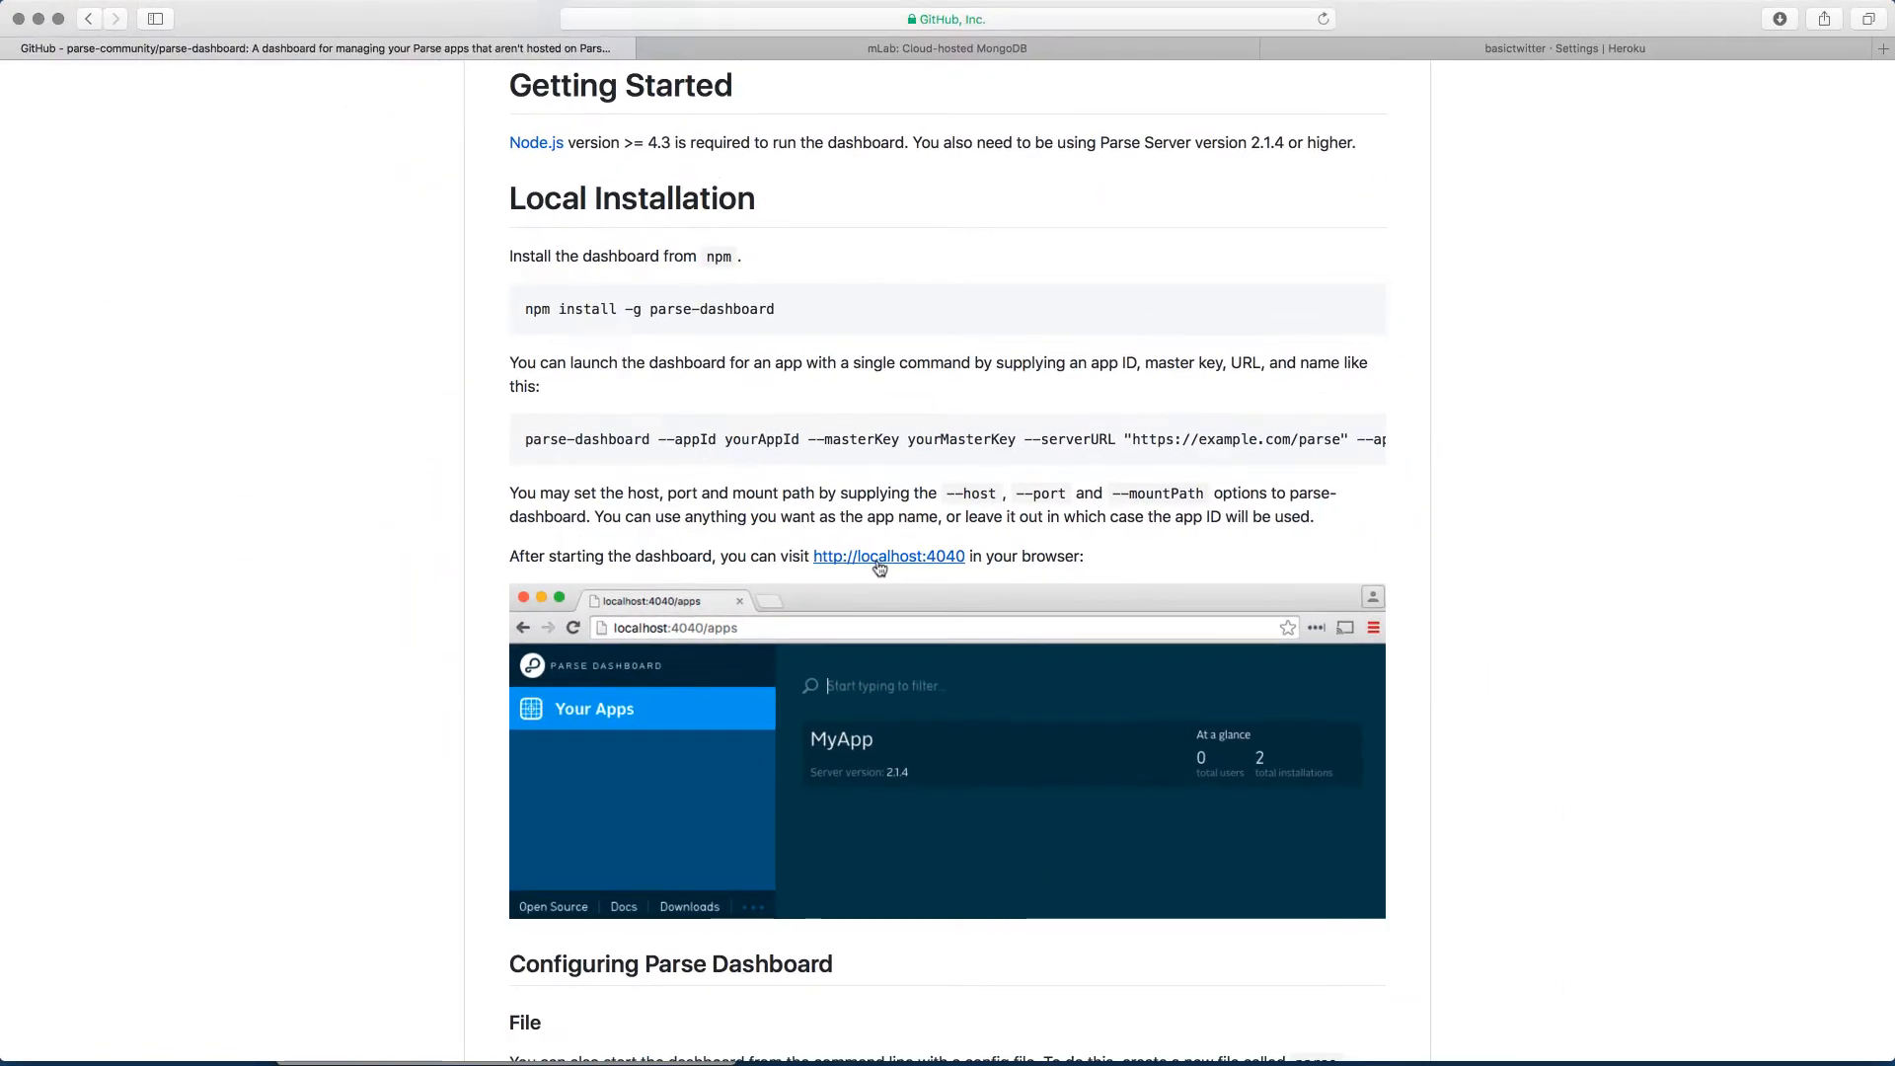
Open localhost:4040 and view the People class firstname, lastname and age columns
click(887, 556)
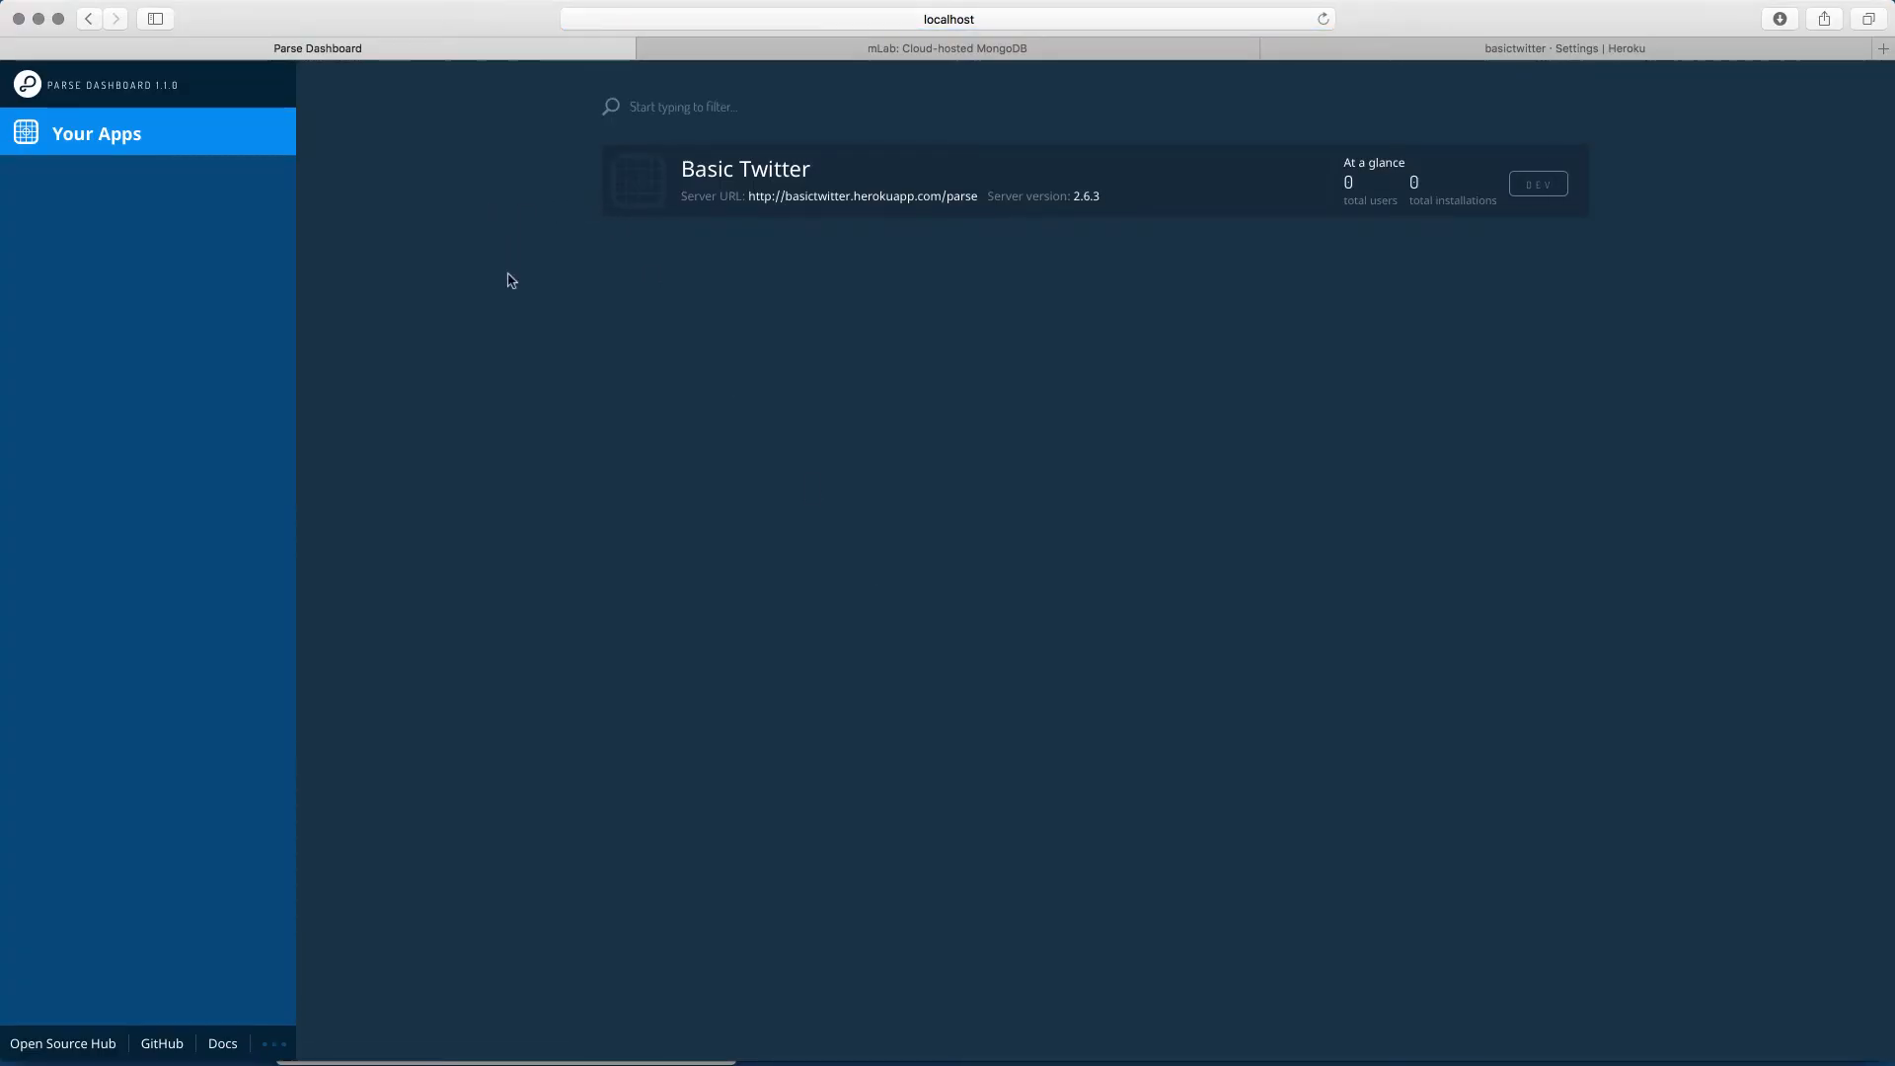
mouse_move(358, 195)
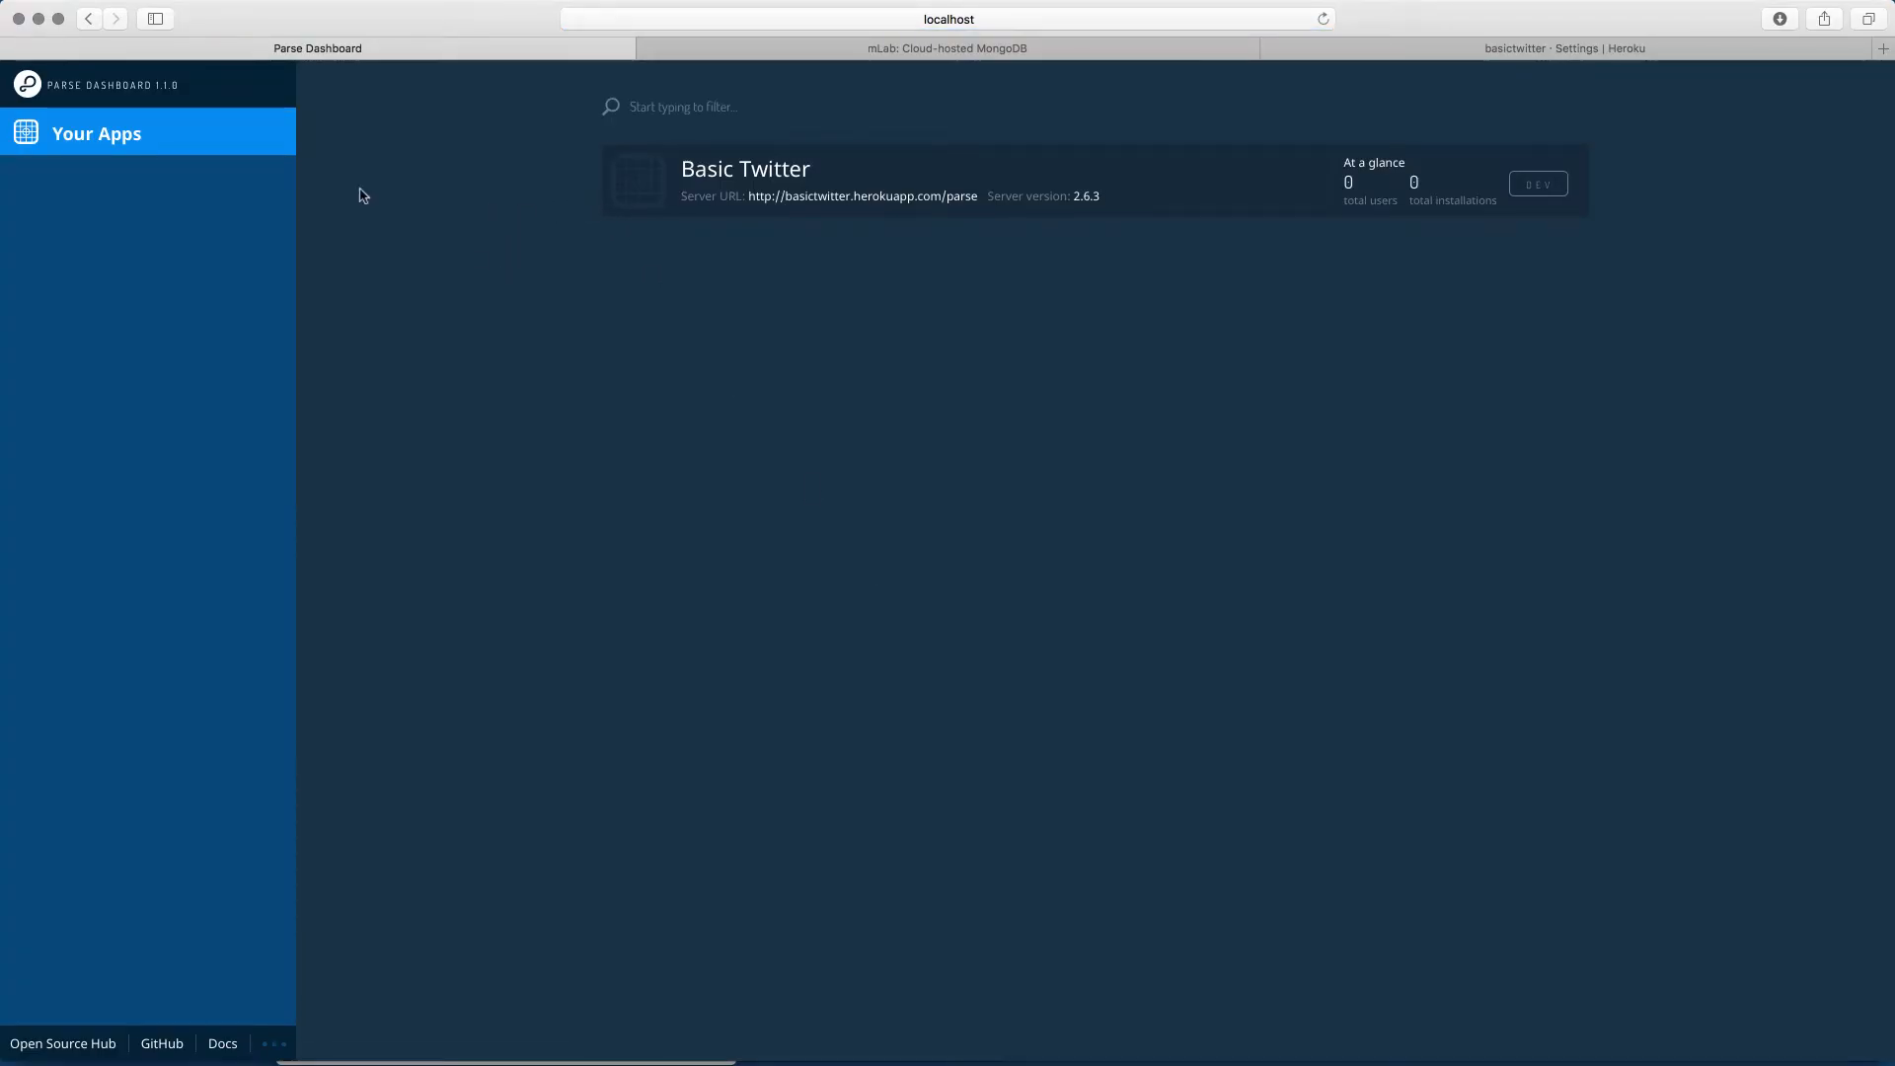
mouse_move(1089, 367)
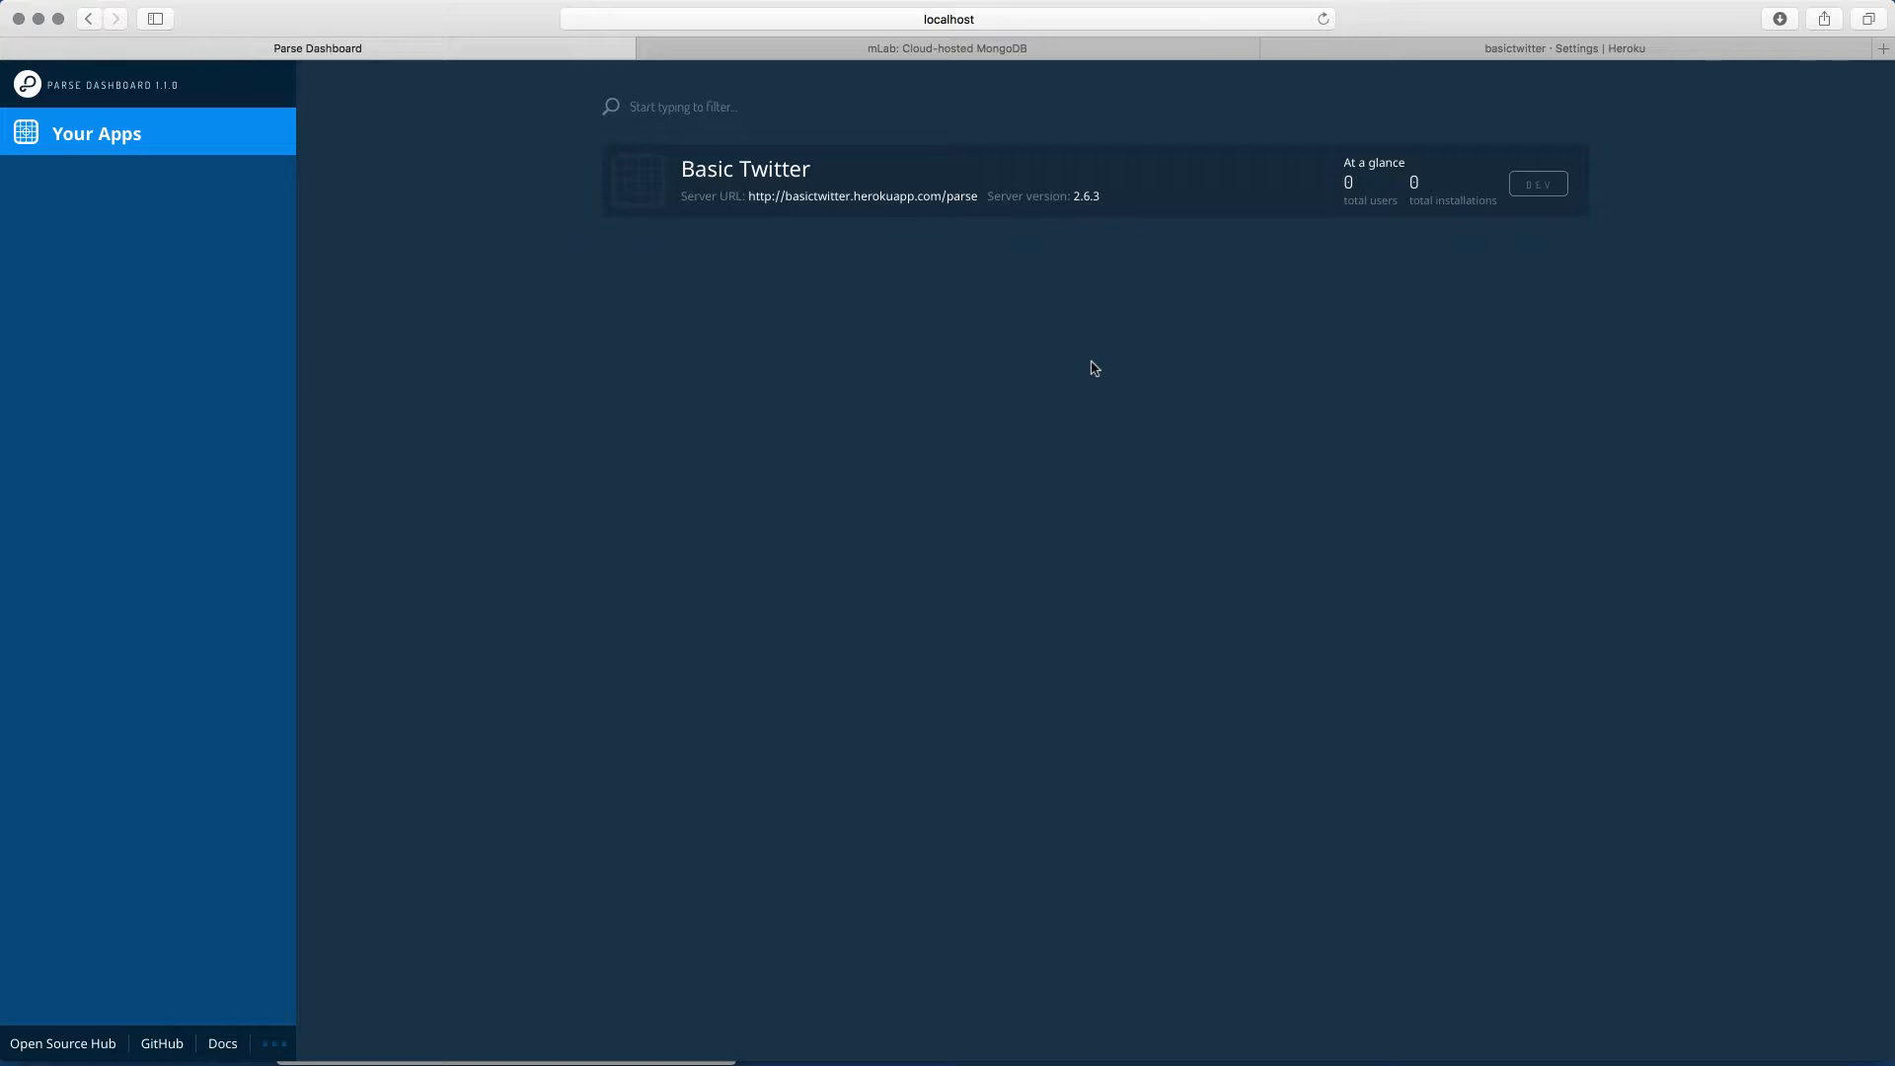
mouse_move(820, 201)
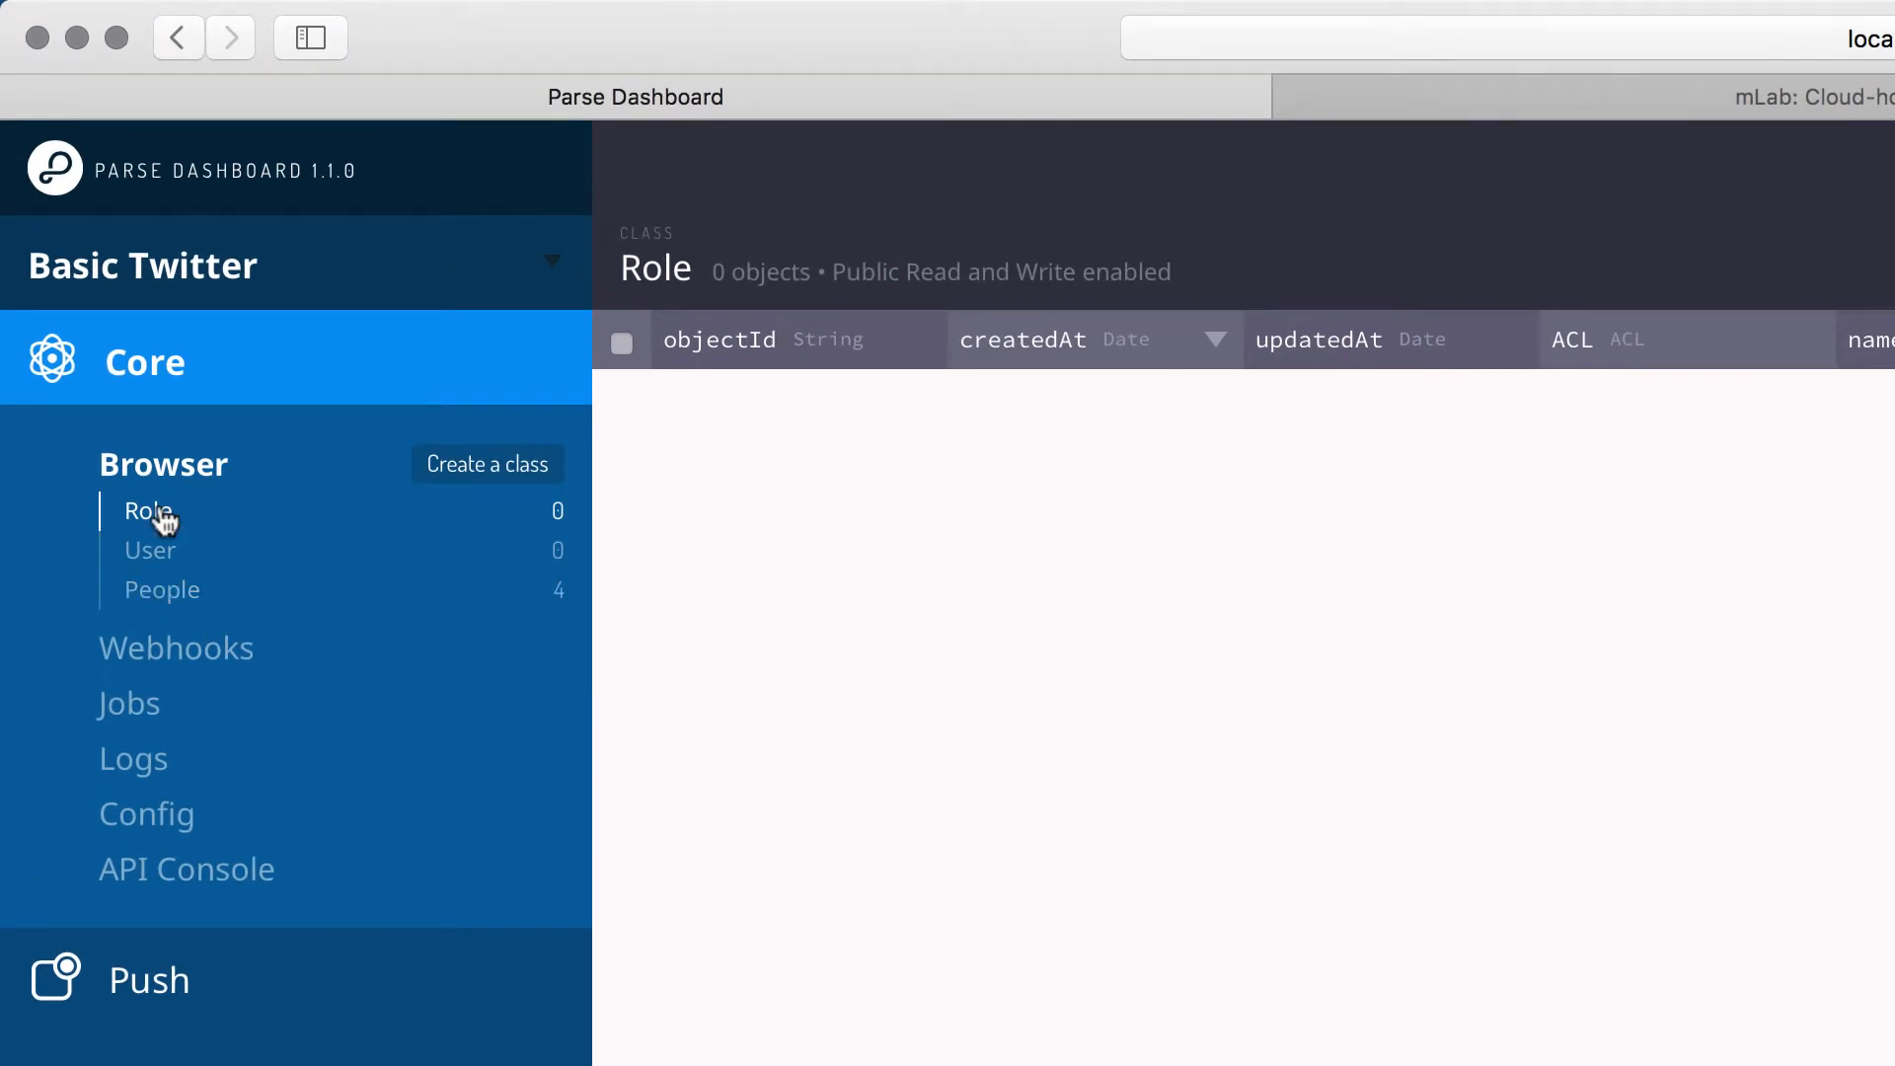
click(161, 590)
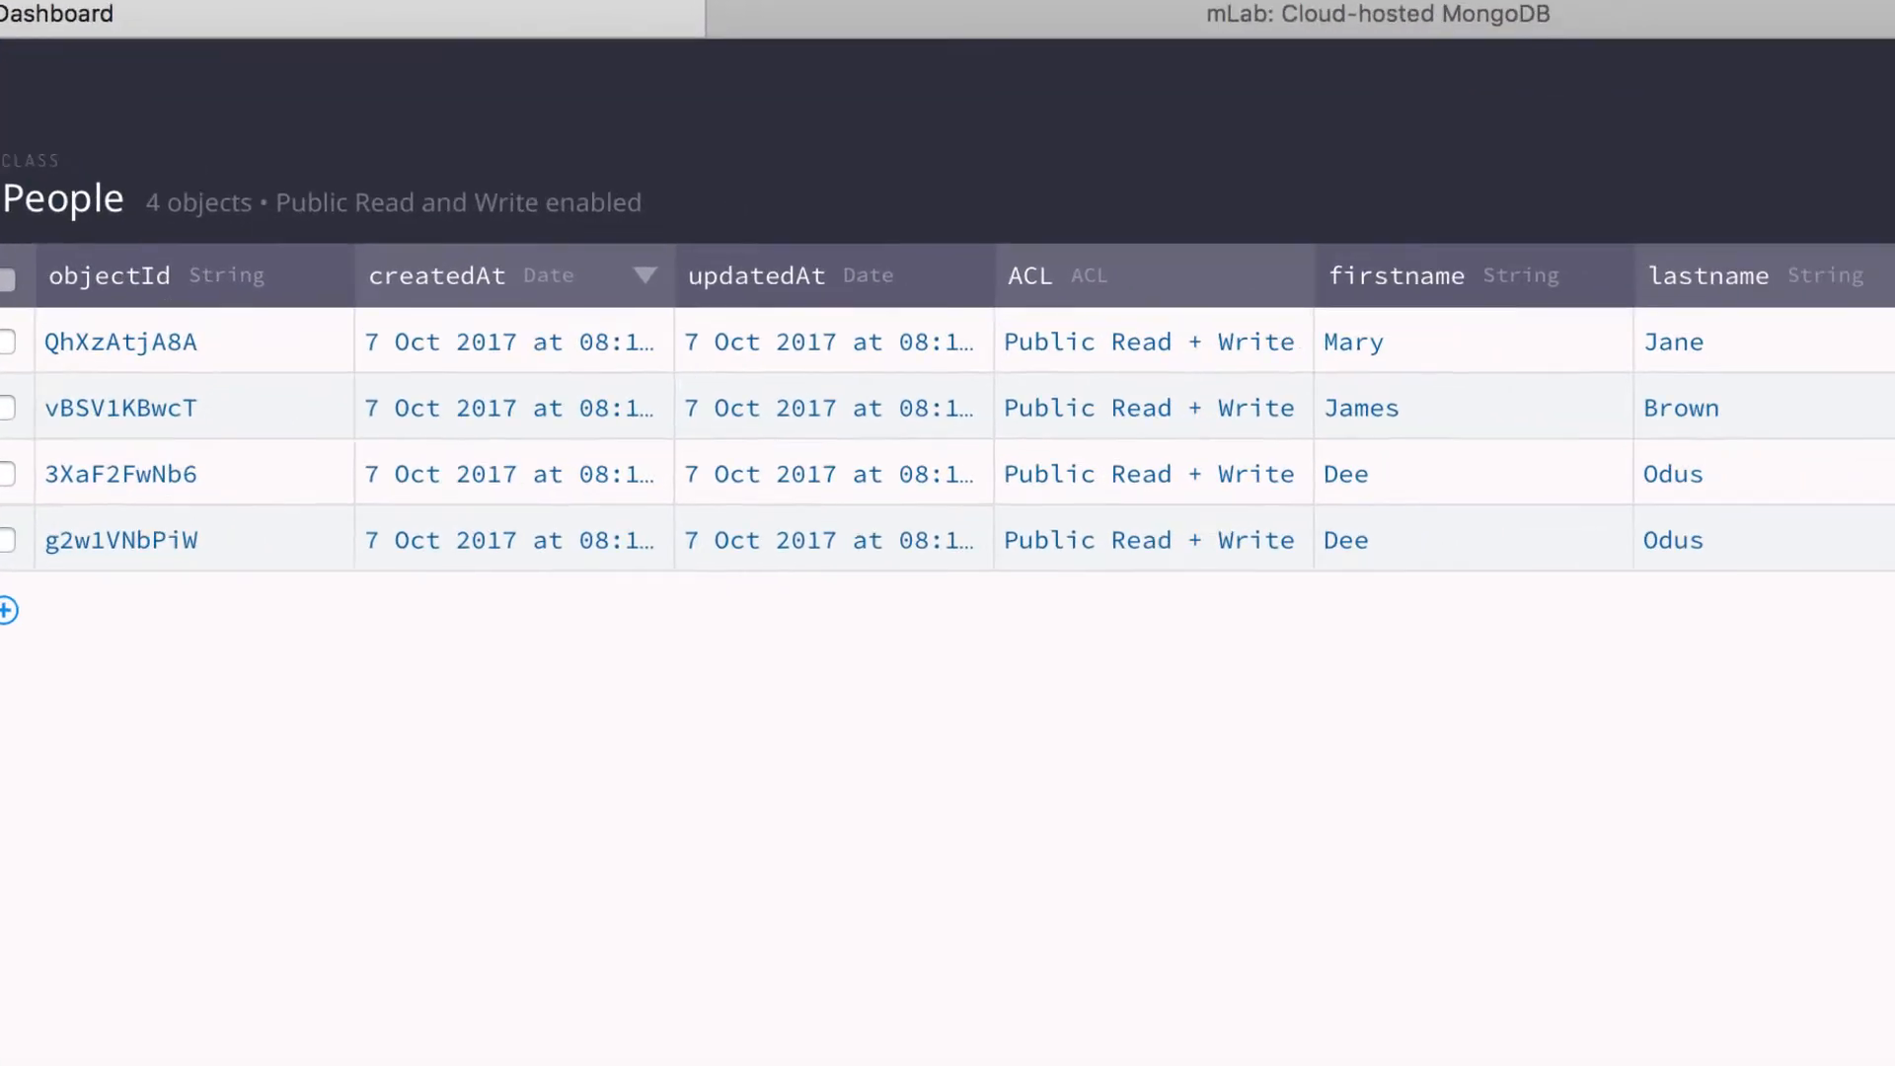
scroll(right, 3)
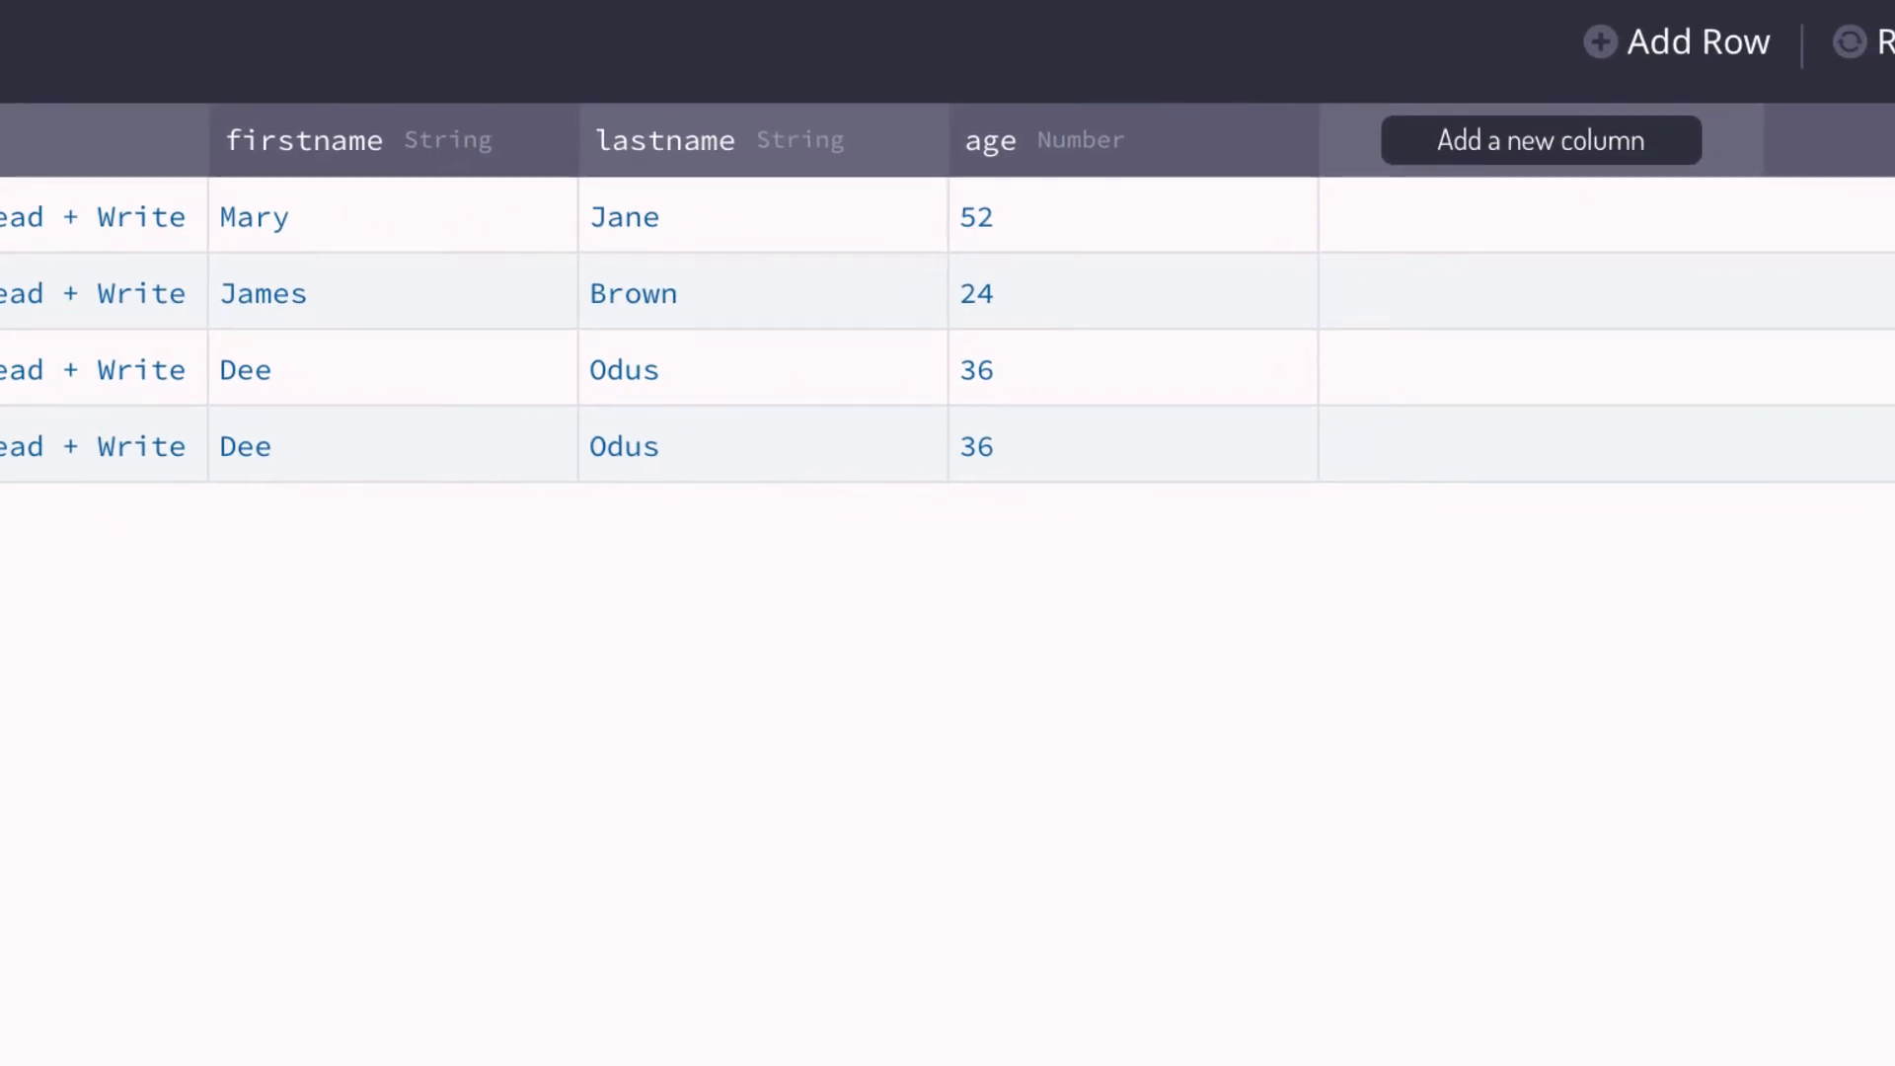
mouse_move(1679, 47)
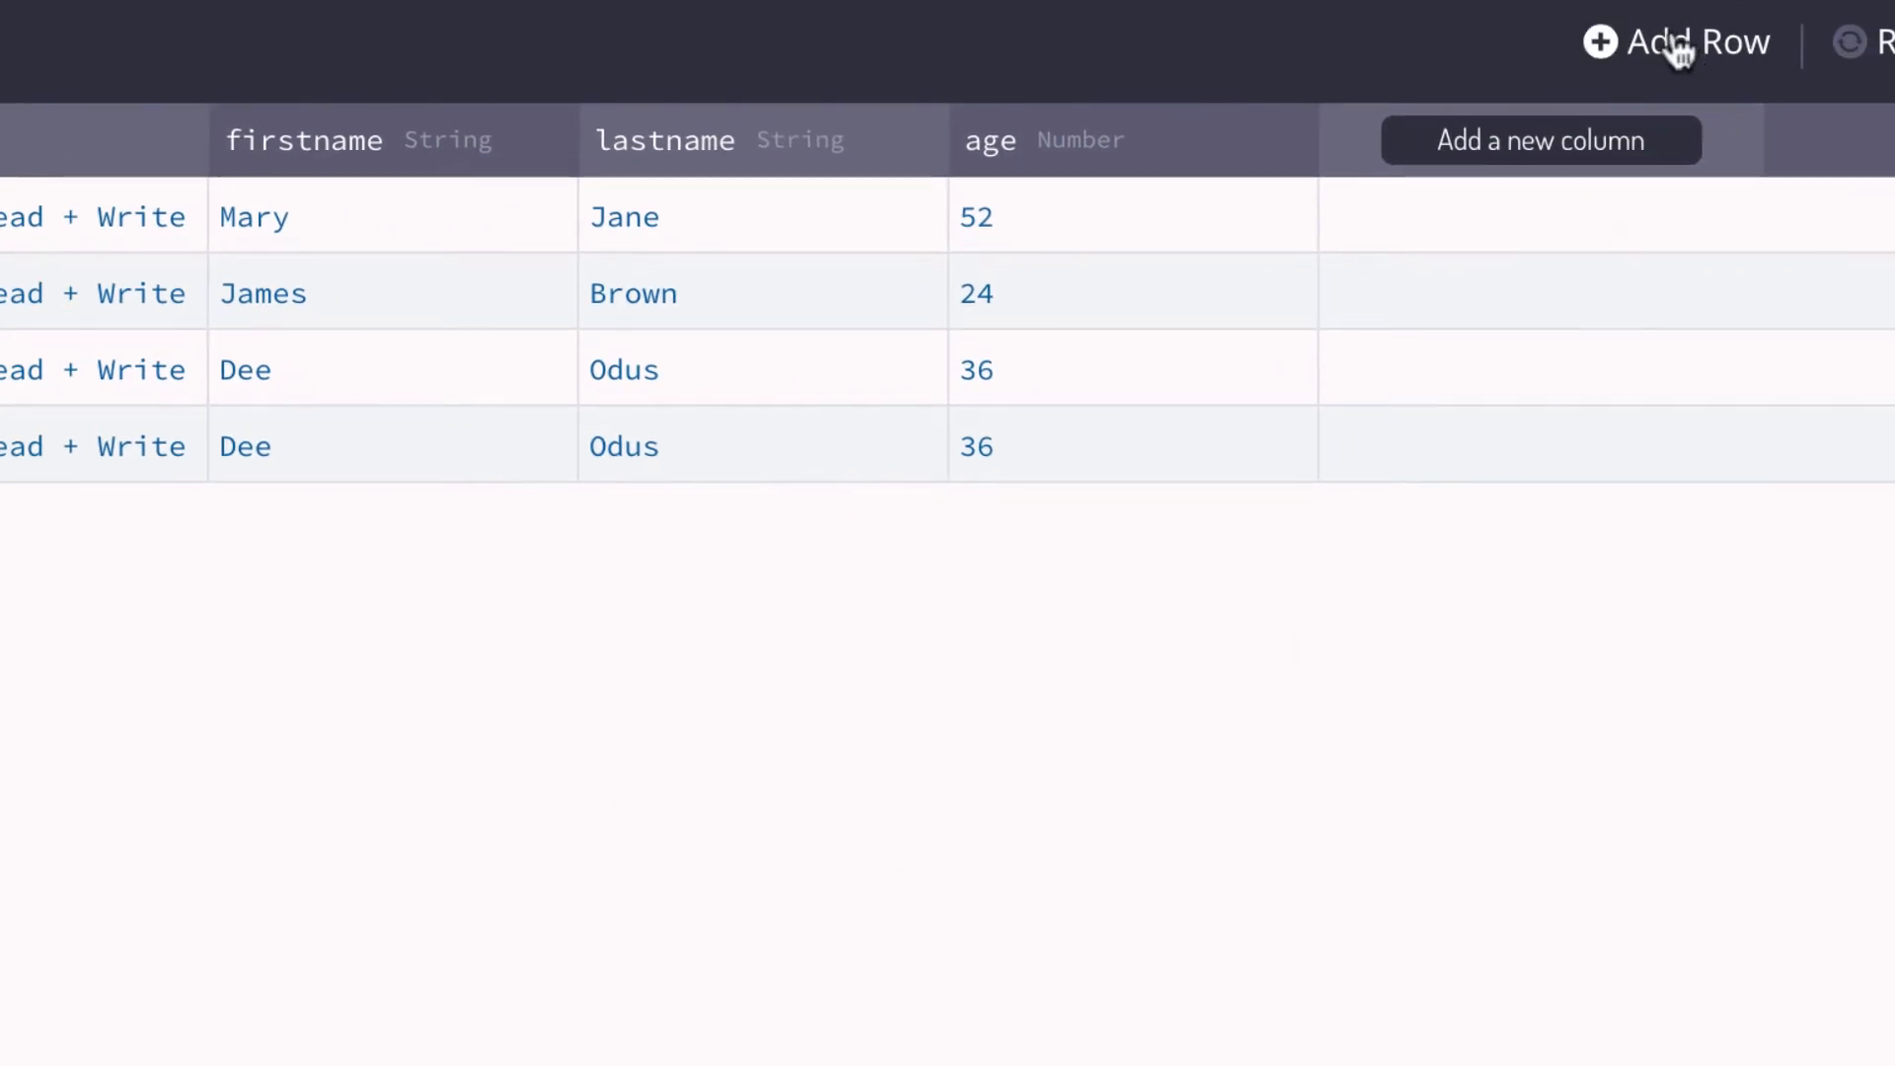
mouse_move(1674, 51)
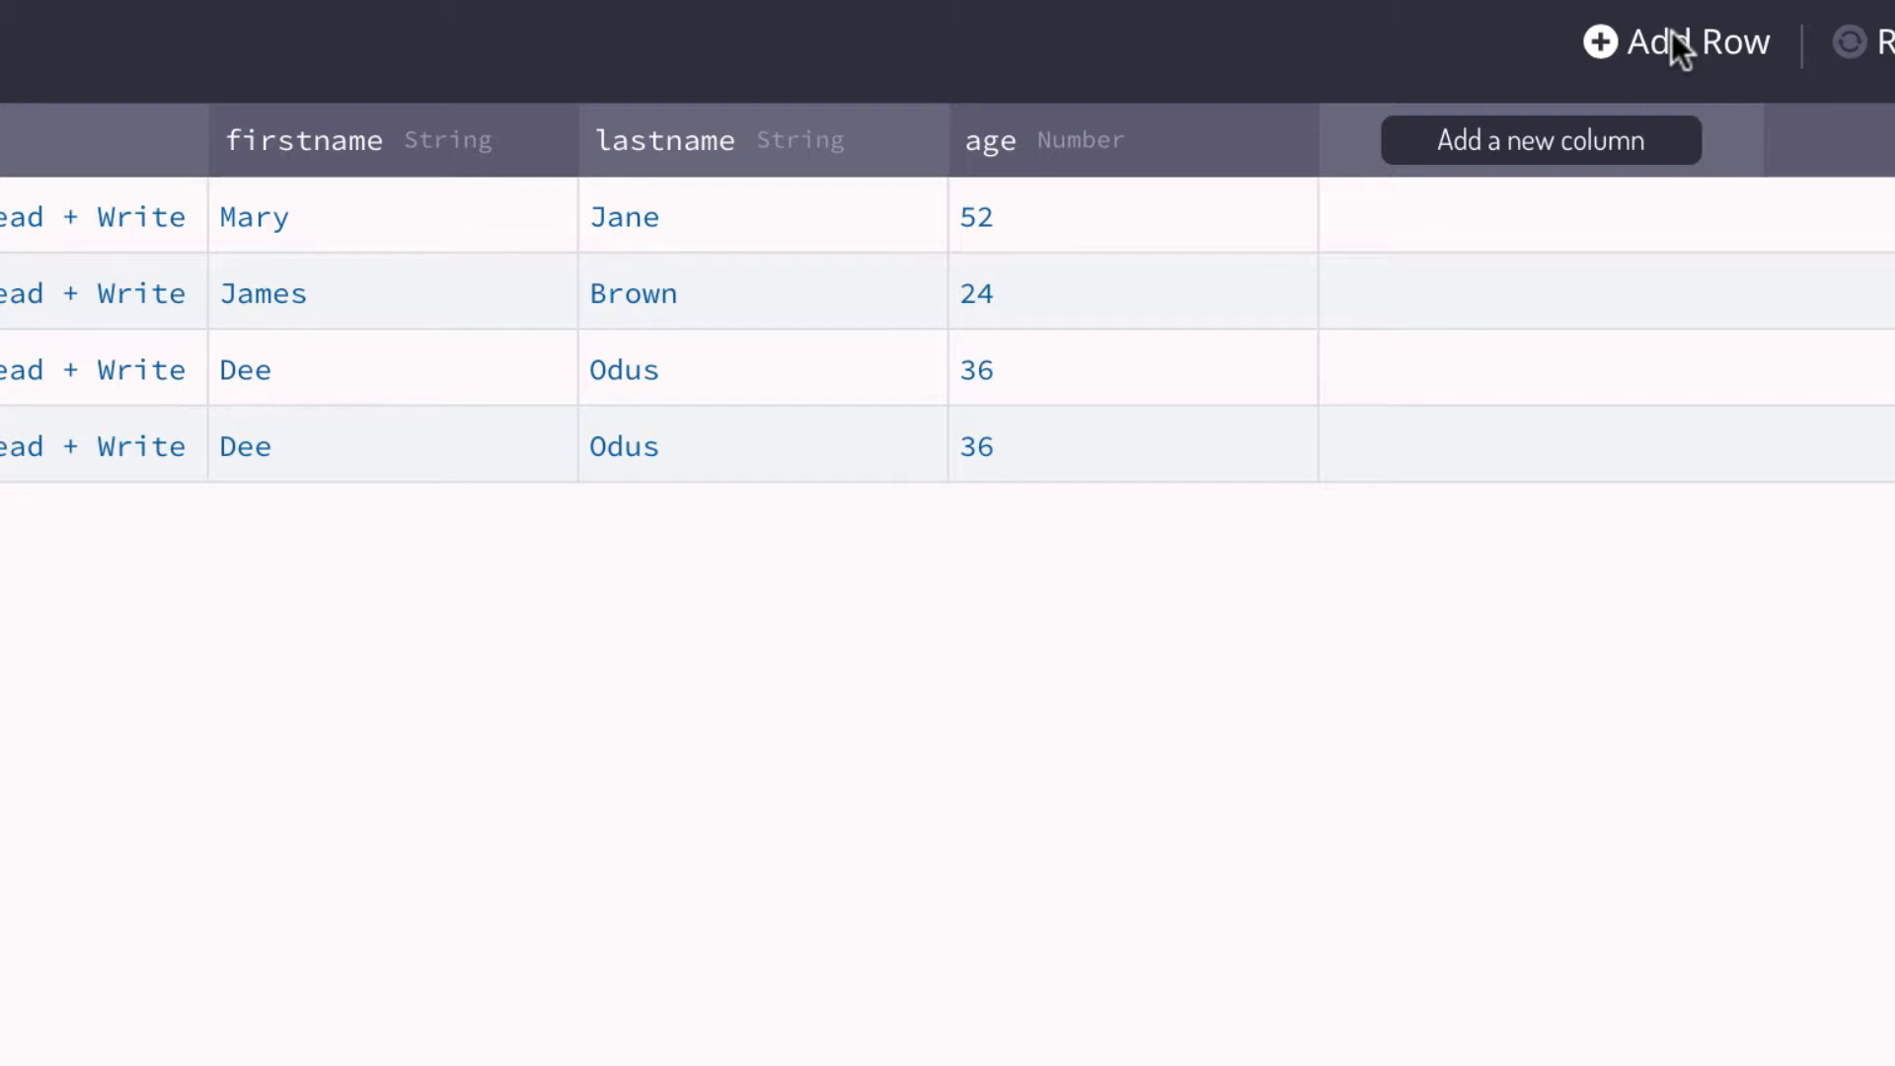
mouse_move(1640, 163)
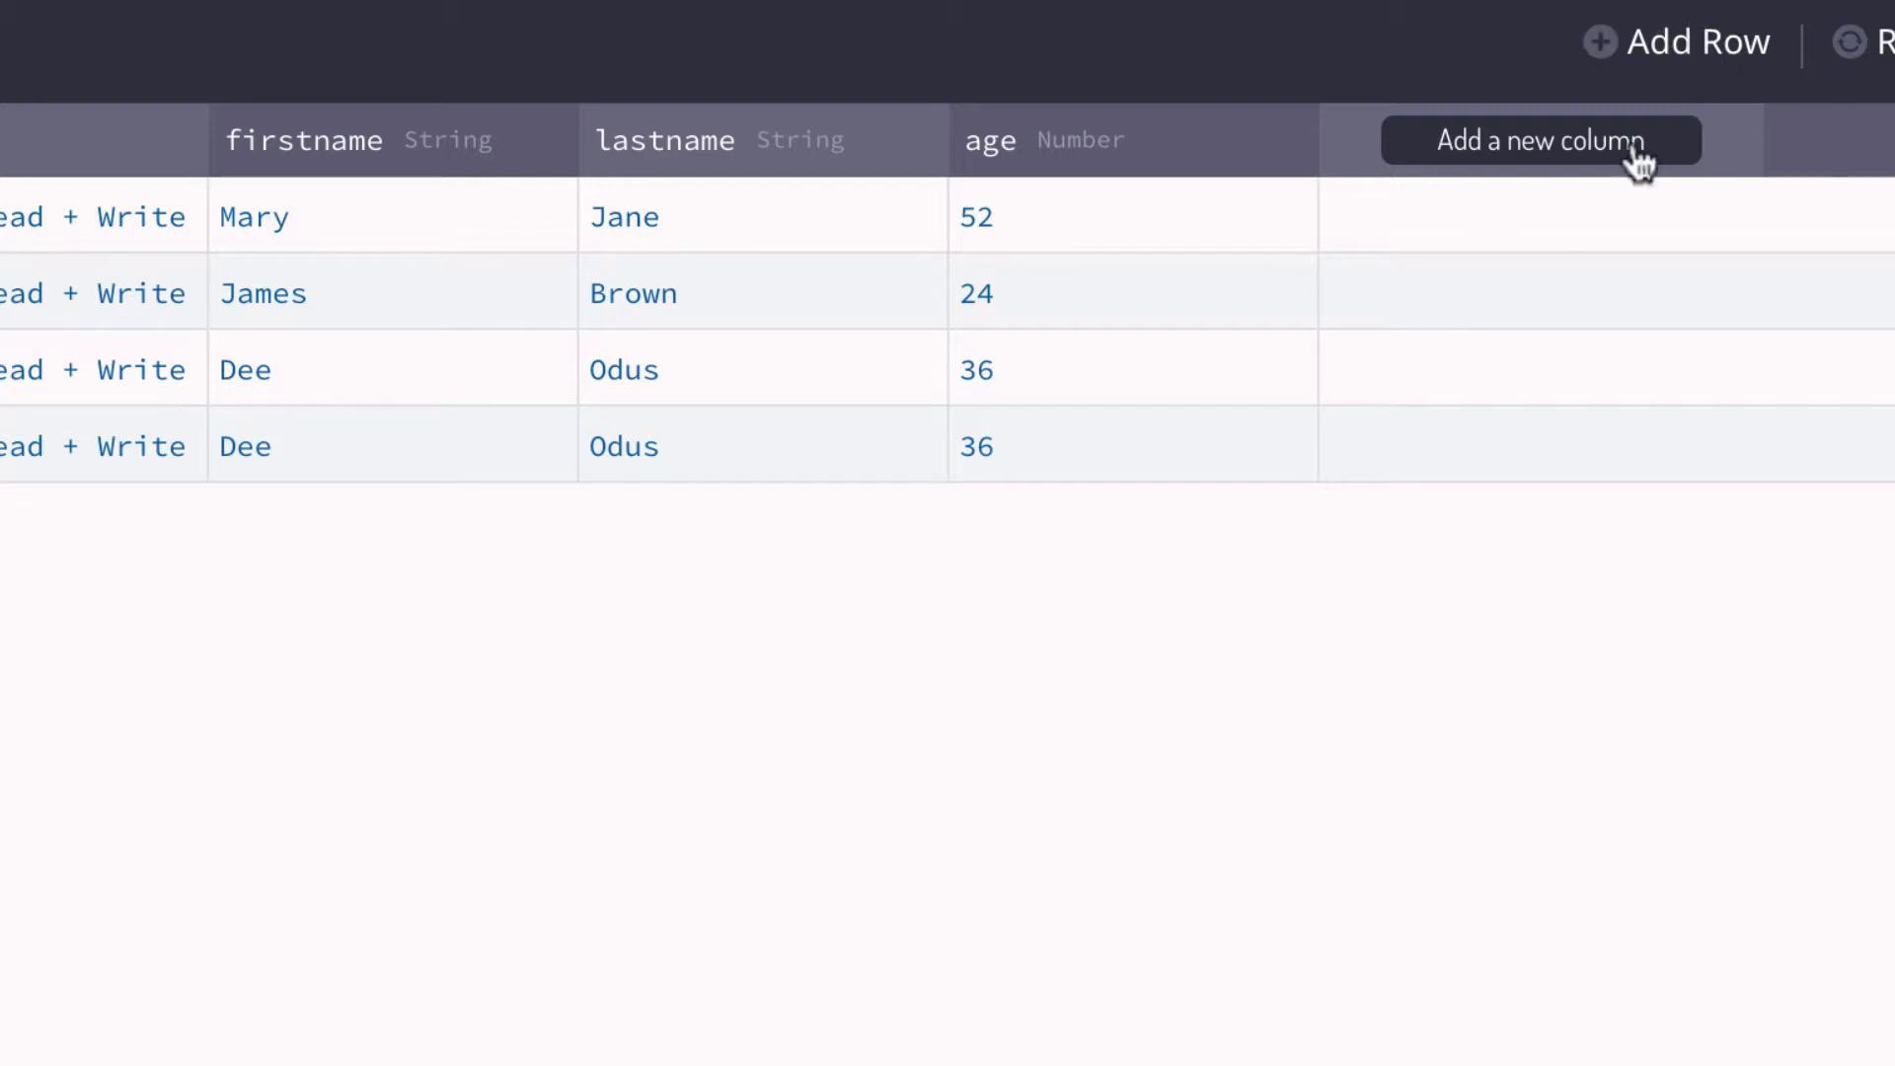
Add a People row with firstname Peter, lastname Black and age 40
click(1675, 42)
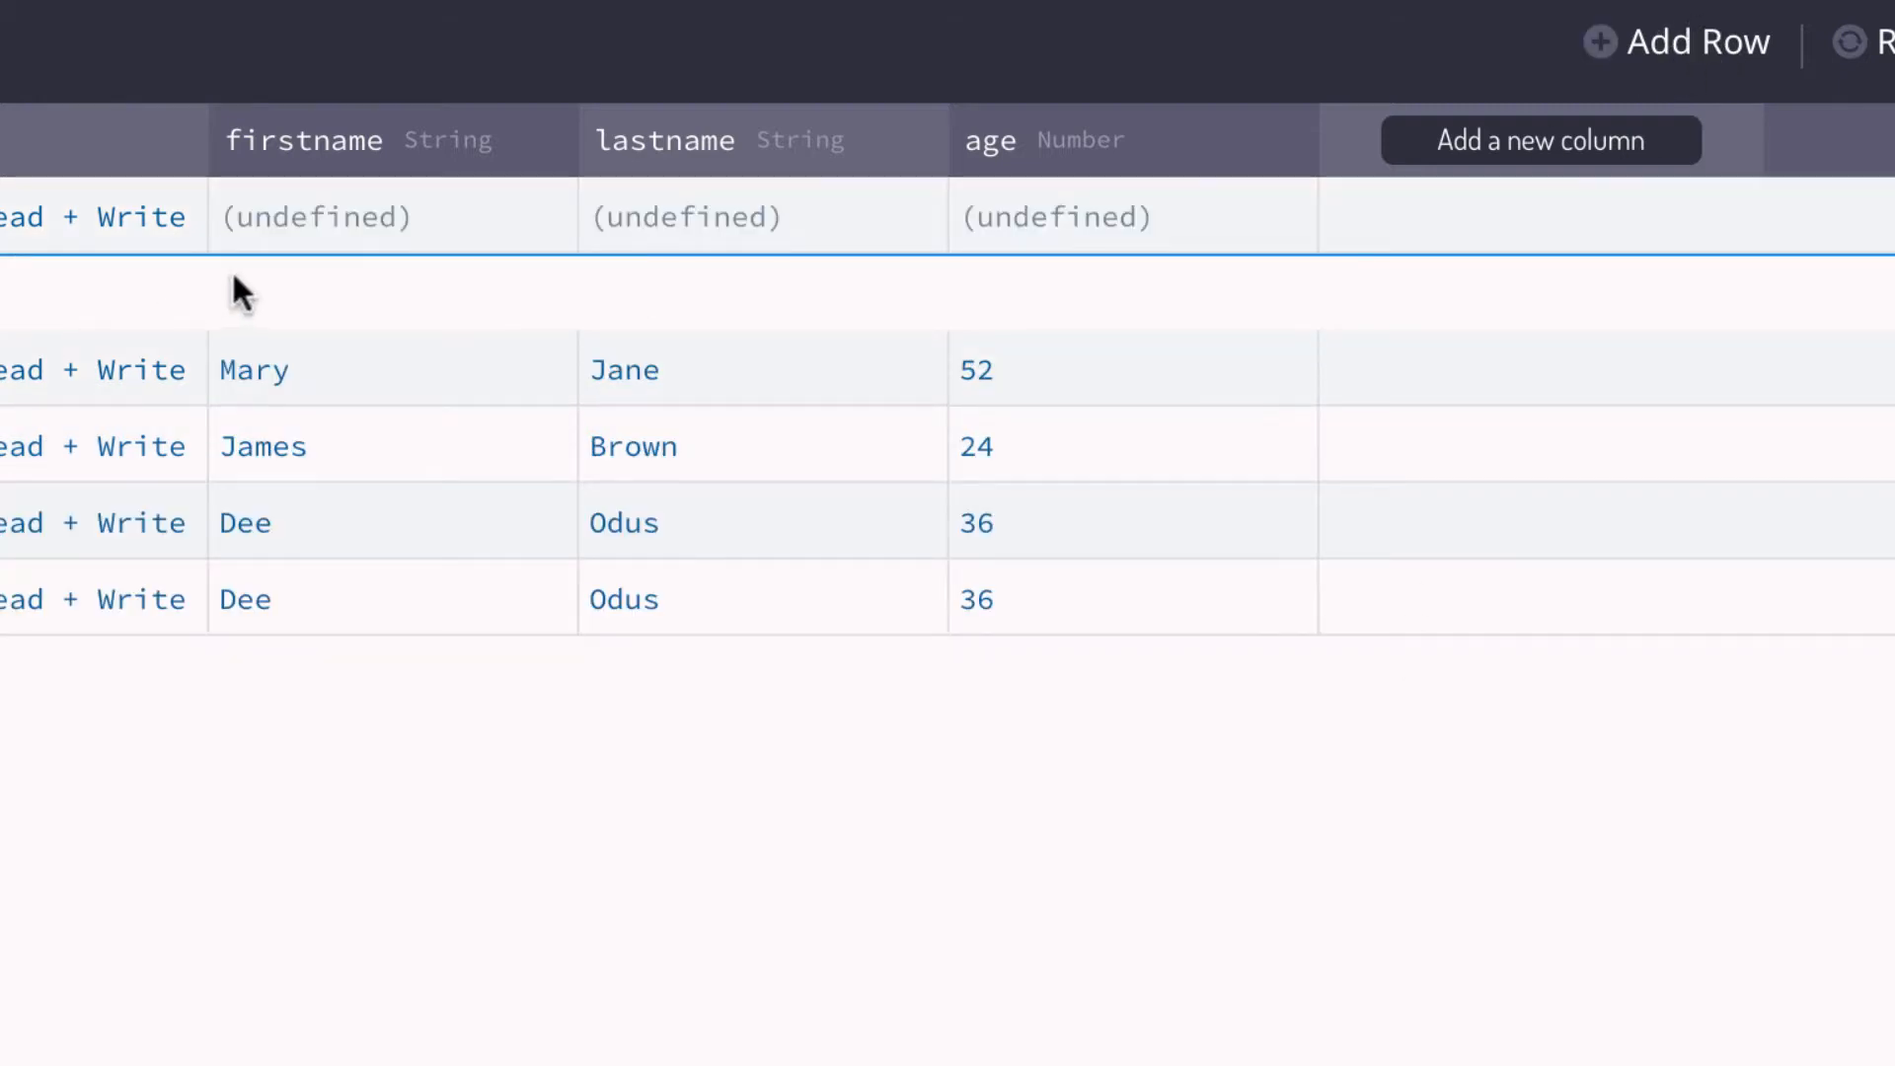
click(315, 216)
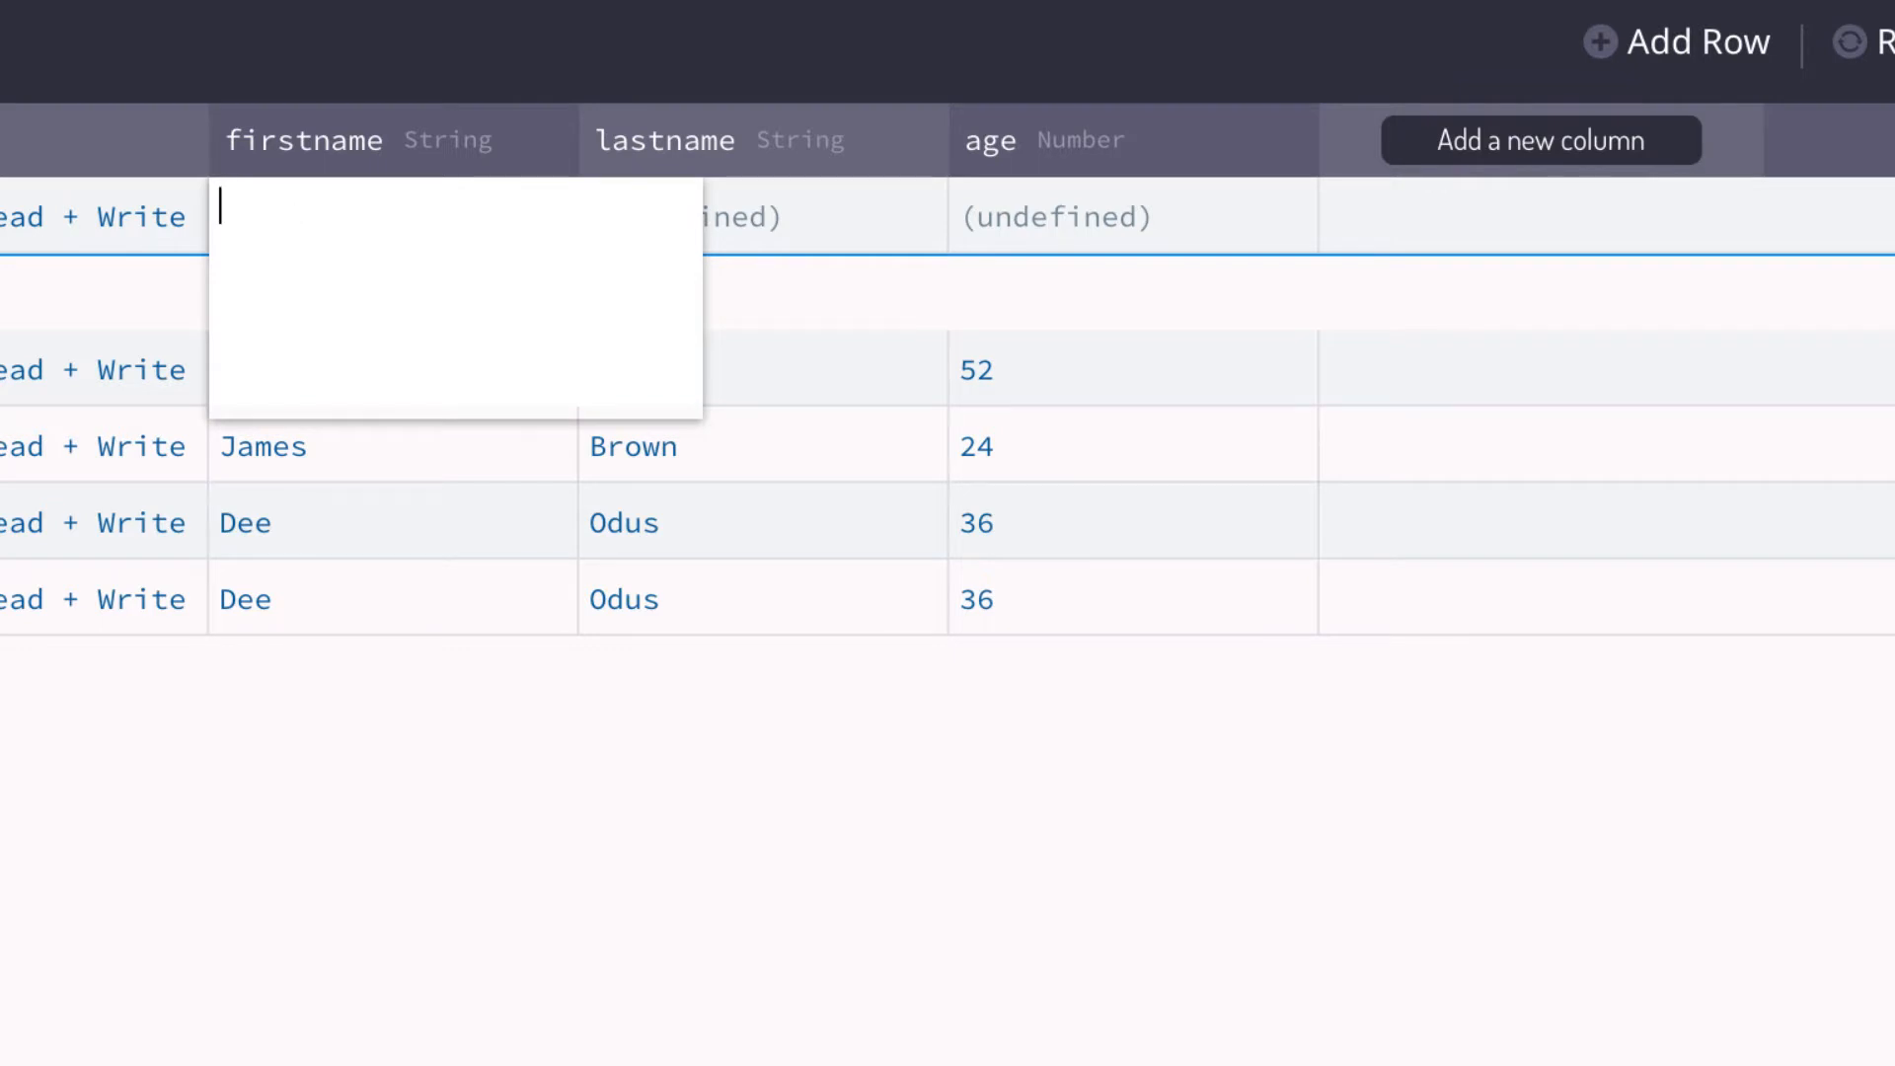
text(Peter)
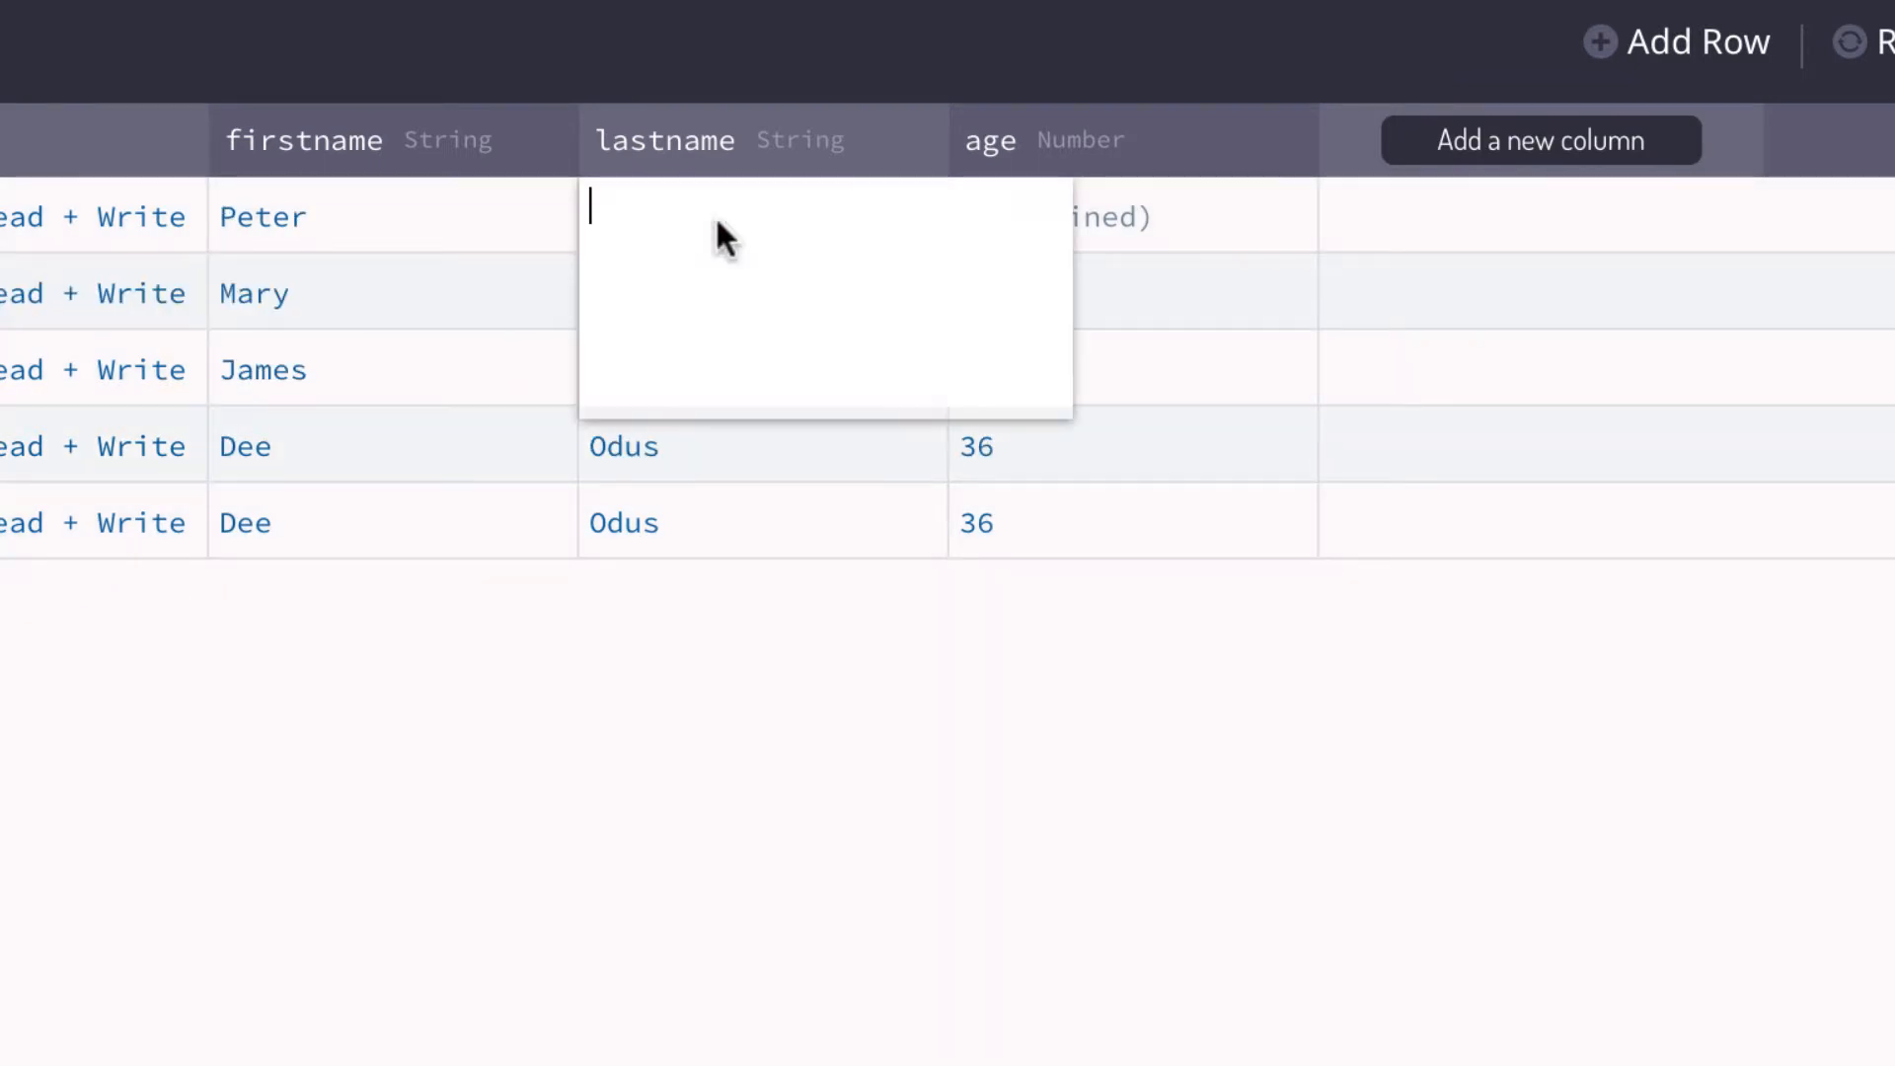
text(Black)
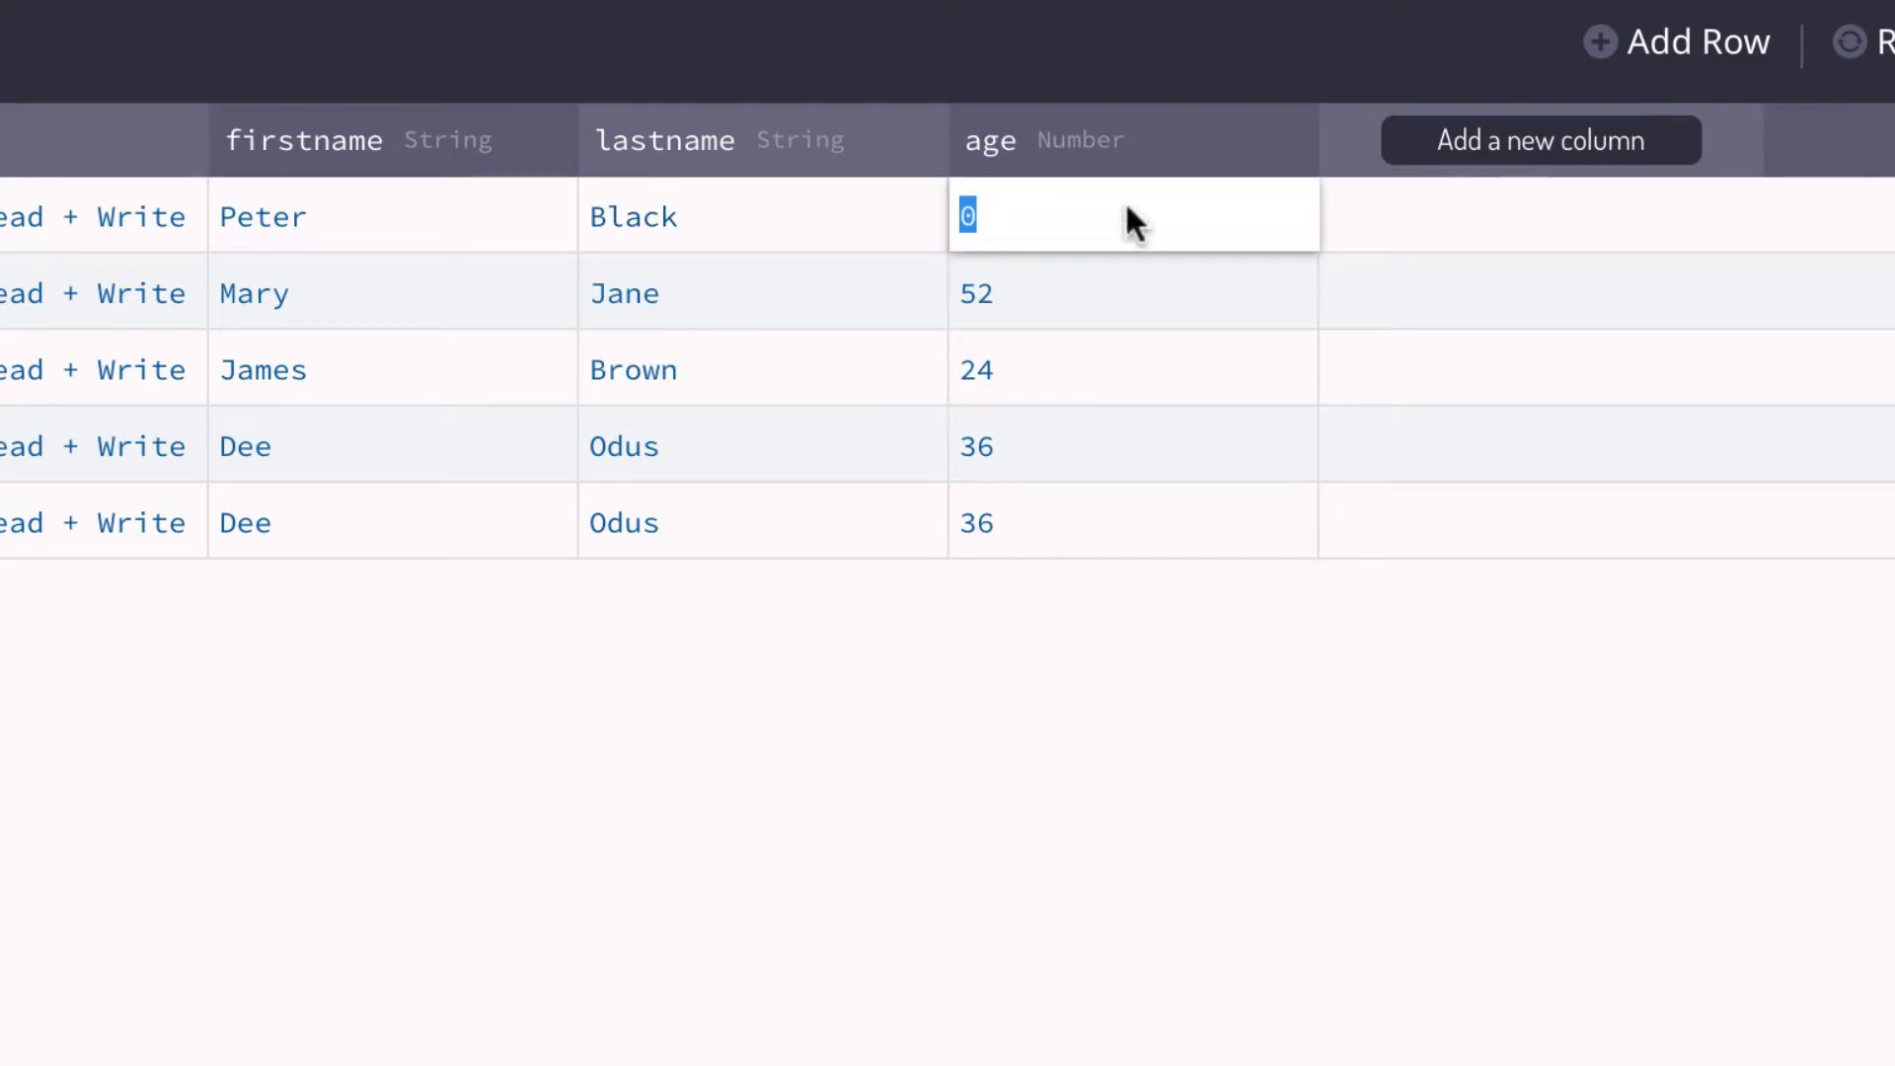
text(40)
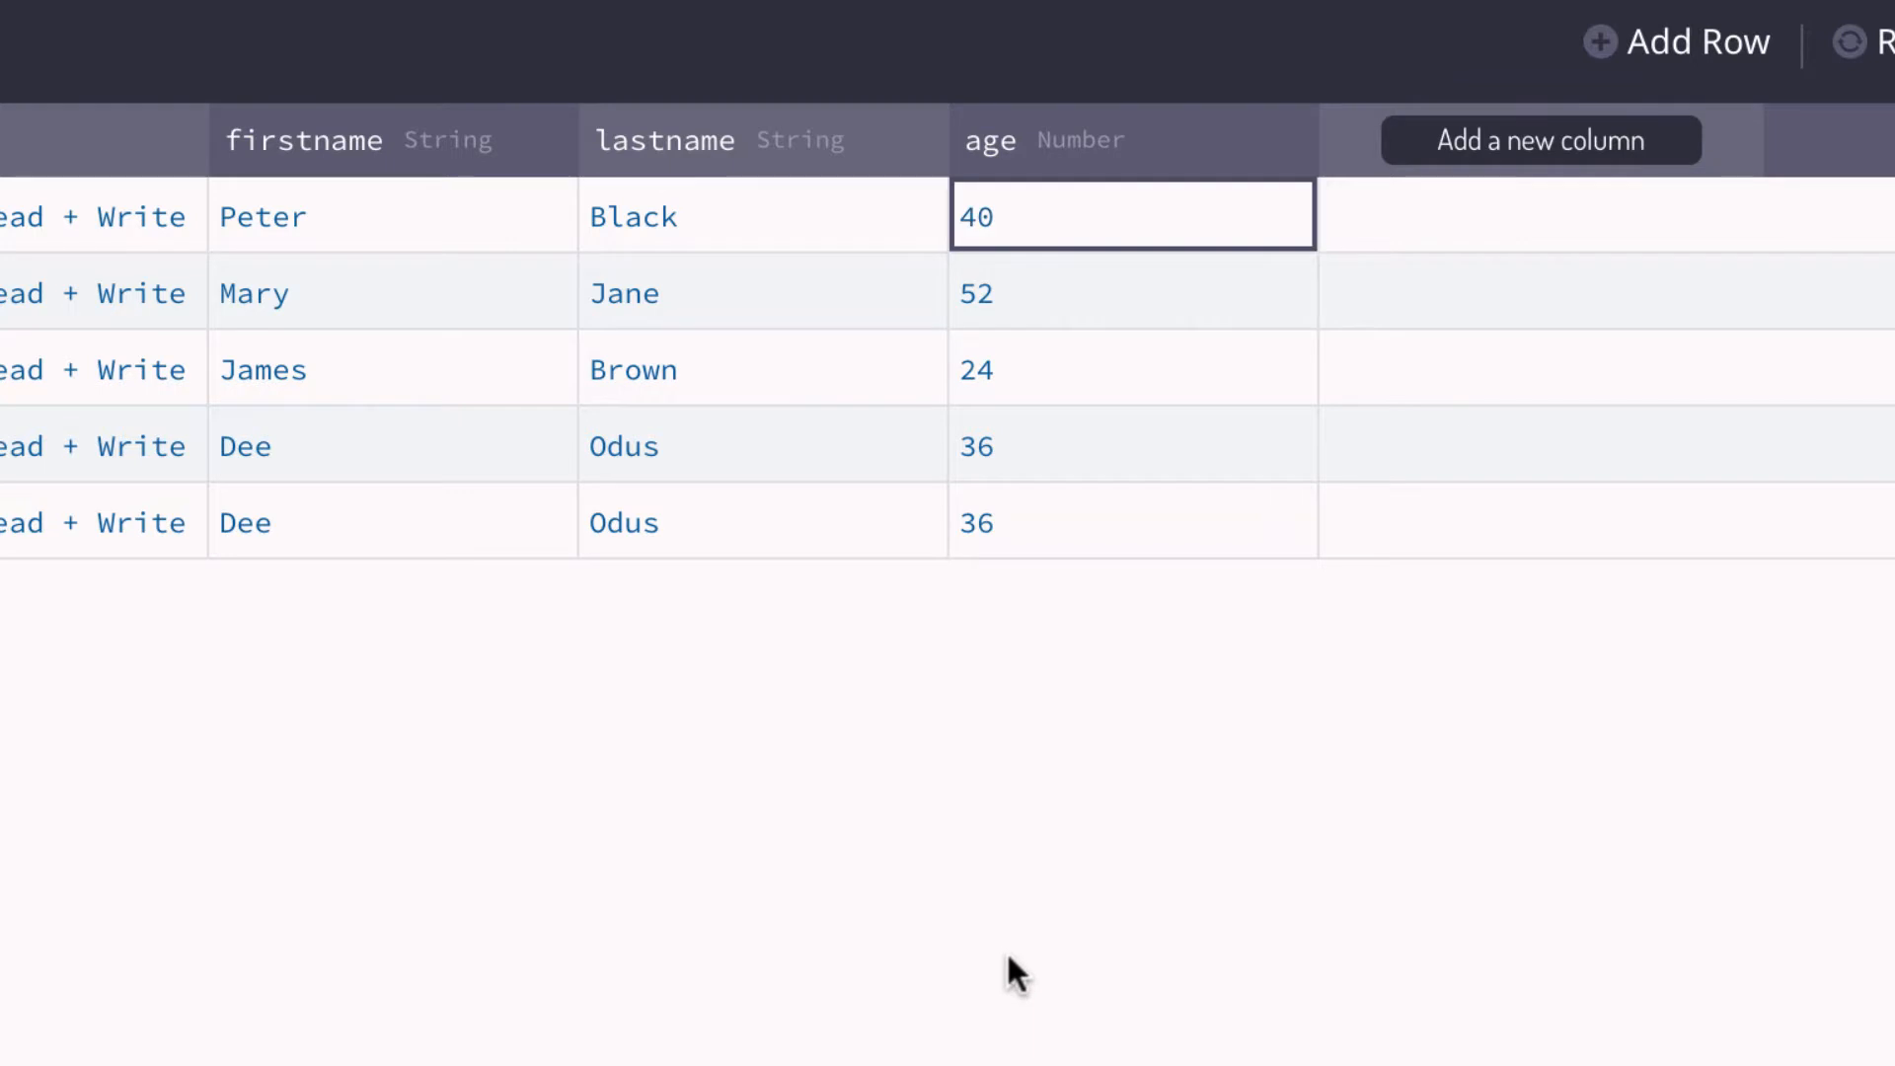
mouse_move(1013, 977)
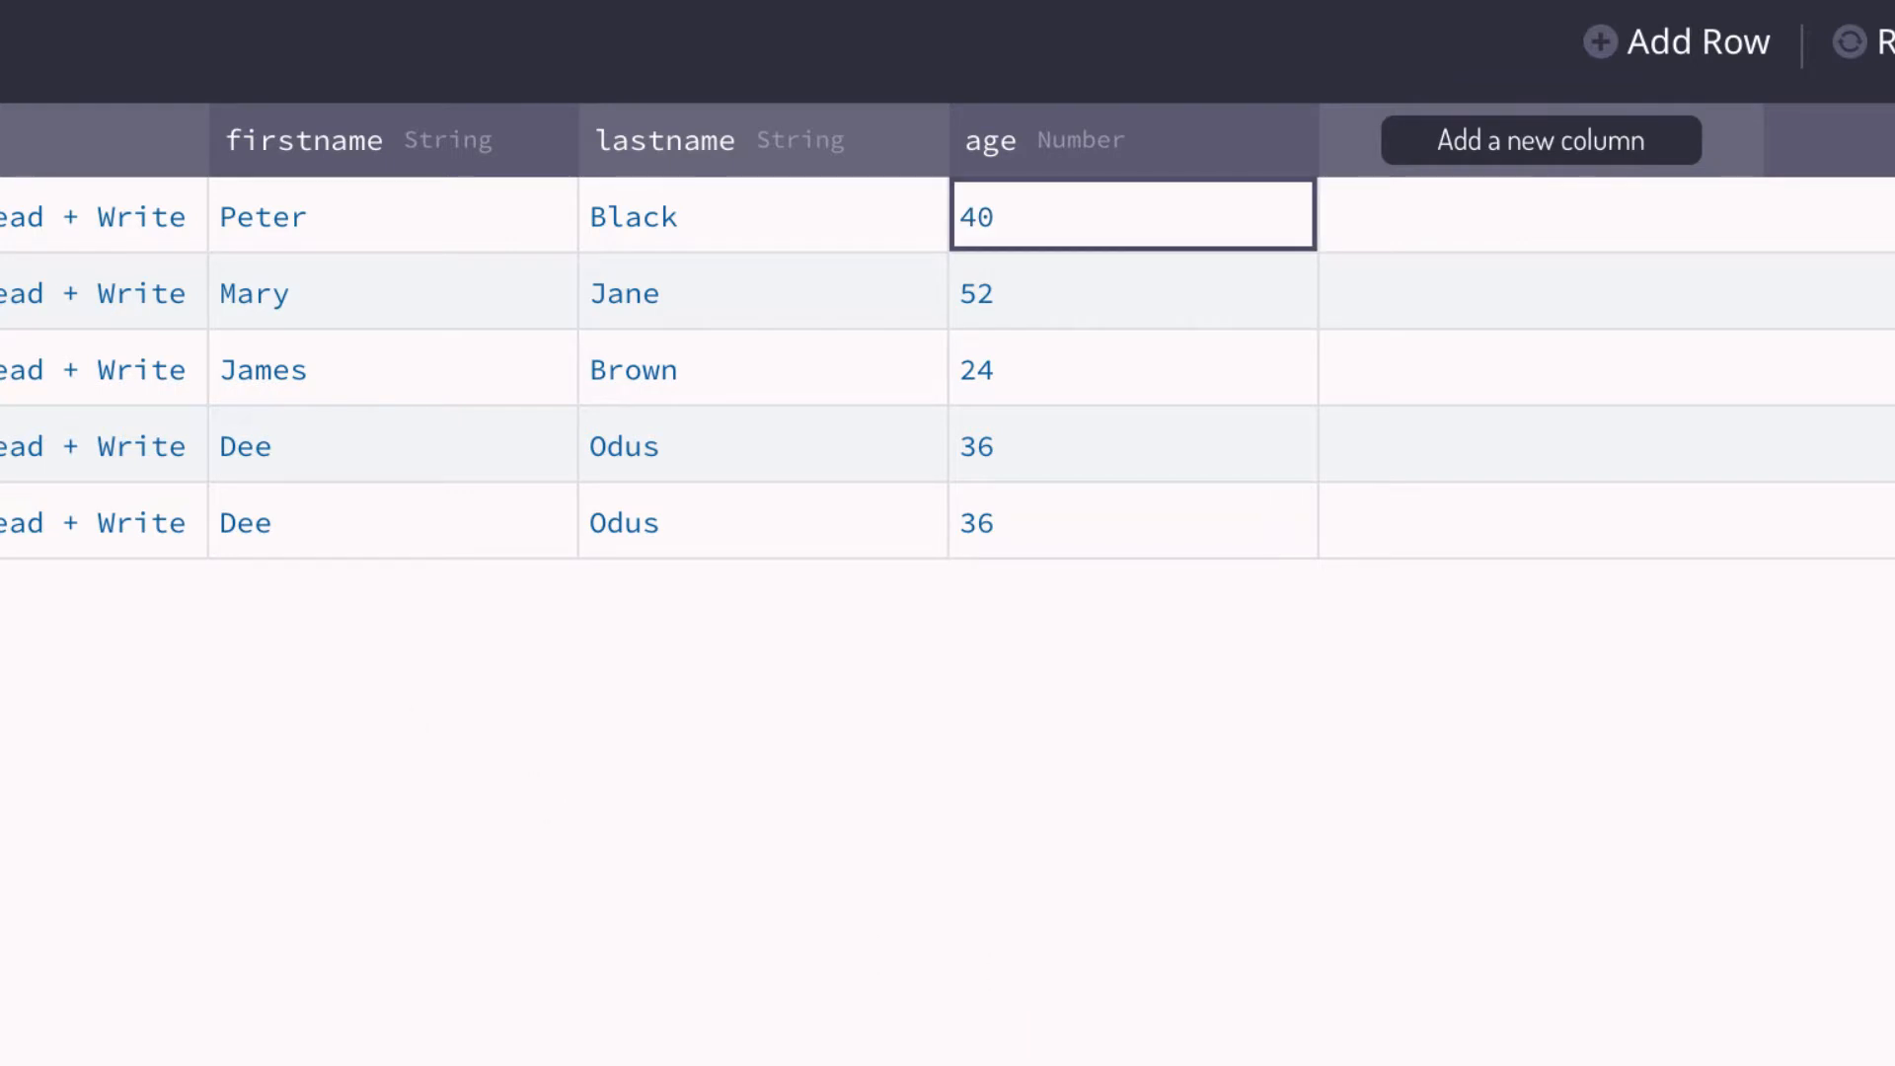
mouse_move(416, 685)
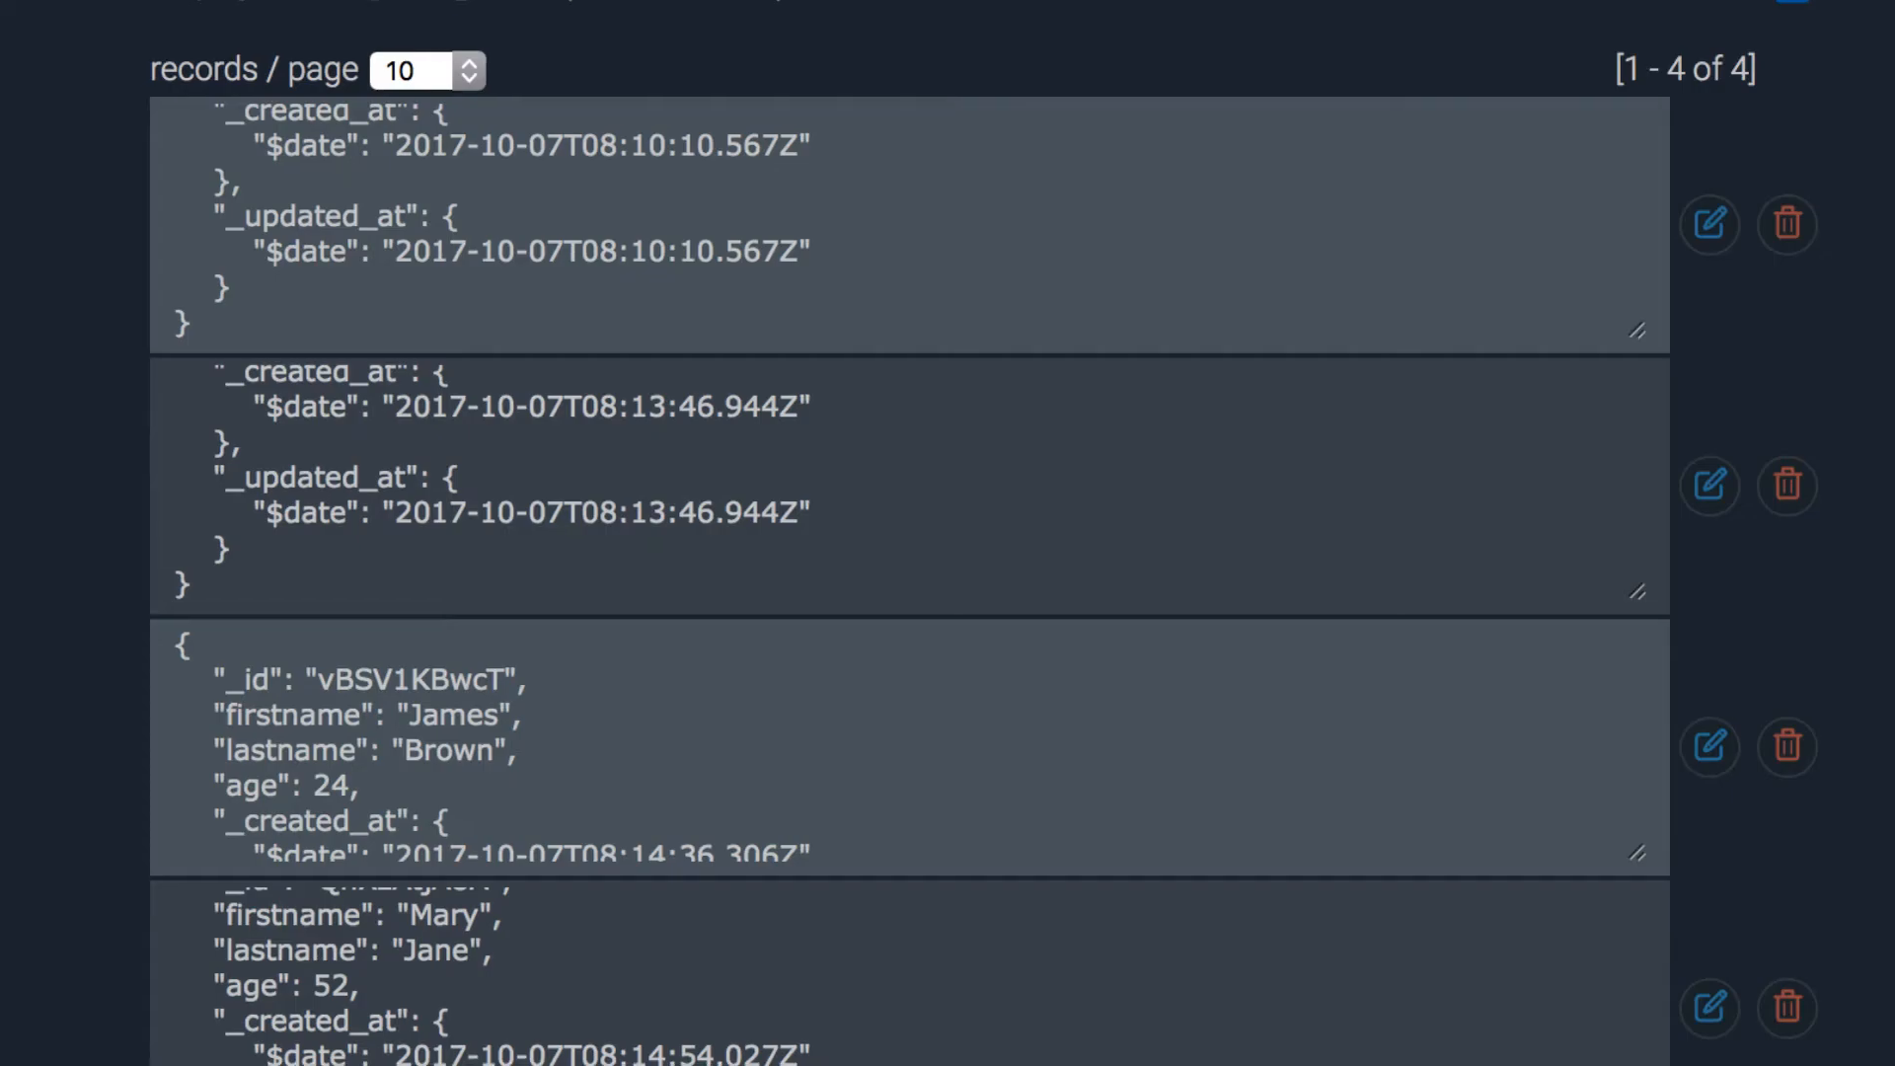
scroll(down, 3)
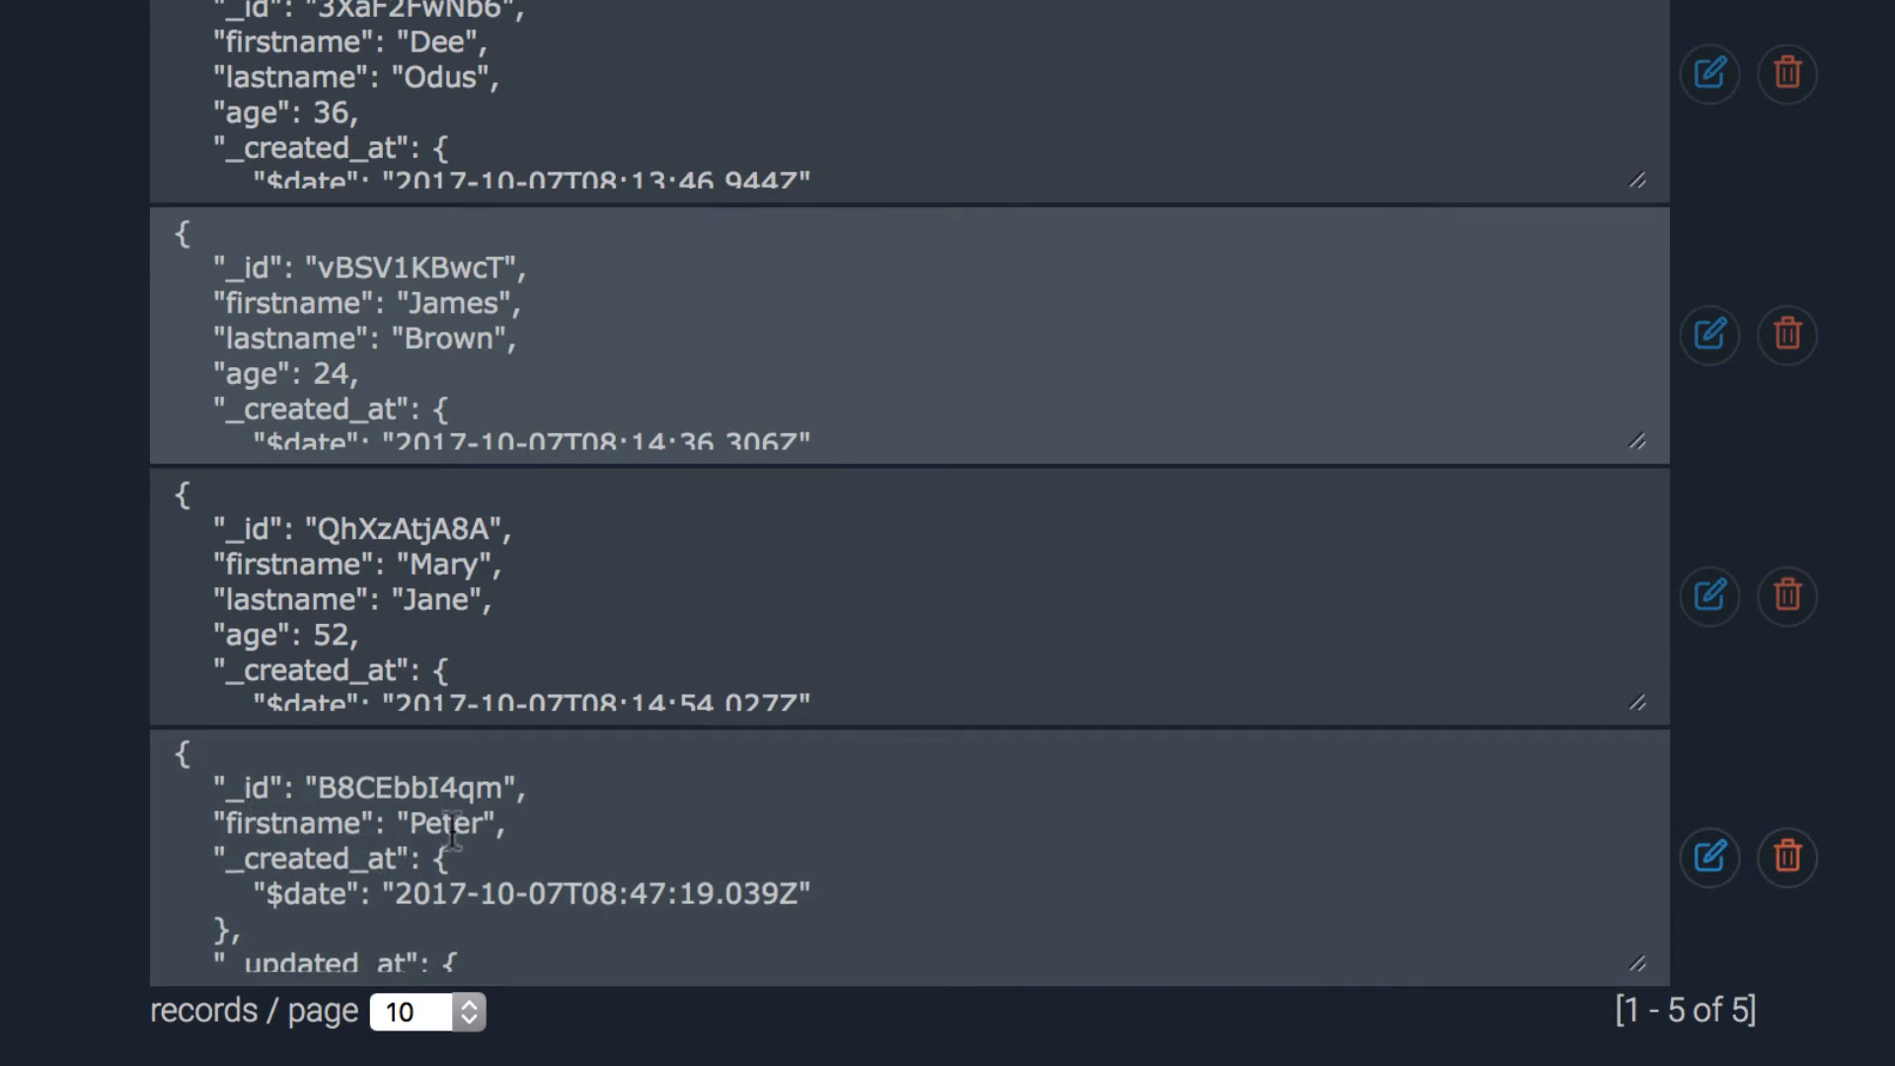
scroll(down, 3)
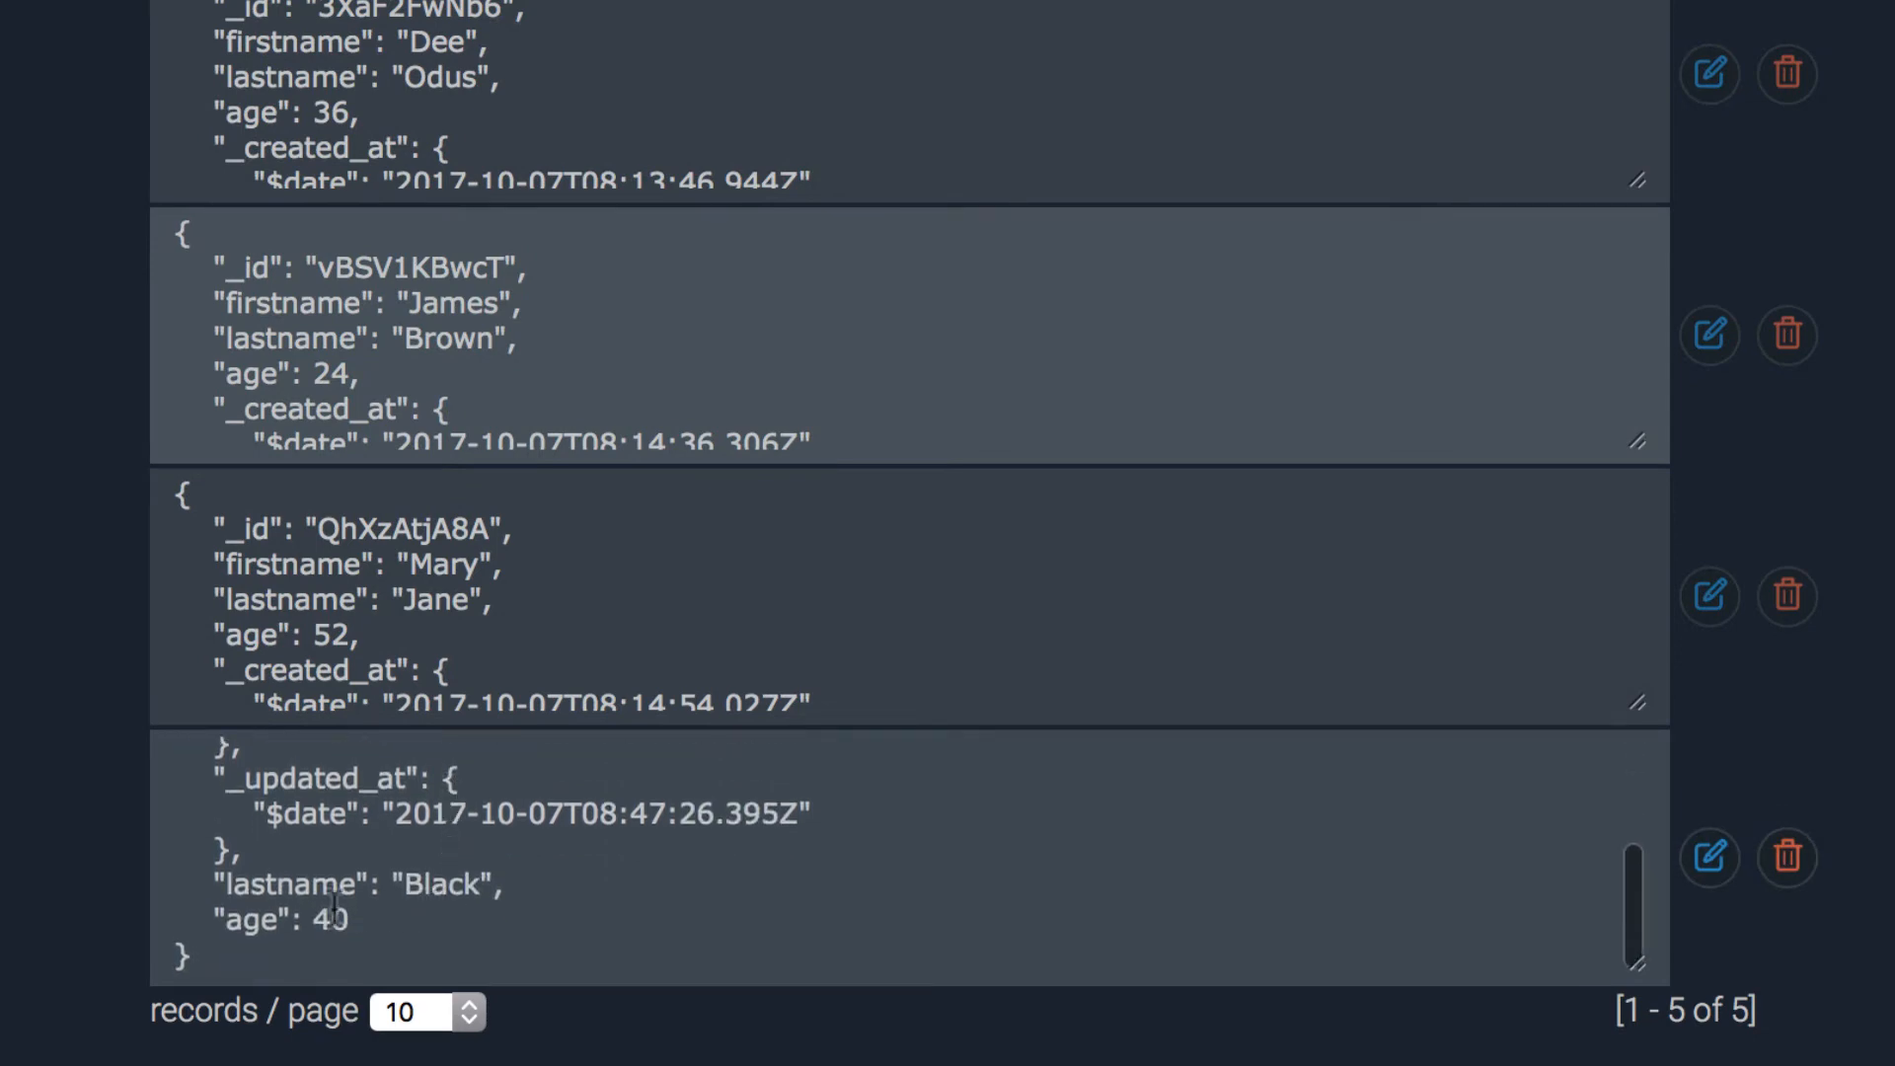
scroll(up, 3)
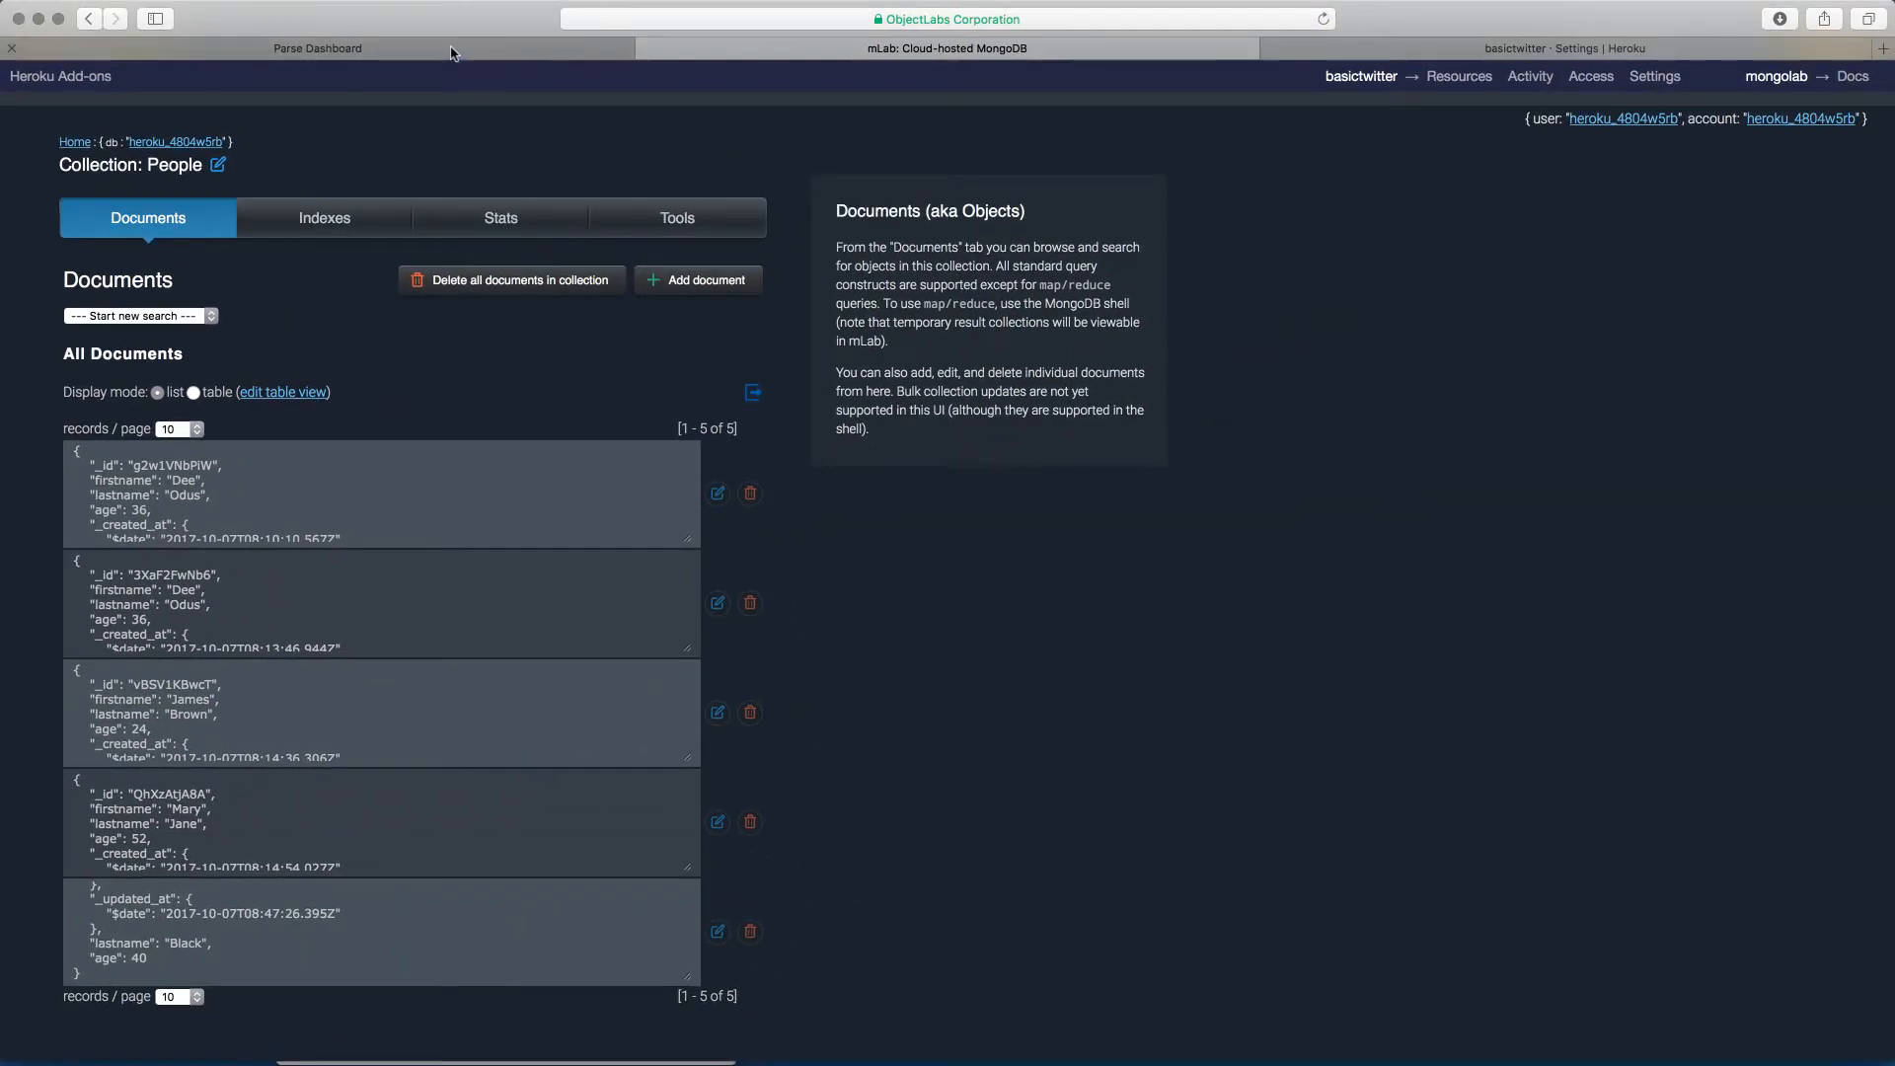
click(316, 48)
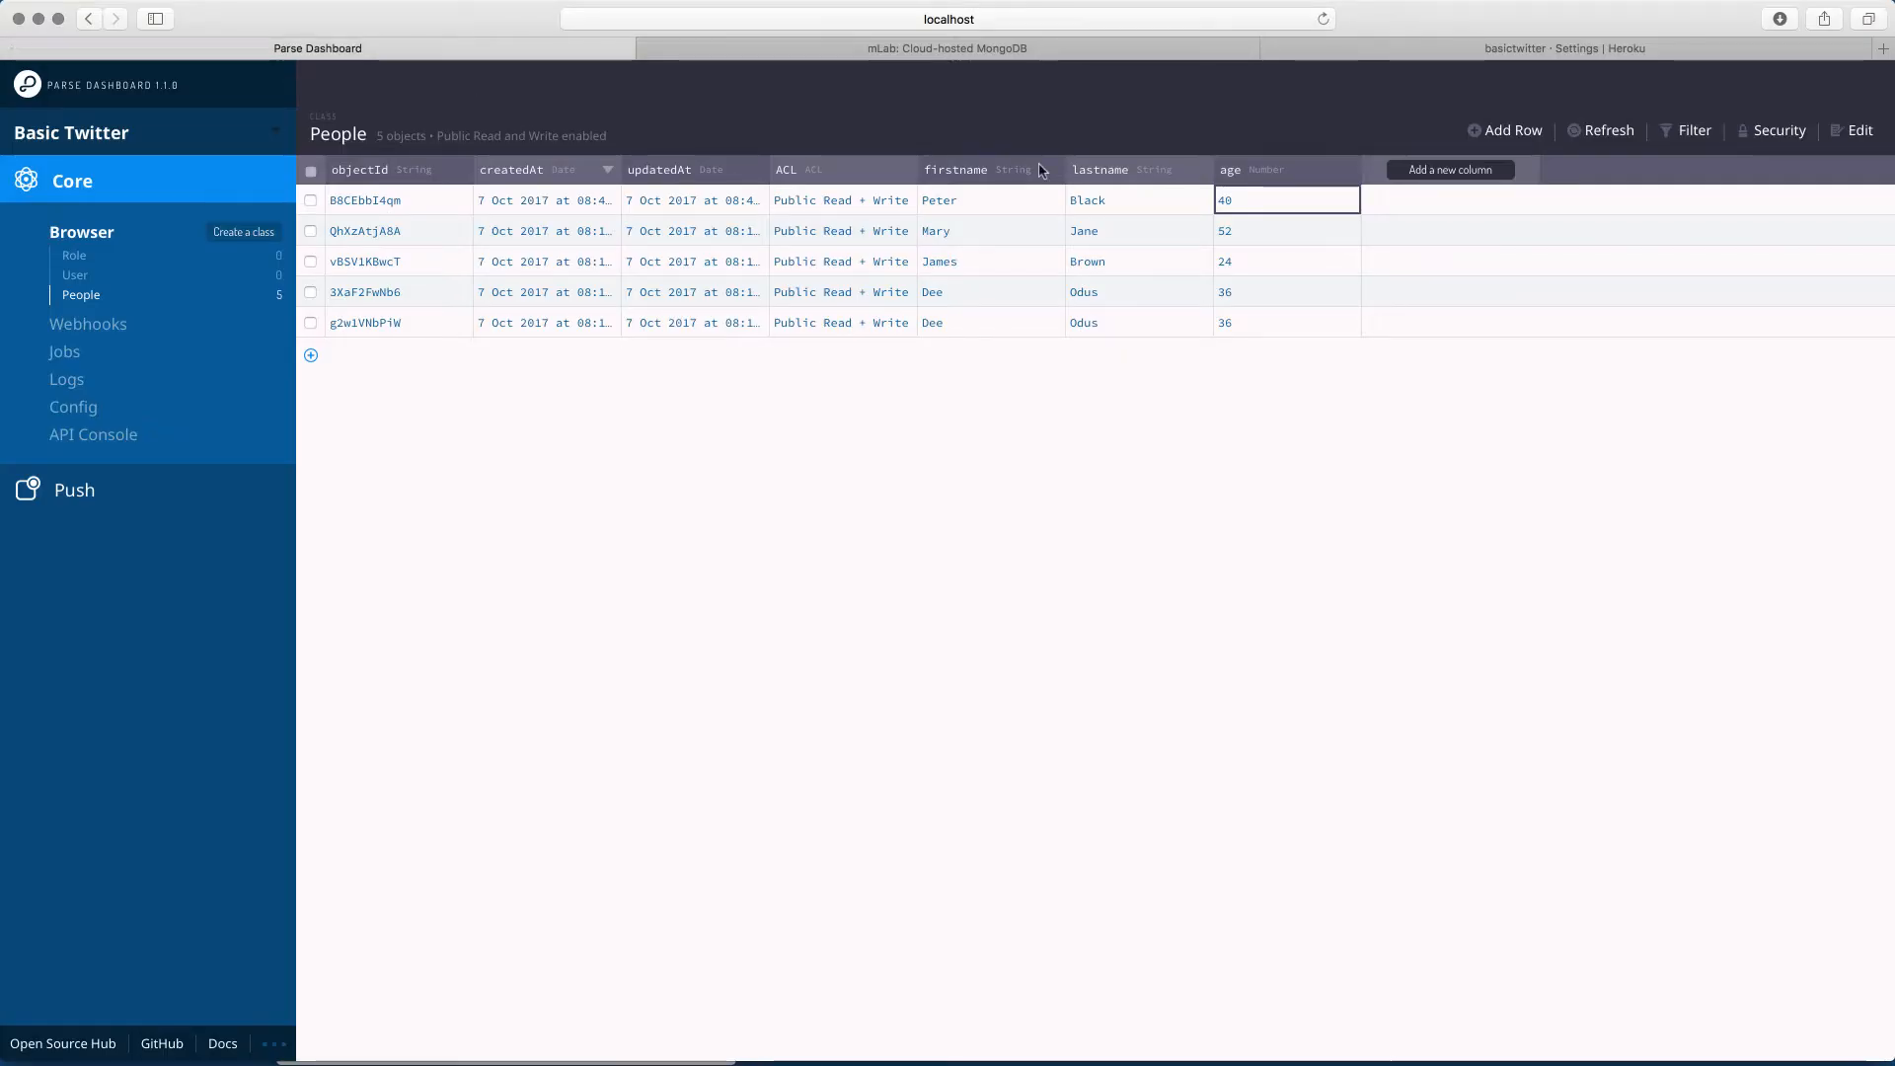
click(947, 49)
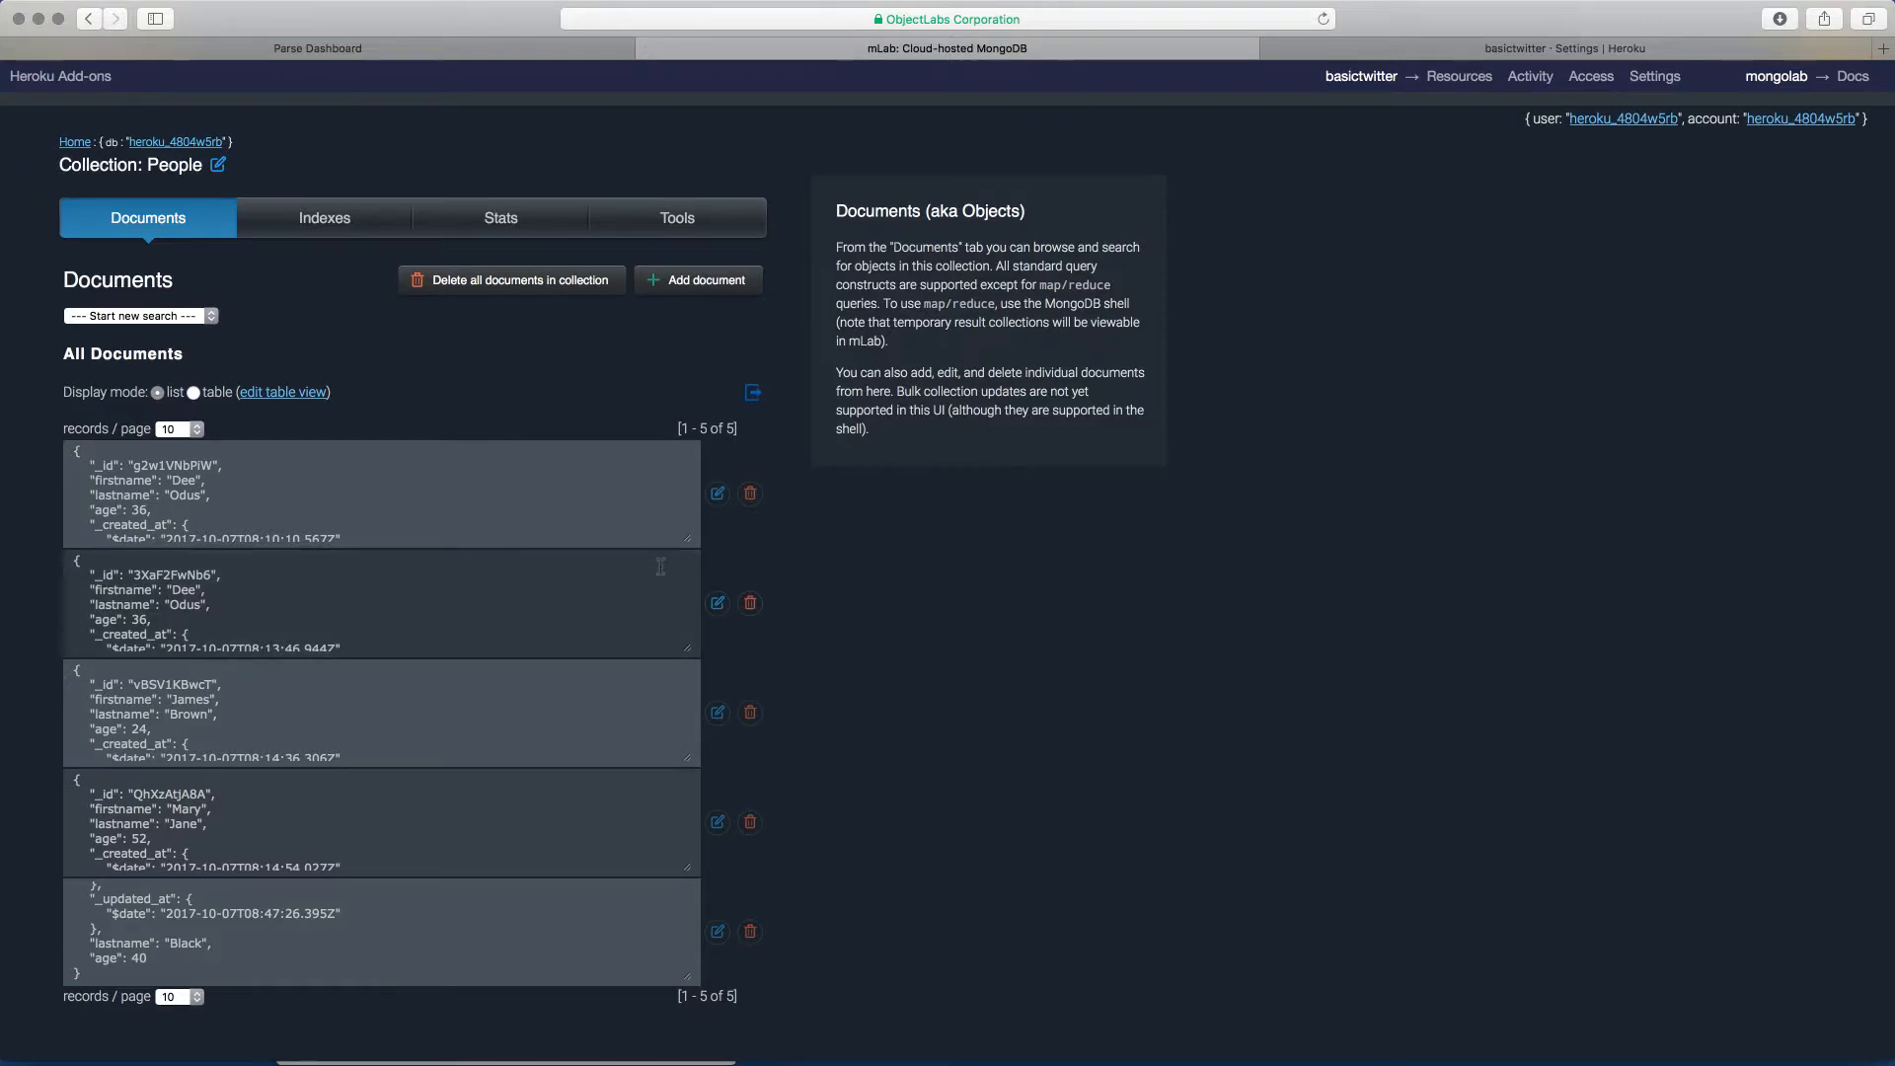
mouse_move(520, 689)
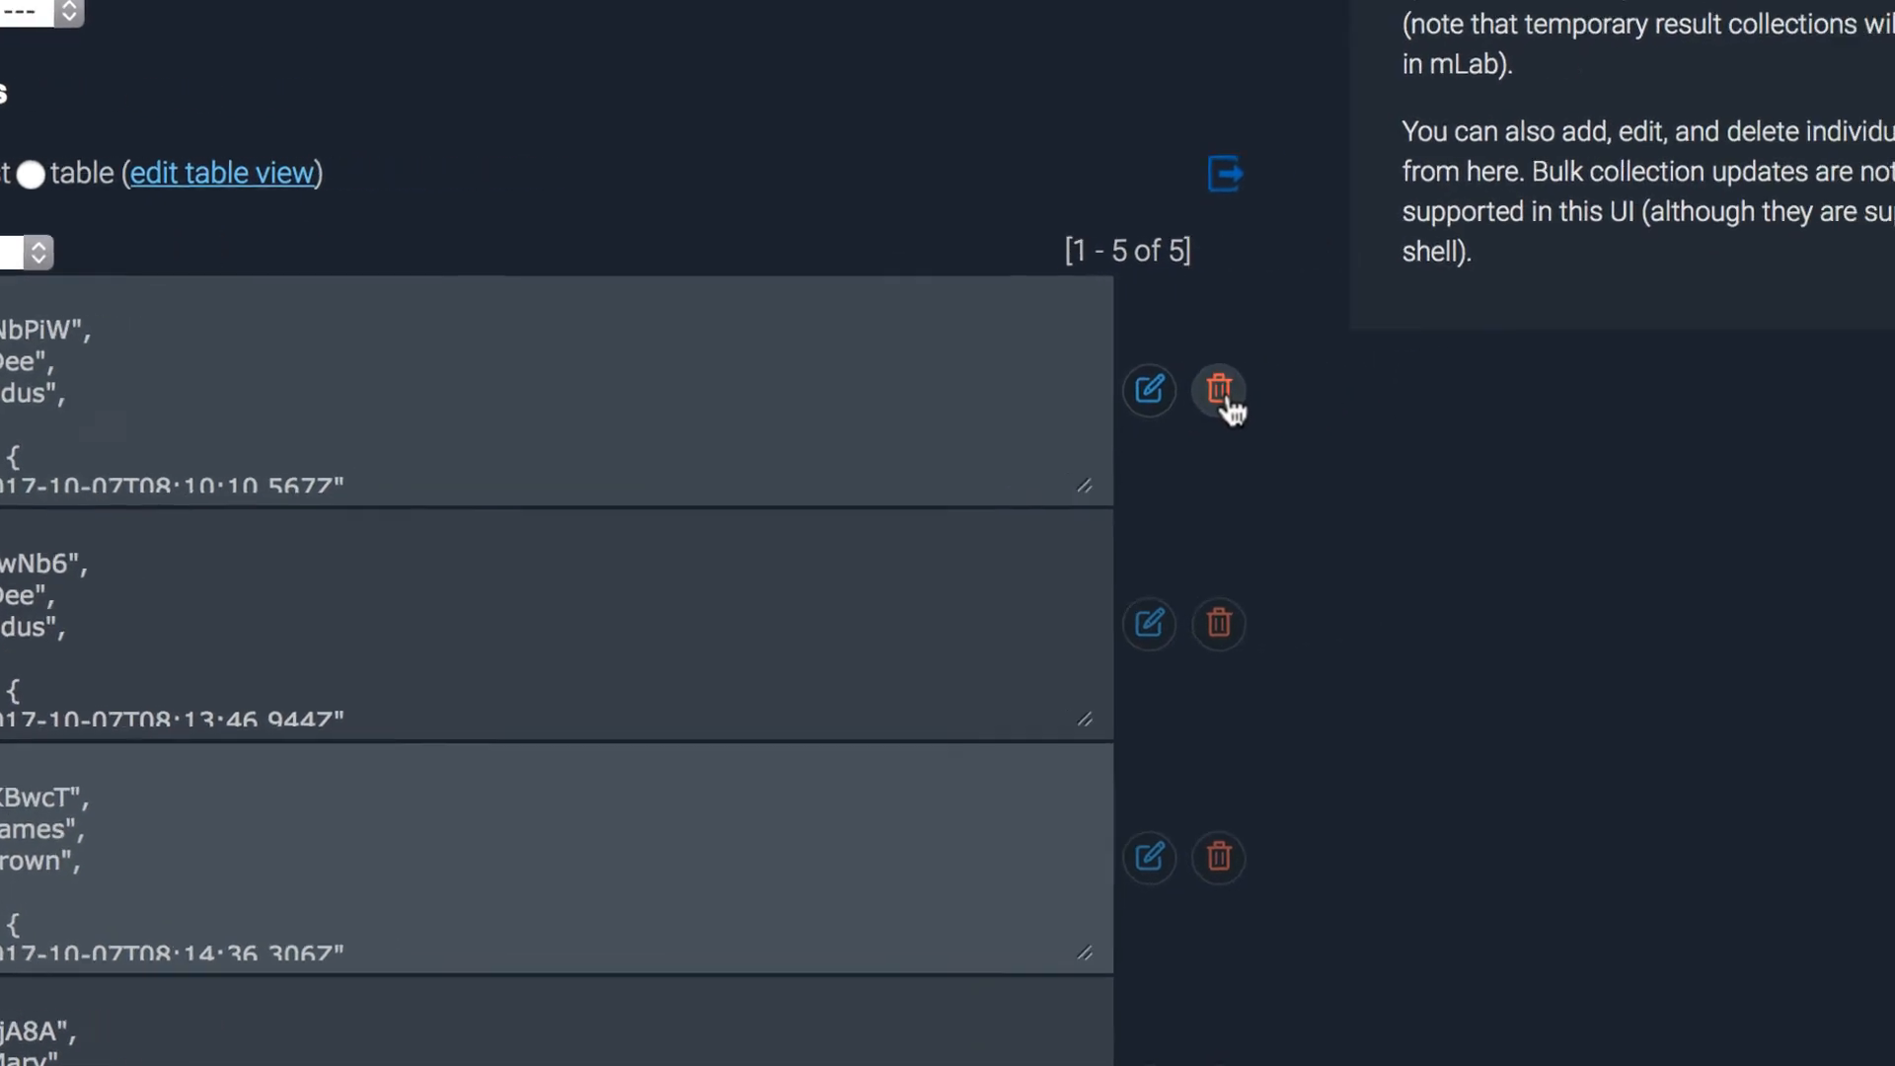
Permanently delete the first duplicate Dee Odus document, g2w1VNbPiW, in mLab
click(1218, 389)
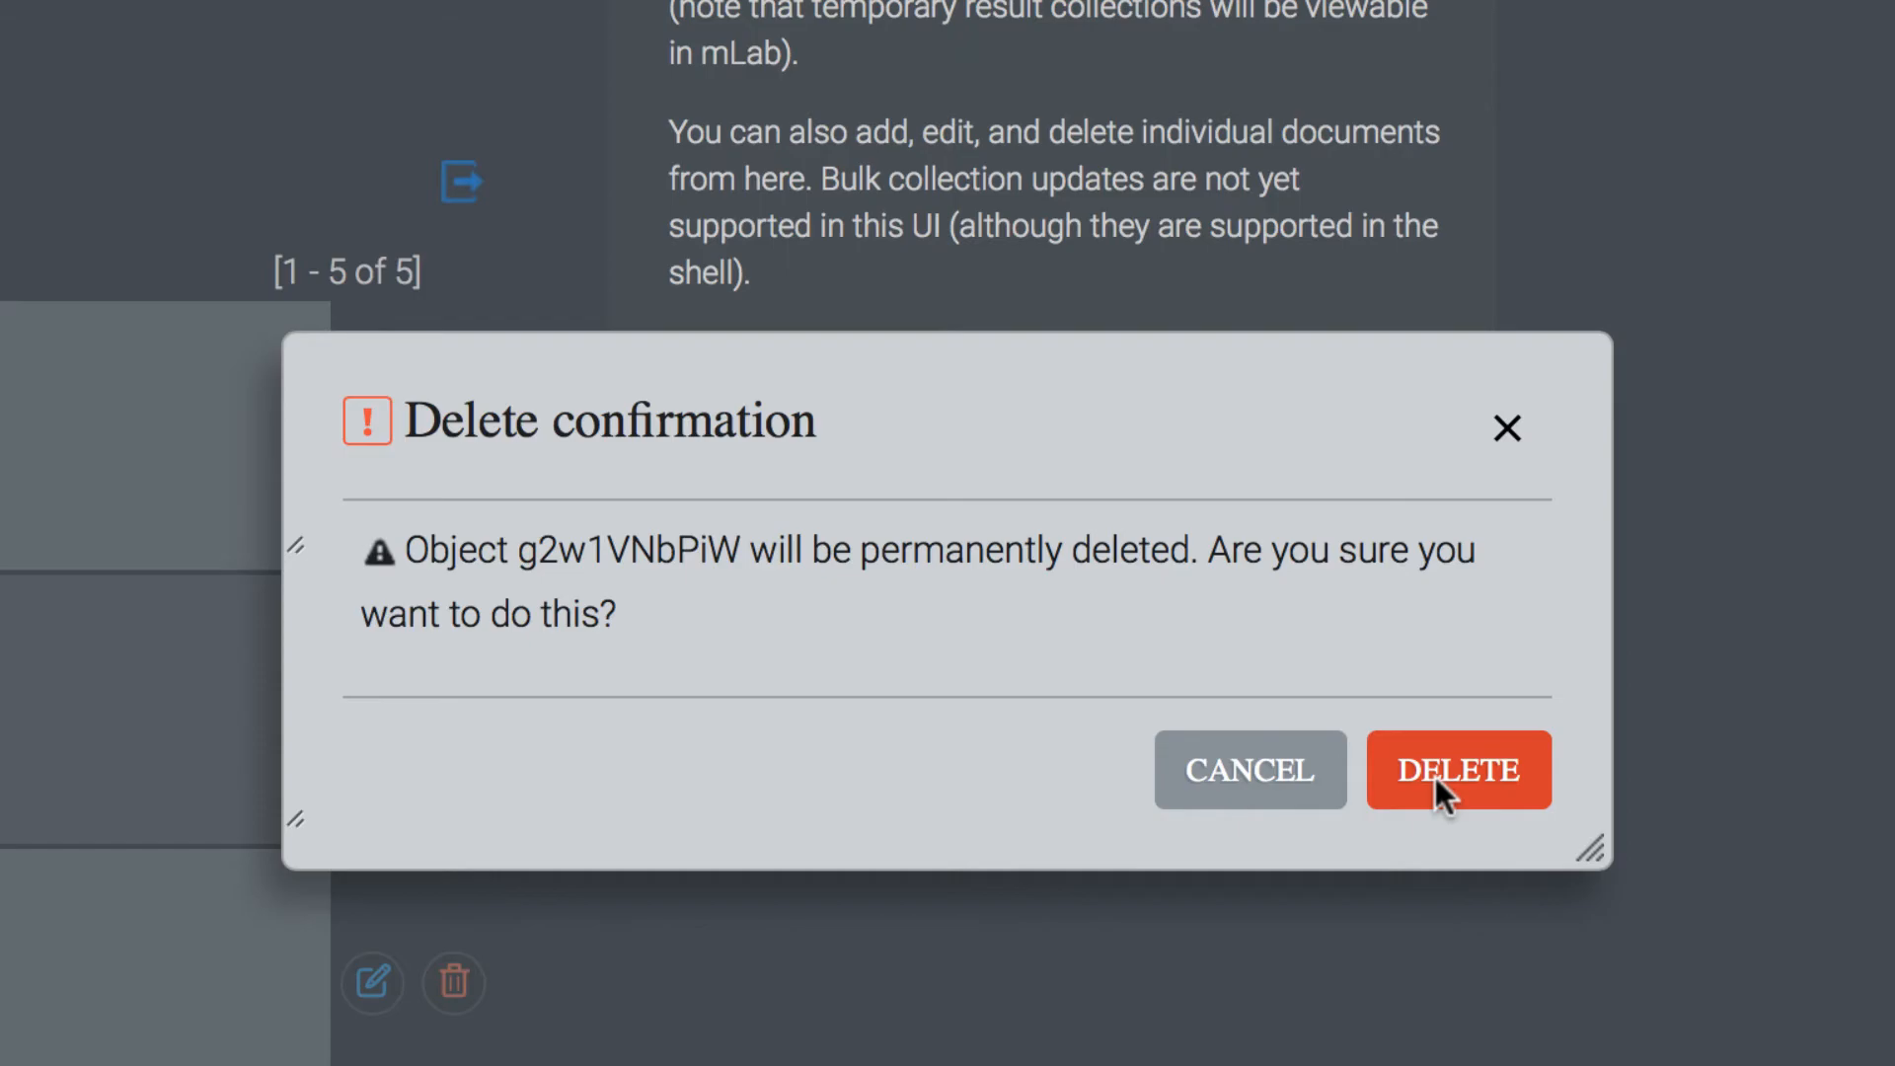
click(1458, 770)
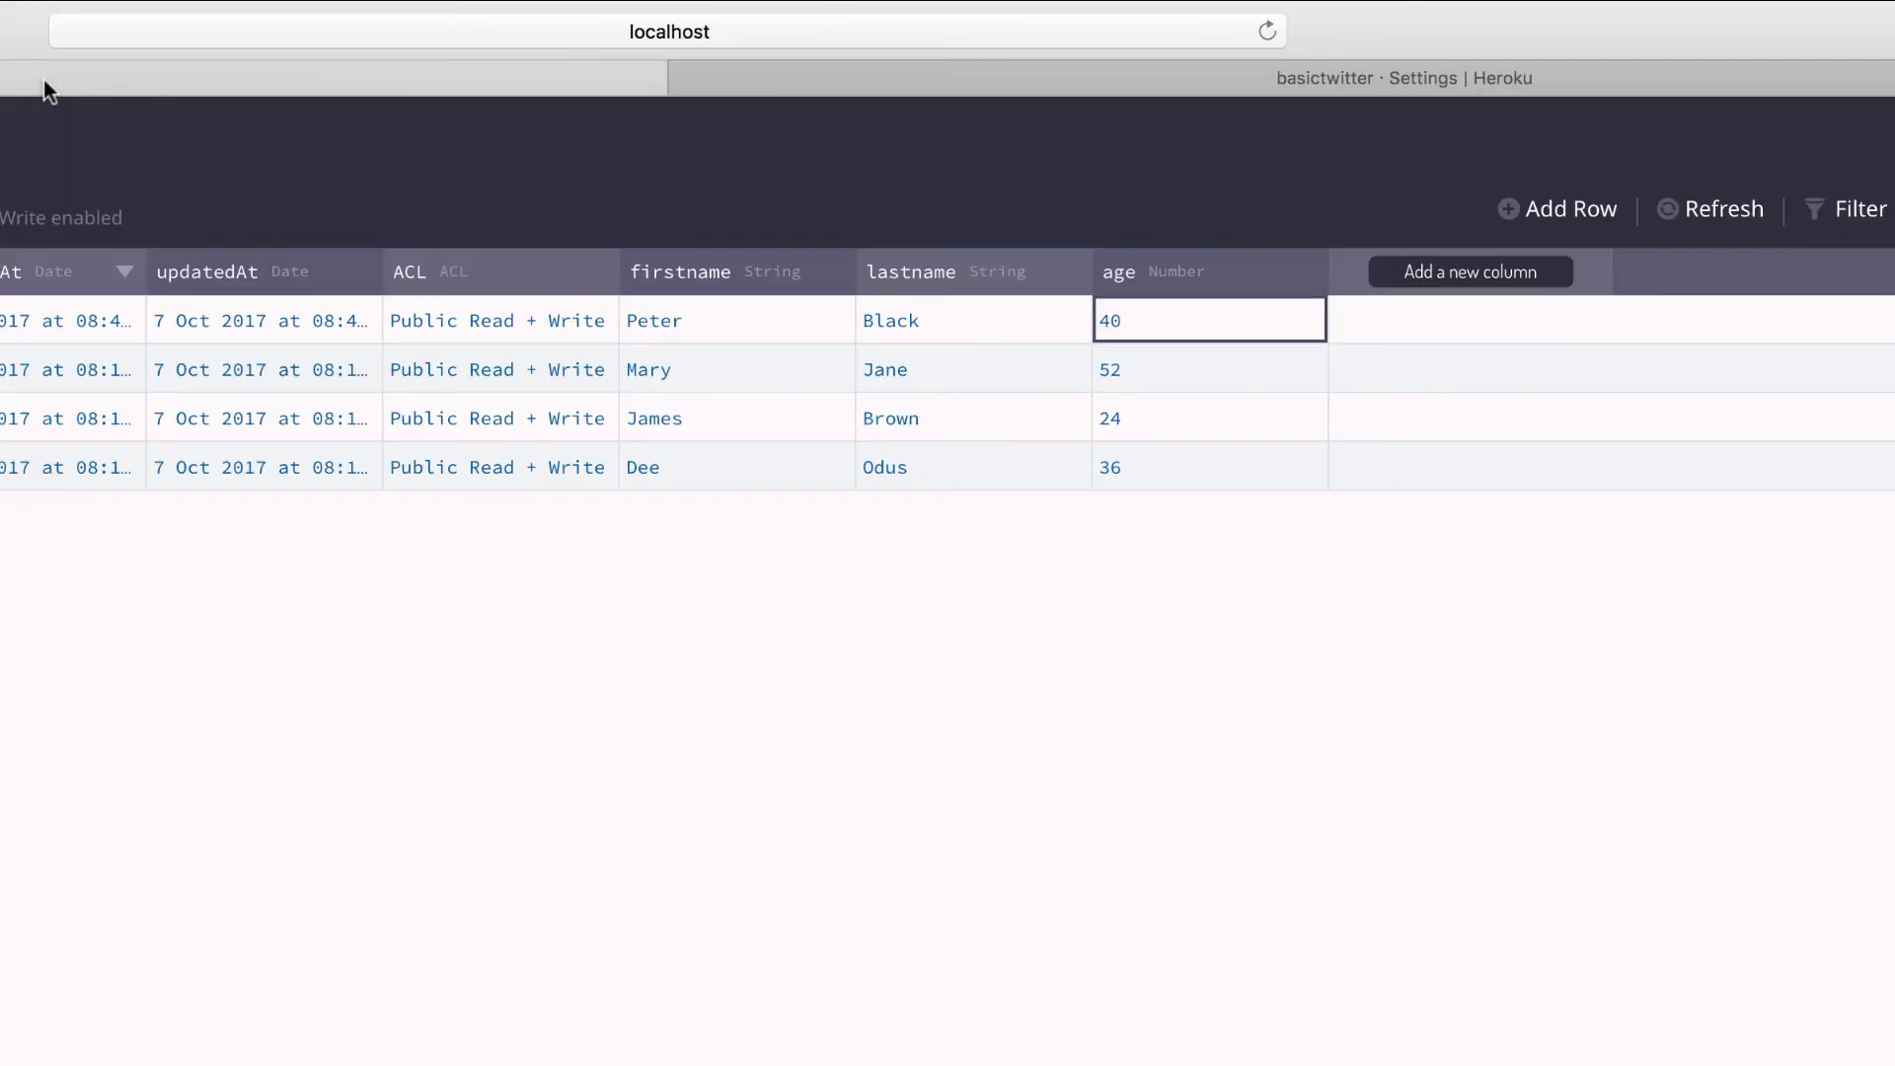
mouse_move(570, 1016)
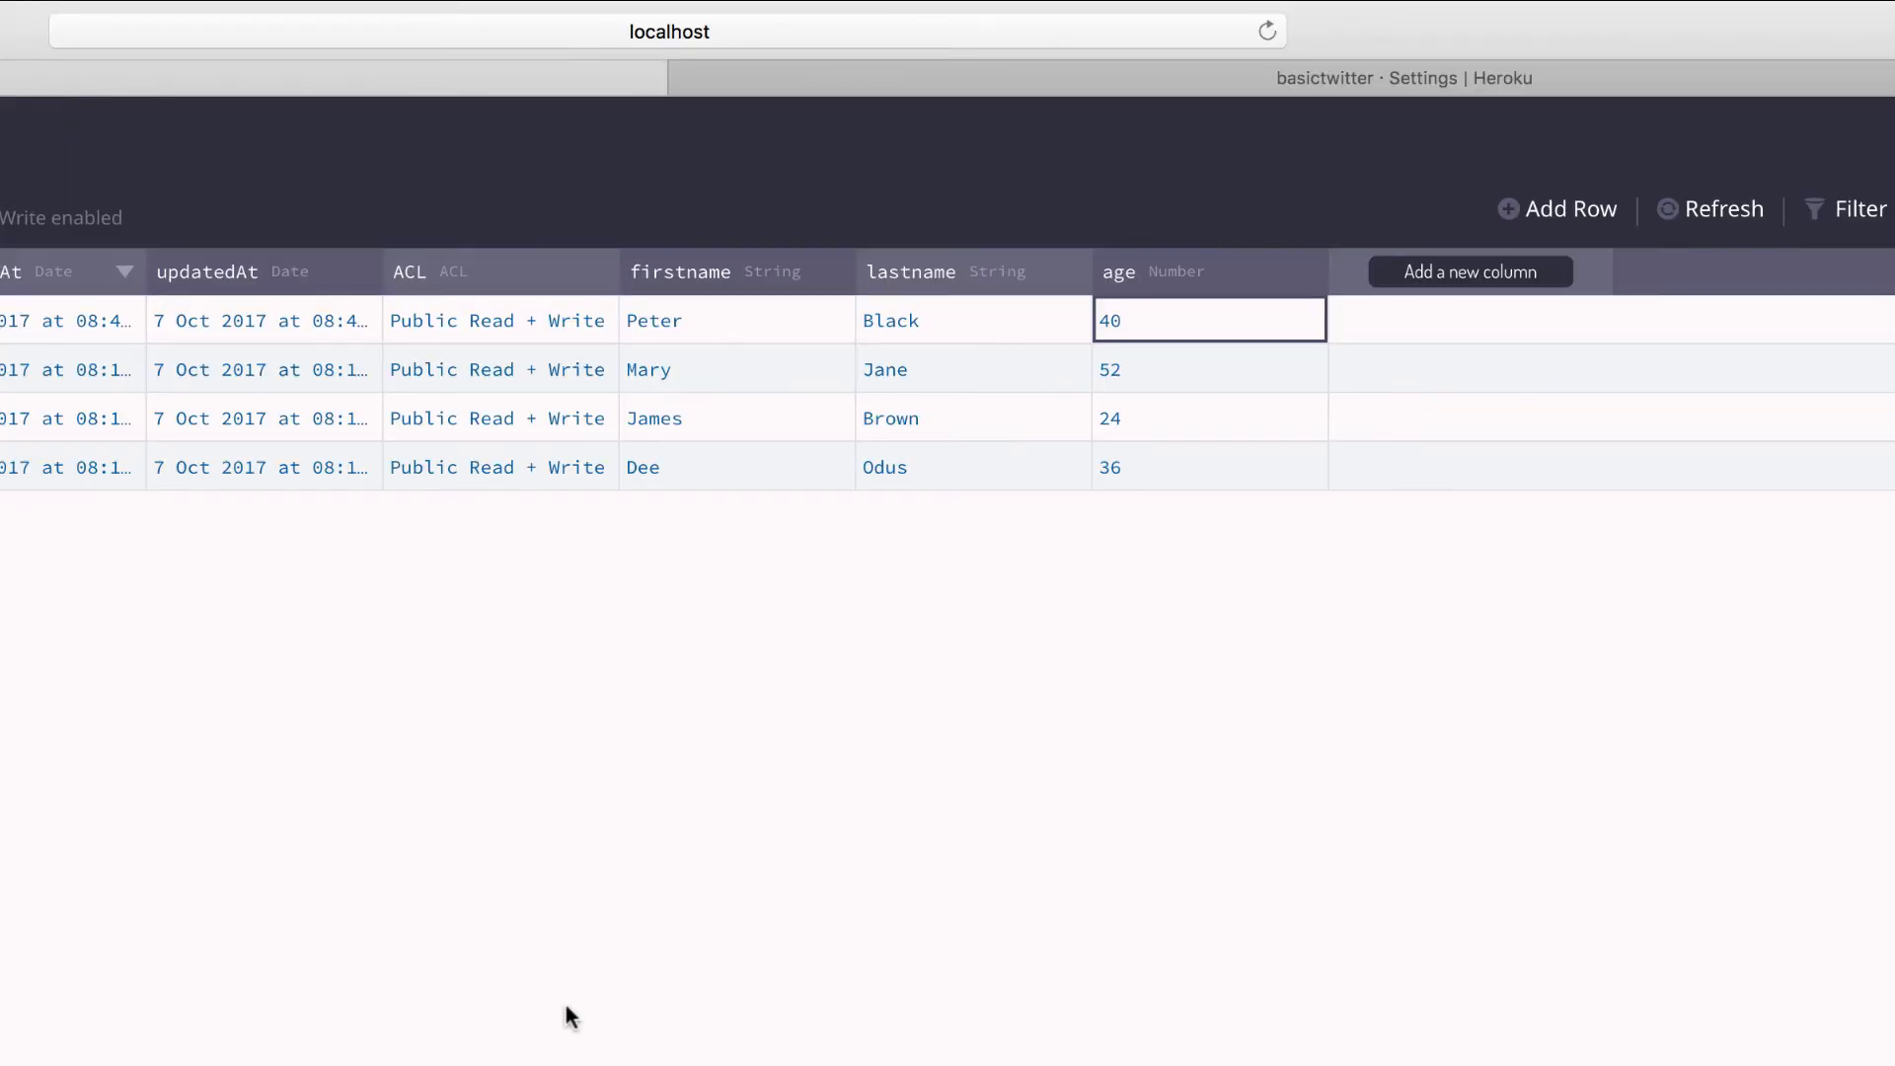
mouse_move(706, 683)
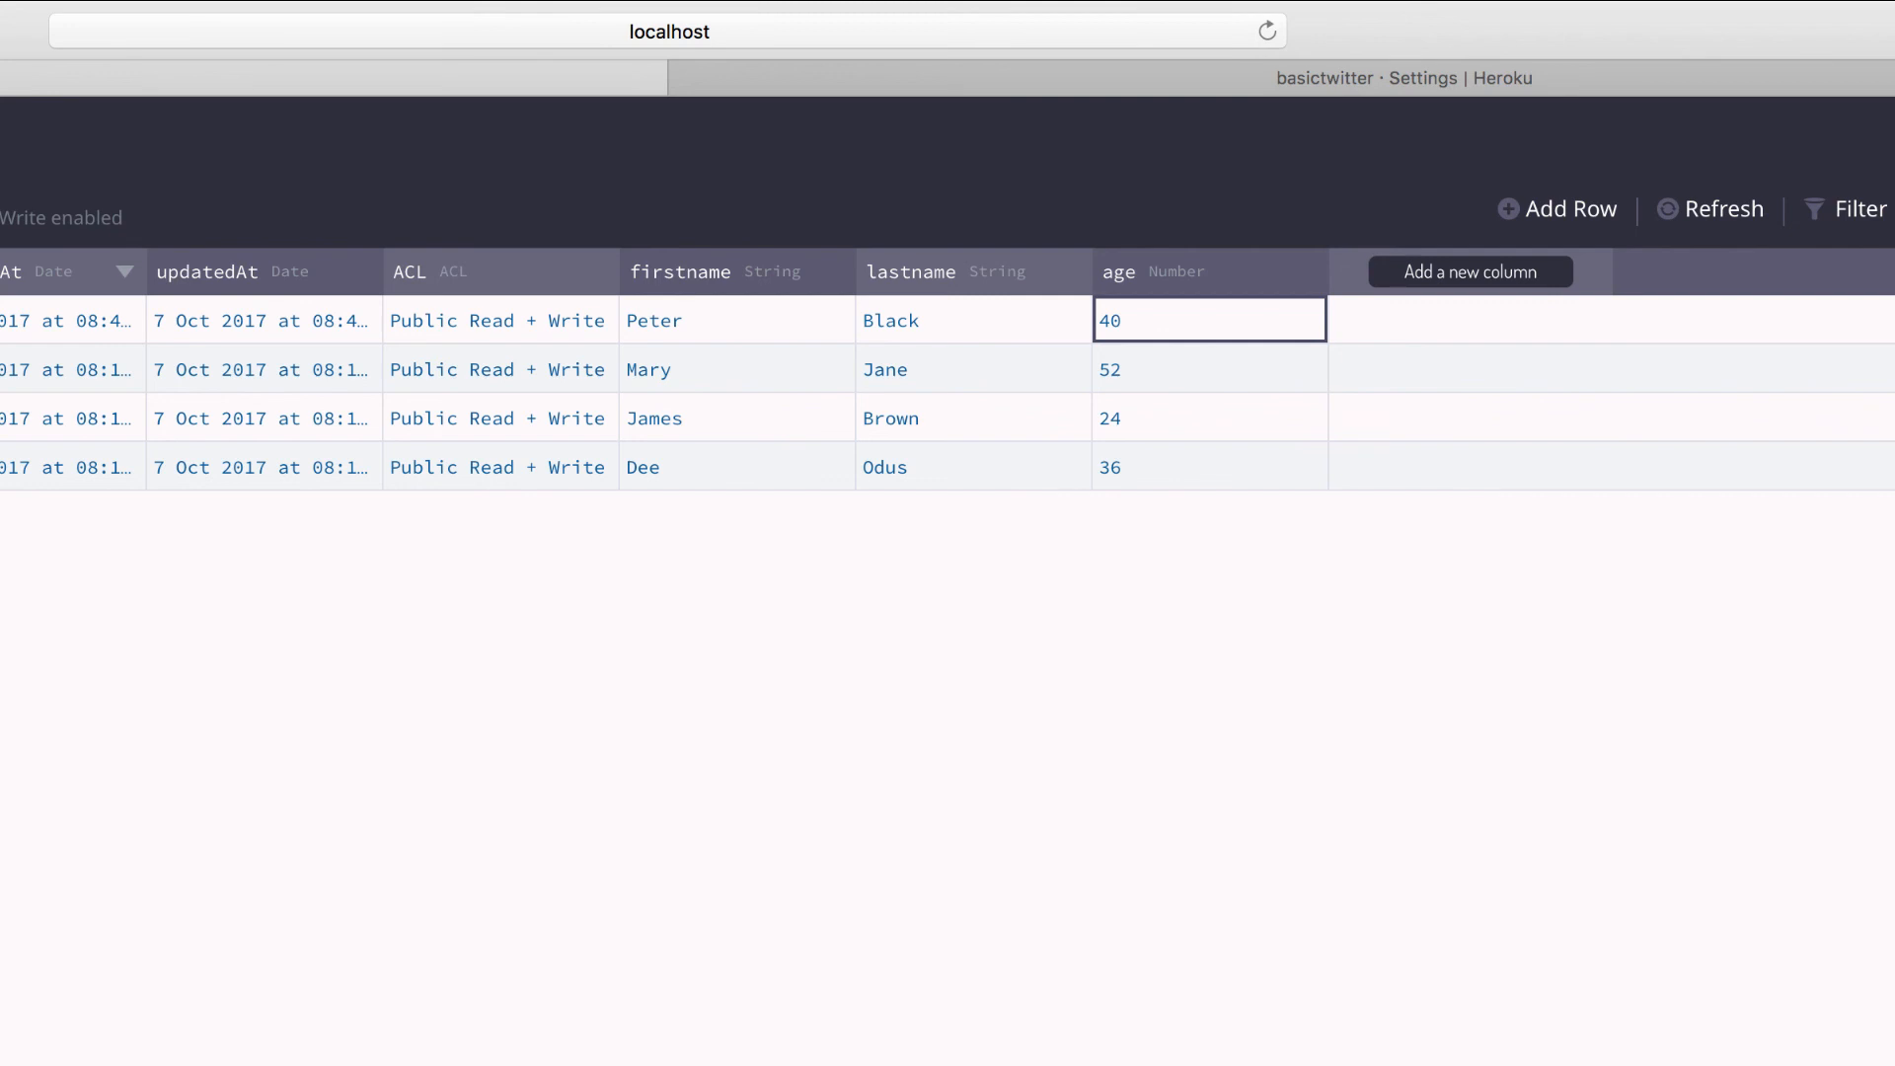
mouse_move(795, 613)
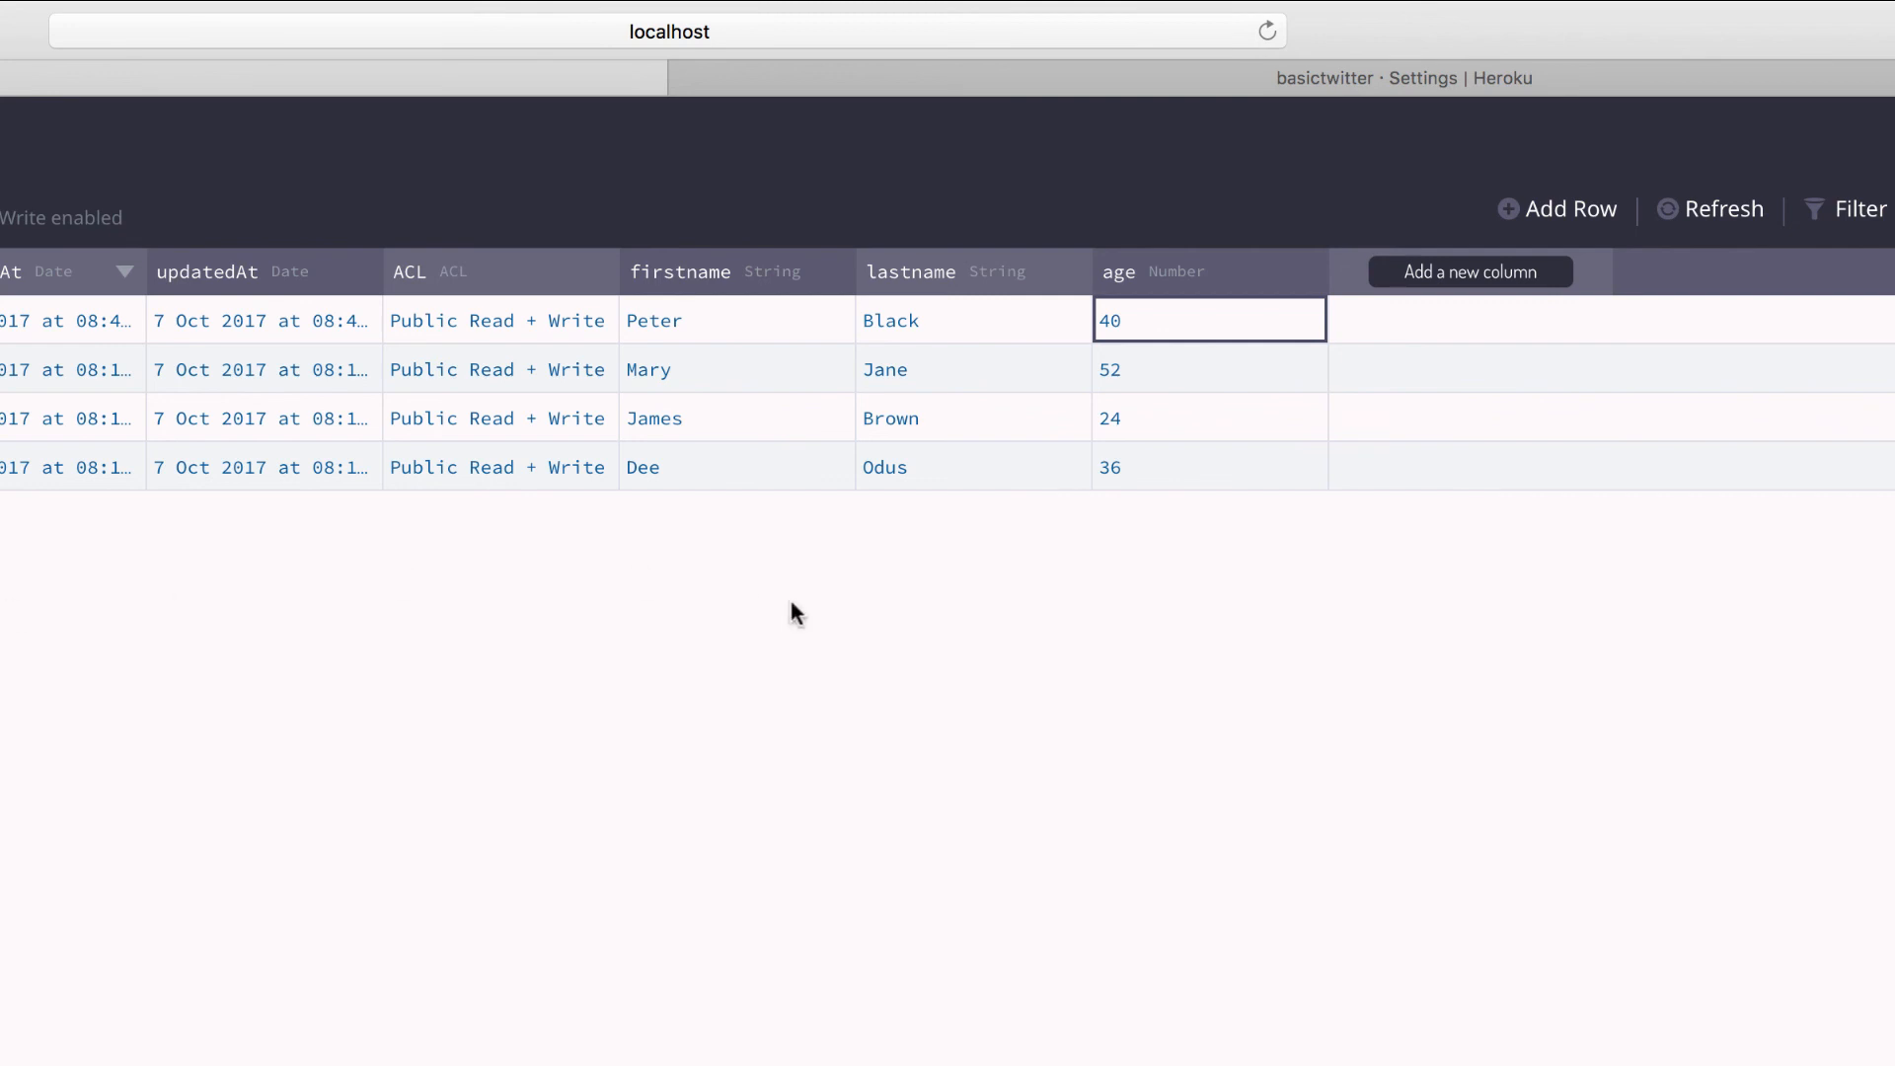
mouse_move(876, 911)
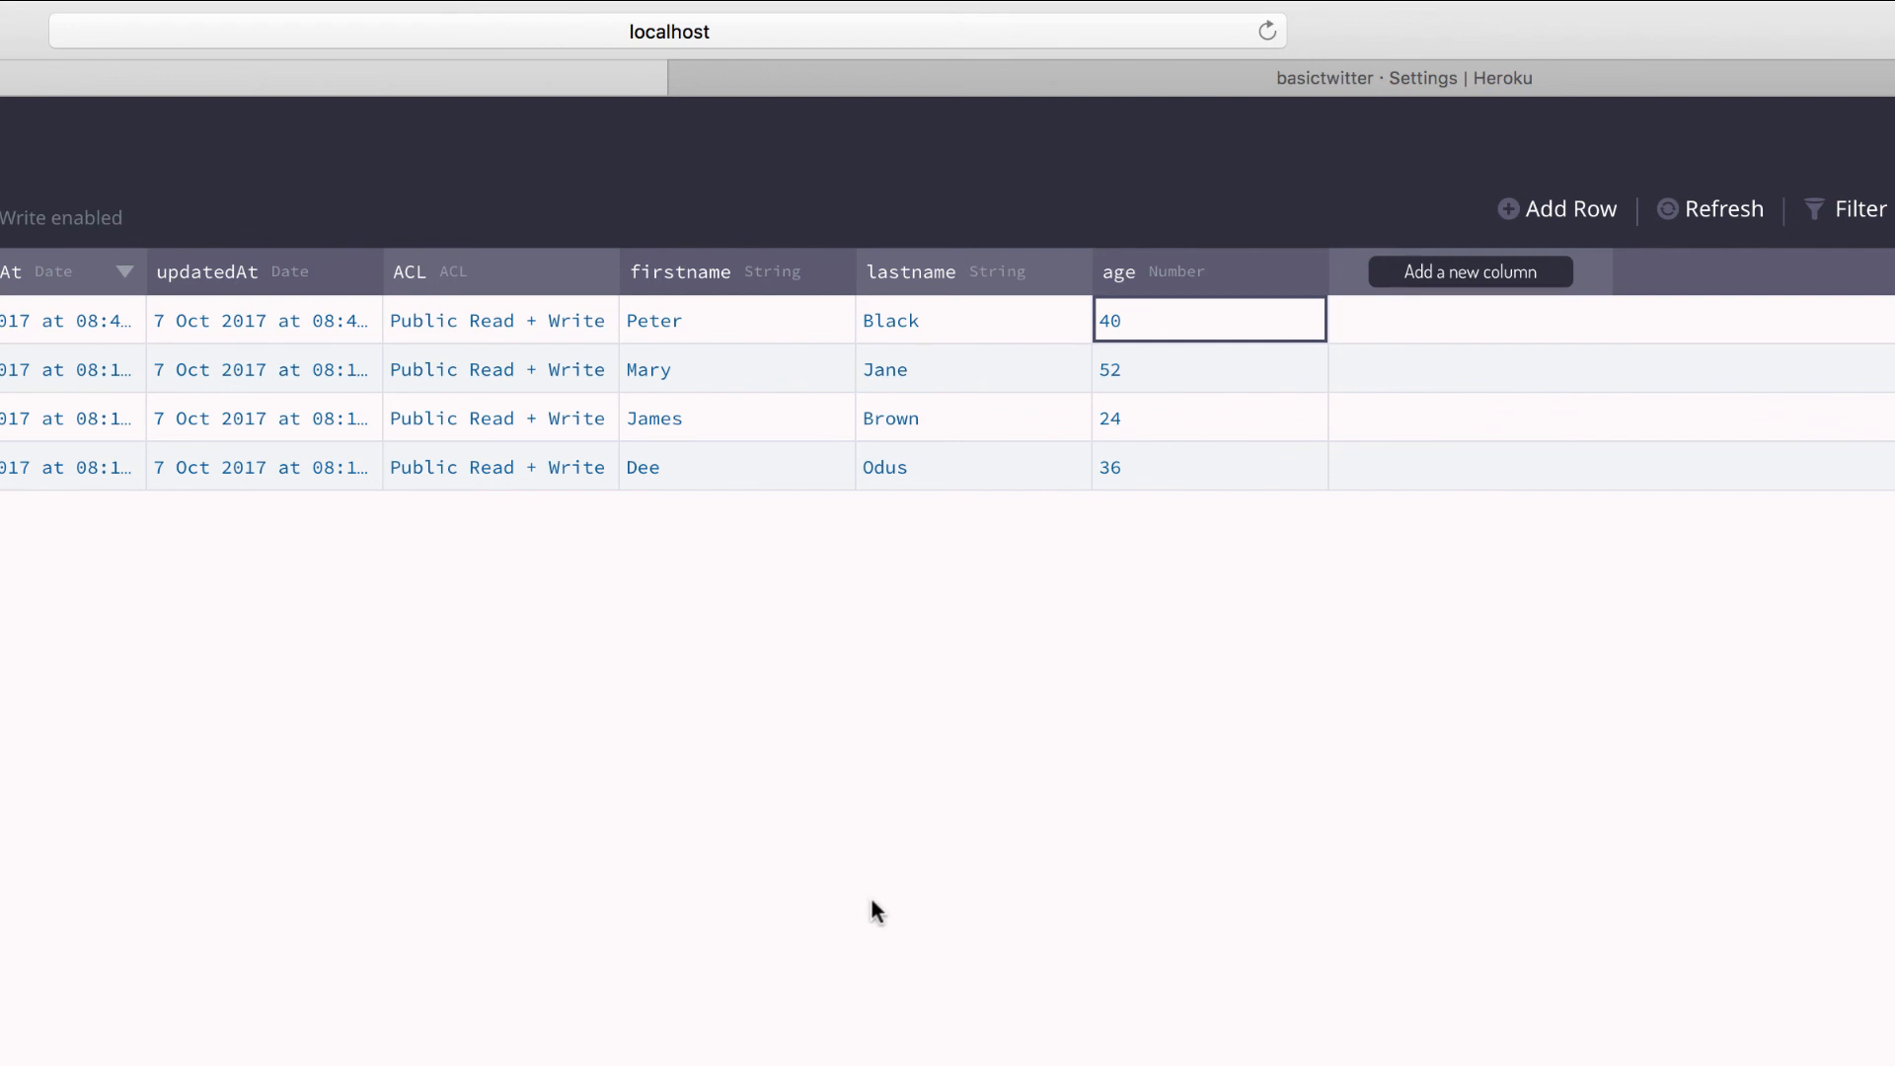